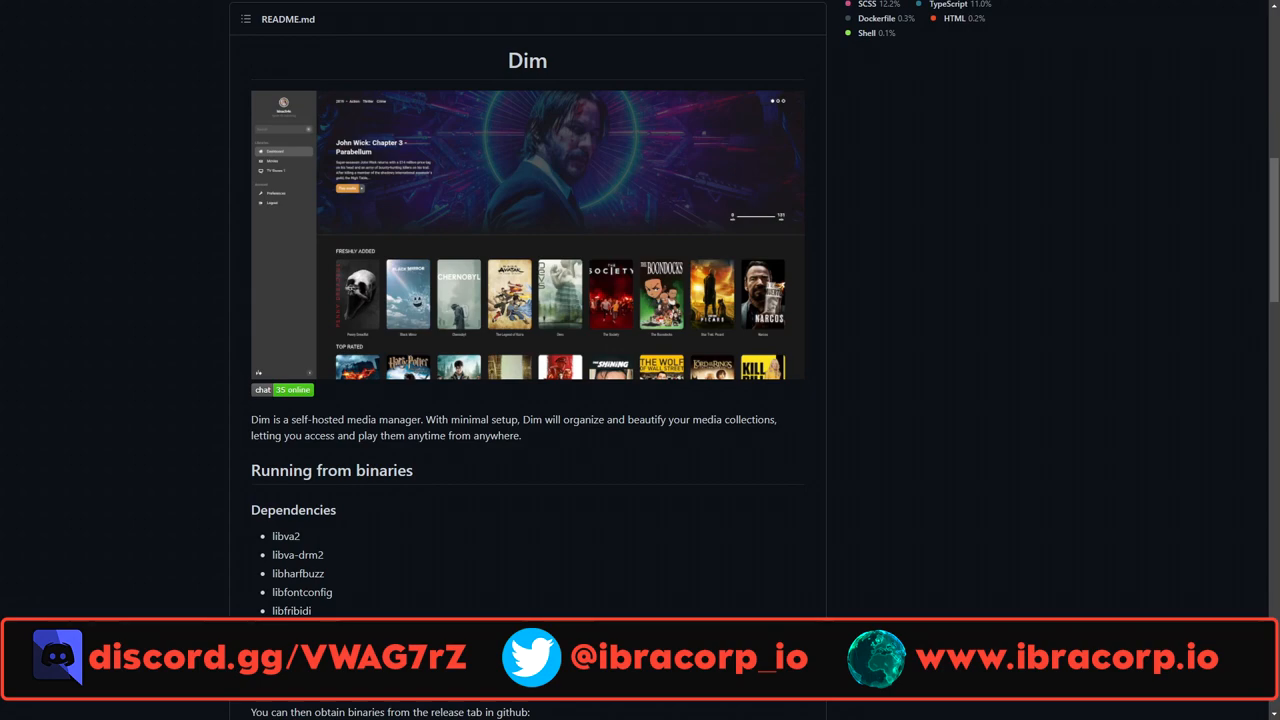
Browse the Apps search results for dim and install its template as a new container.
scroll("down", 3)
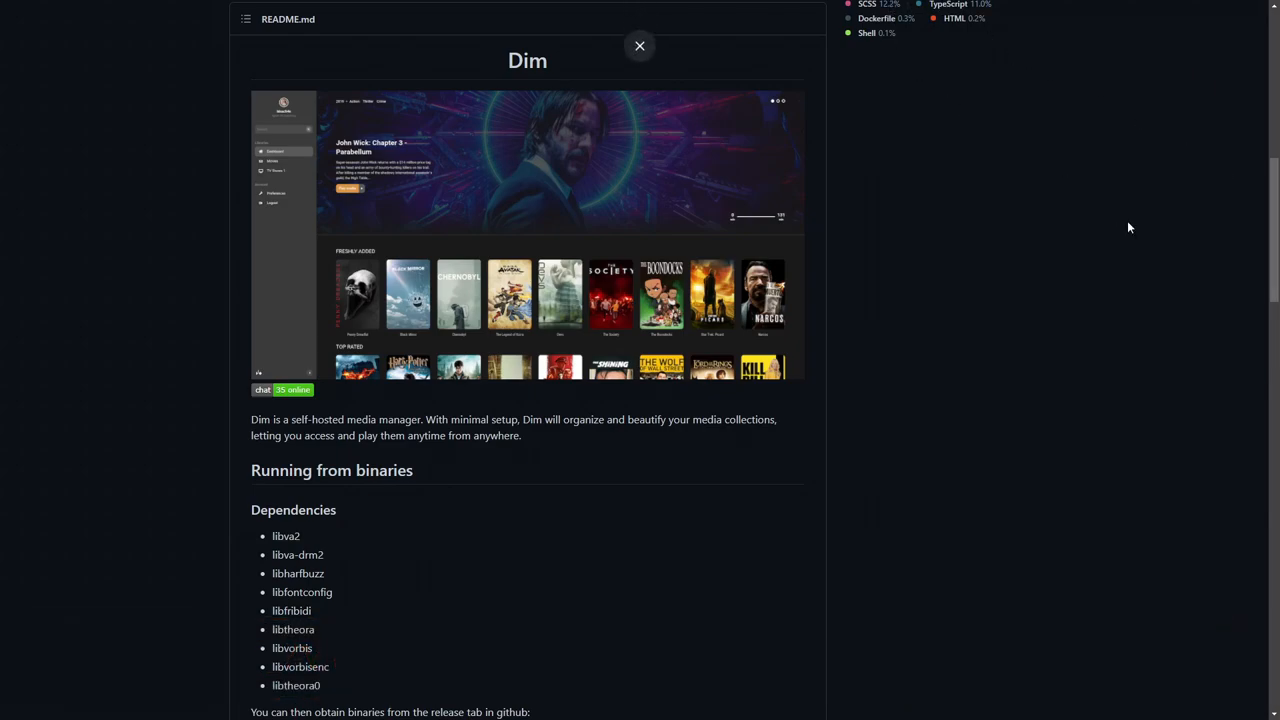
left_click(640, 46)
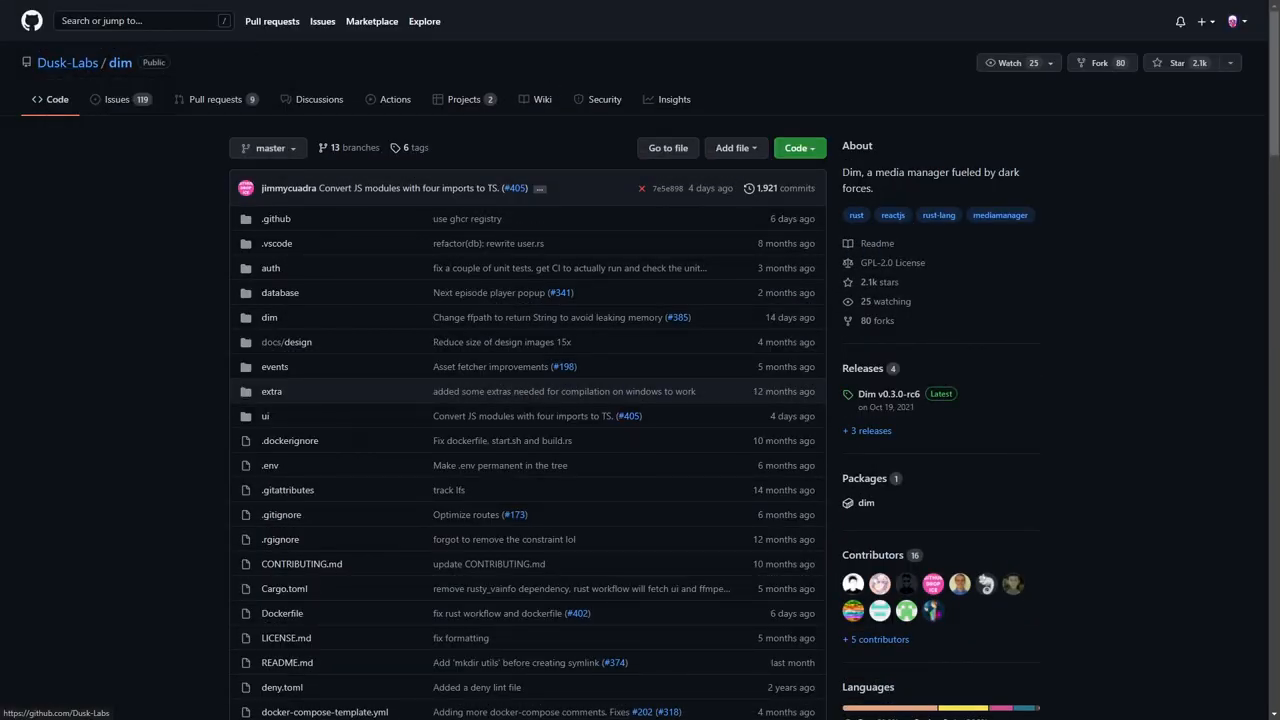
mouse_move(968, 264)
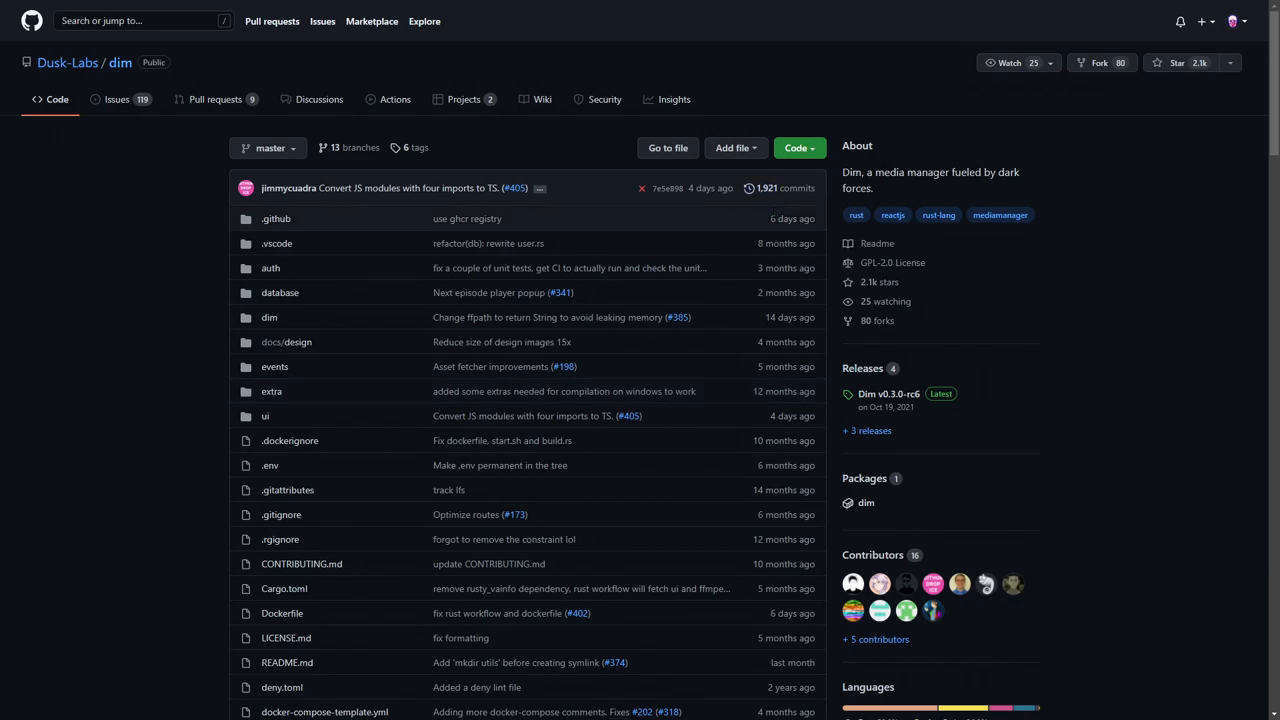
mouse_move(1116, 200)
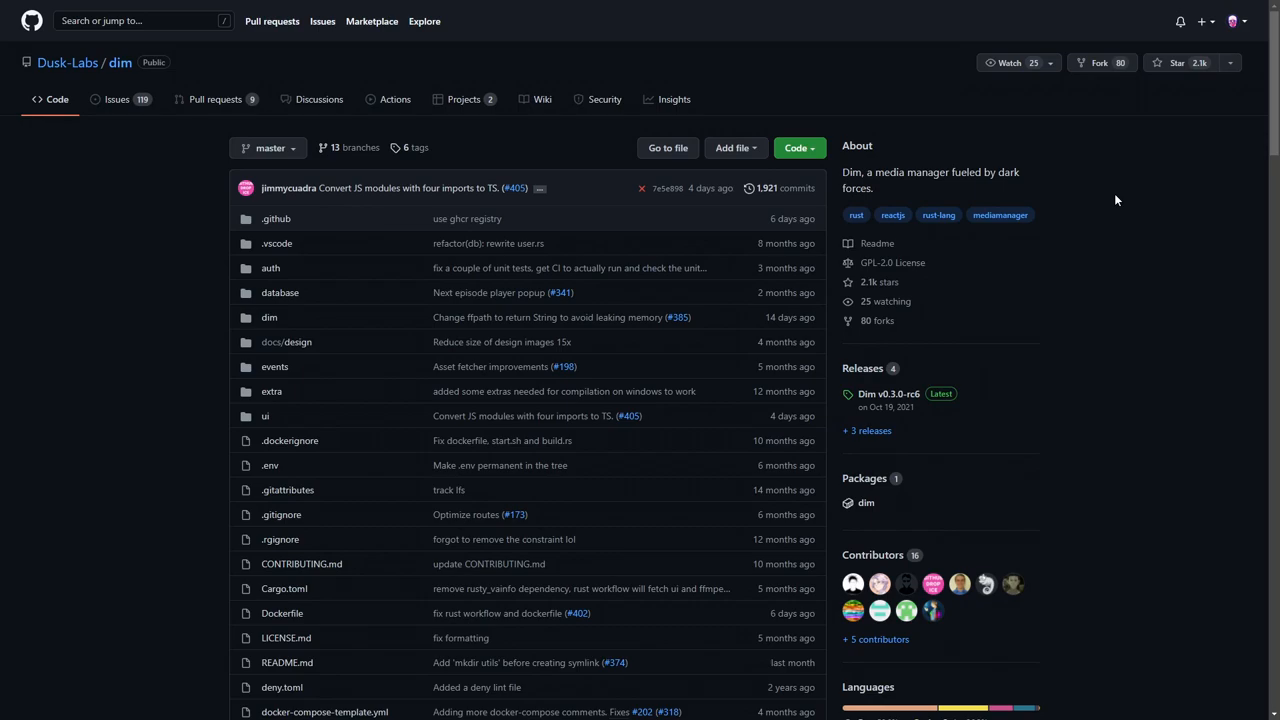
mouse_move(1190, 214)
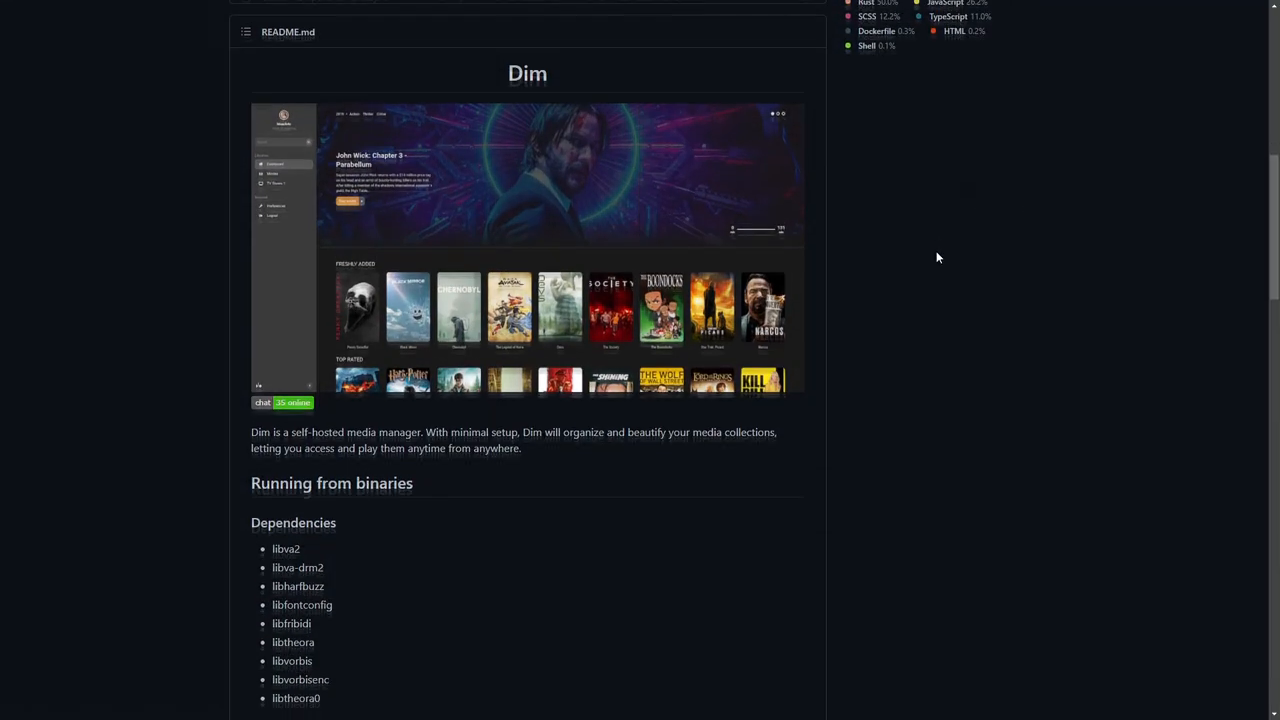
scroll("down", 3)
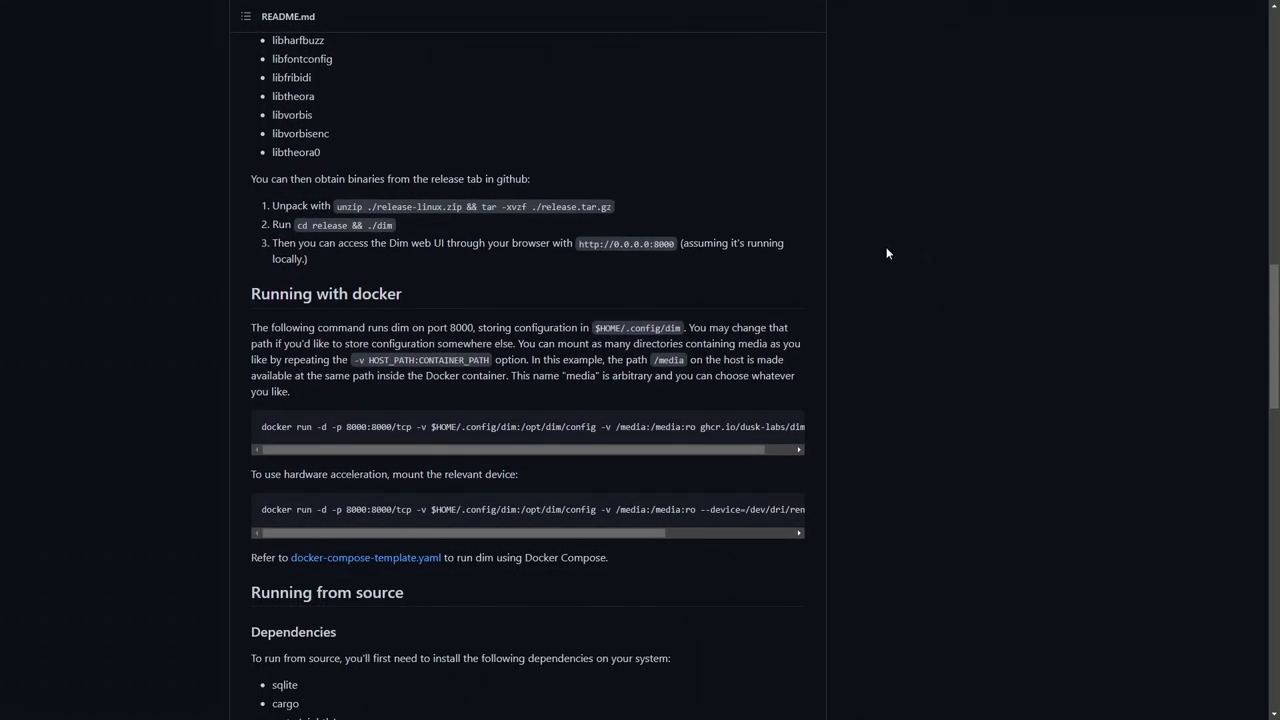
mouse_move(336, 440)
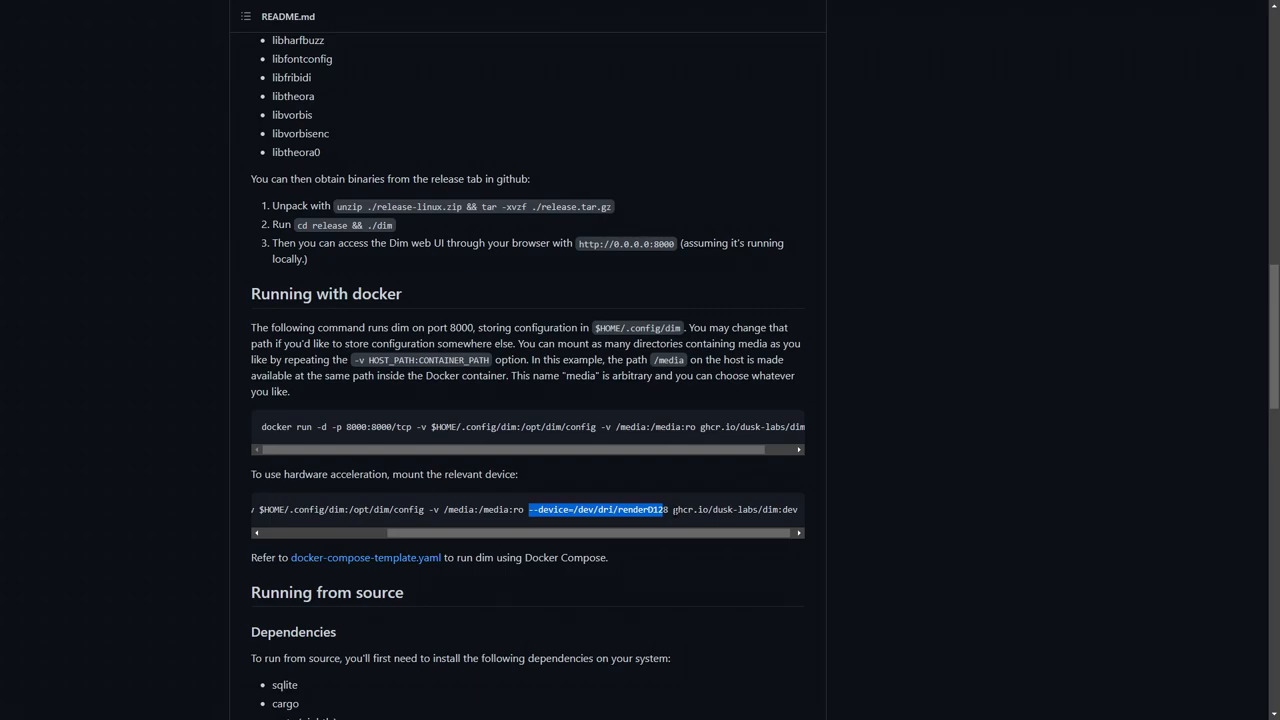
mouse_move(924, 382)
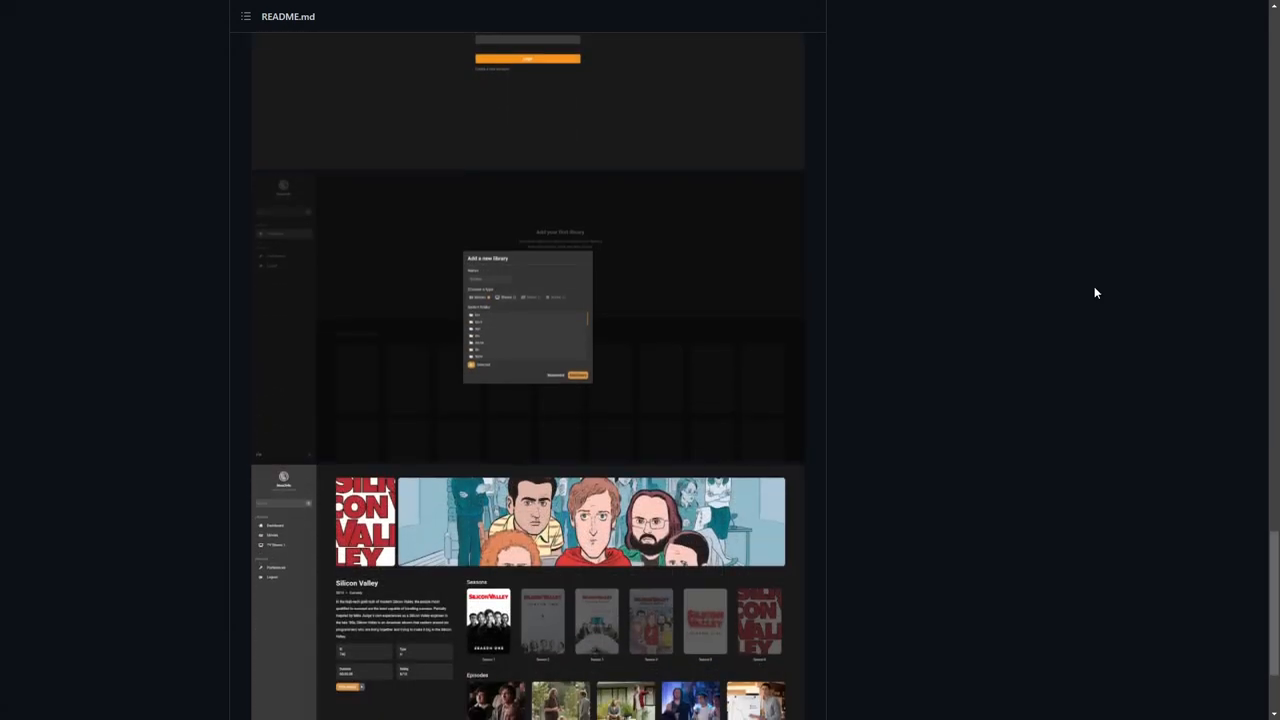
scroll("down", 3)
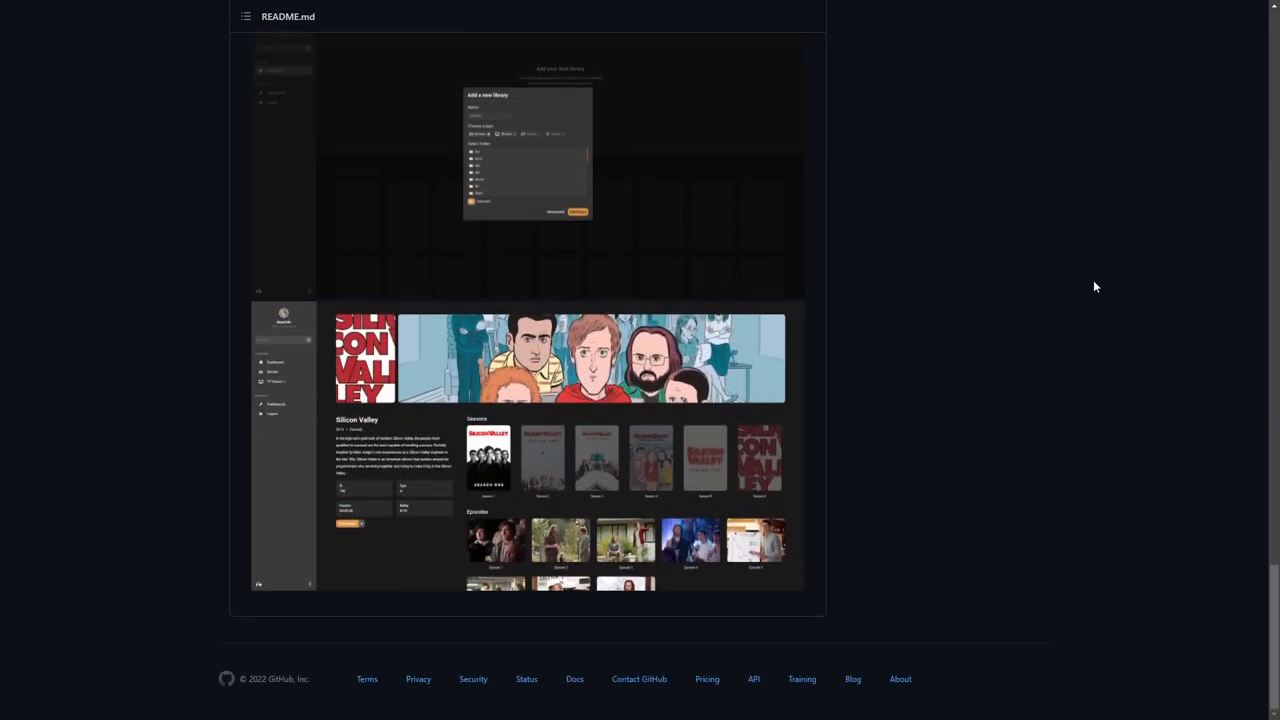
mouse_move(1088, 288)
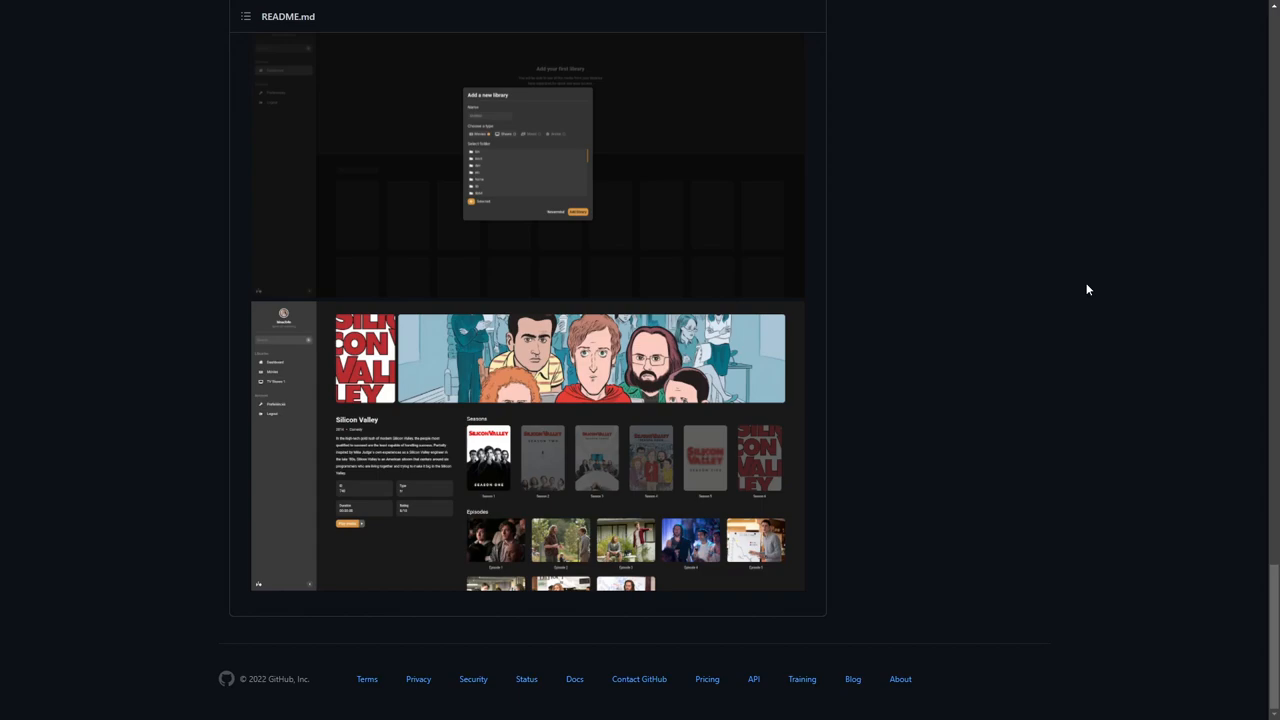
mouse_move(1272, 596)
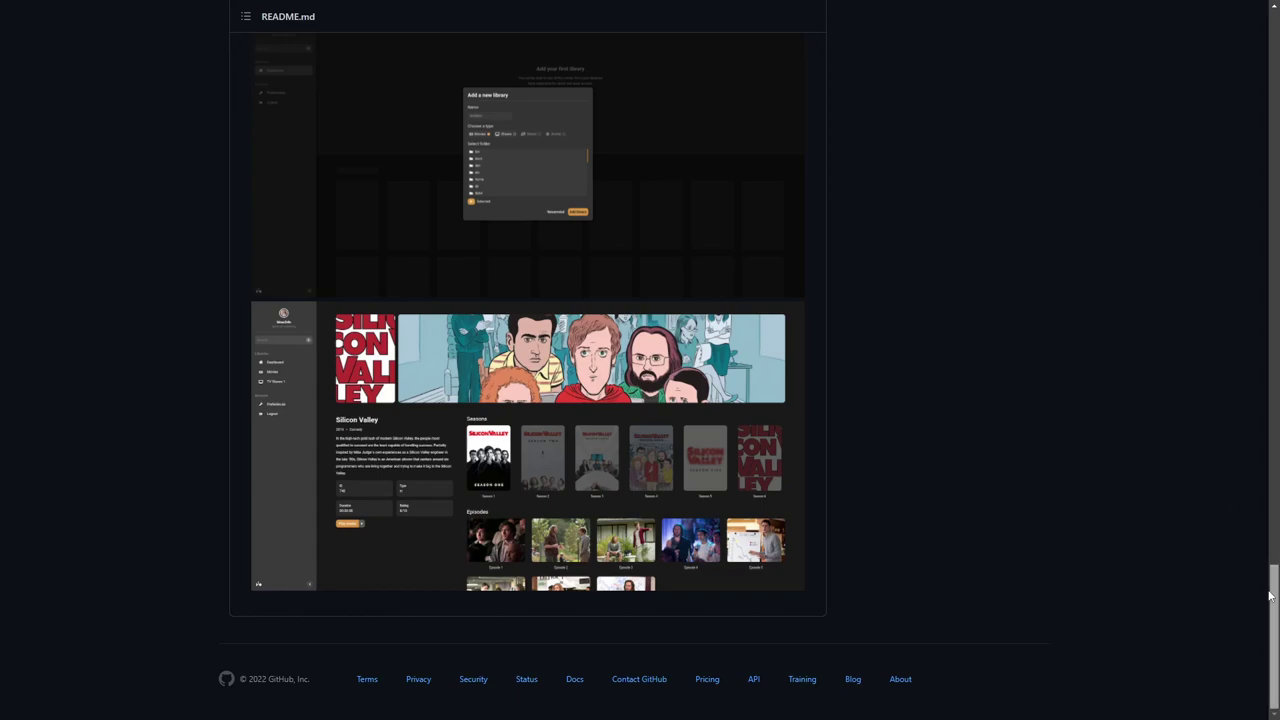
scroll("up", 3)
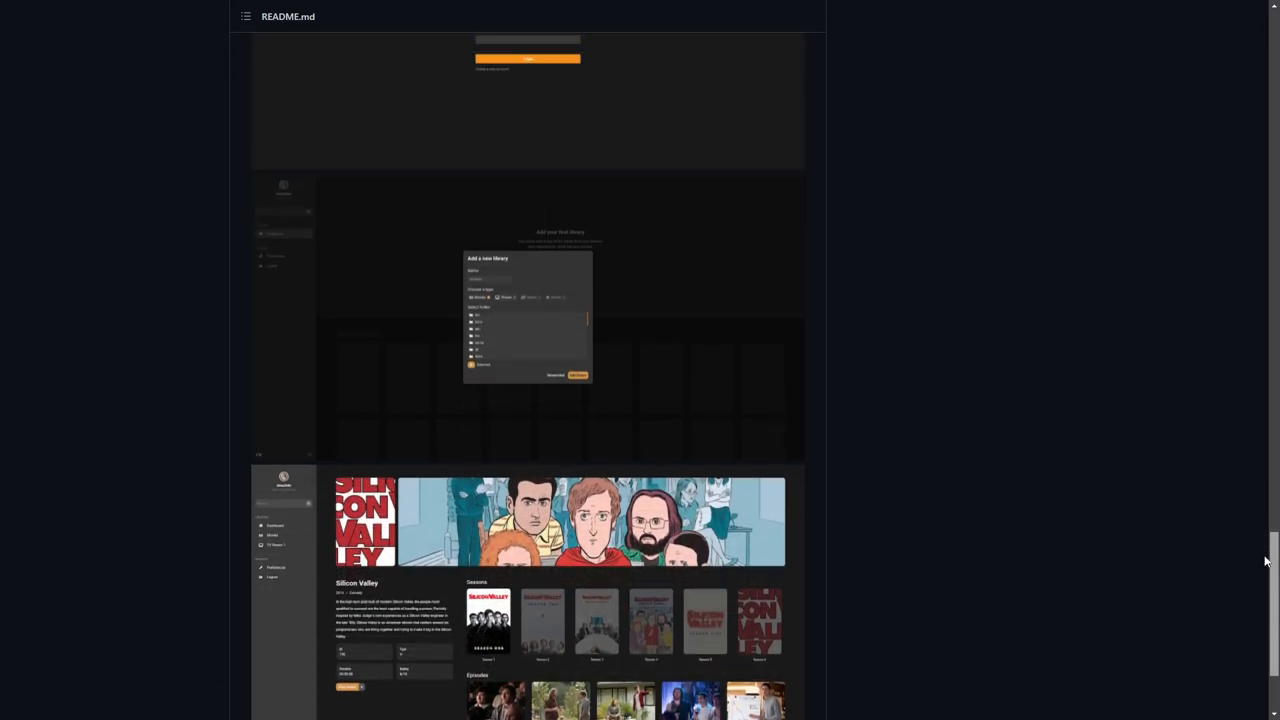
scroll("down", 3)
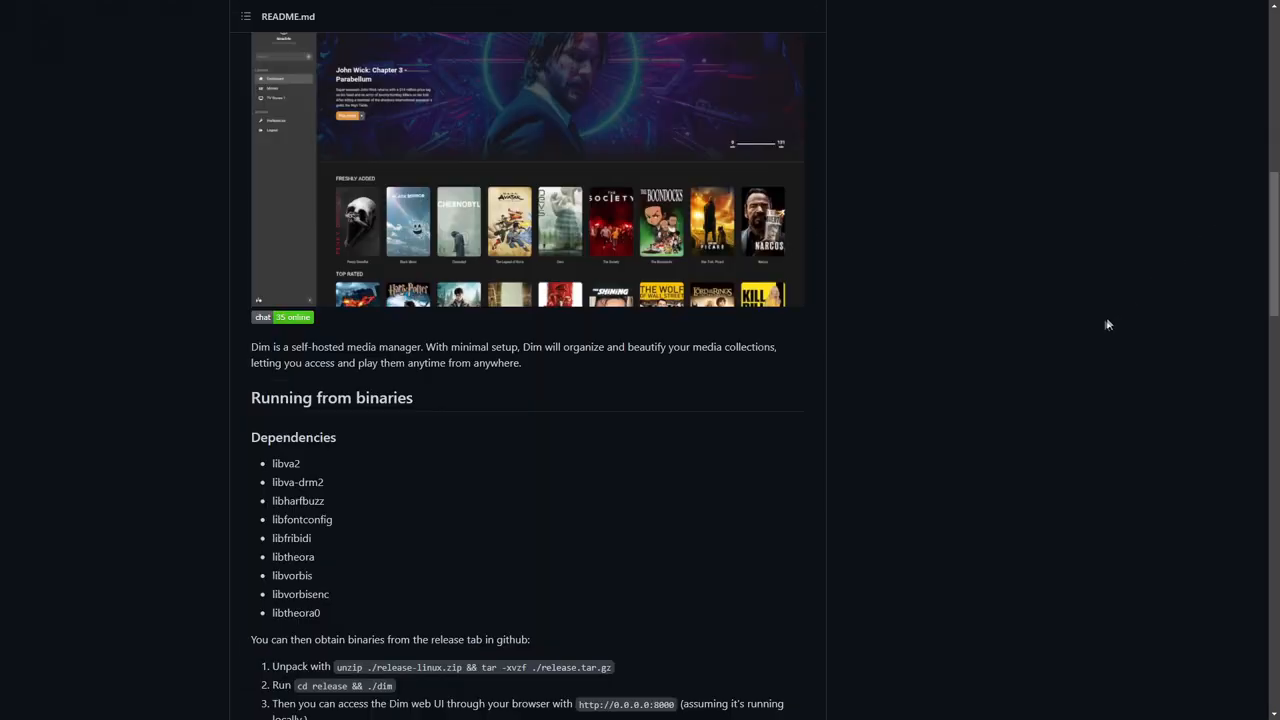
scroll("up", 3)
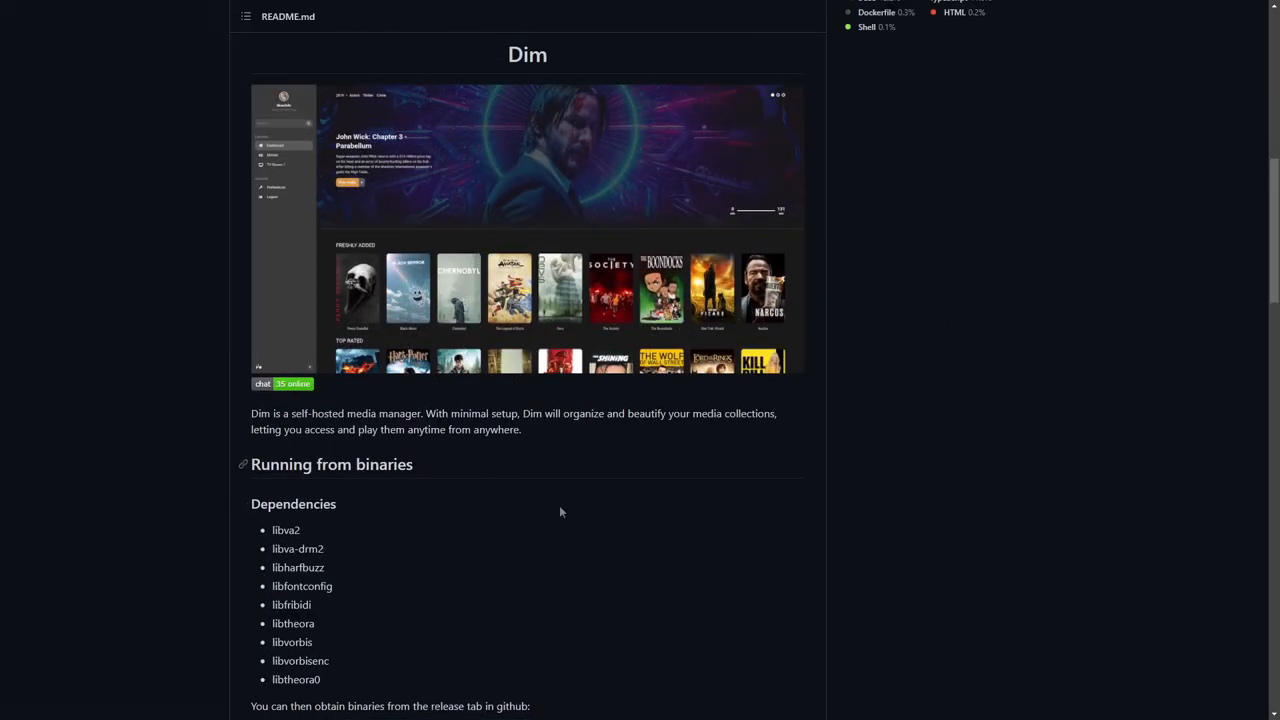
mouse_move(536, 504)
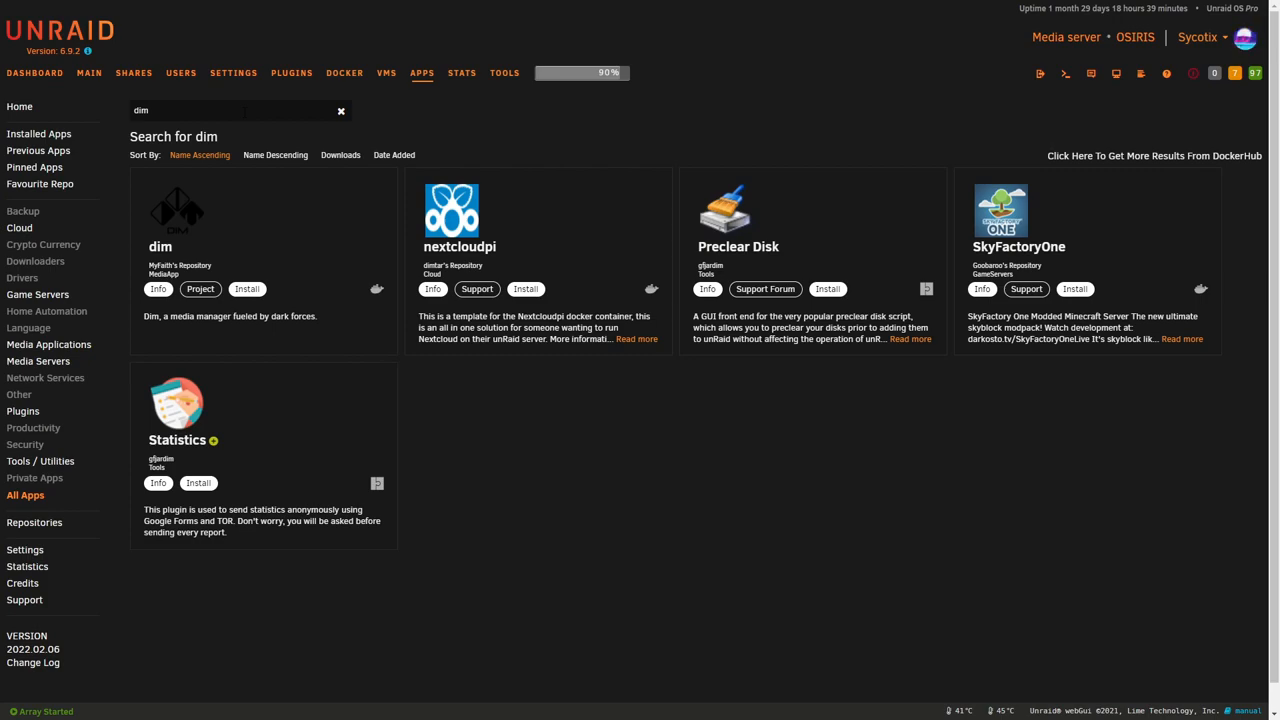
mouse_move(428, 258)
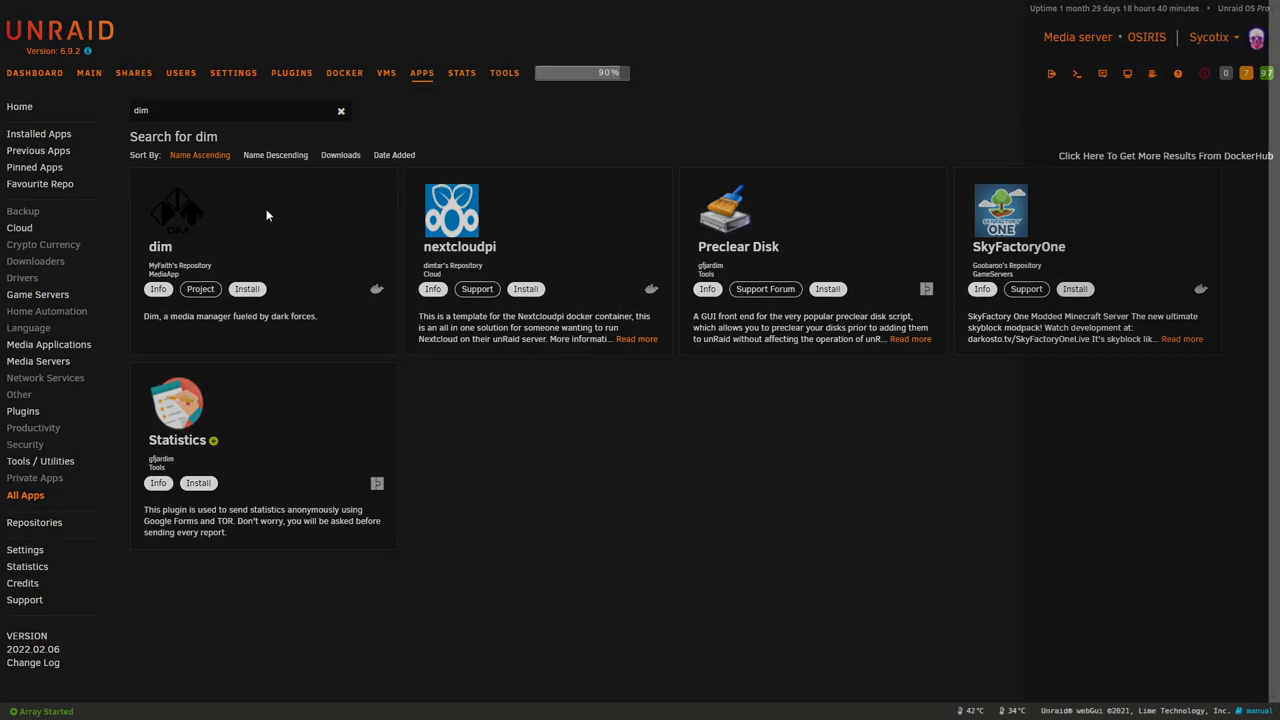
left_click(246, 288)
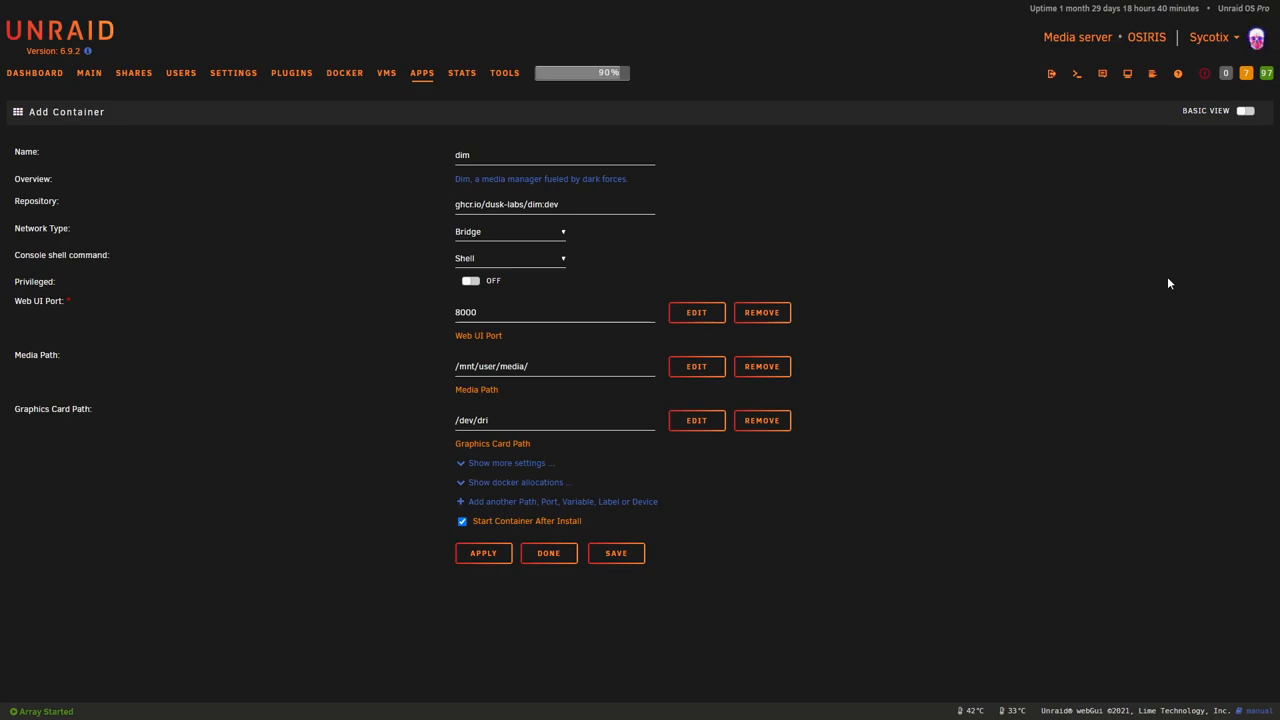
mouse_move(1120, 356)
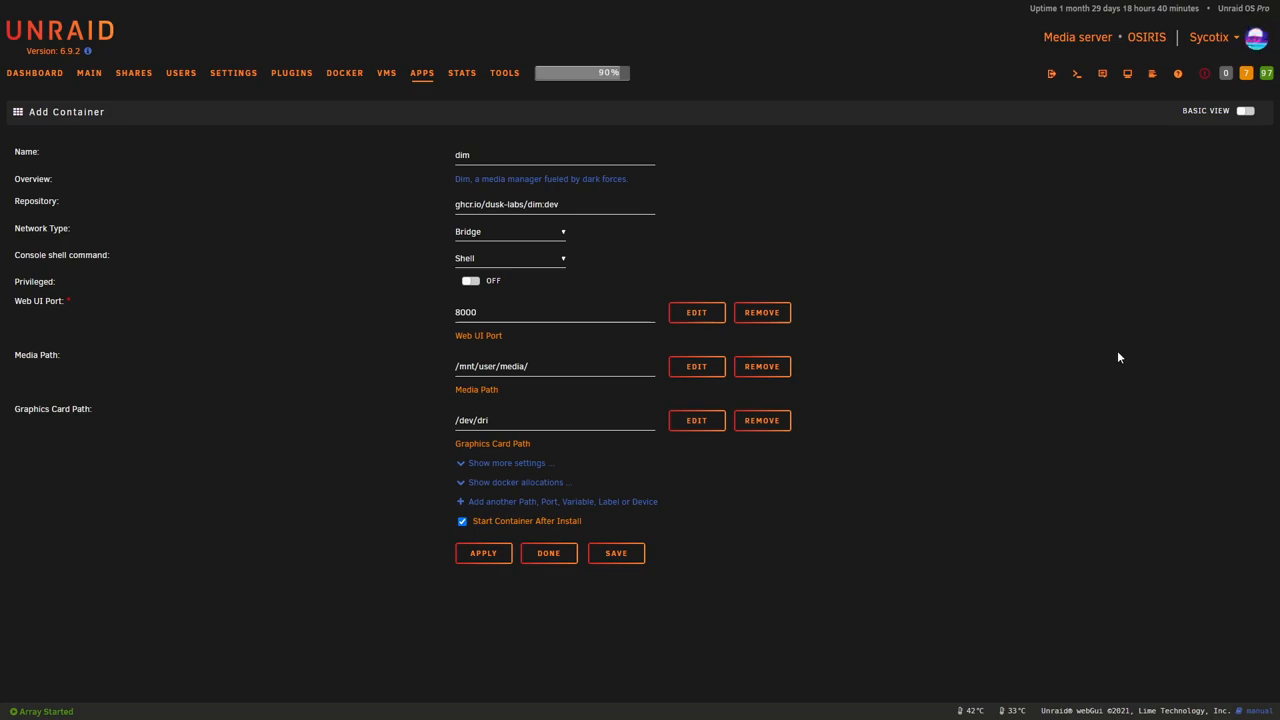
mouse_move(540, 240)
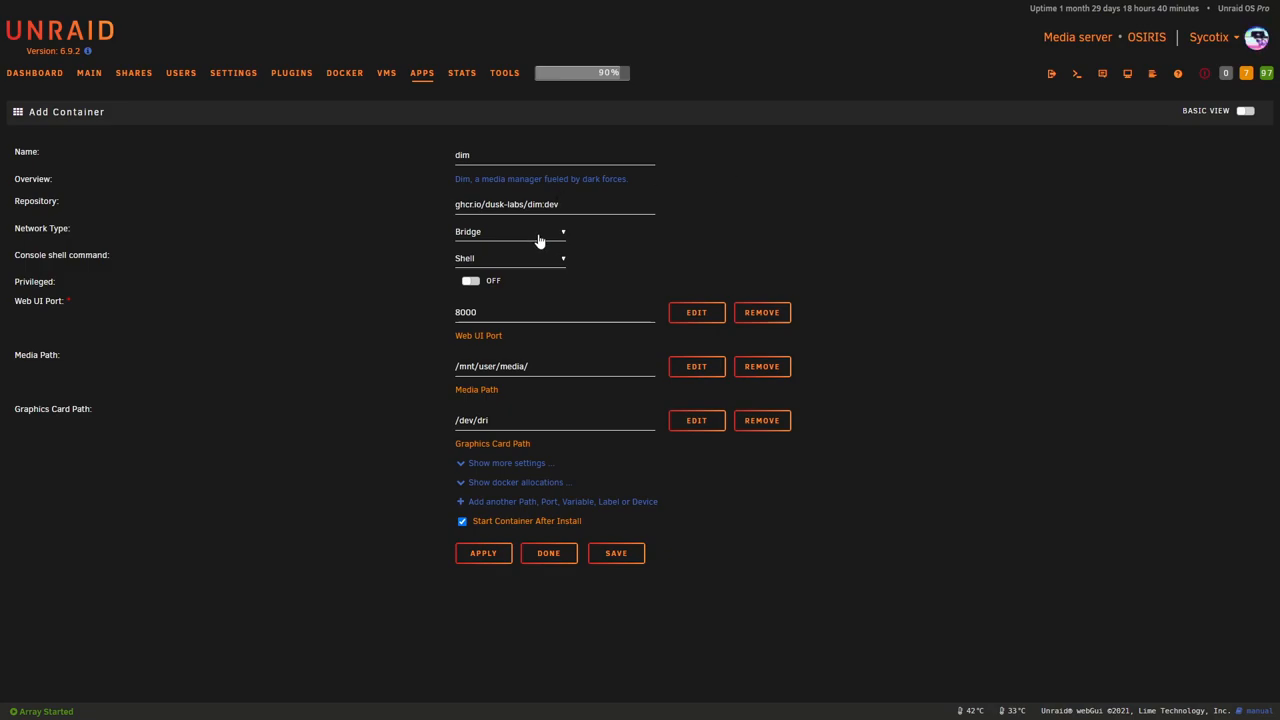
Set the container's Network Type to Custom: ibraproxy instead of bridge.
left_click(510, 232)
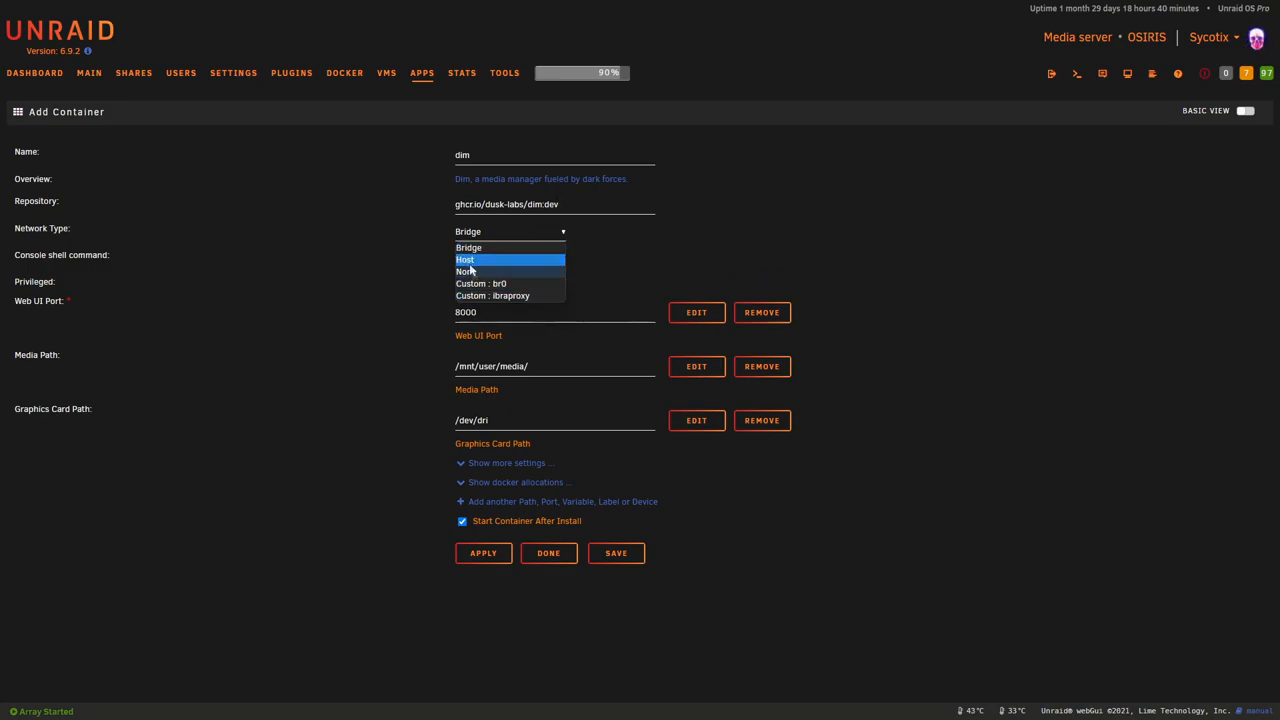
left_click(468, 248)
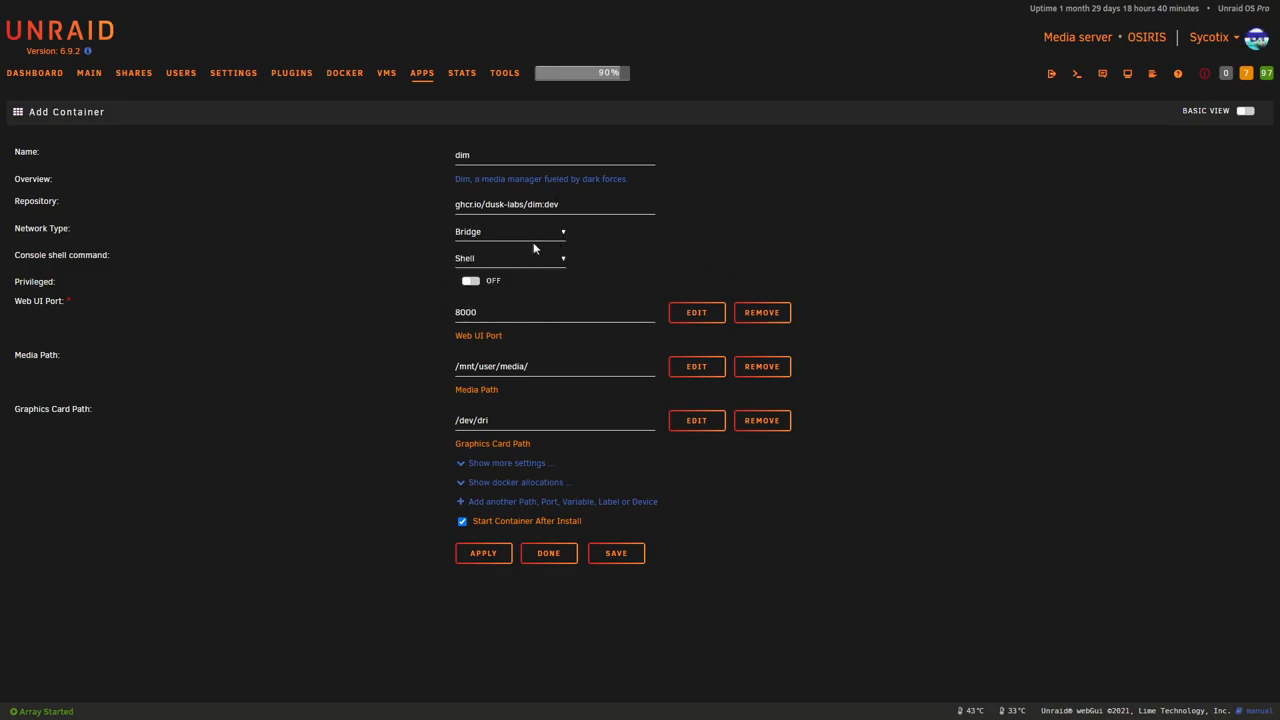
left_click(510, 232)
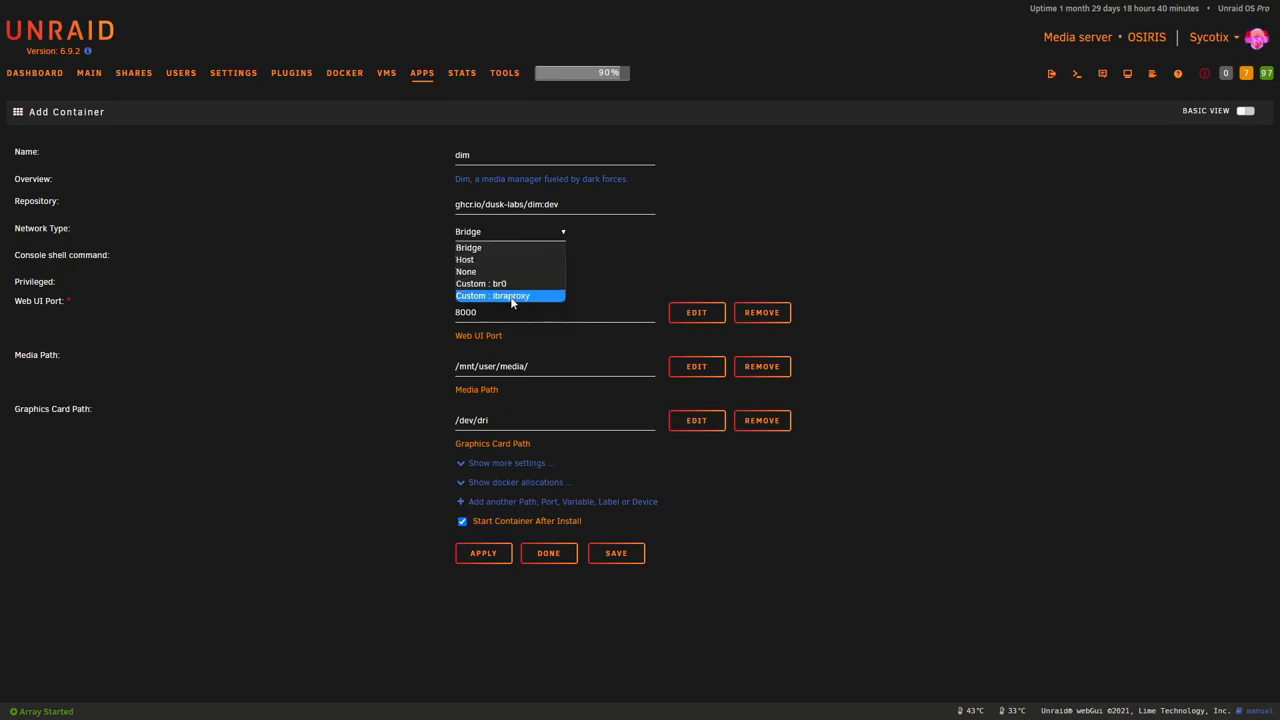
left_click(492, 296)
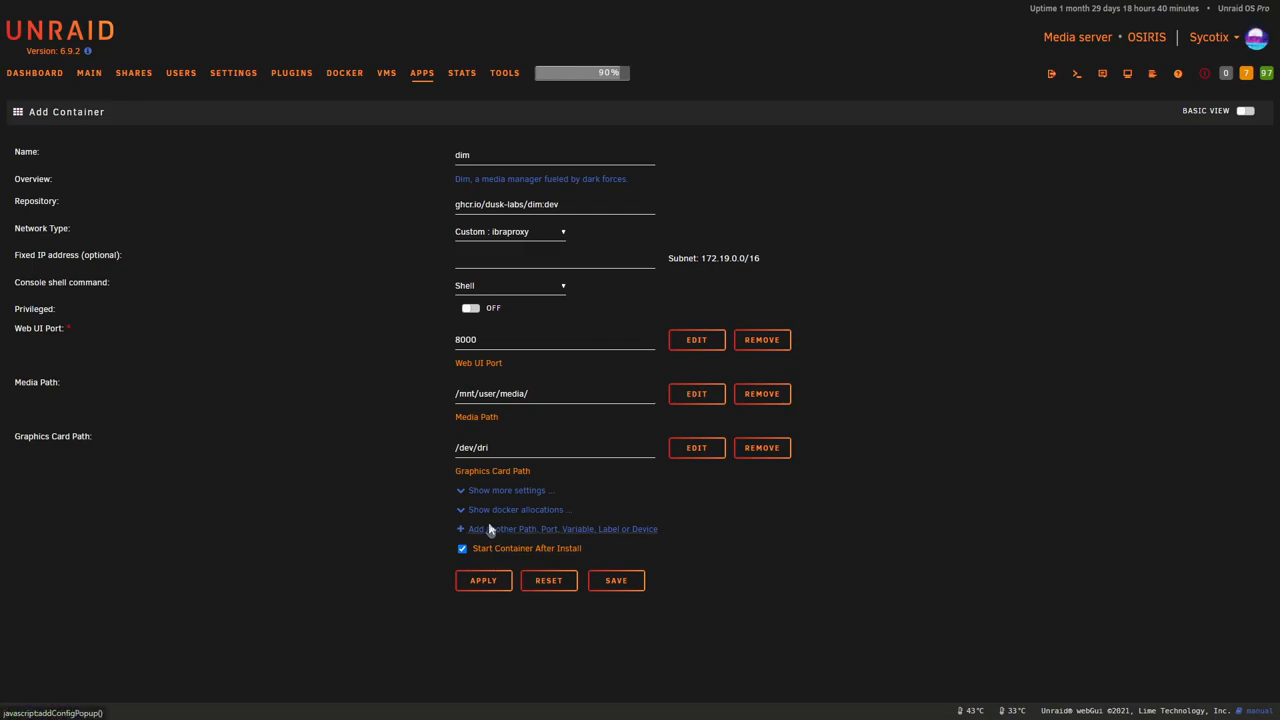
mouse_move(516, 510)
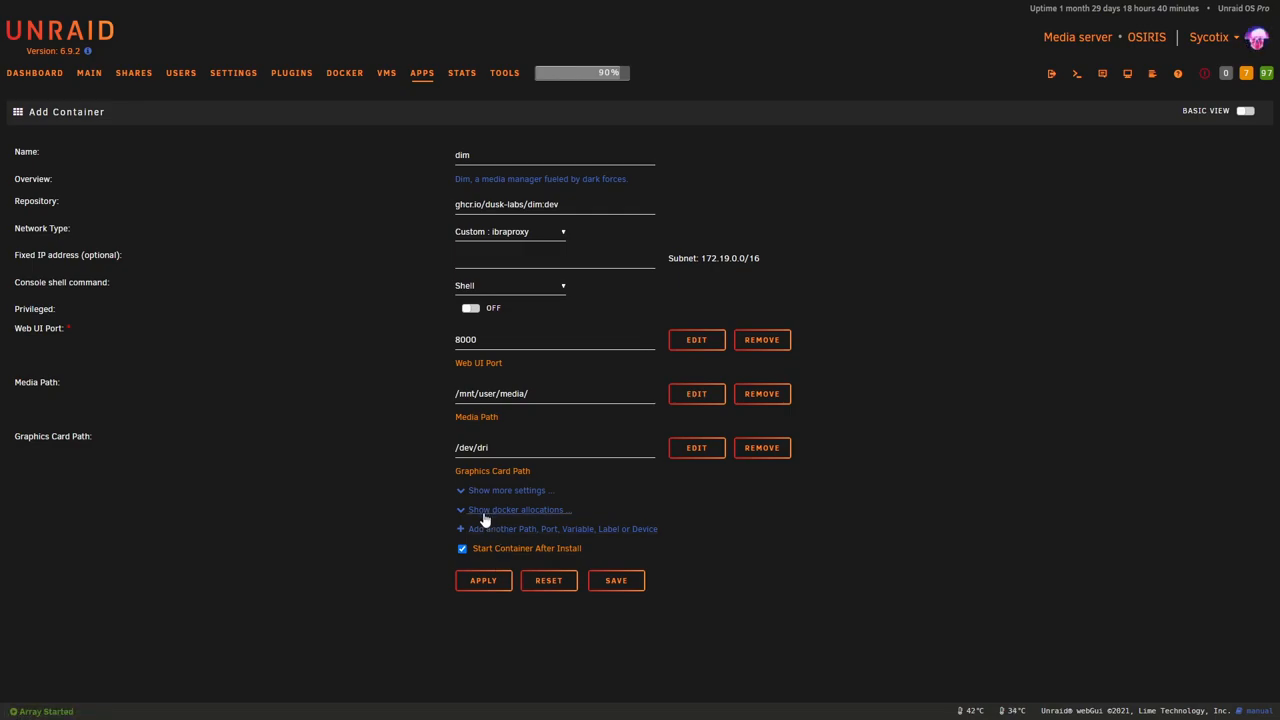
Review the Docker port allocations already used by other containers.
left_click(512, 510)
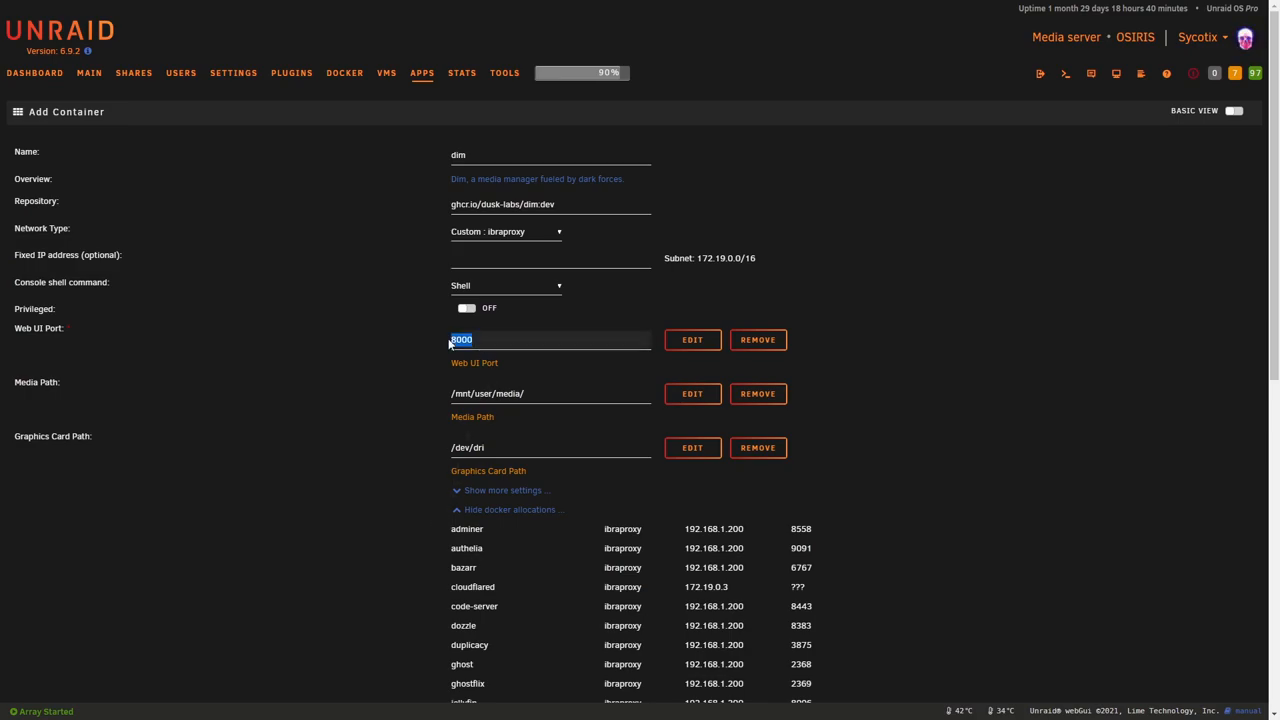
scroll("down", 3)
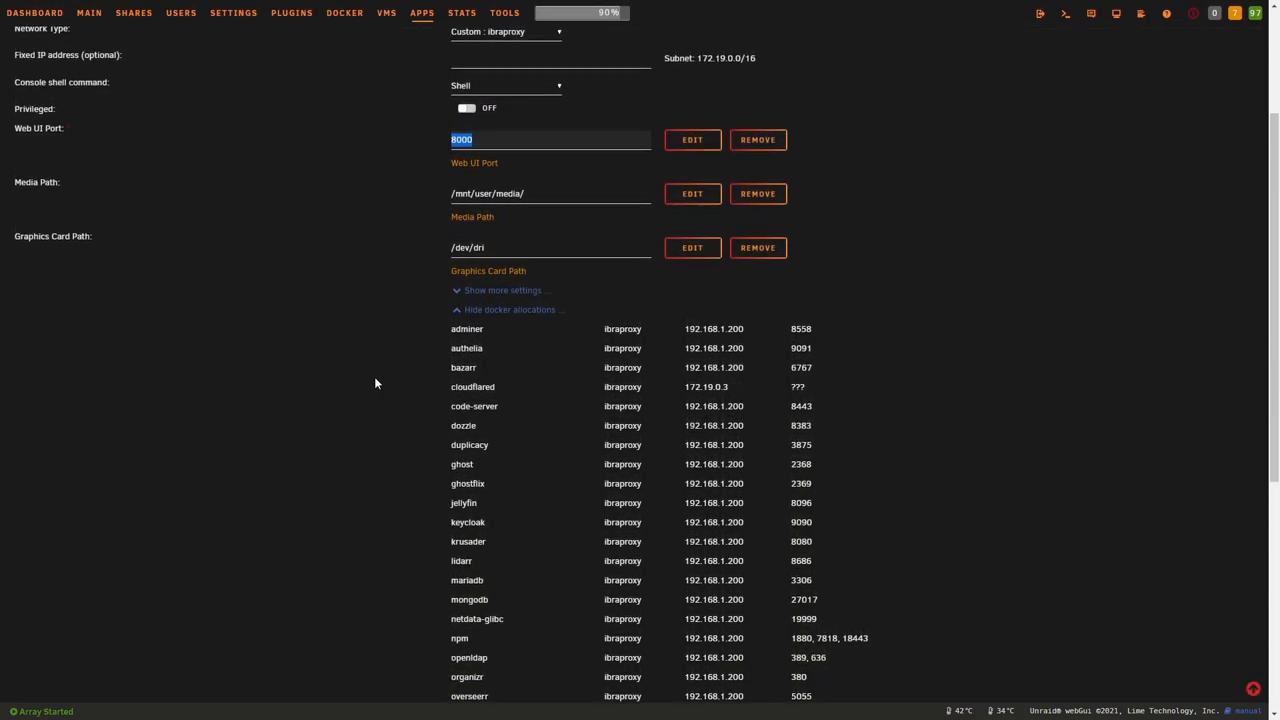
scroll("down", 3)
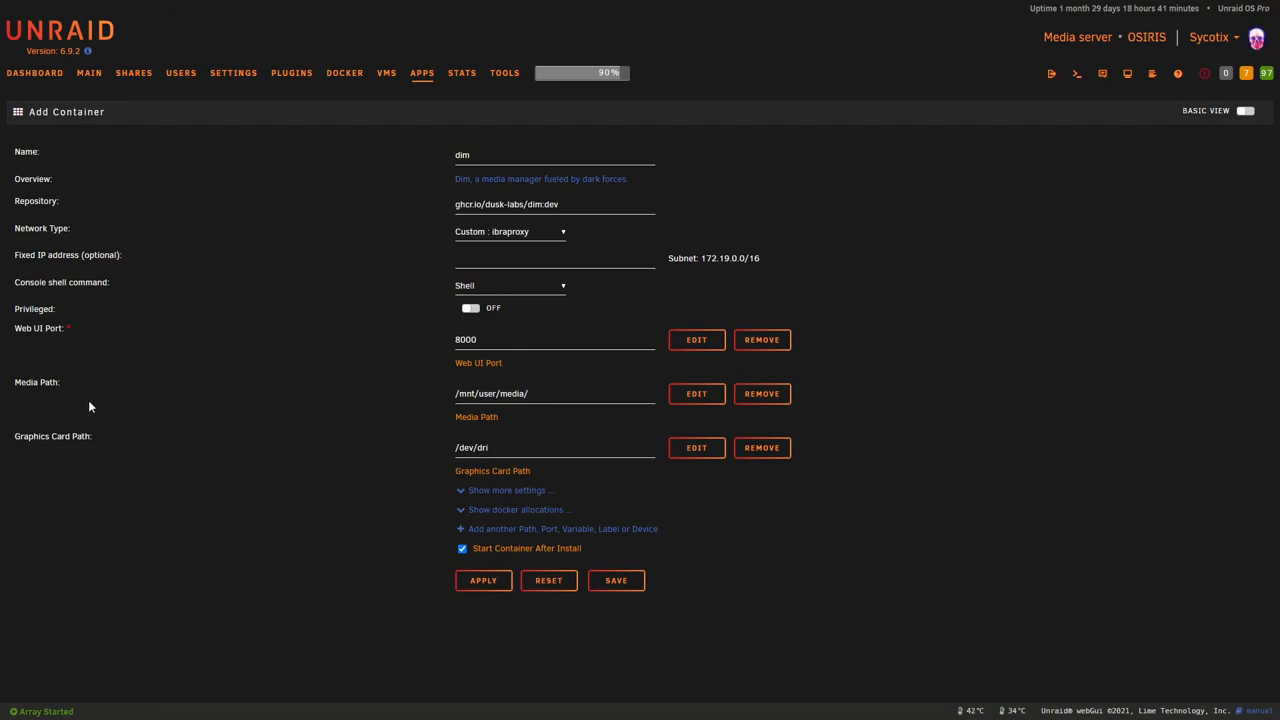
mouse_move(66, 382)
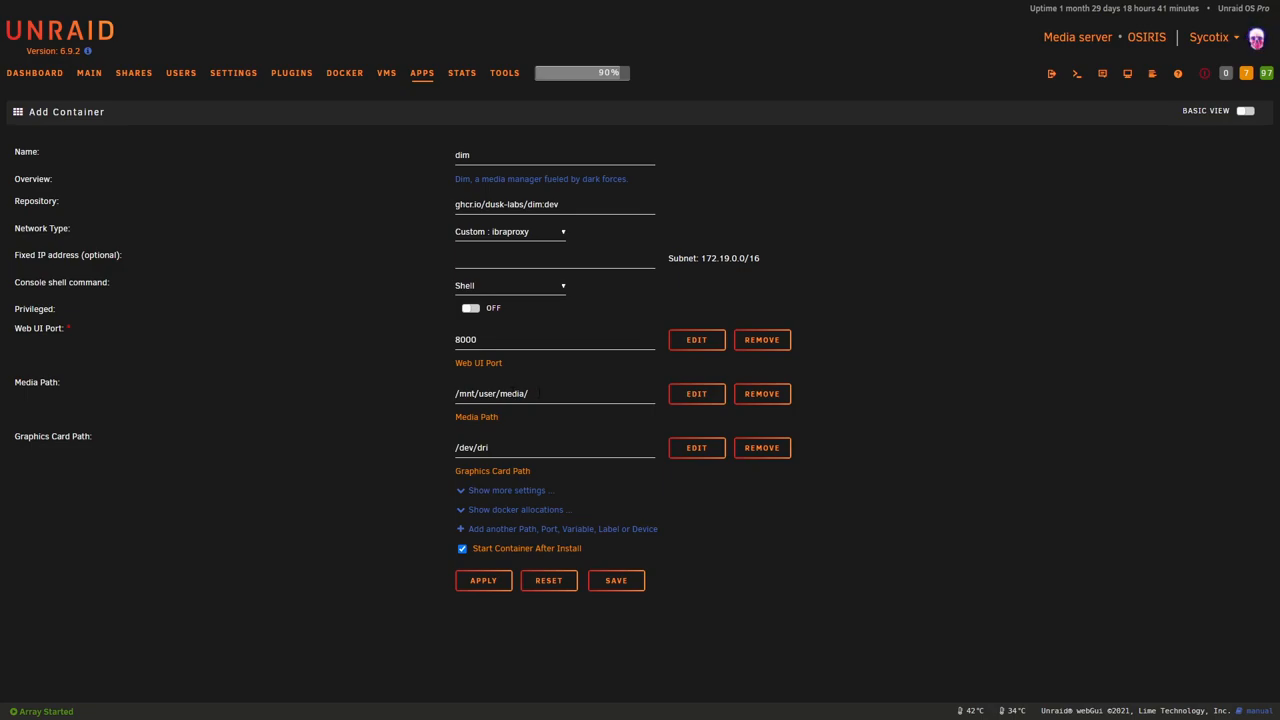
mouse_move(696, 392)
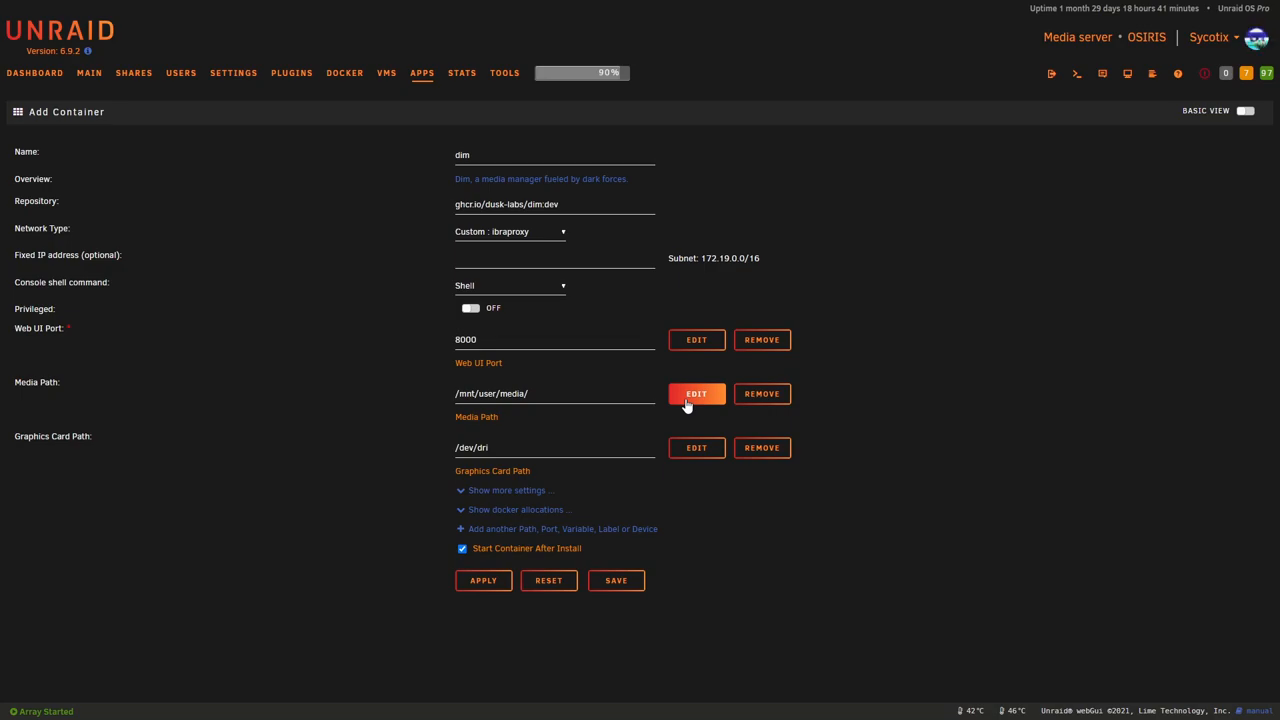
mouse_move(830, 356)
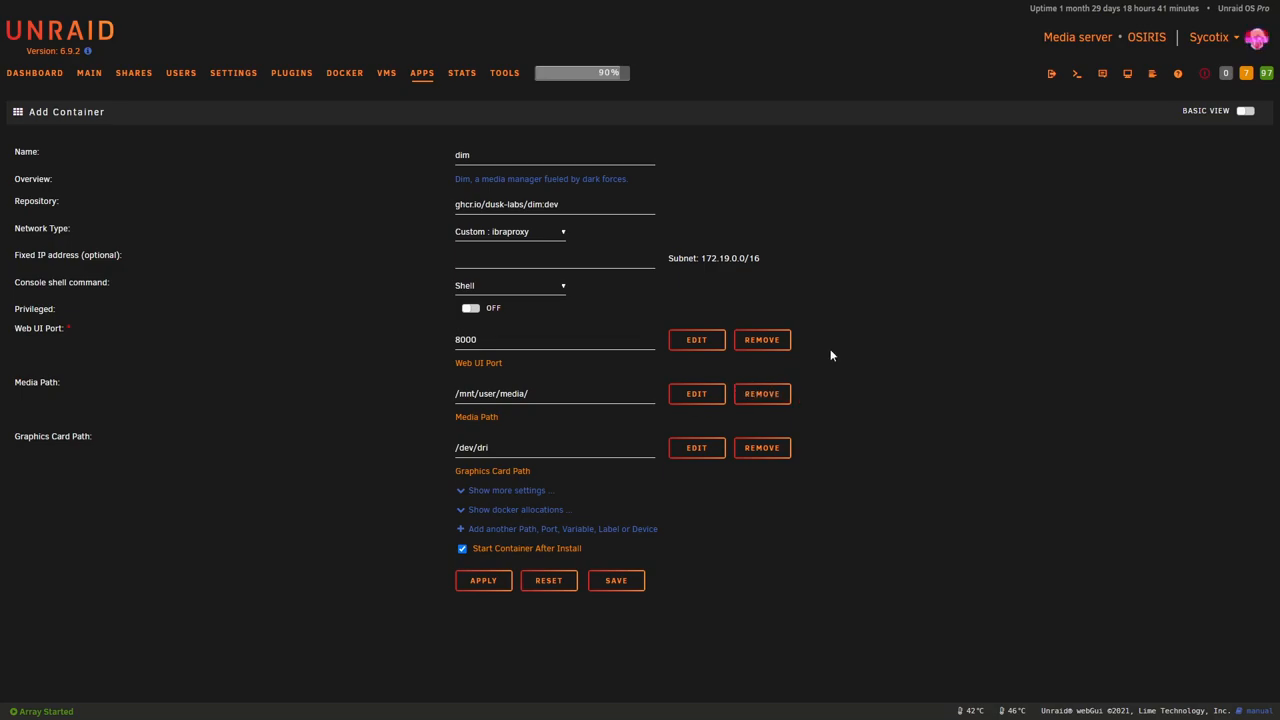
Remap the Media Path host folder to /mnt/user/data/media/ and save it.
left_click(696, 392)
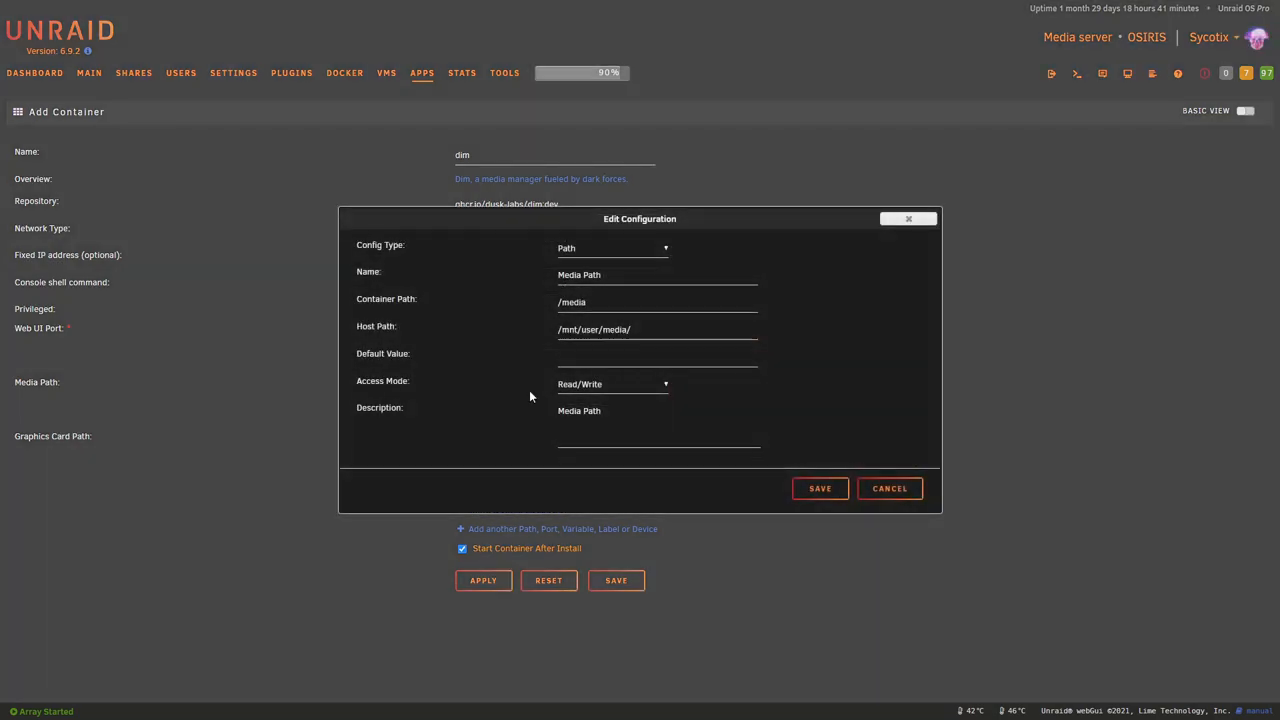
left_click(656, 328)
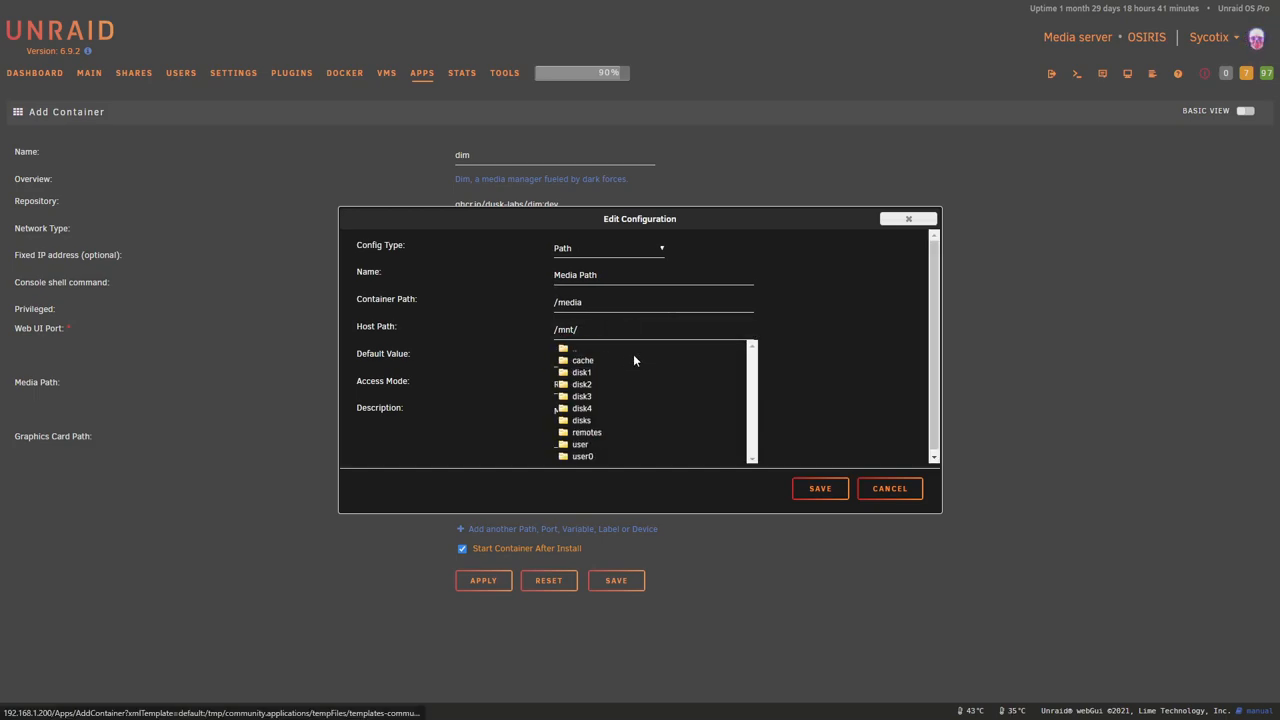
left_click(580, 444)
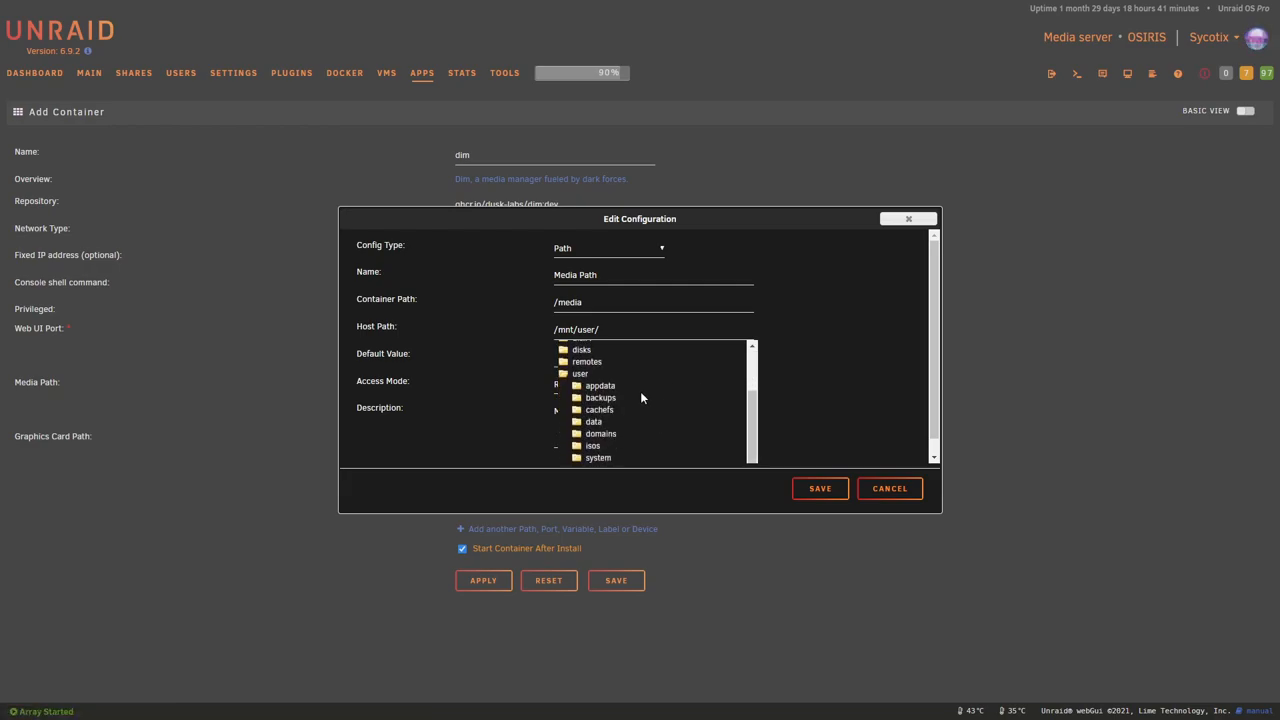
left_click(592, 420)
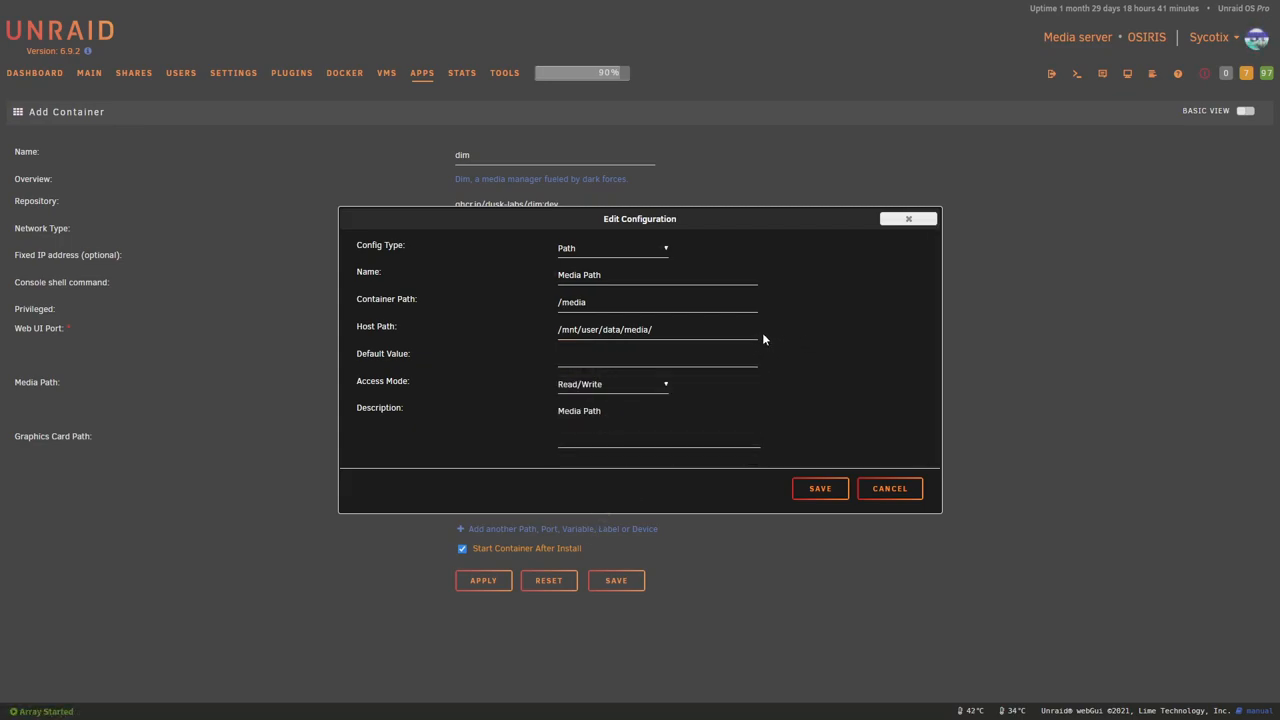
left_click(820, 488)
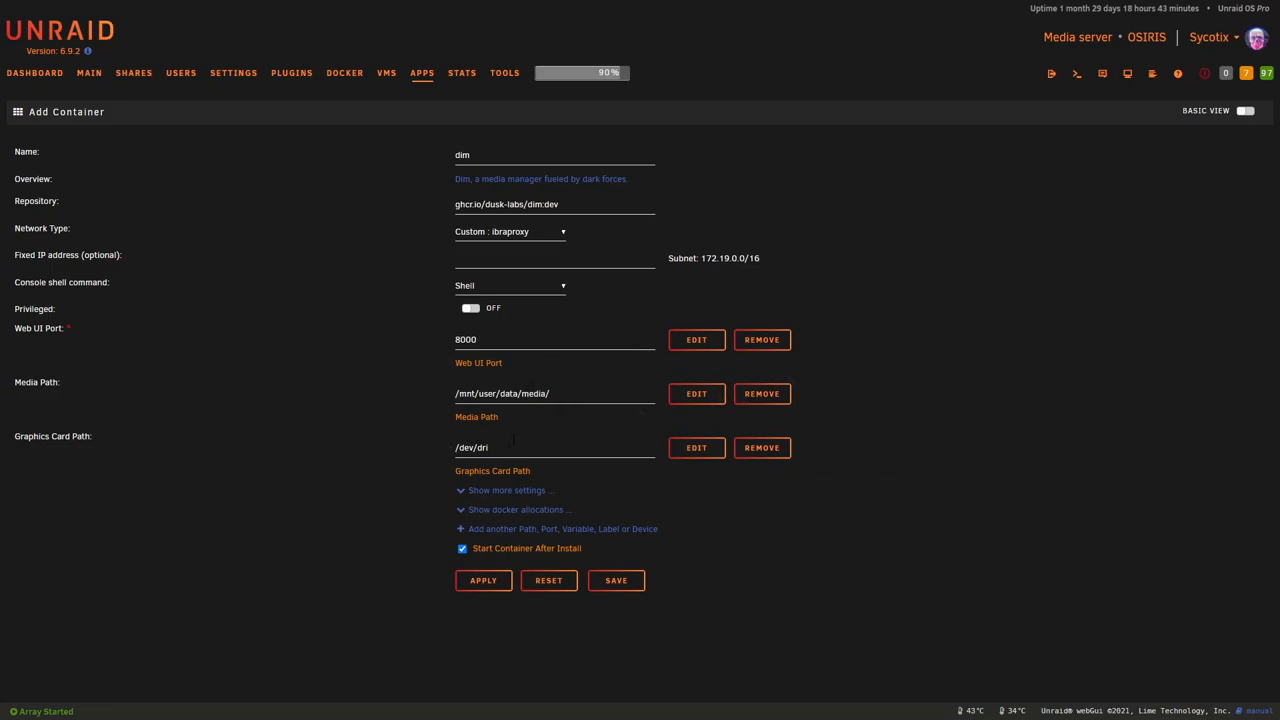
mouse_move(696, 448)
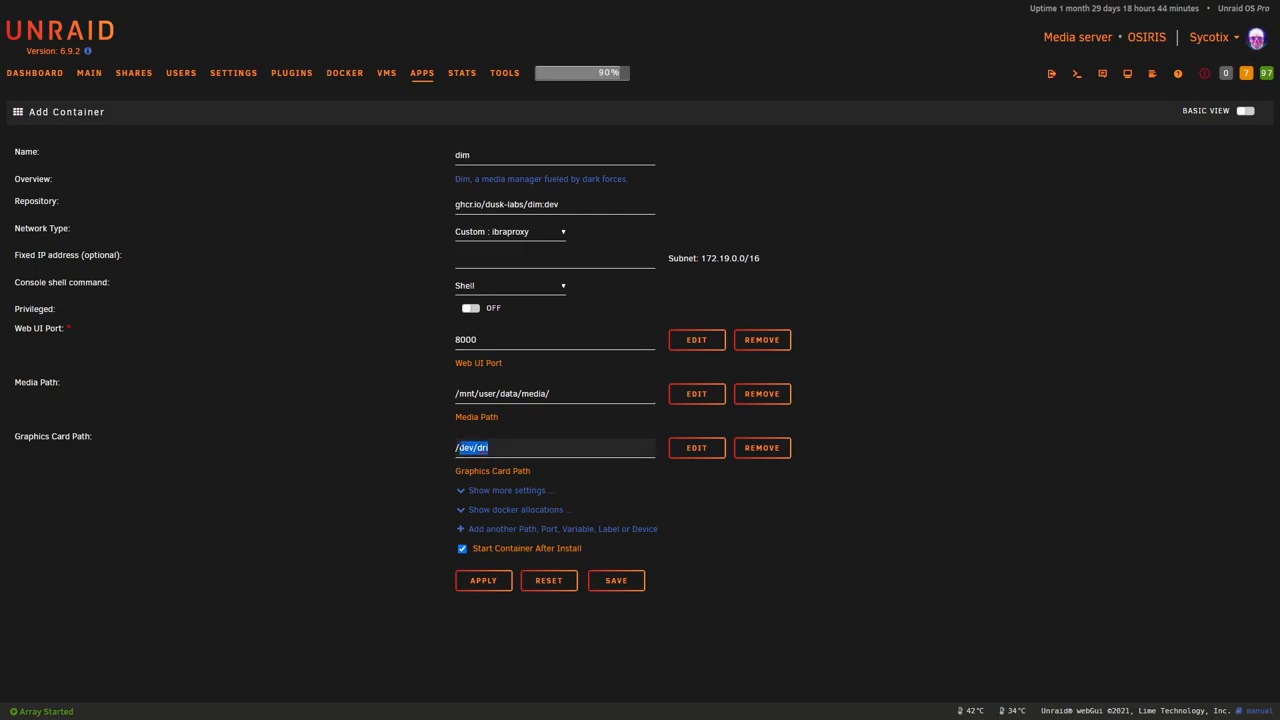
Check the /dev/dri graphics card path and reveal the Config Path /mnt/user/appdata/dim.
left_click(556, 448)
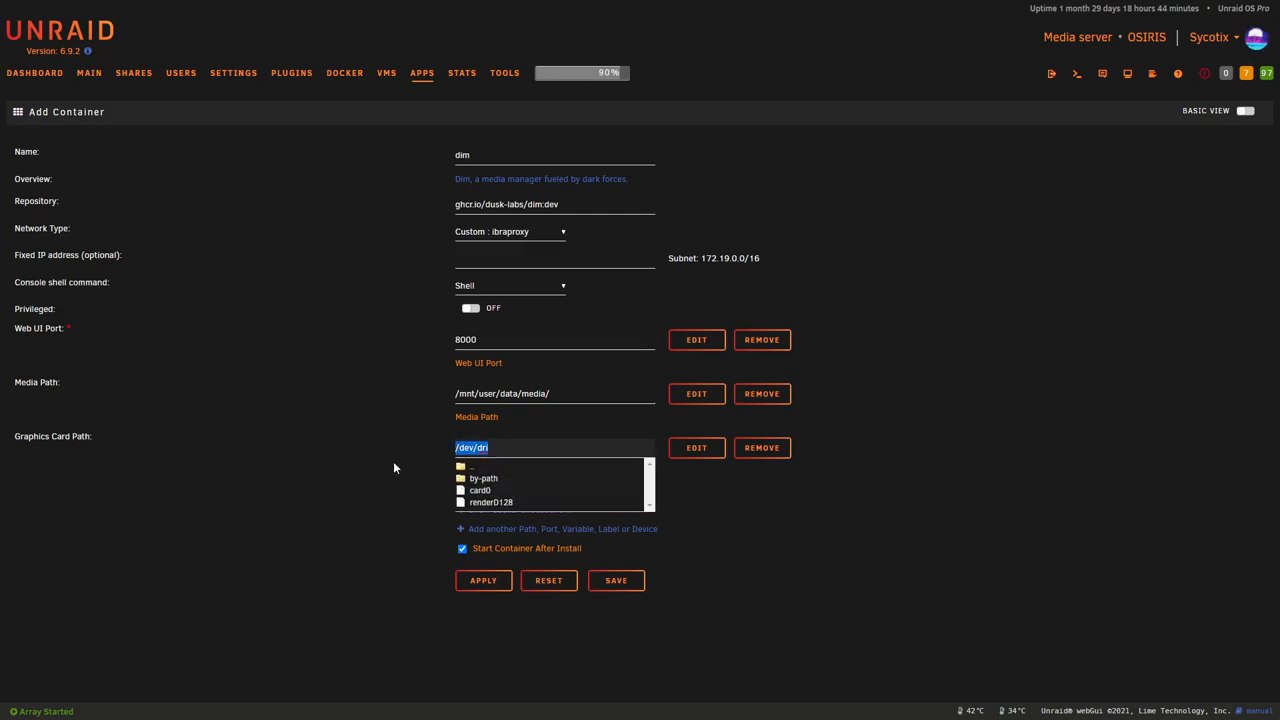
mouse_move(418, 472)
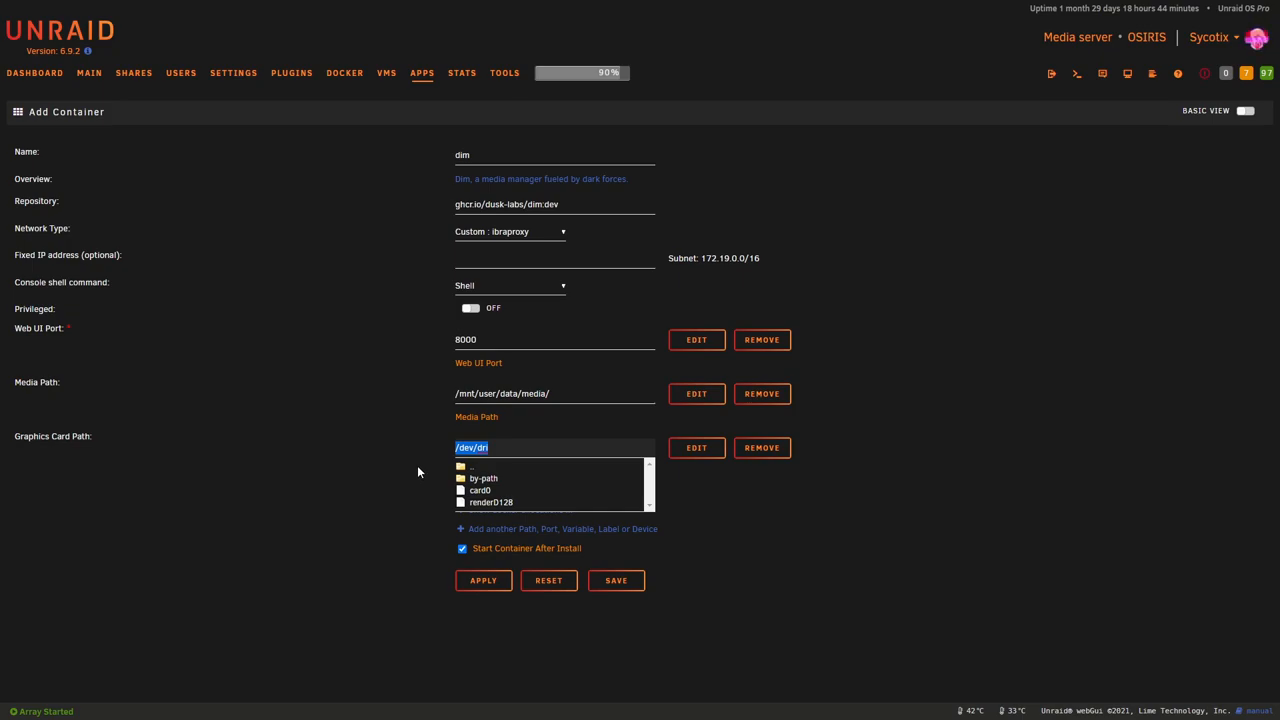
mouse_move(510, 464)
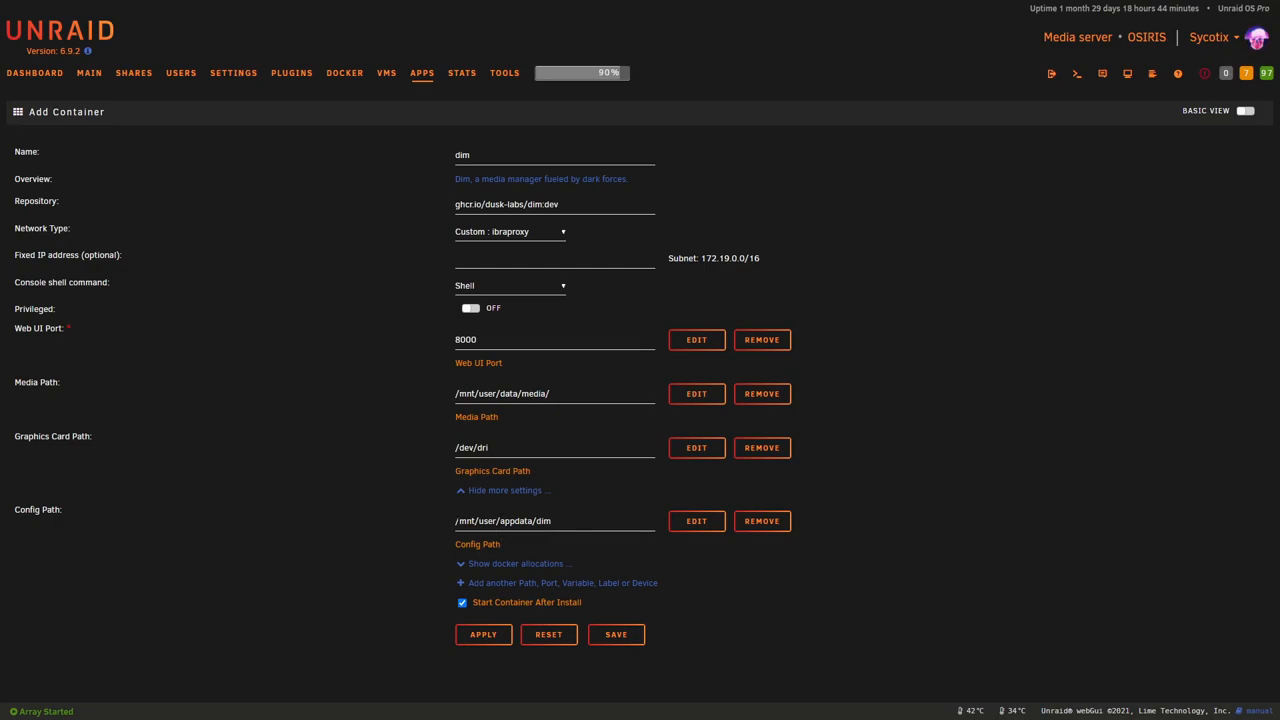
double_click(544, 520)
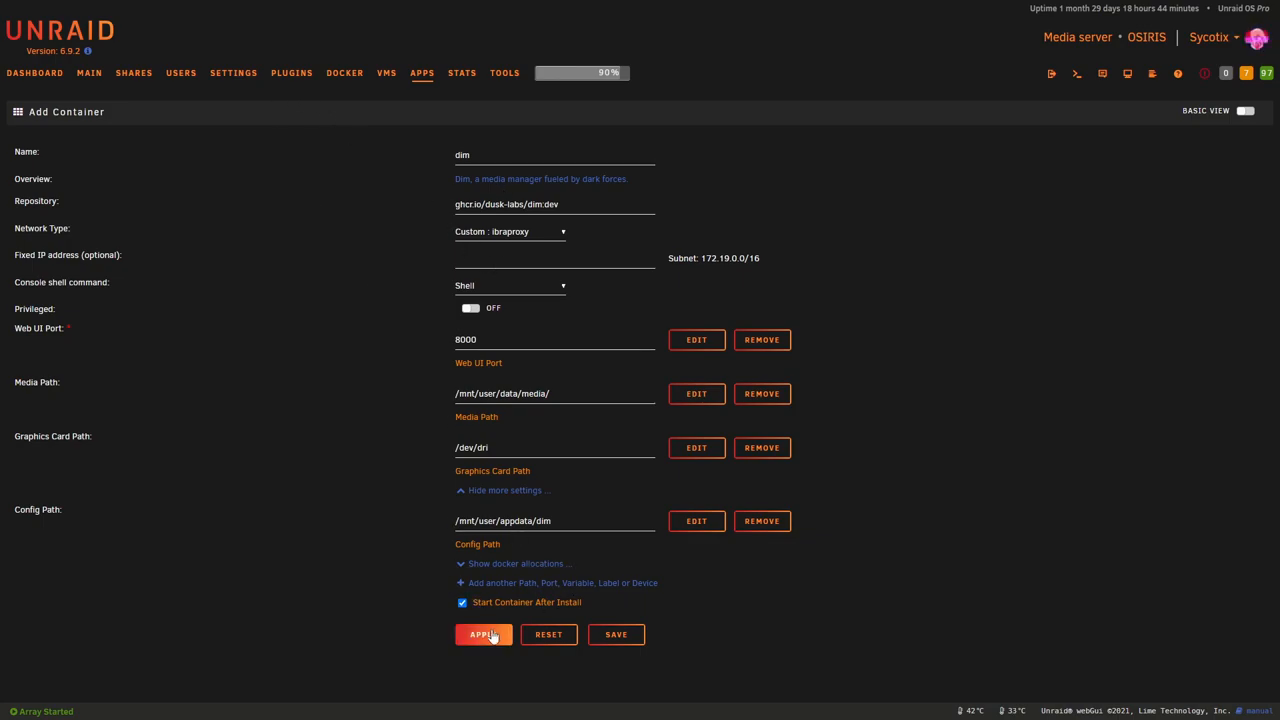
Apply the form to pull and create the dim container, then view it in the Docker list.
left_click(484, 634)
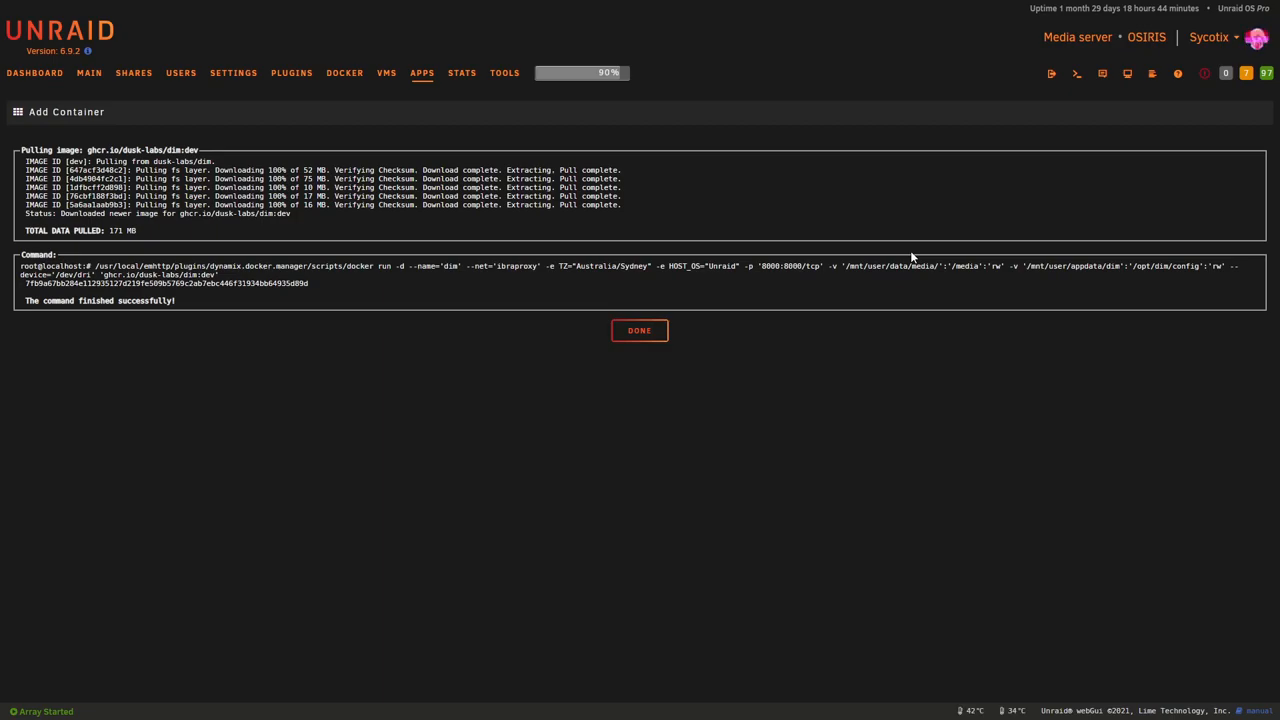
left_click(640, 330)
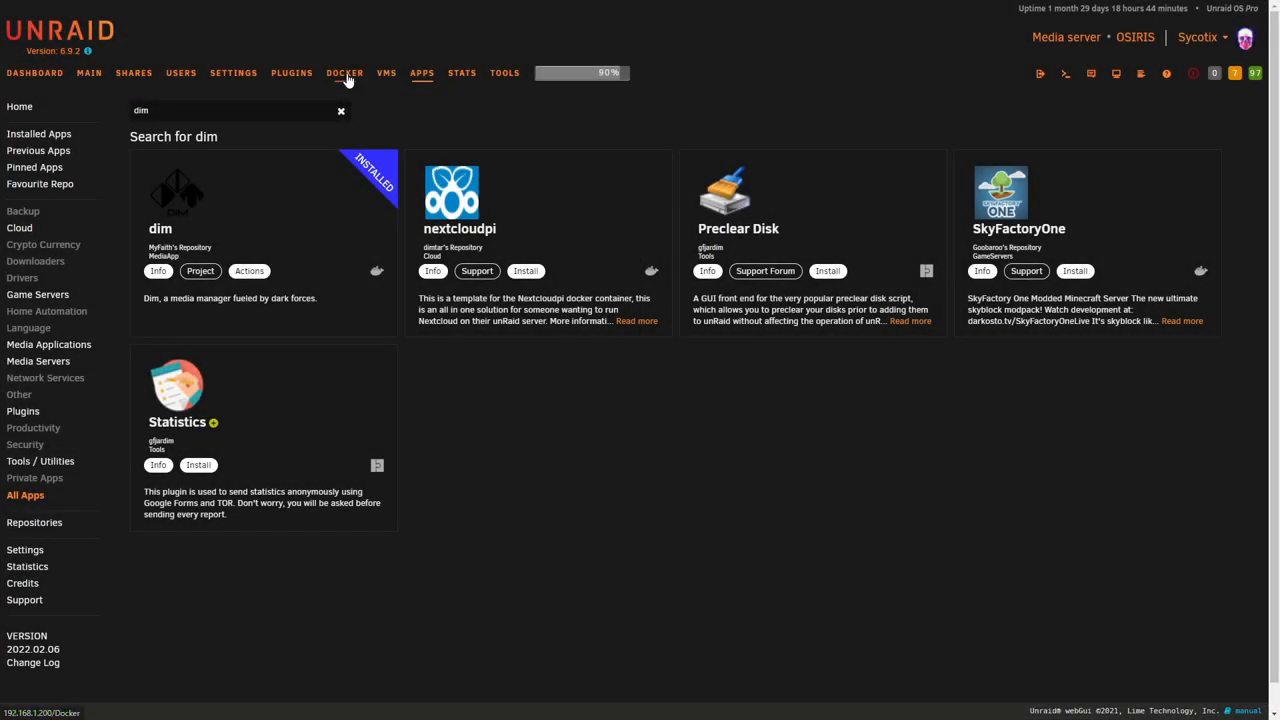
left_click(344, 72)
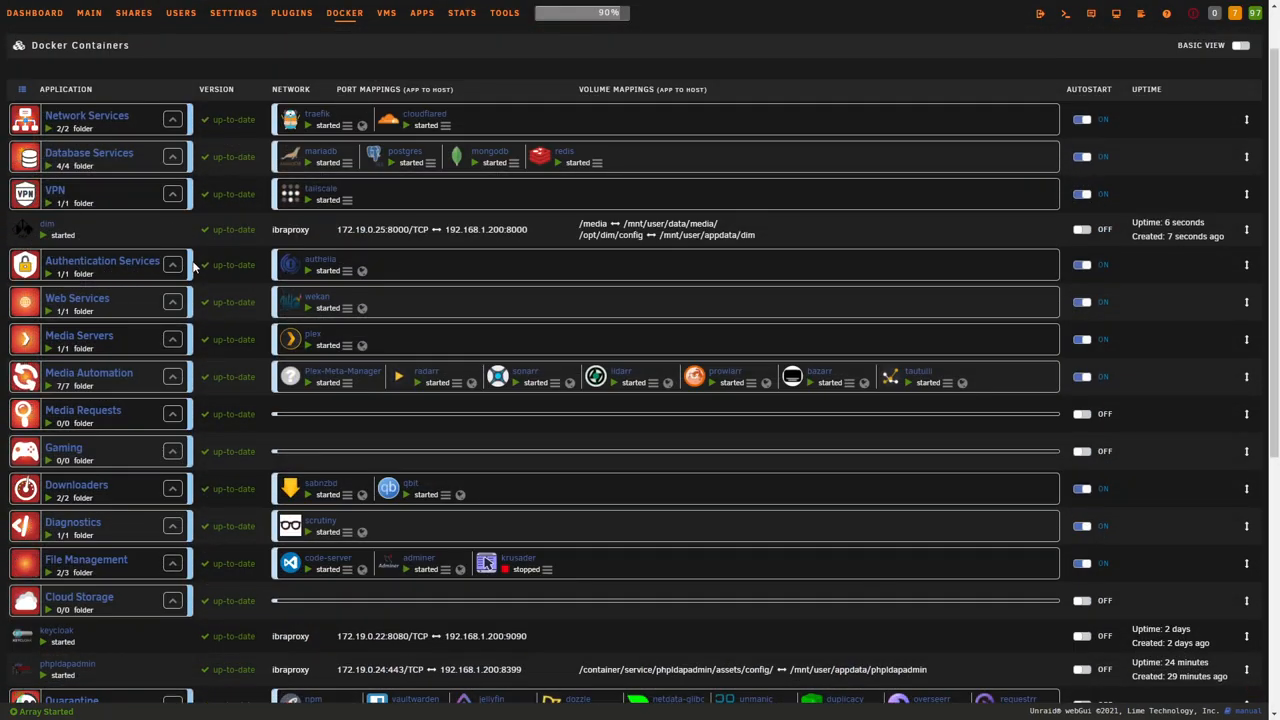
mouse_move(100, 218)
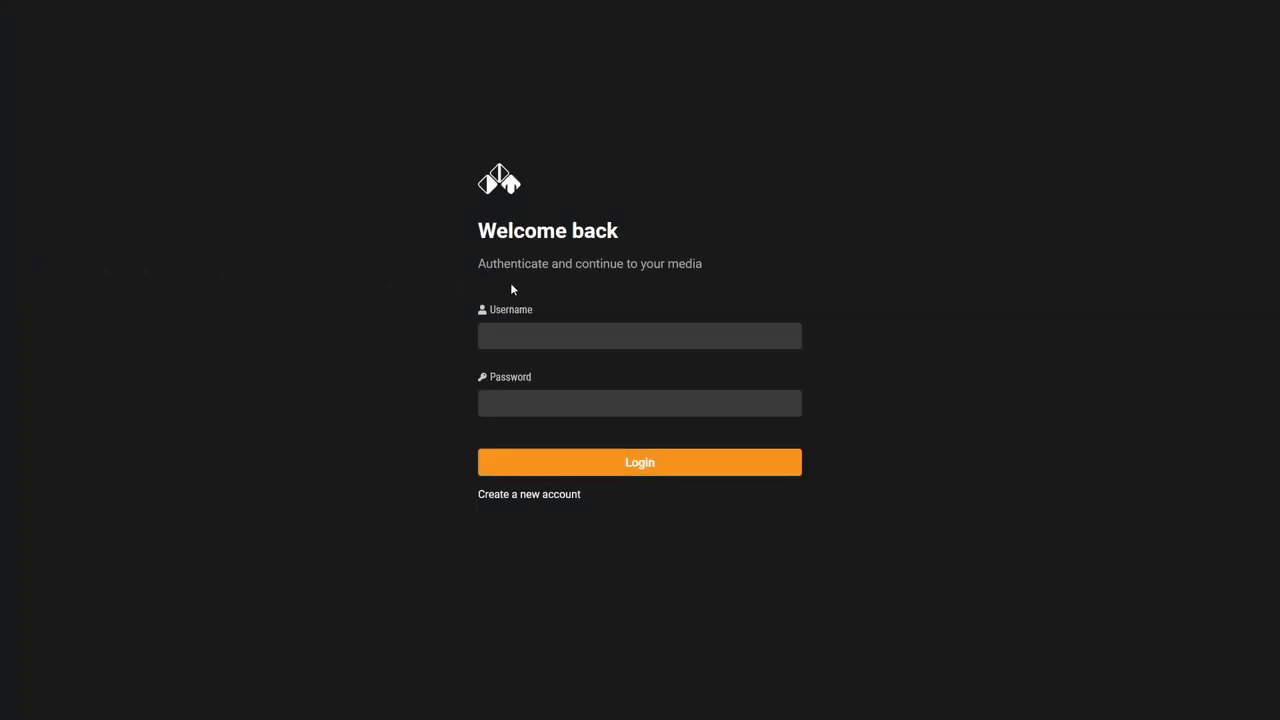
mouse_move(956, 322)
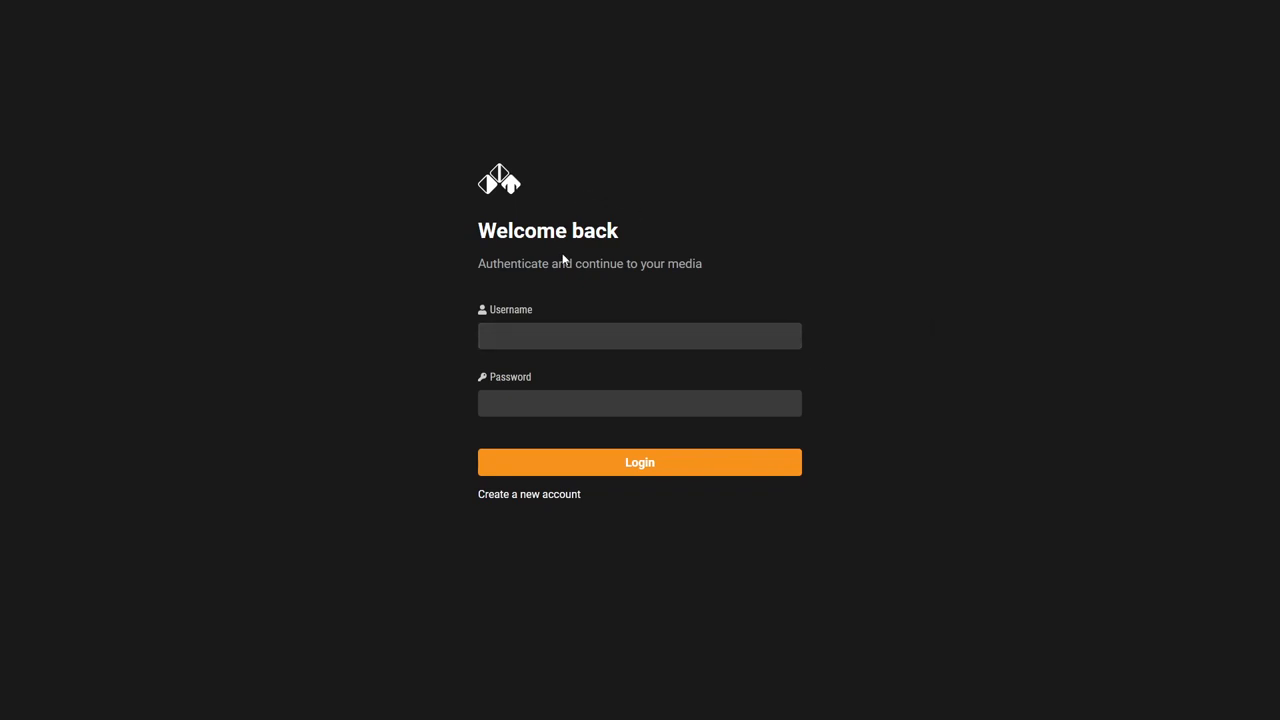
mouse_move(664, 284)
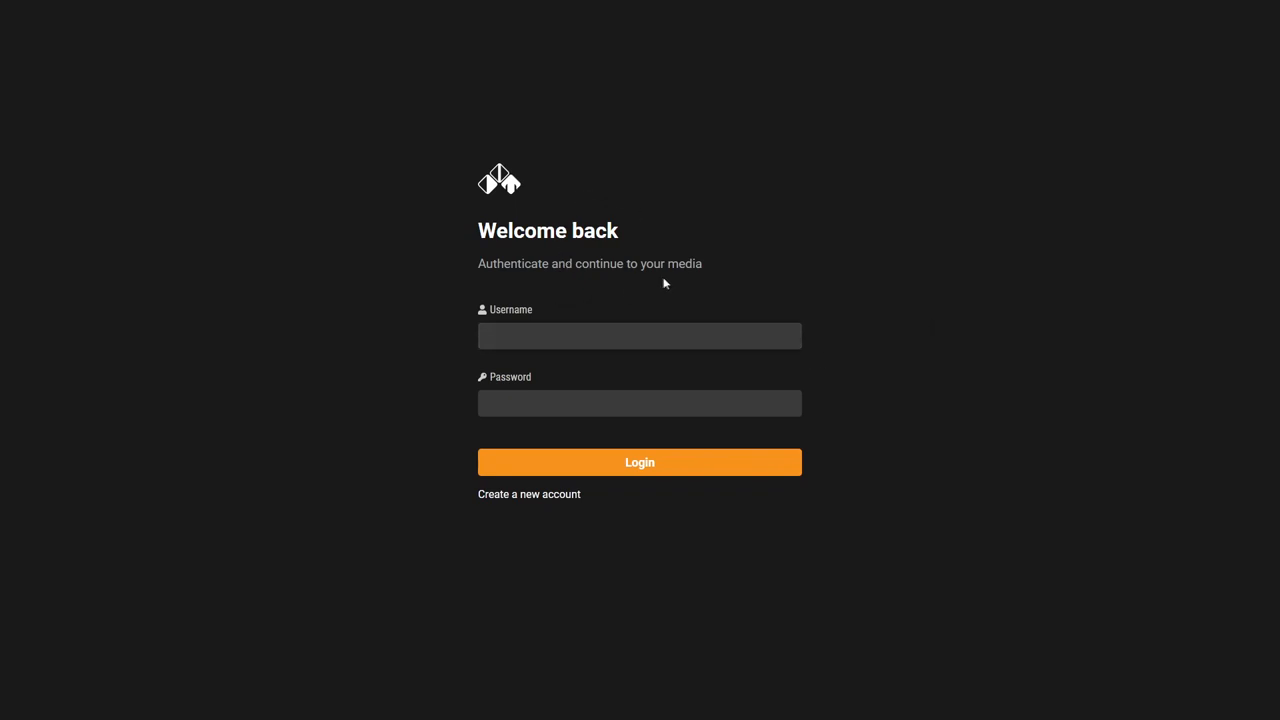
mouse_move(674, 484)
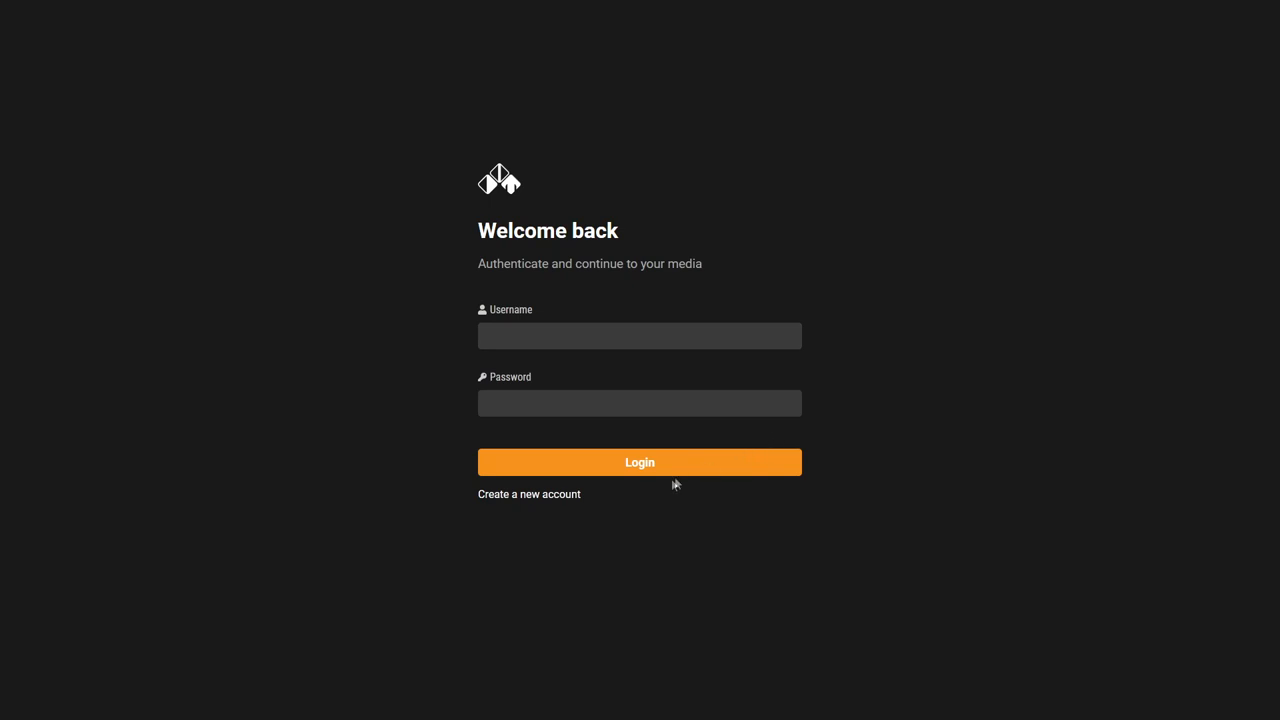
Switch the Dim login page to new account registration.
left_click(528, 494)
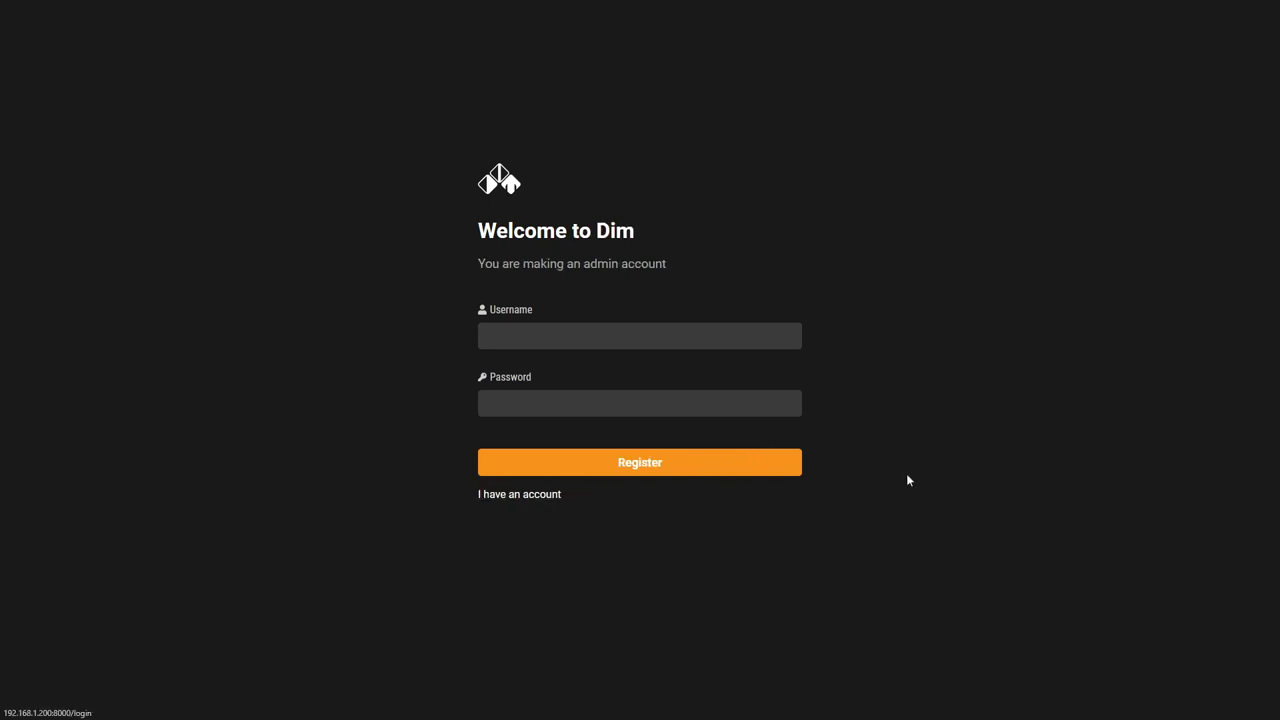
Register the first Dim account with username admin and a password.
left_click(640, 336)
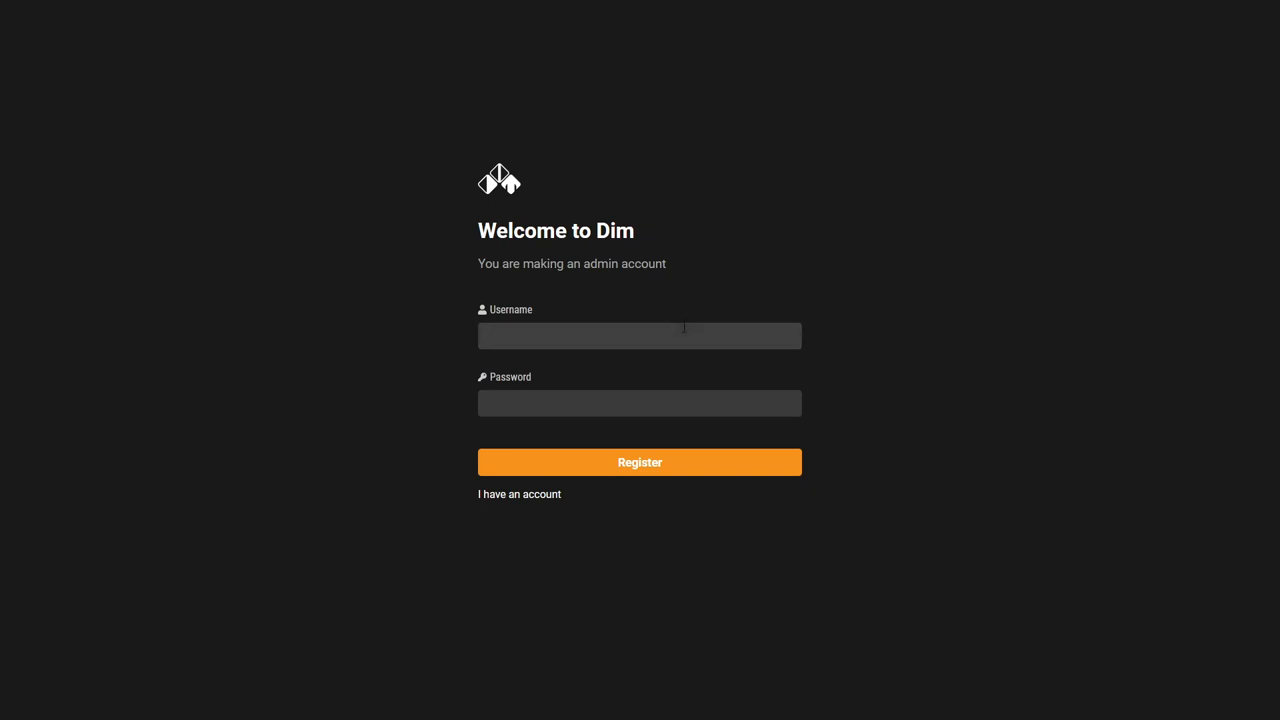
left_click(640, 336)
type("admin")
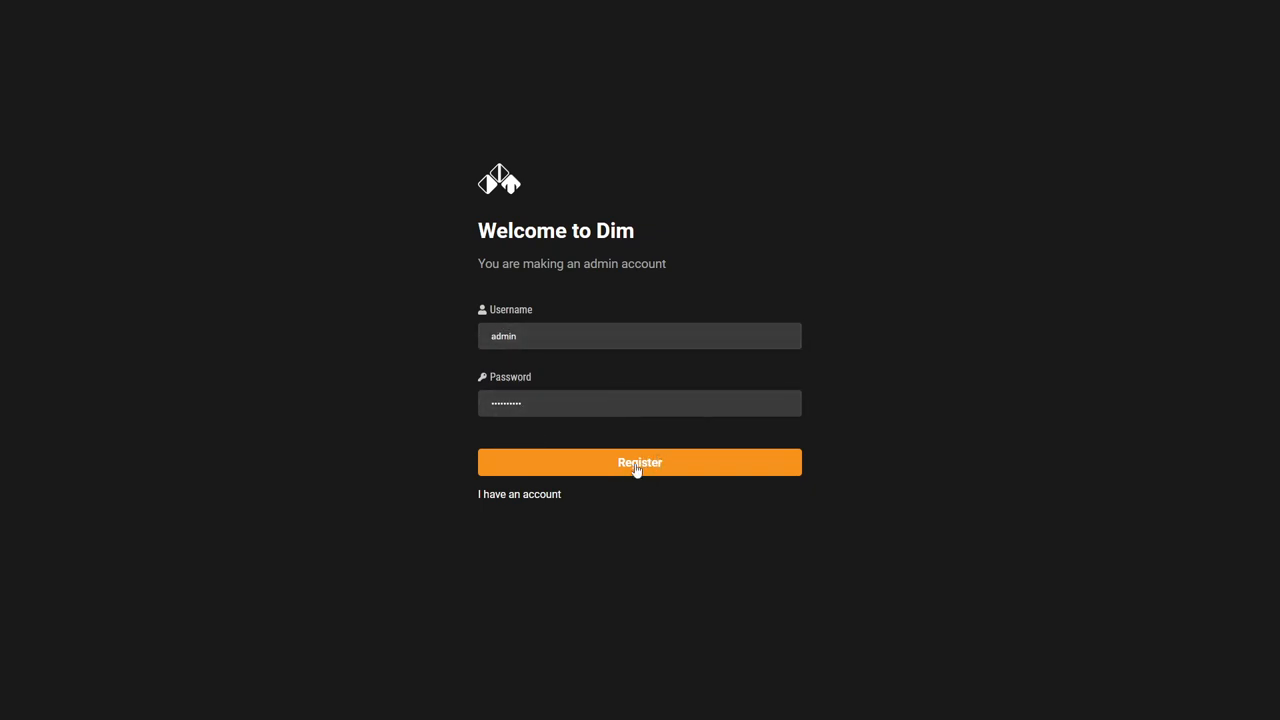
left_click(640, 462)
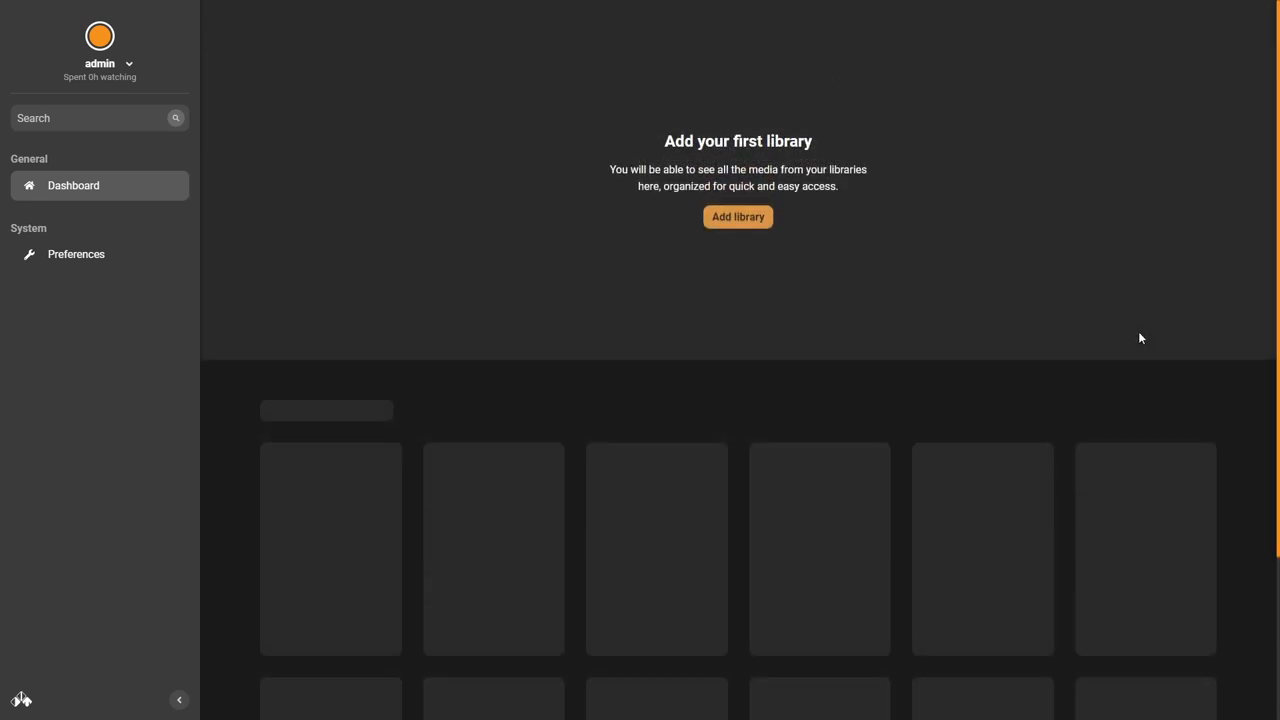
mouse_move(160, 272)
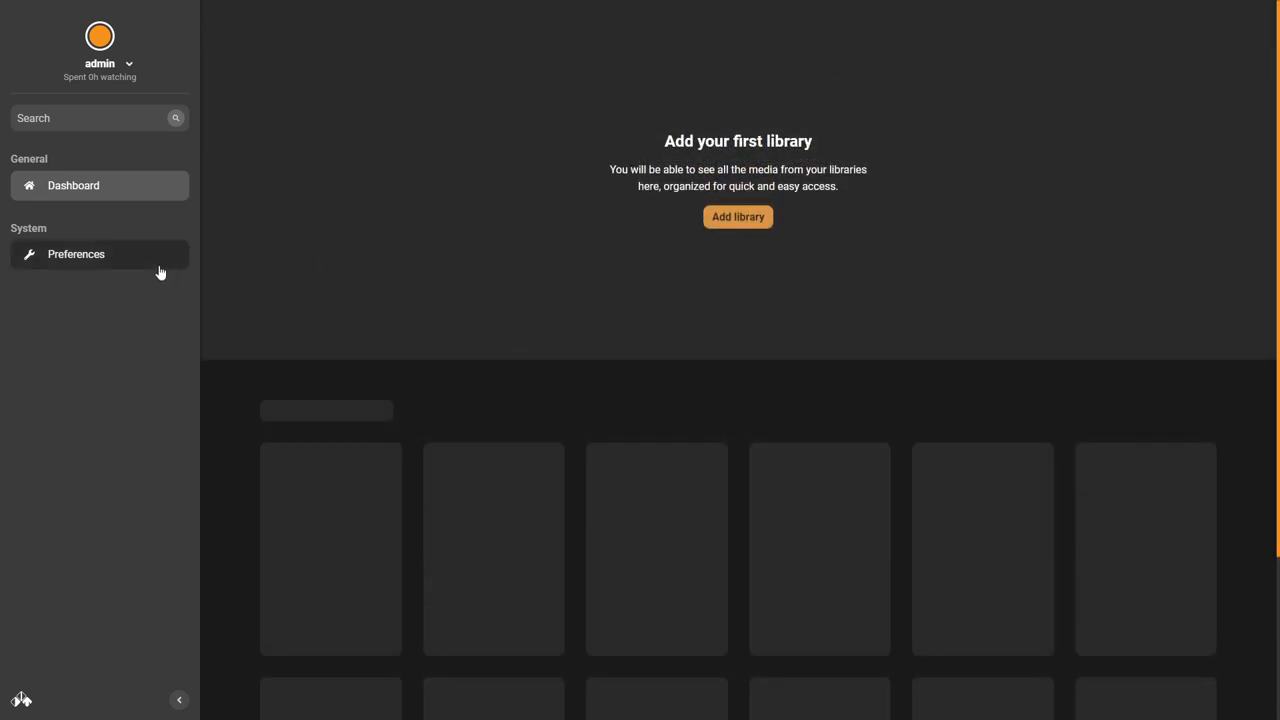
mouse_move(622, 146)
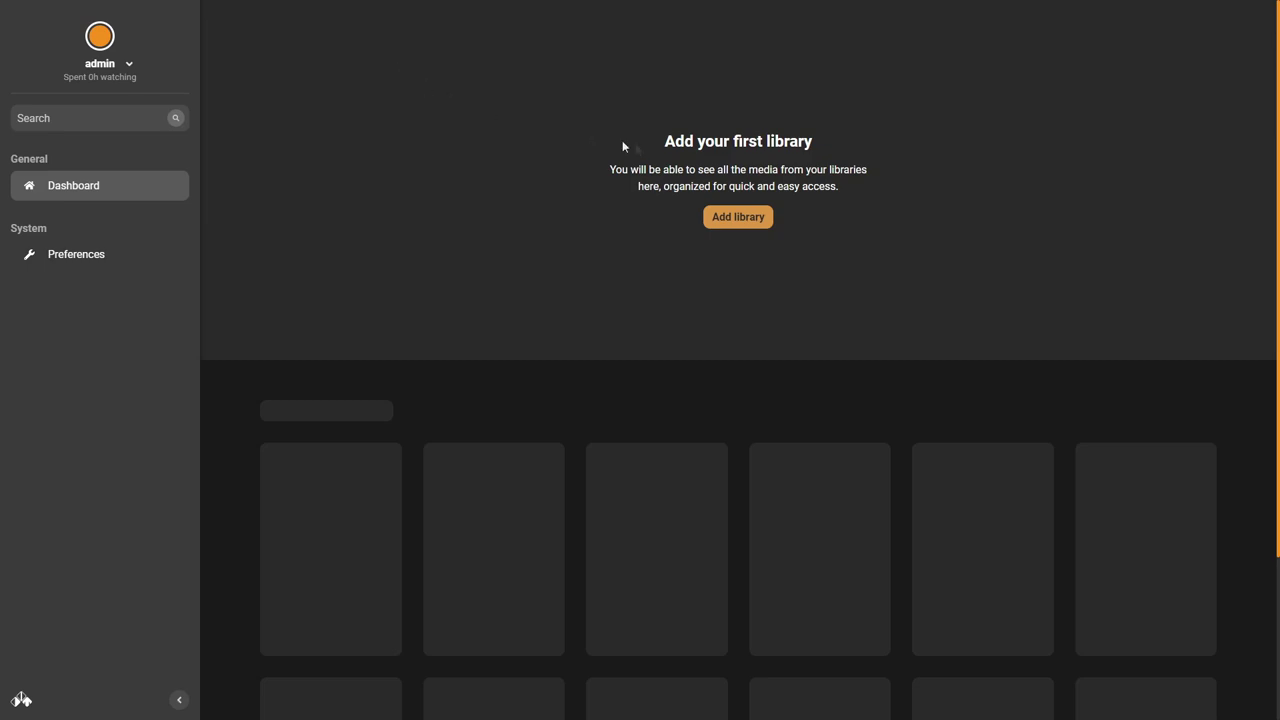
mouse_move(762, 186)
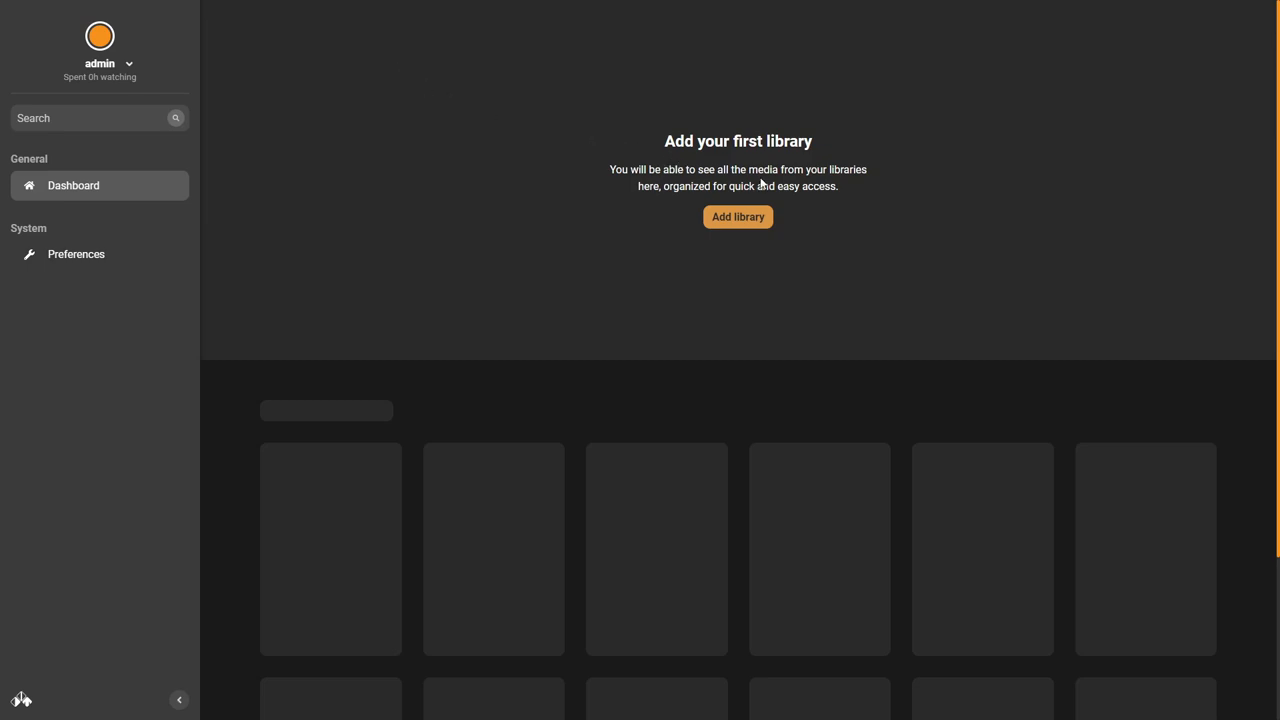
mouse_move(738, 216)
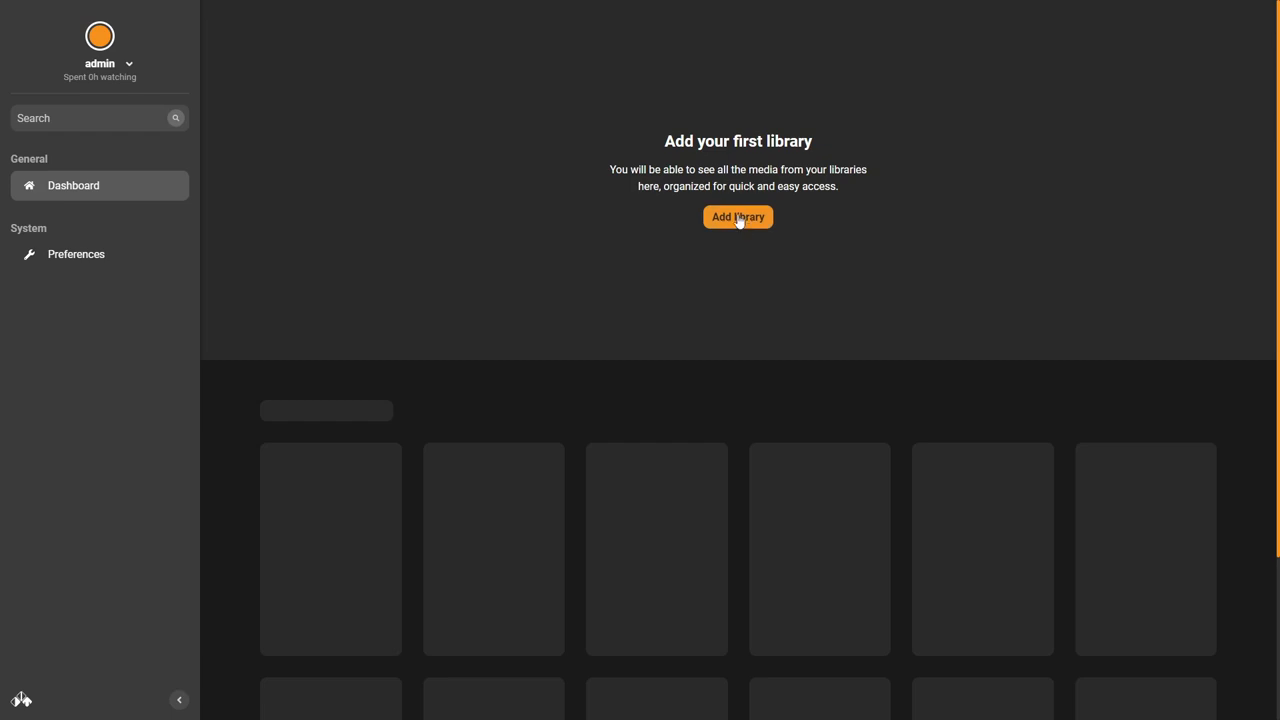
Start creating the first library from the empty dashboard.
left_click(738, 216)
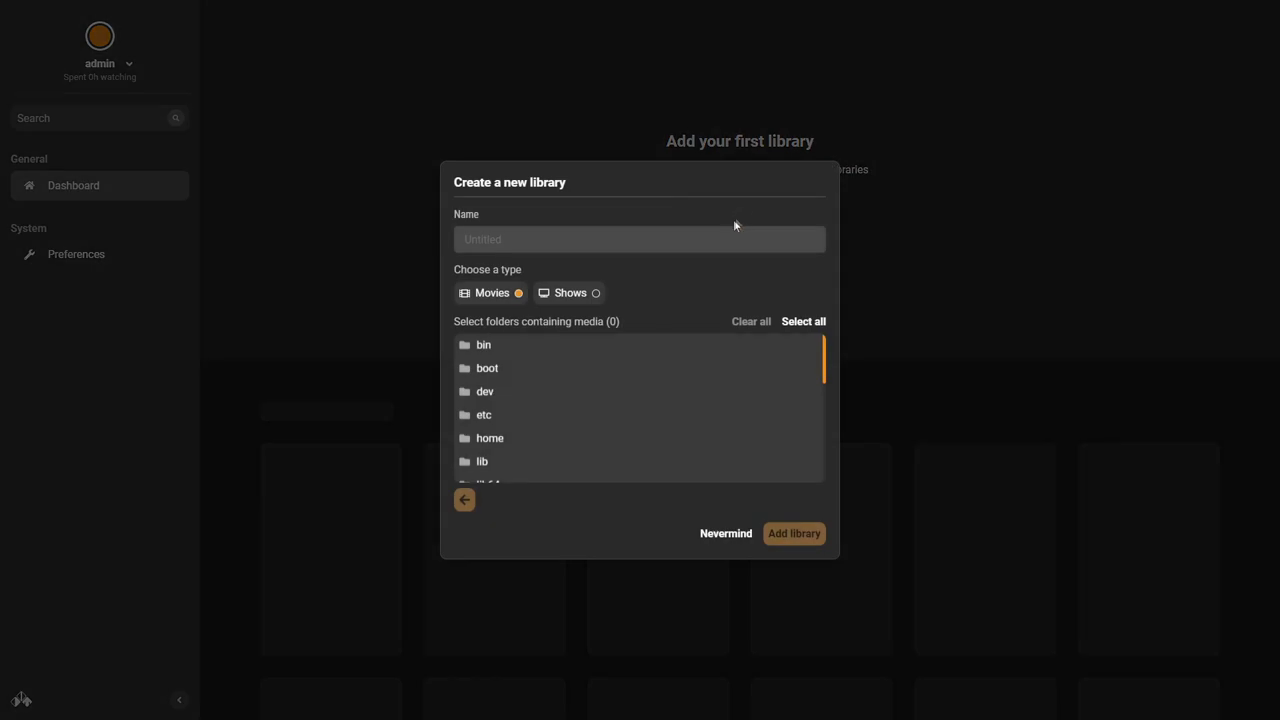
Create a Shows library named TV using the /media/tv folder.
left_click(610, 240)
type("TV")
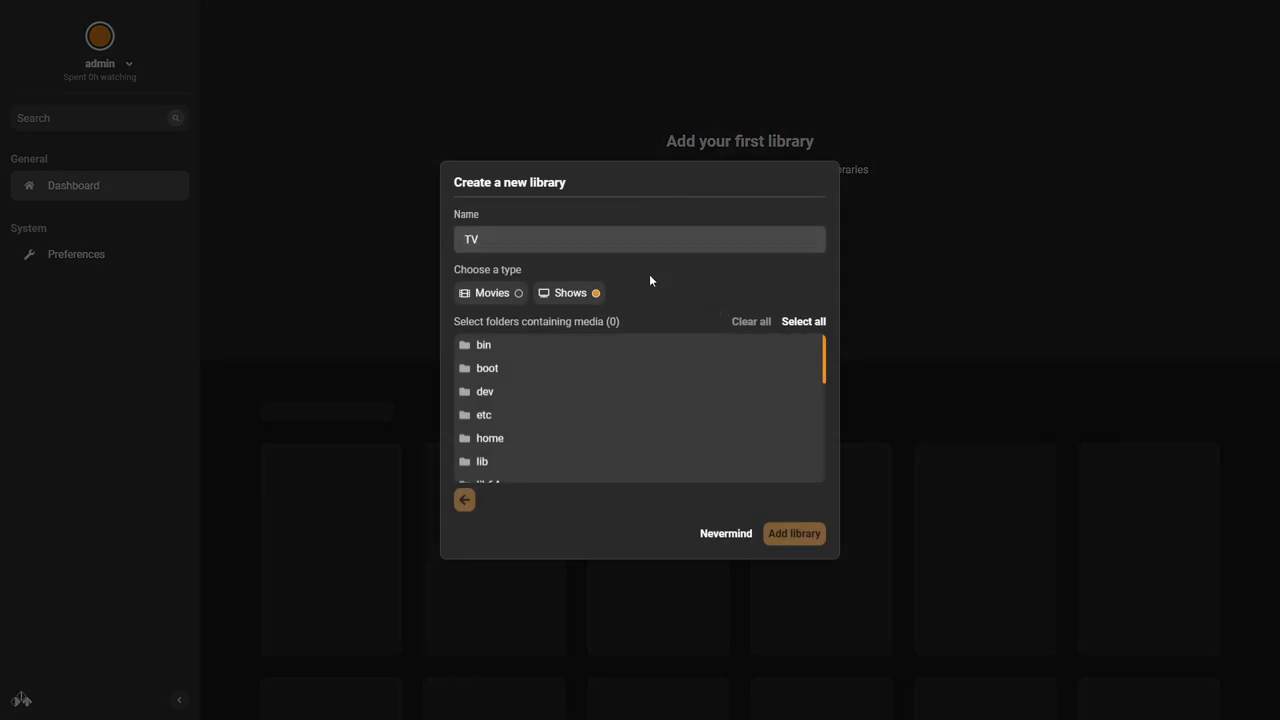
scroll("down", 3)
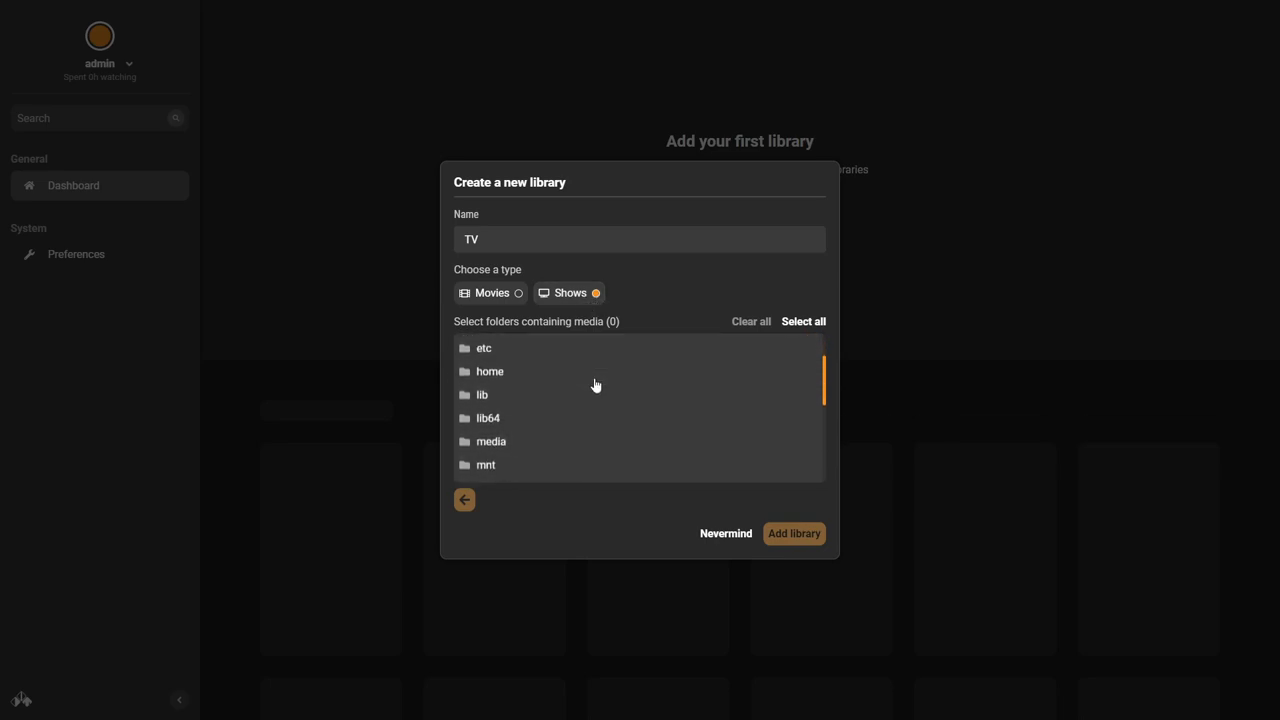
left_click(492, 442)
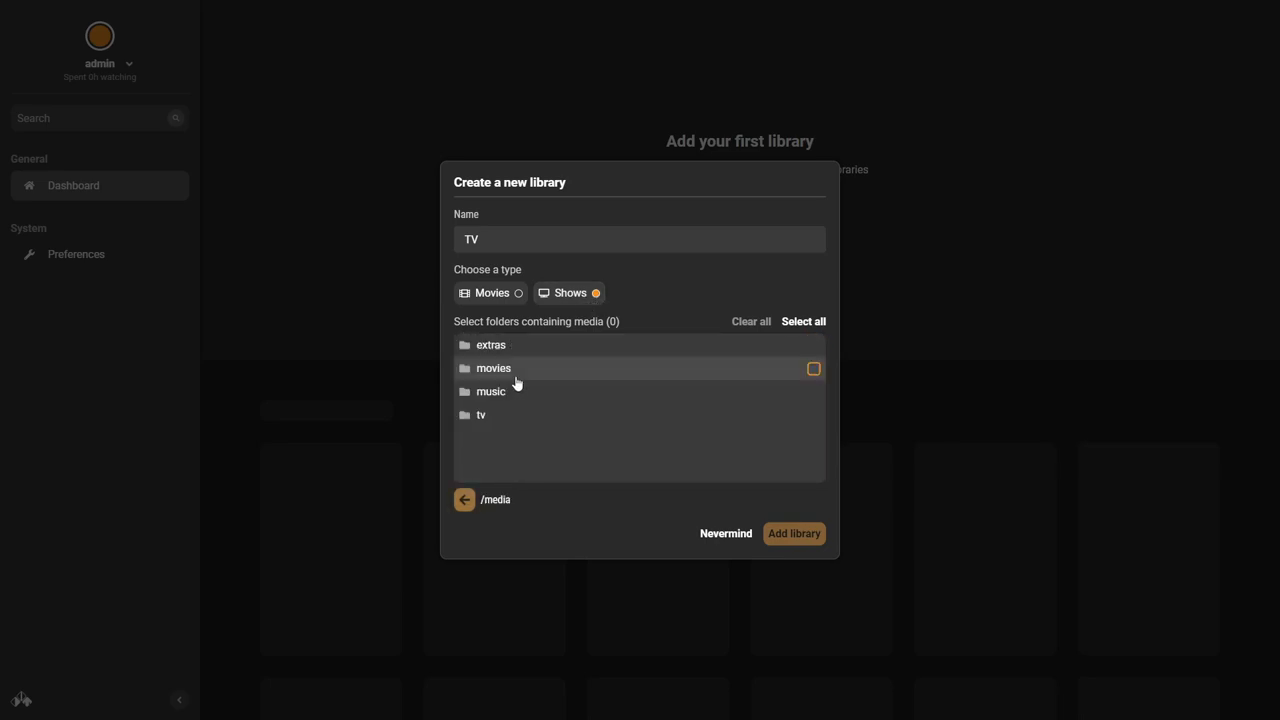
mouse_move(504, 414)
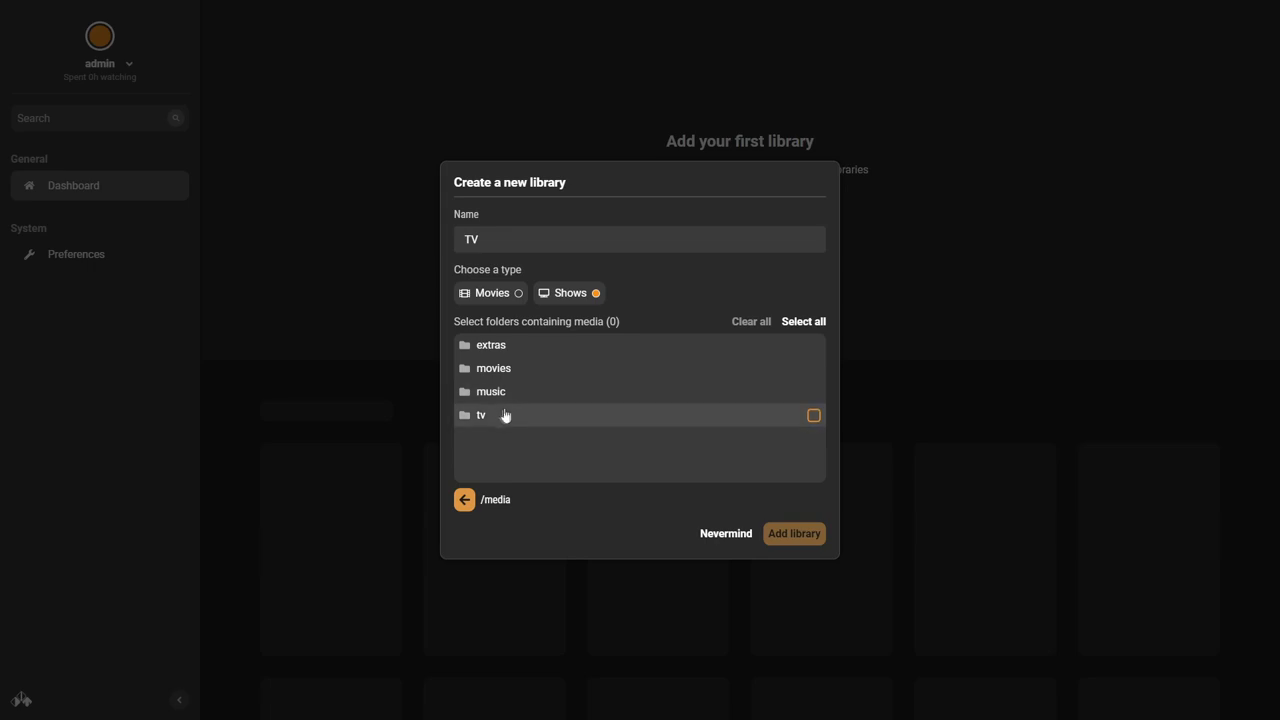
left_click(480, 414)
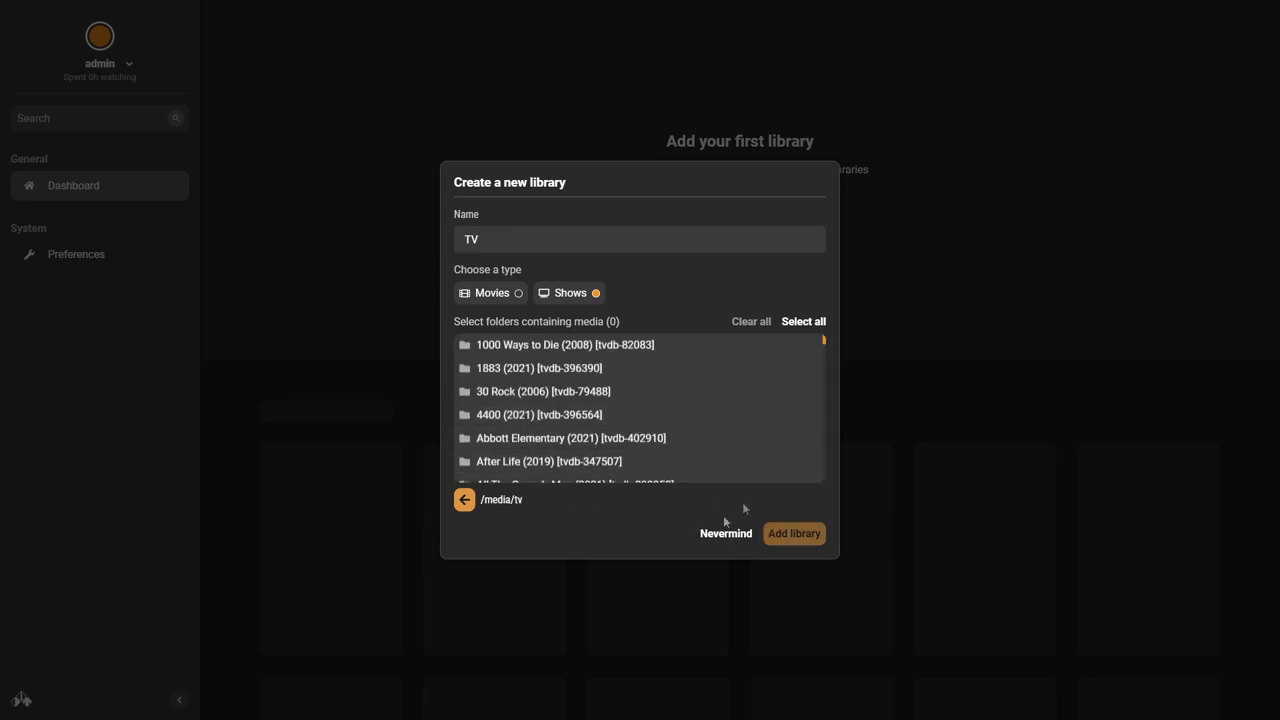
left_click(464, 500)
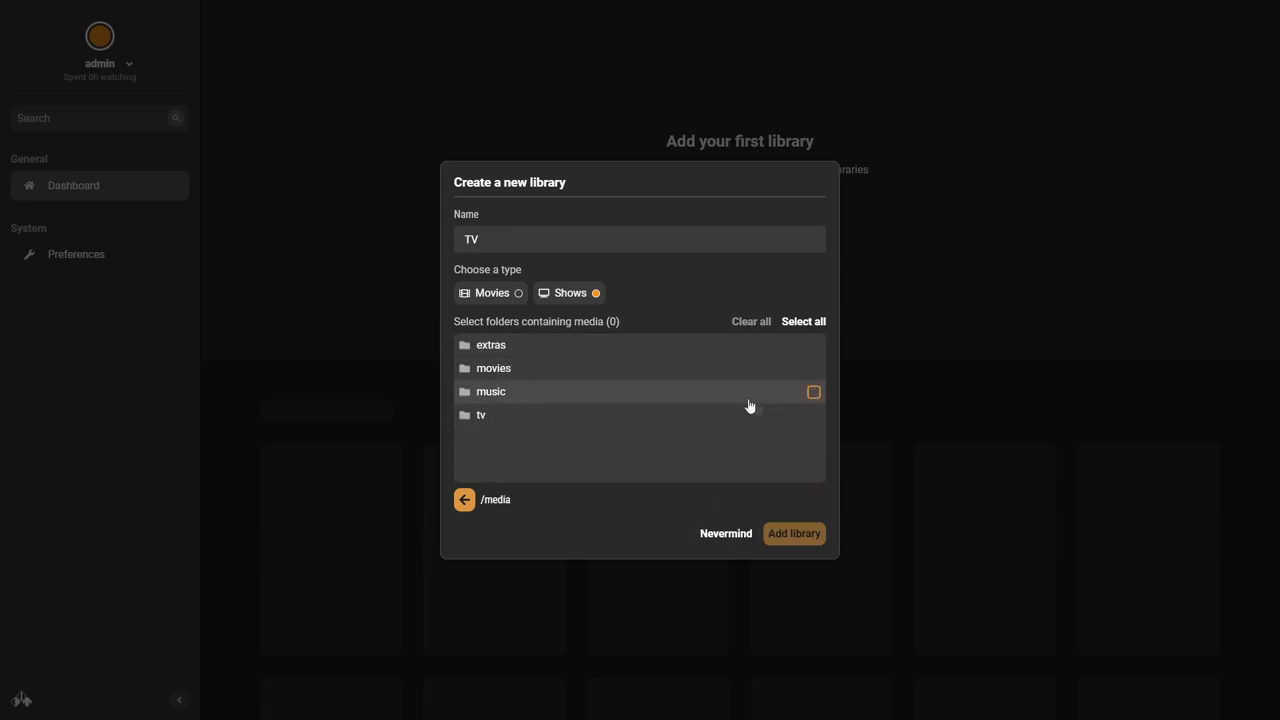
left_click(812, 414)
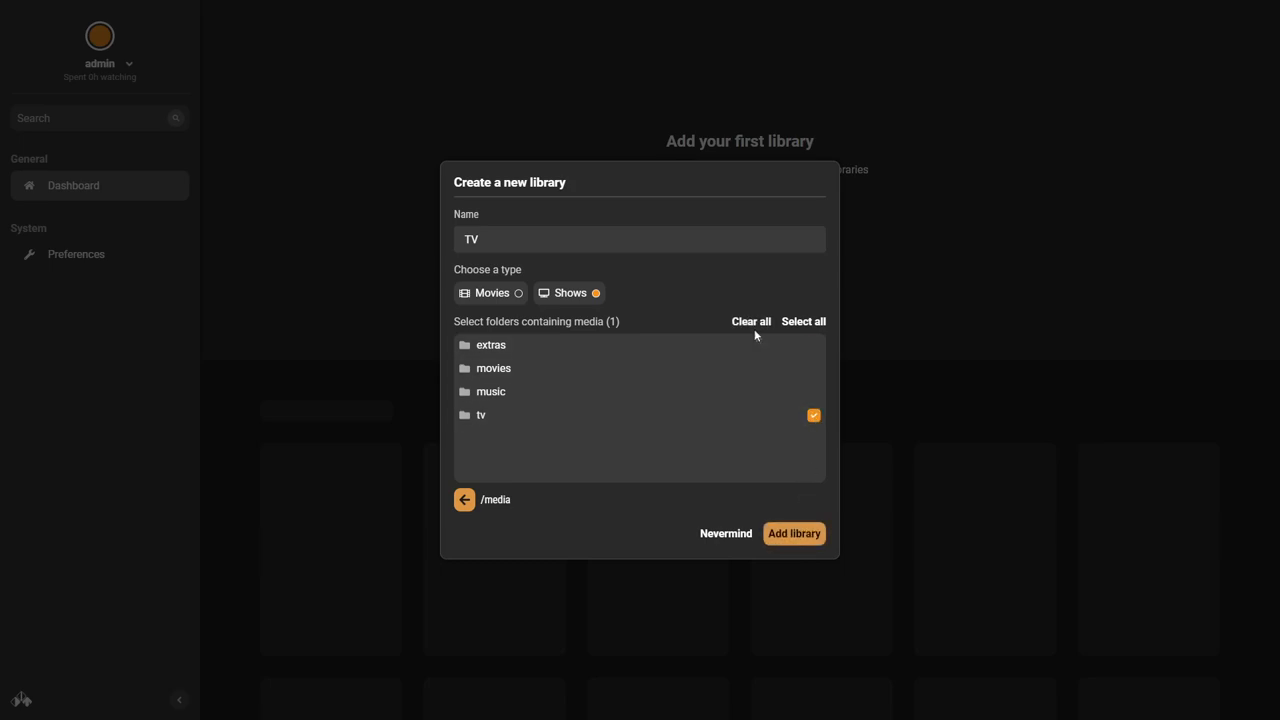
mouse_move(792, 532)
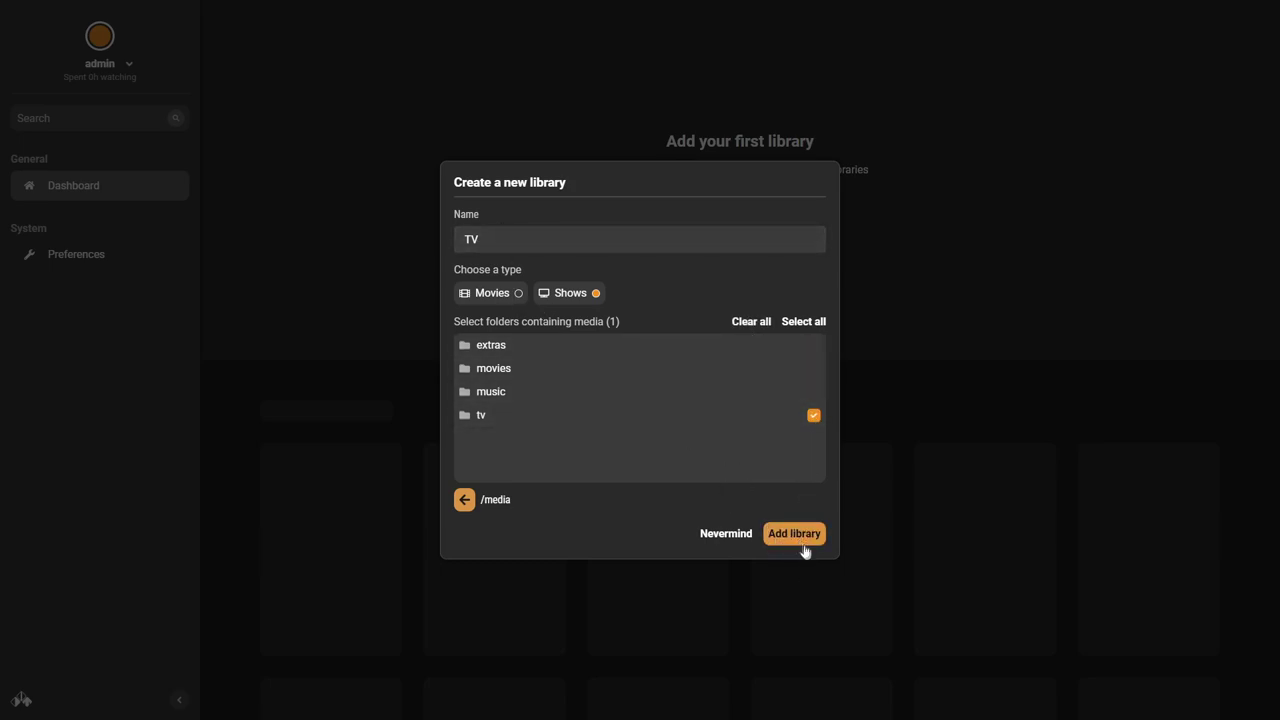
mouse_move(660, 414)
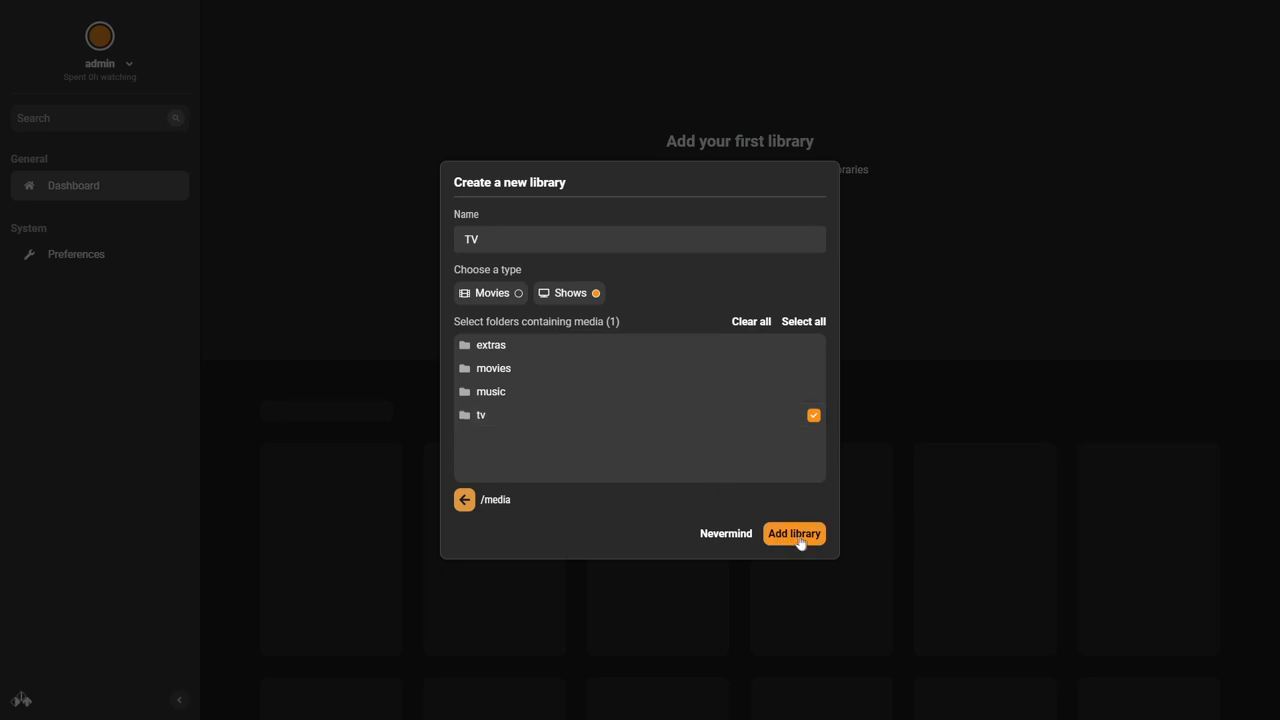
left_click(792, 532)
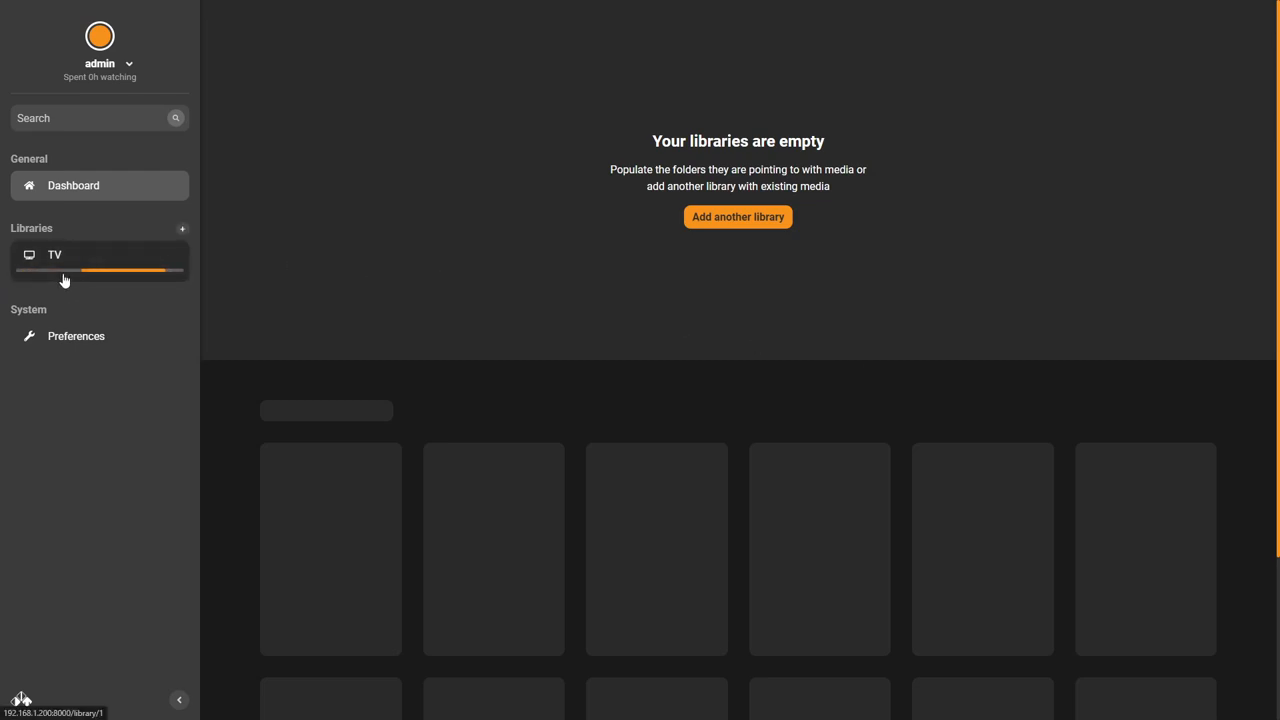
mouse_move(188, 272)
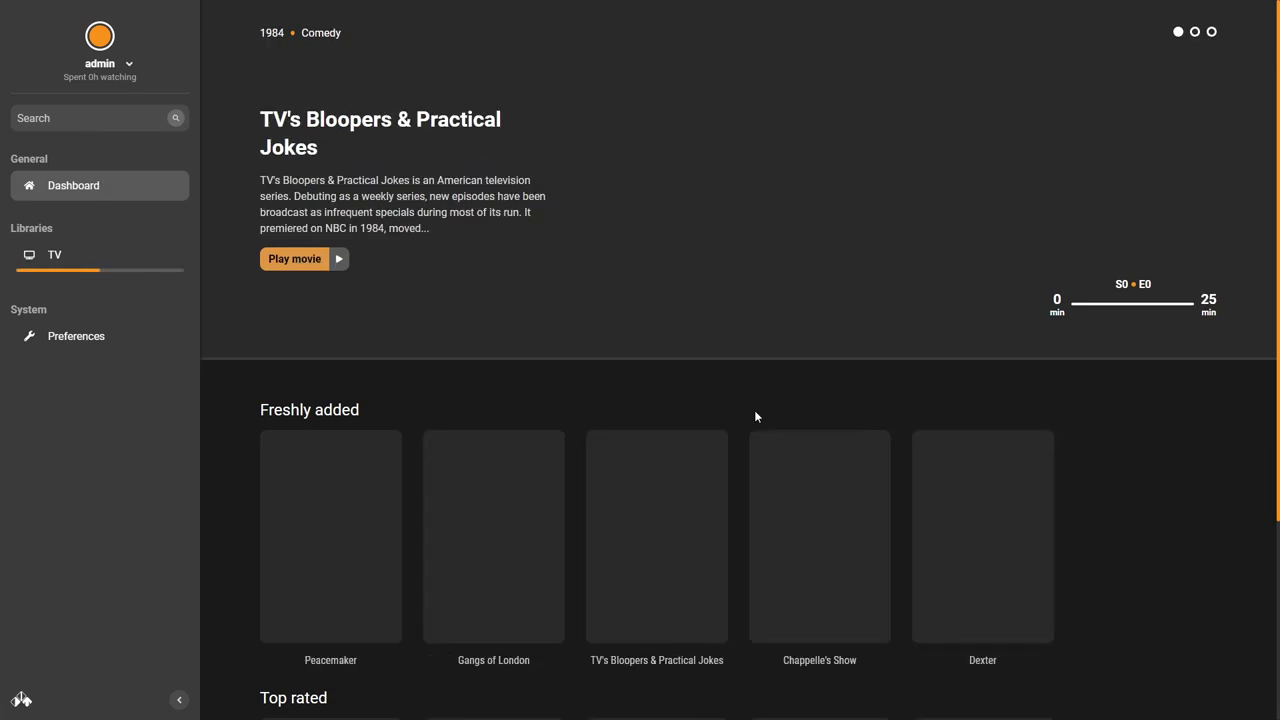
Look over the scanned TV shows on the dashboard and start adding another library.
scroll("right", 3)
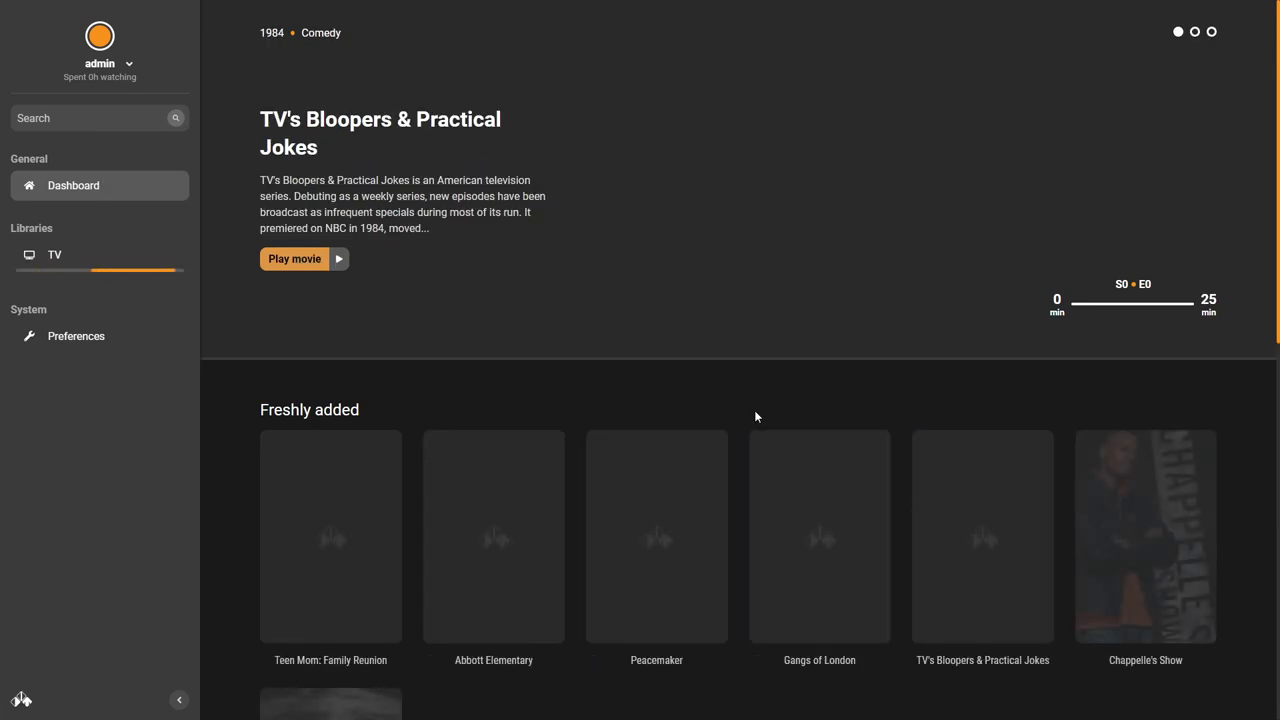
scroll("down", 3)
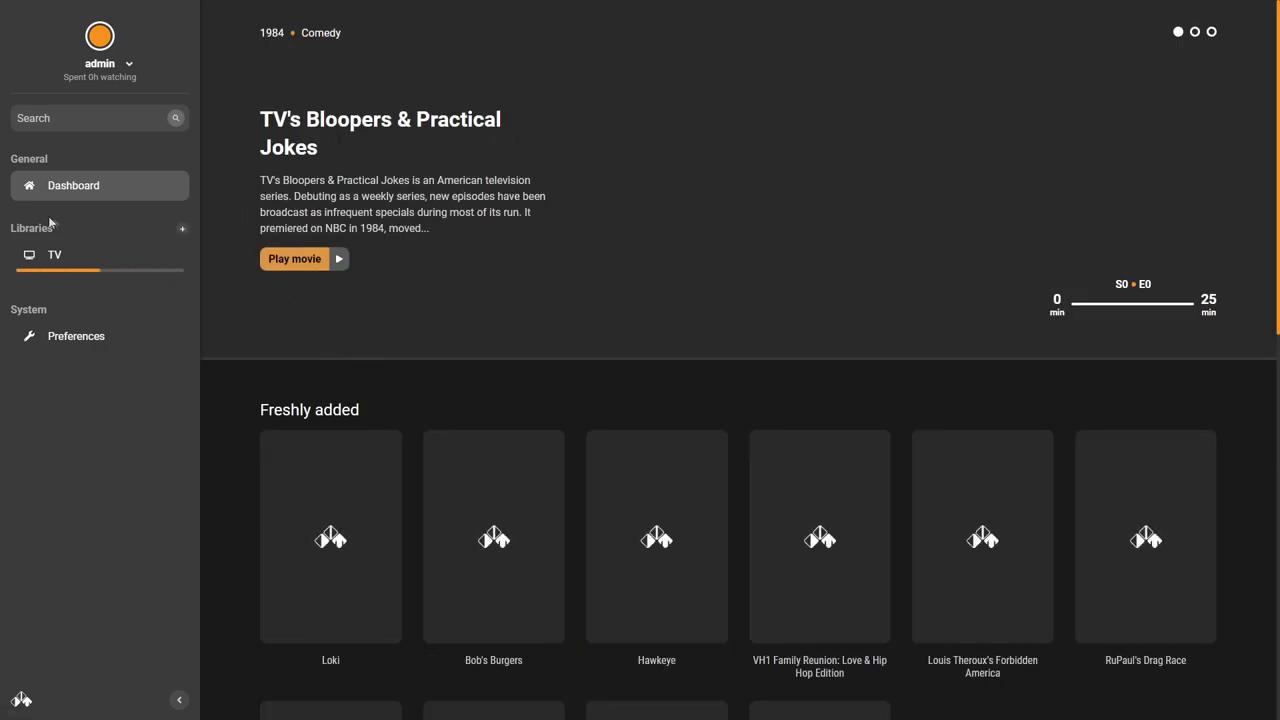
left_click(182, 228)
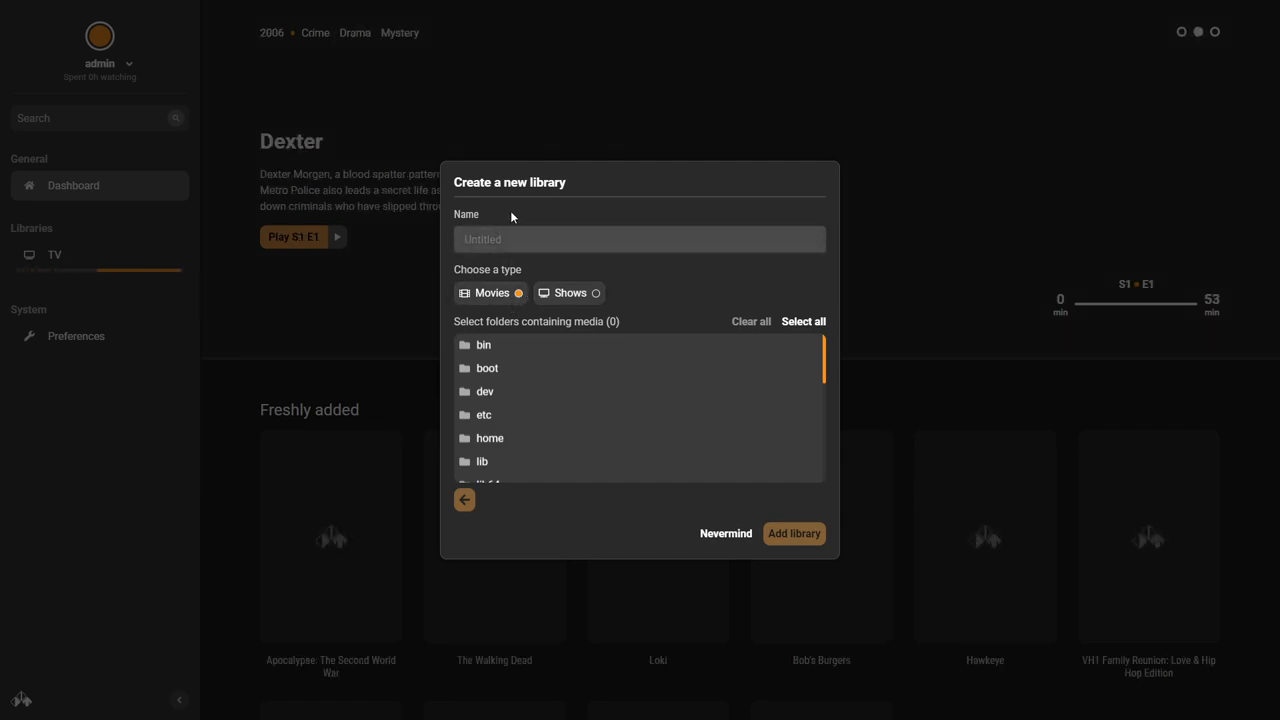
Create a library named 'Movies' sourced from the /media/movies folder.
type("Movies")
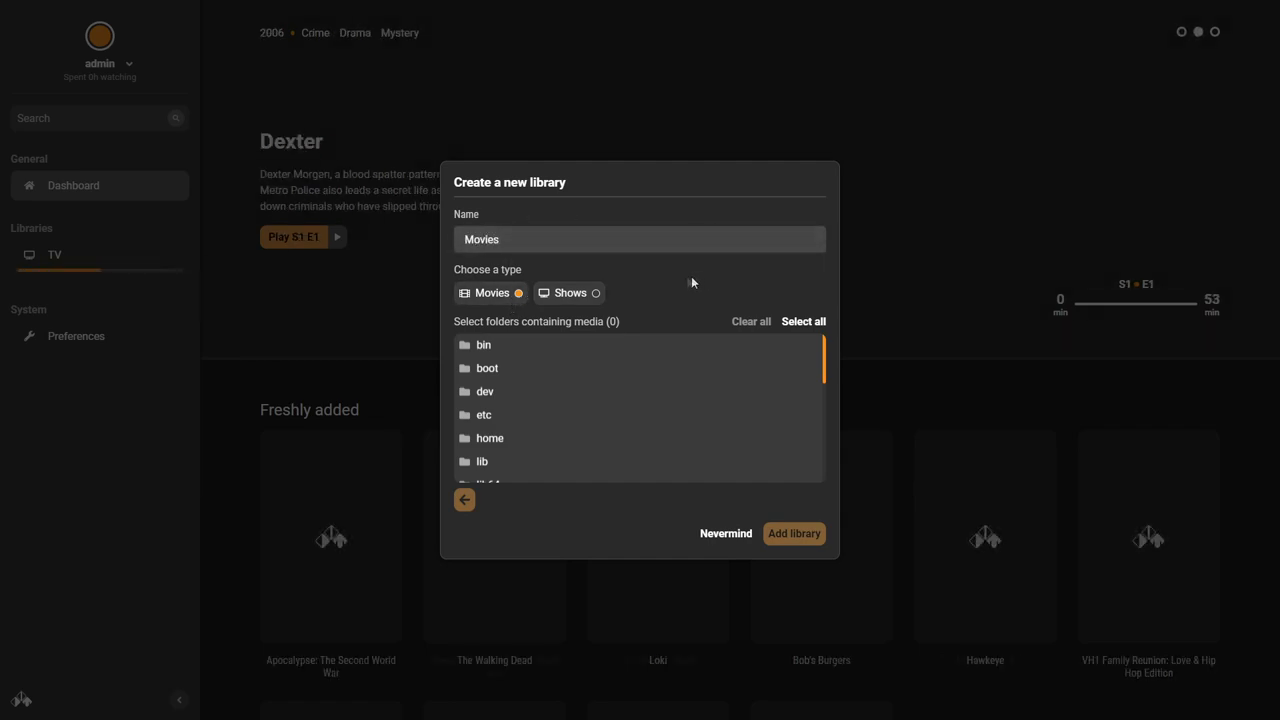
scroll("down", 3)
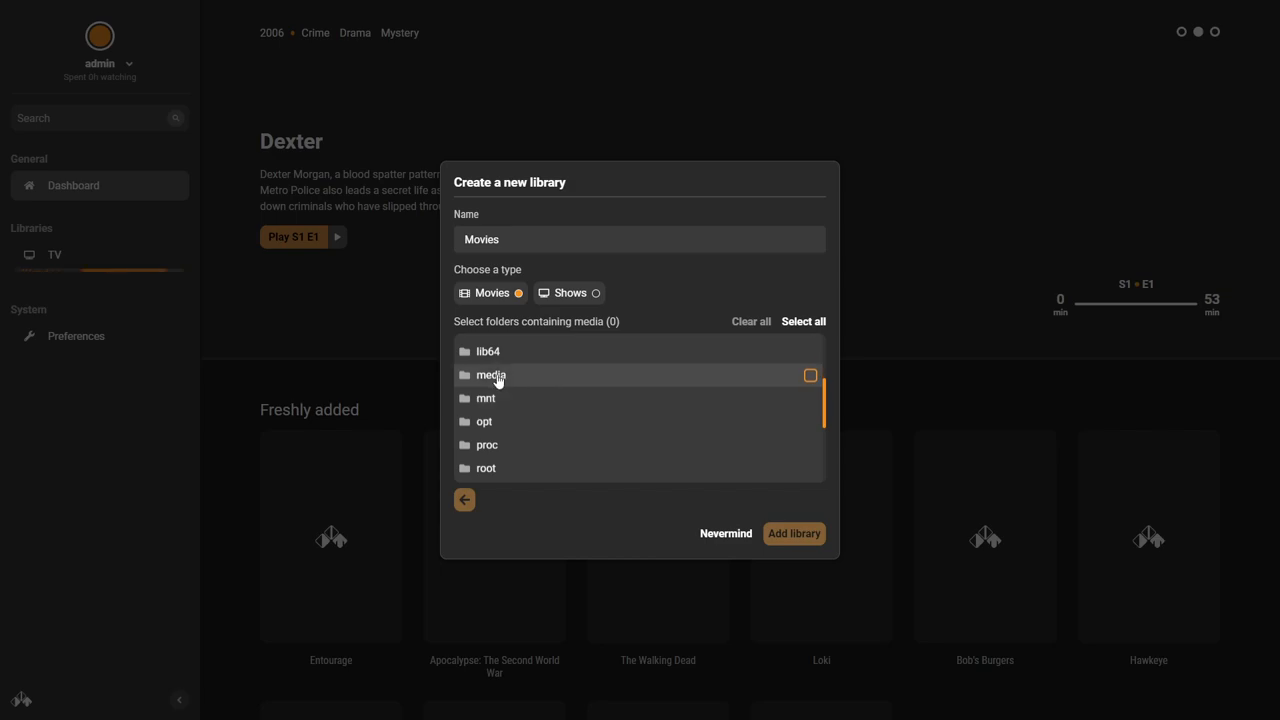
left_click(492, 374)
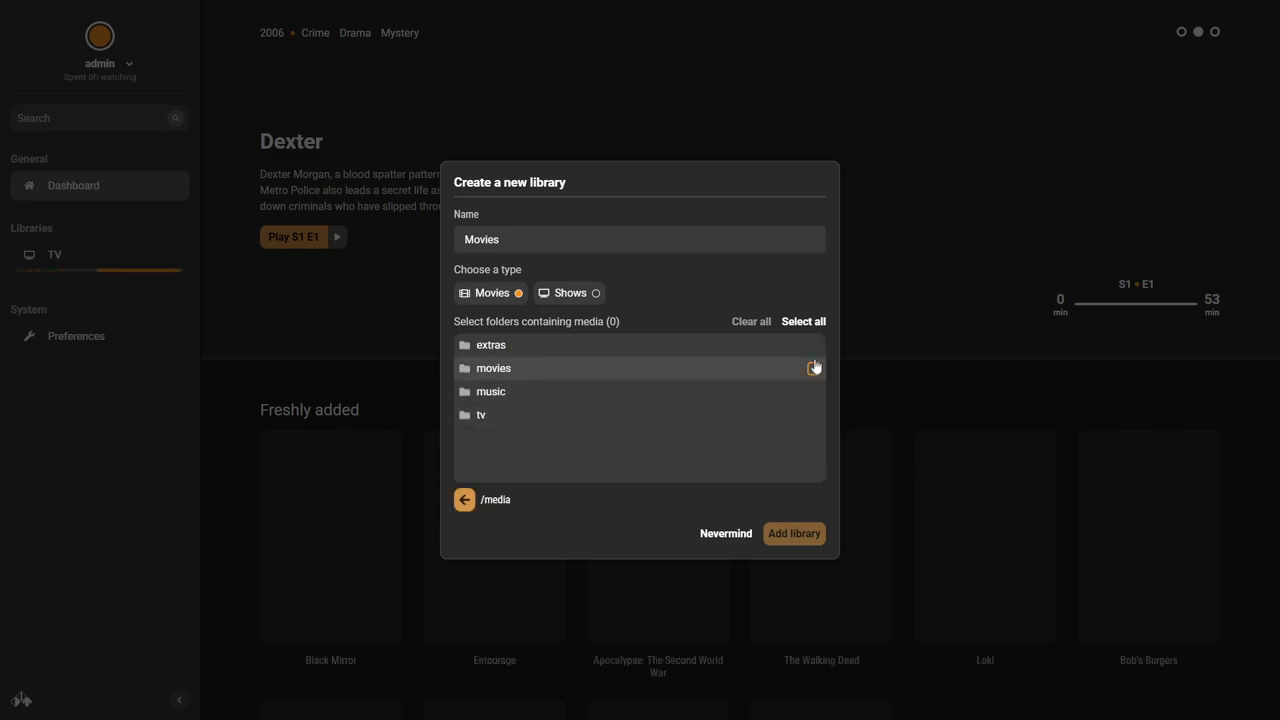
left_click(812, 368)
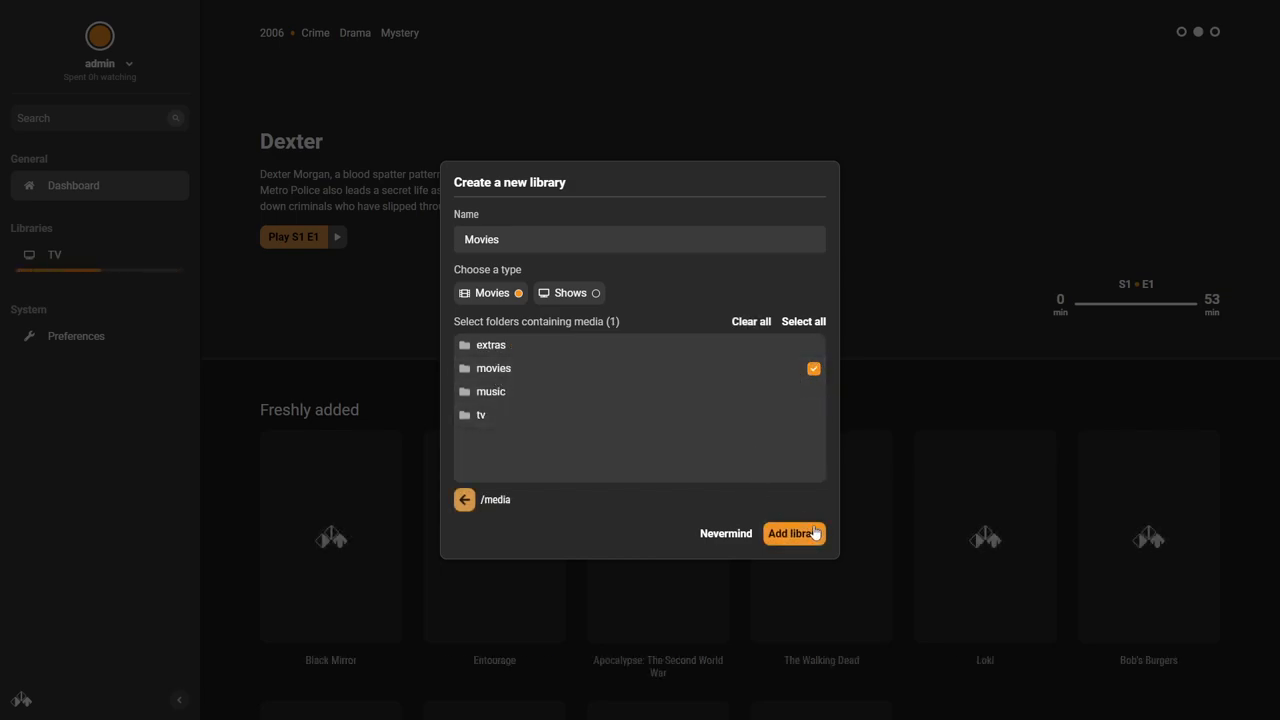
left_click(790, 532)
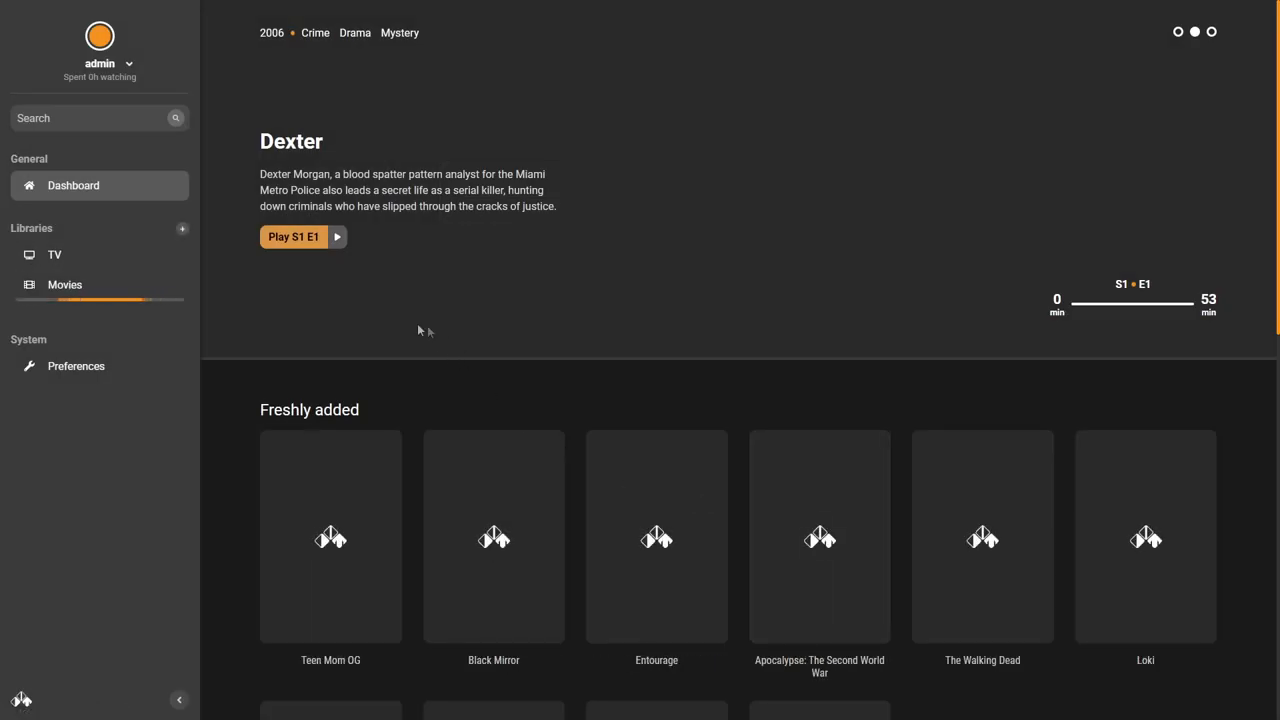
Bring up the Chappelle's Show details page with its three seasons and episodes.
left_click(56, 254)
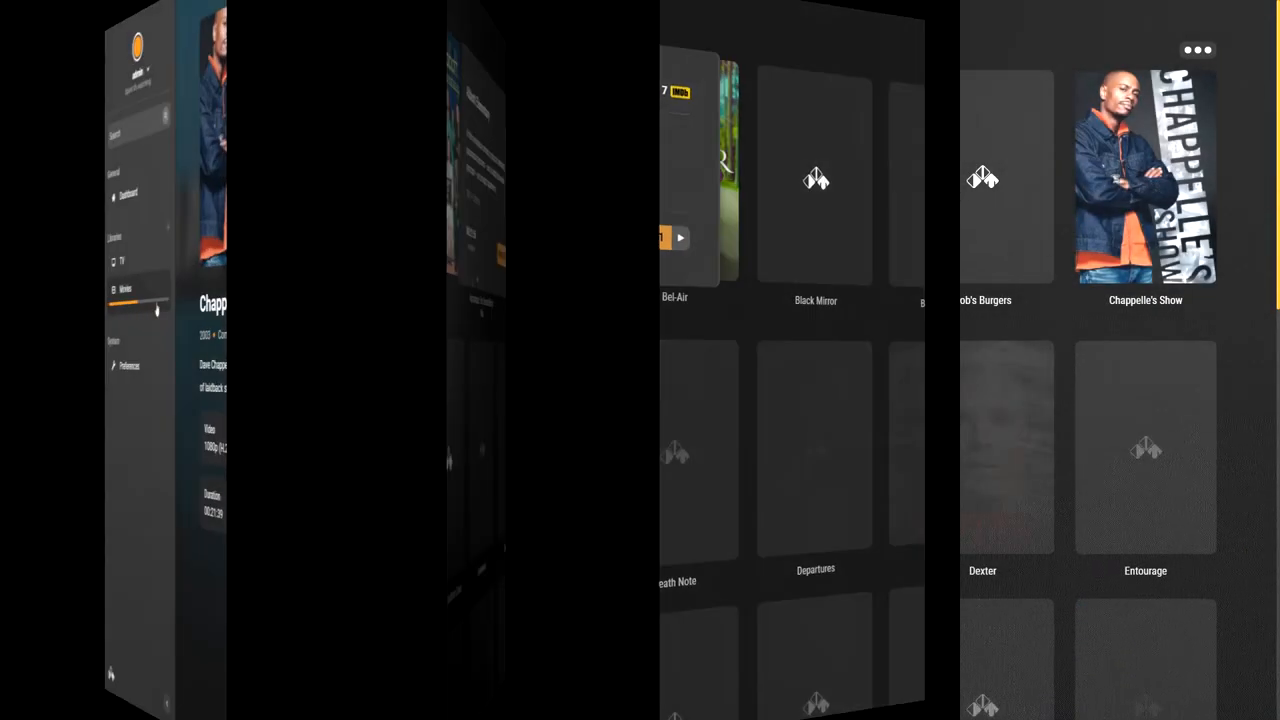
left_click(1144, 176)
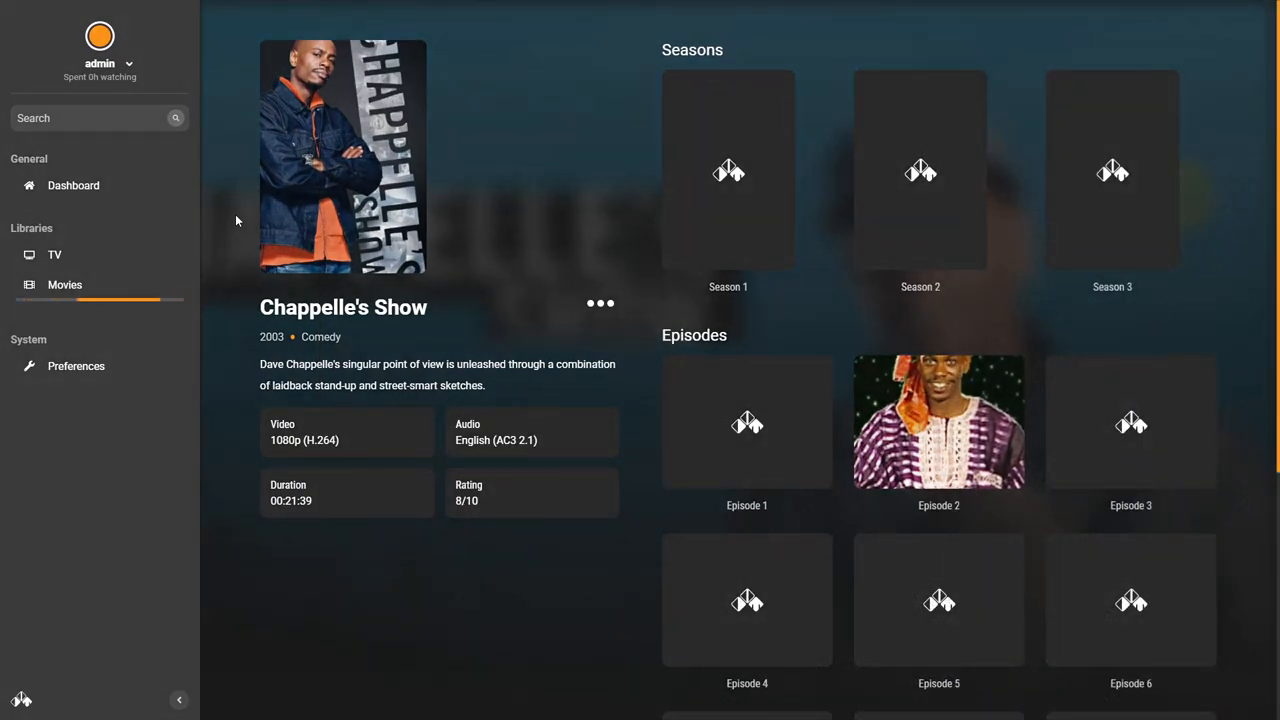
mouse_move(76, 366)
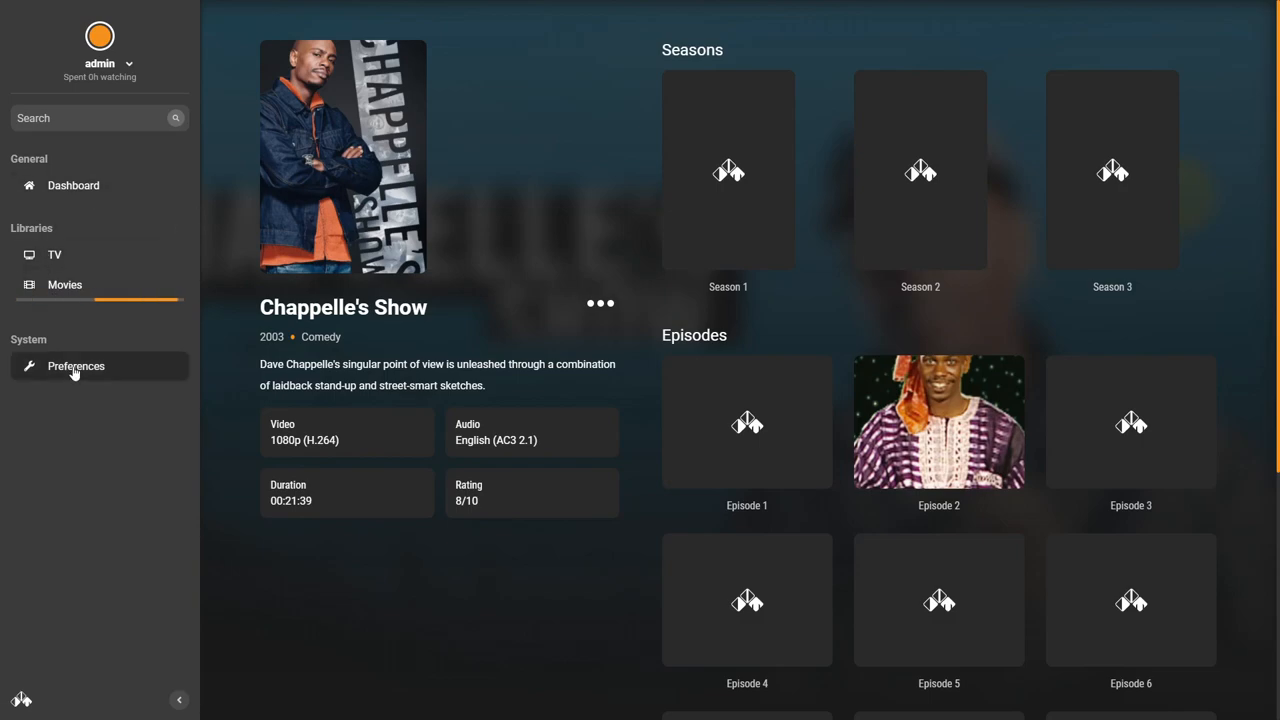
mouse_move(76, 366)
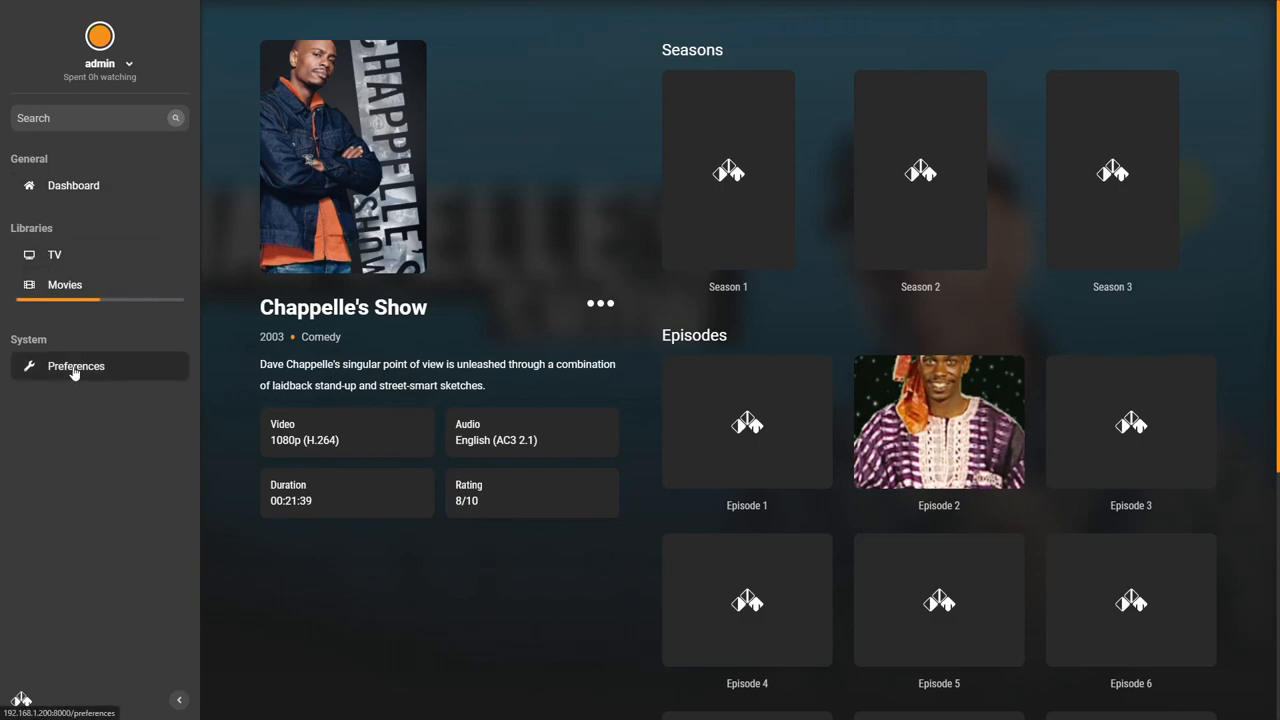
Go into Preferences and switch from the account settings to the Profile settings.
left_click(76, 364)
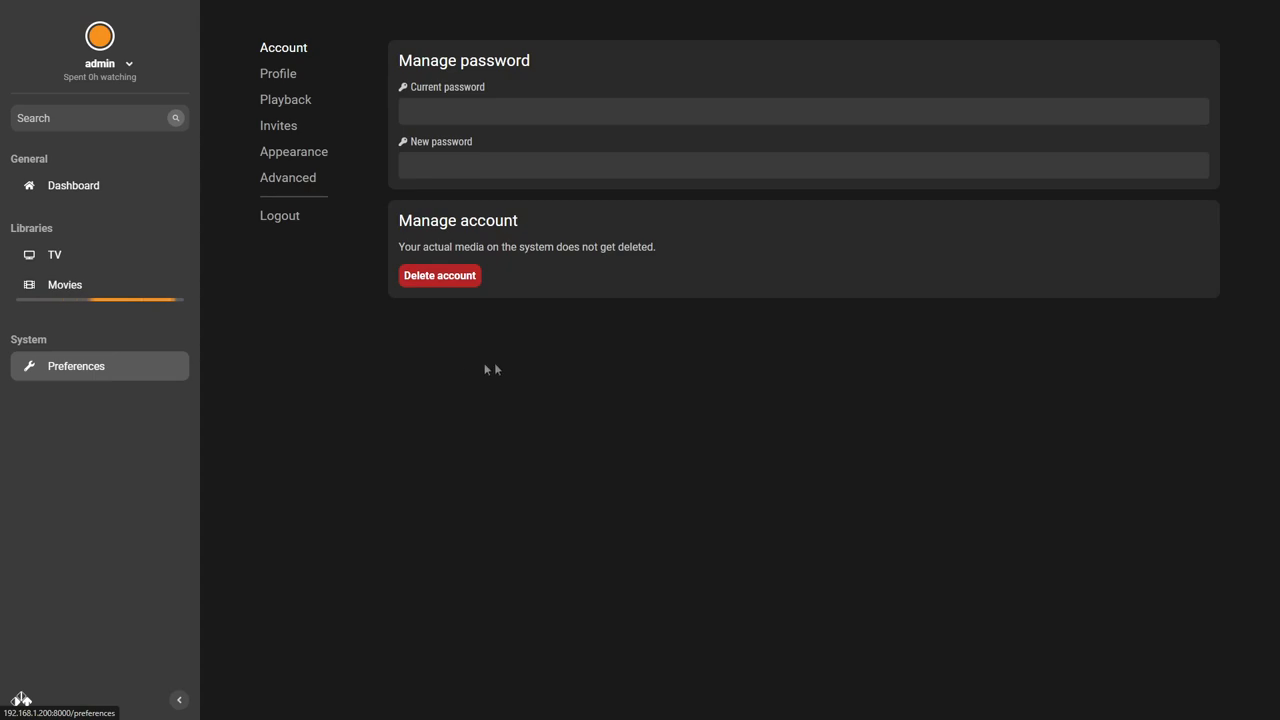
mouse_move(344, 32)
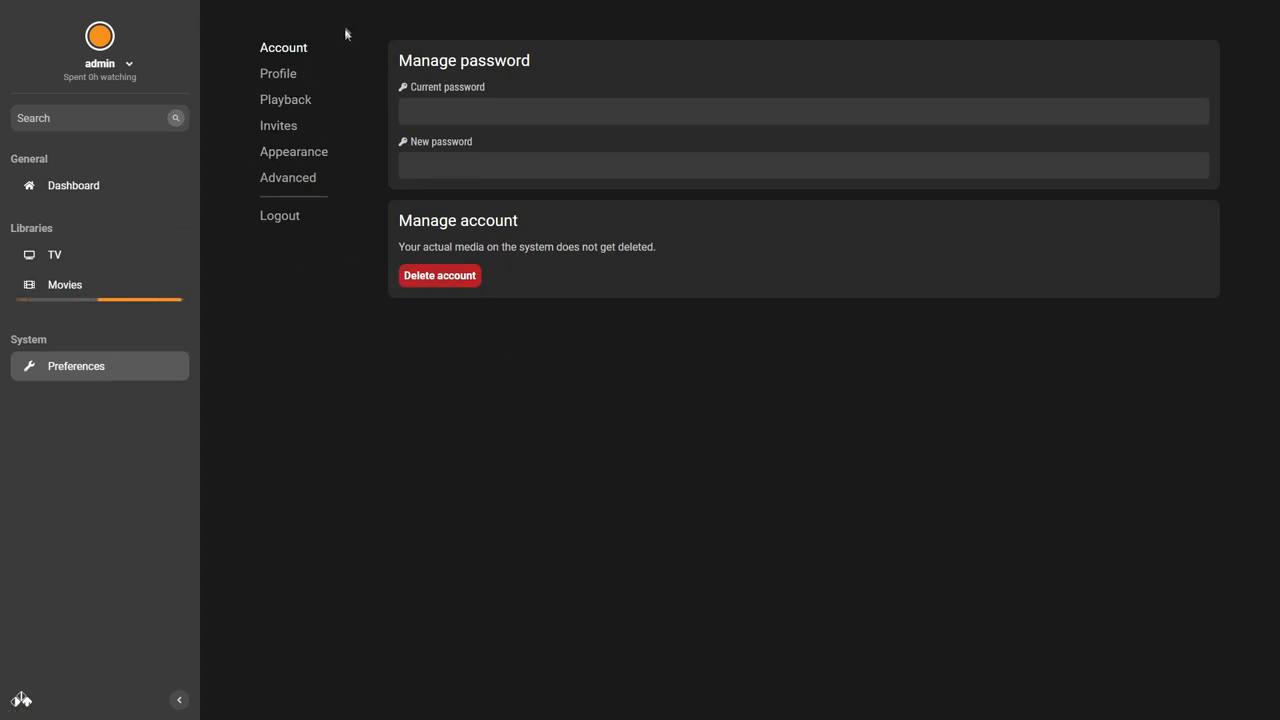
mouse_move(596, 144)
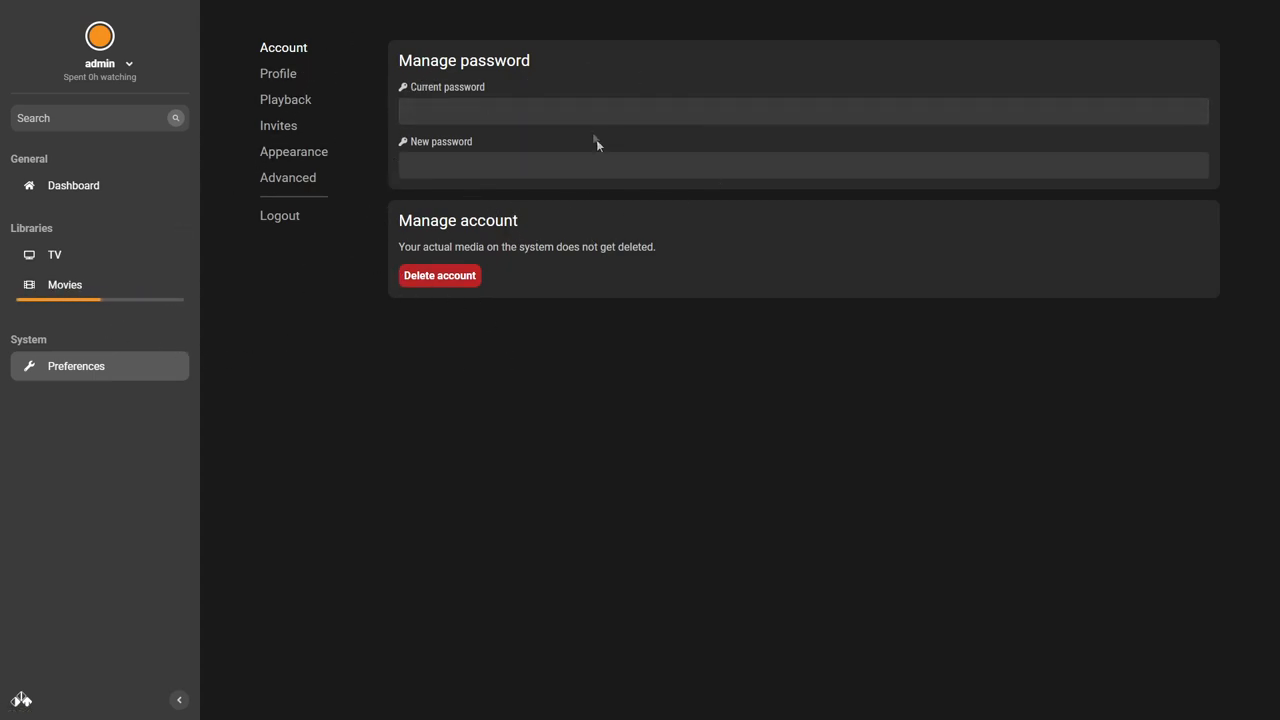
mouse_move(448, 280)
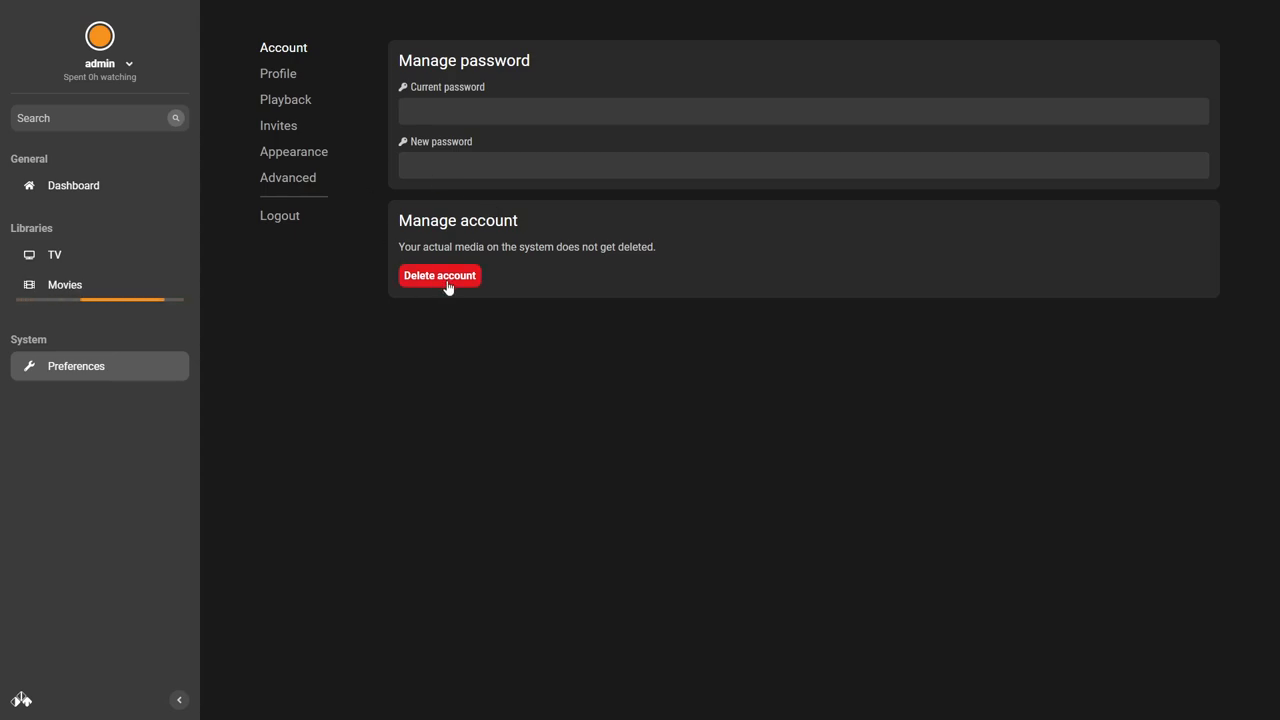
mouse_move(264, 60)
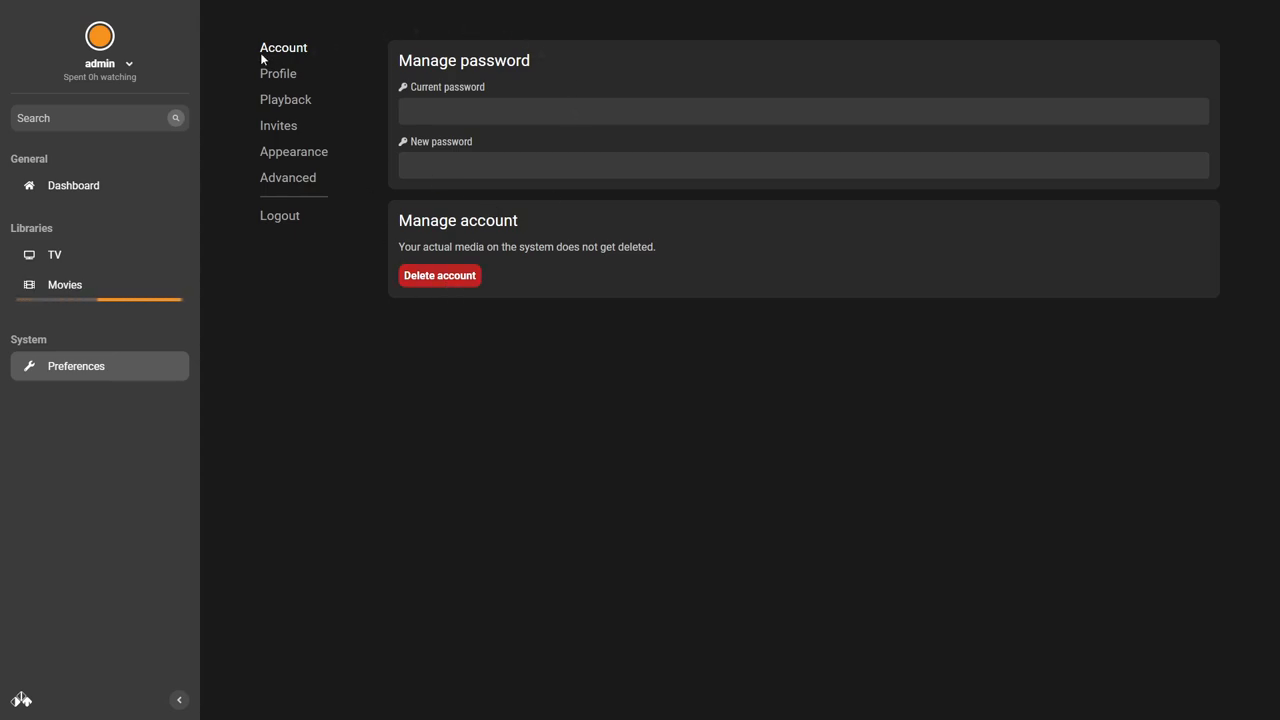
left_click(278, 72)
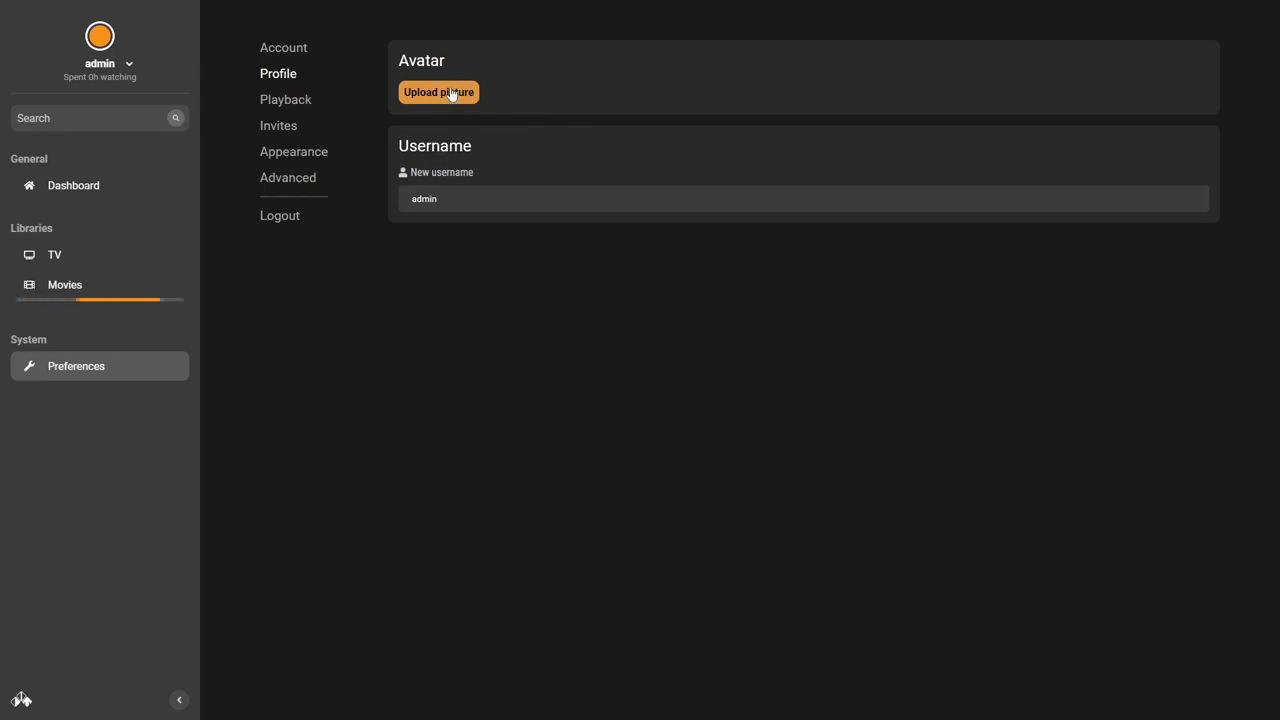
Upload a new avatar picture for the admin profile and dismiss the confirmation notice.
left_click(438, 92)
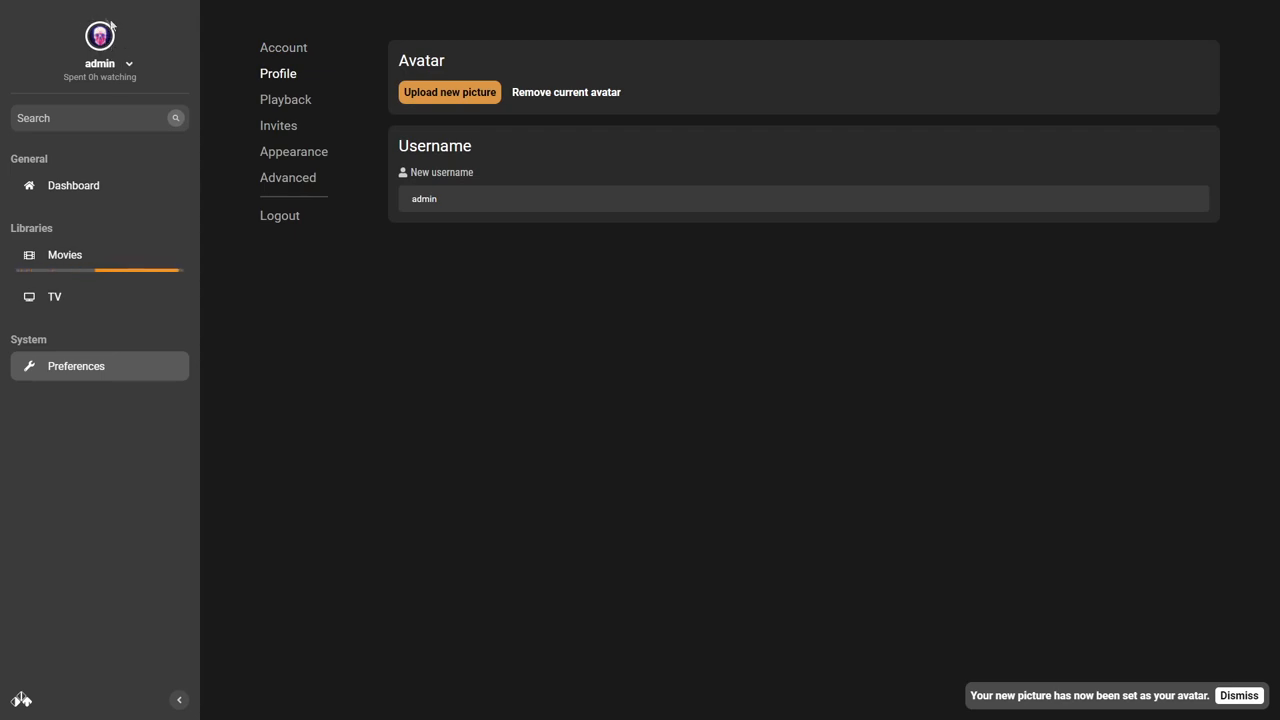
left_click(800, 198)
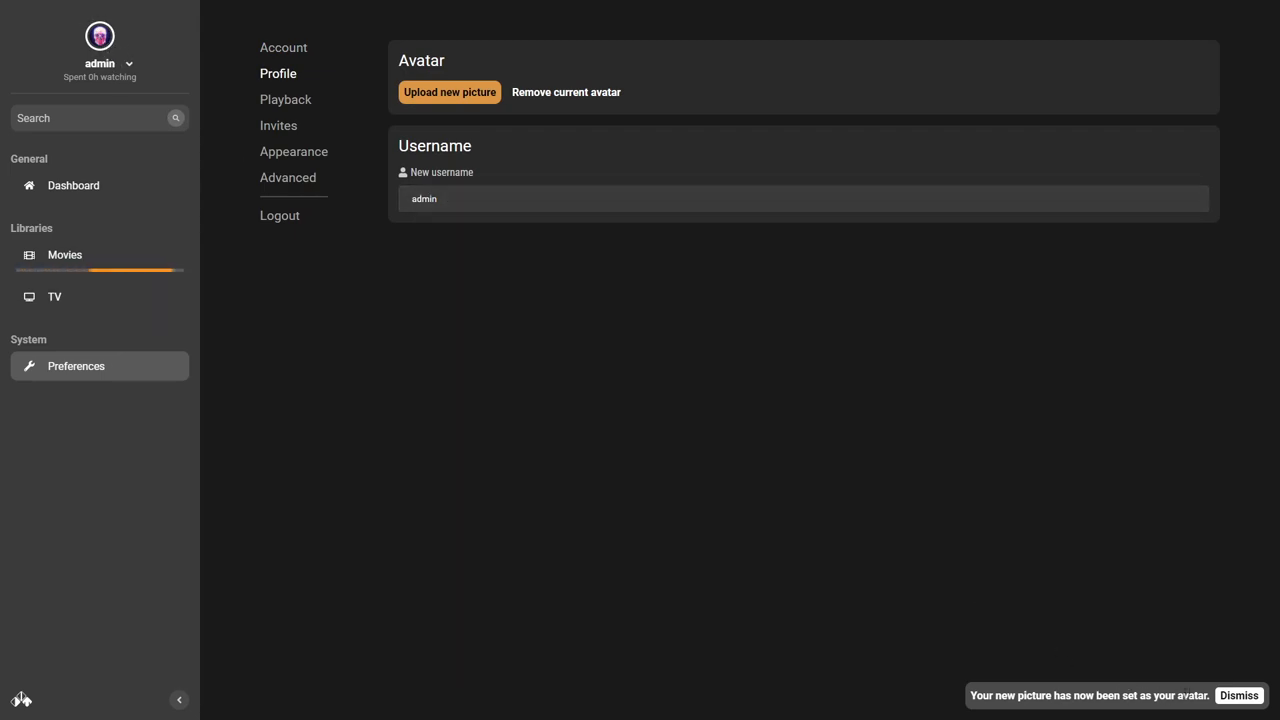
left_click(1238, 696)
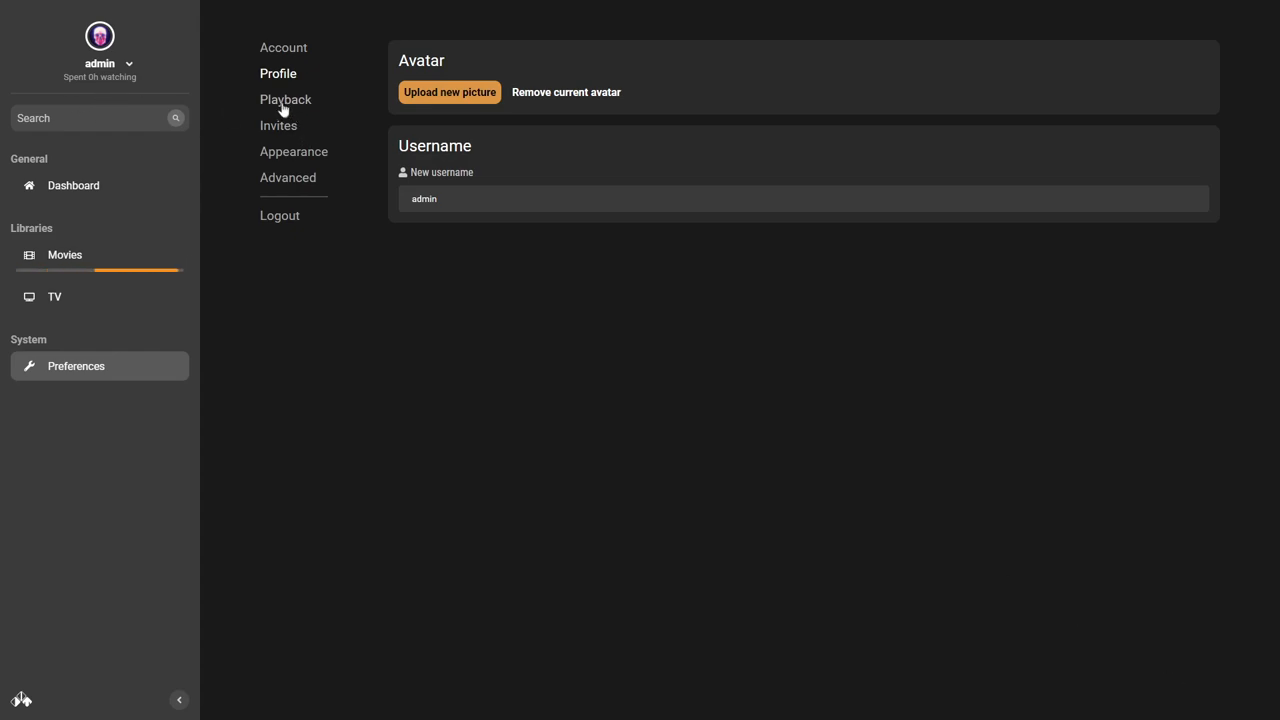
Show the Playback preferences with the default video quality left on Direct Play.
left_click(284, 100)
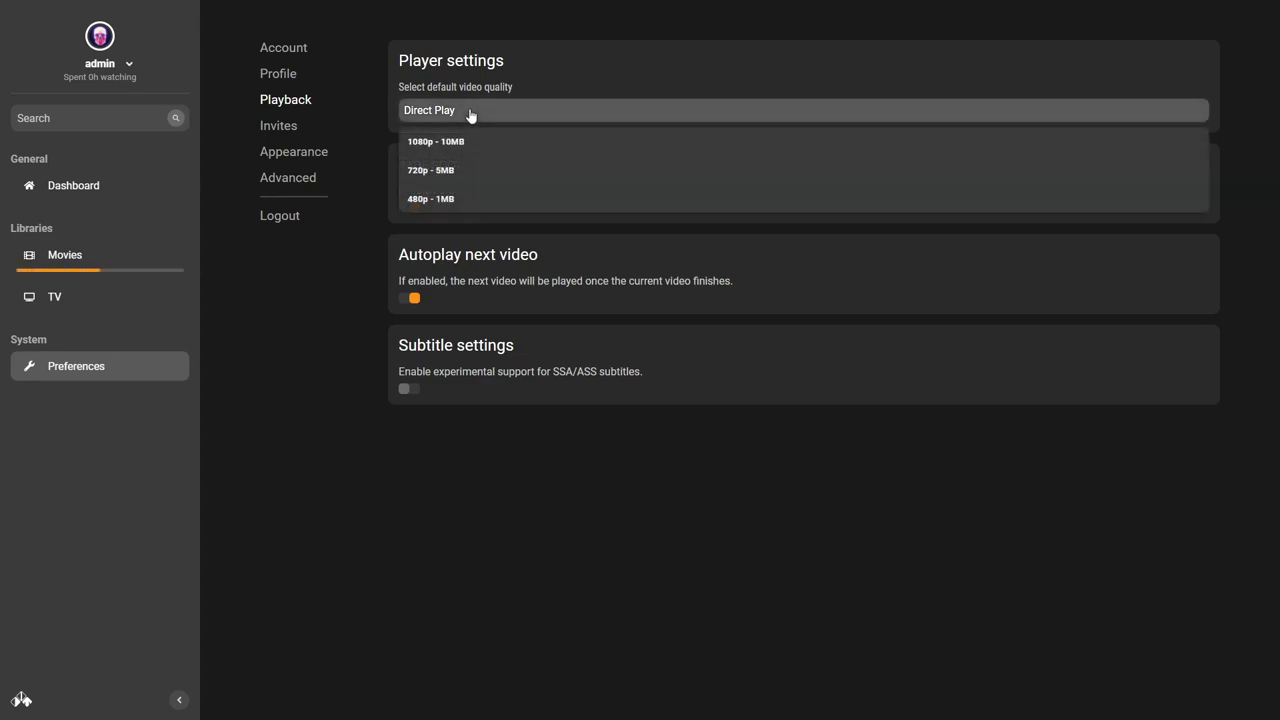
mouse_move(450, 182)
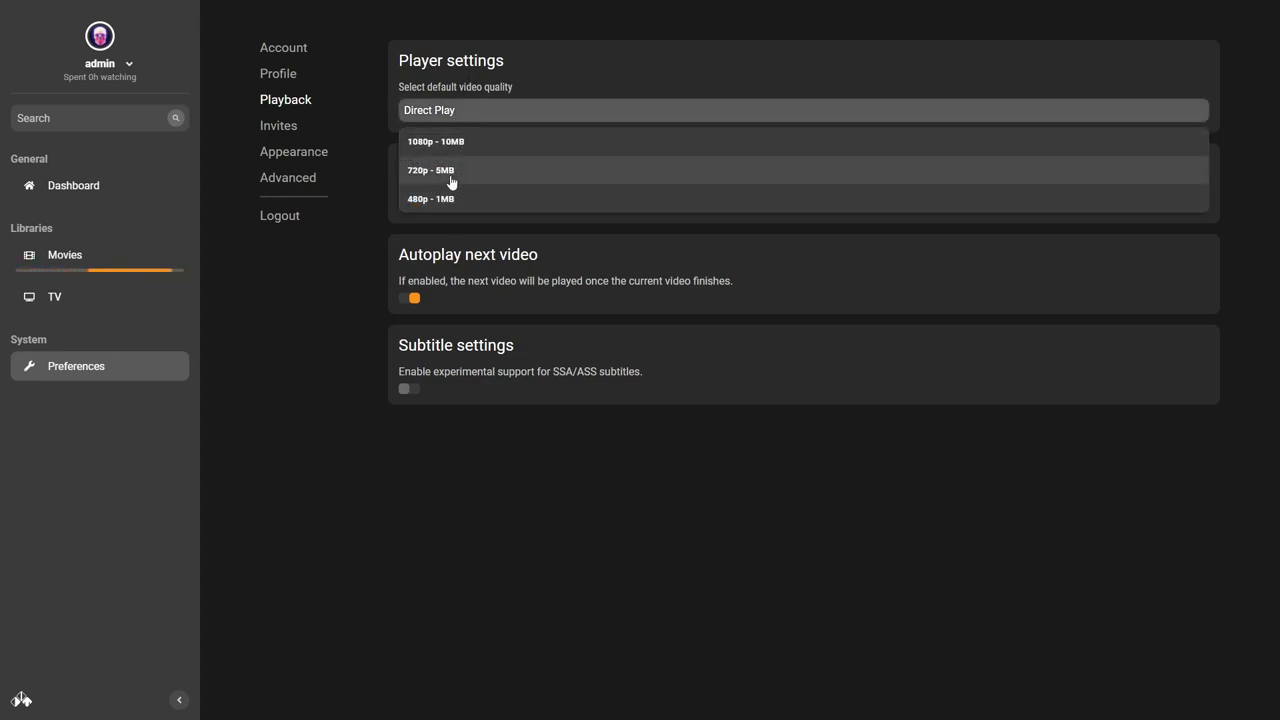
mouse_move(450, 166)
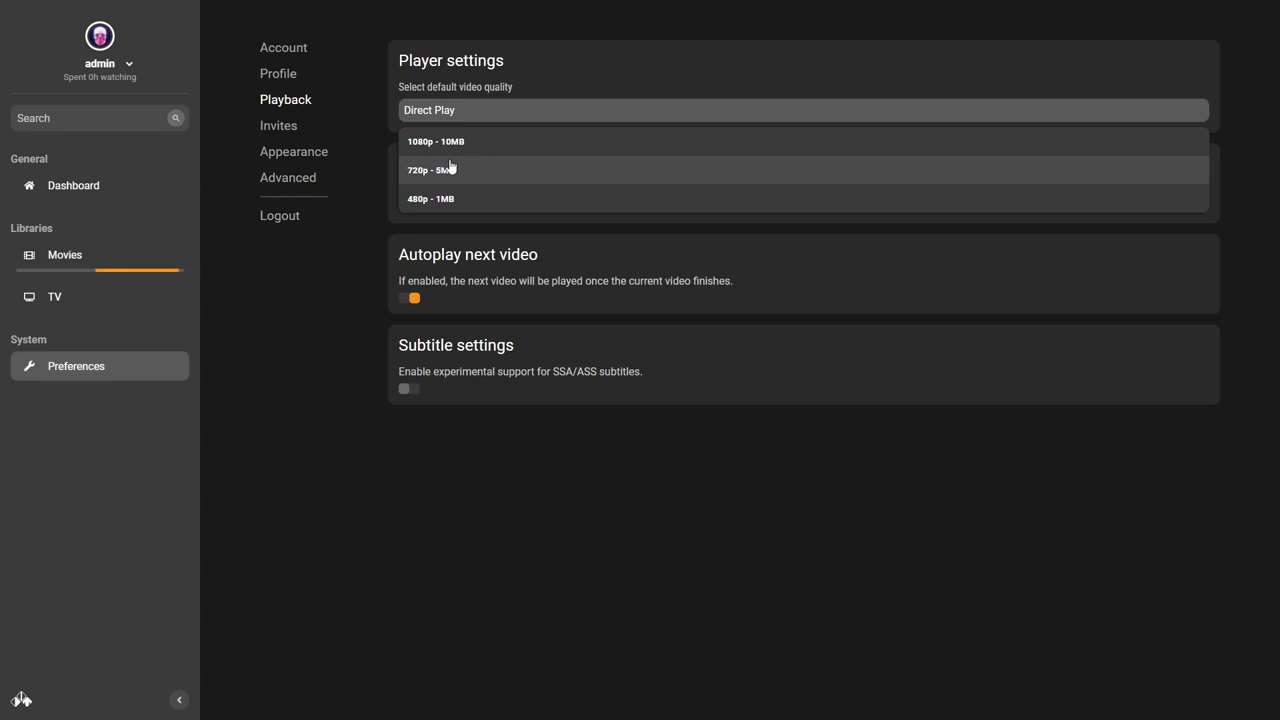
mouse_move(450, 152)
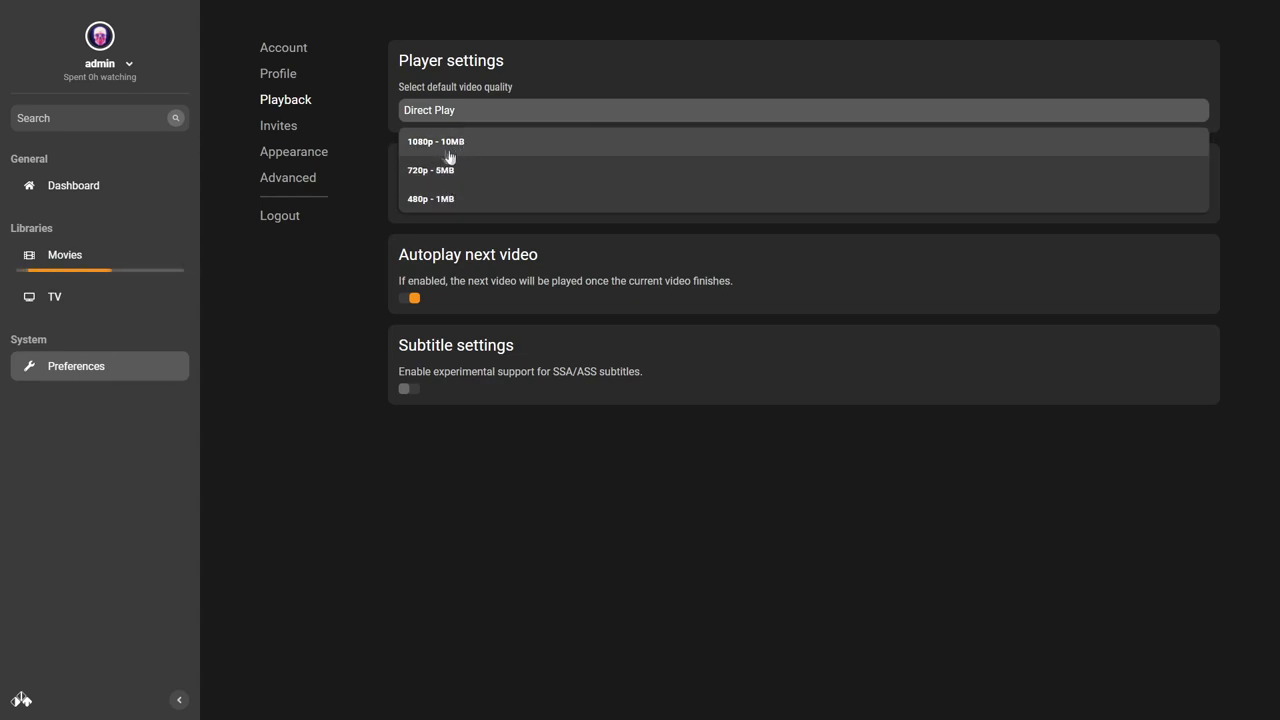
mouse_move(444, 198)
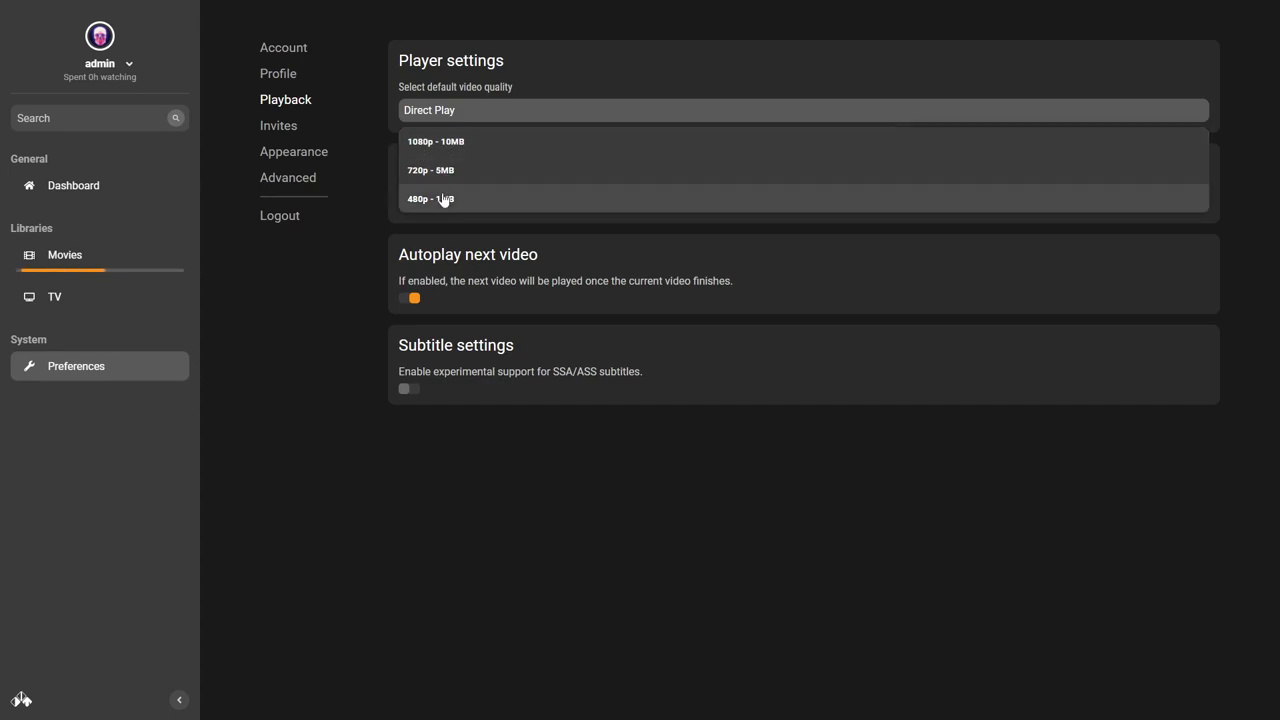
mouse_move(470, 140)
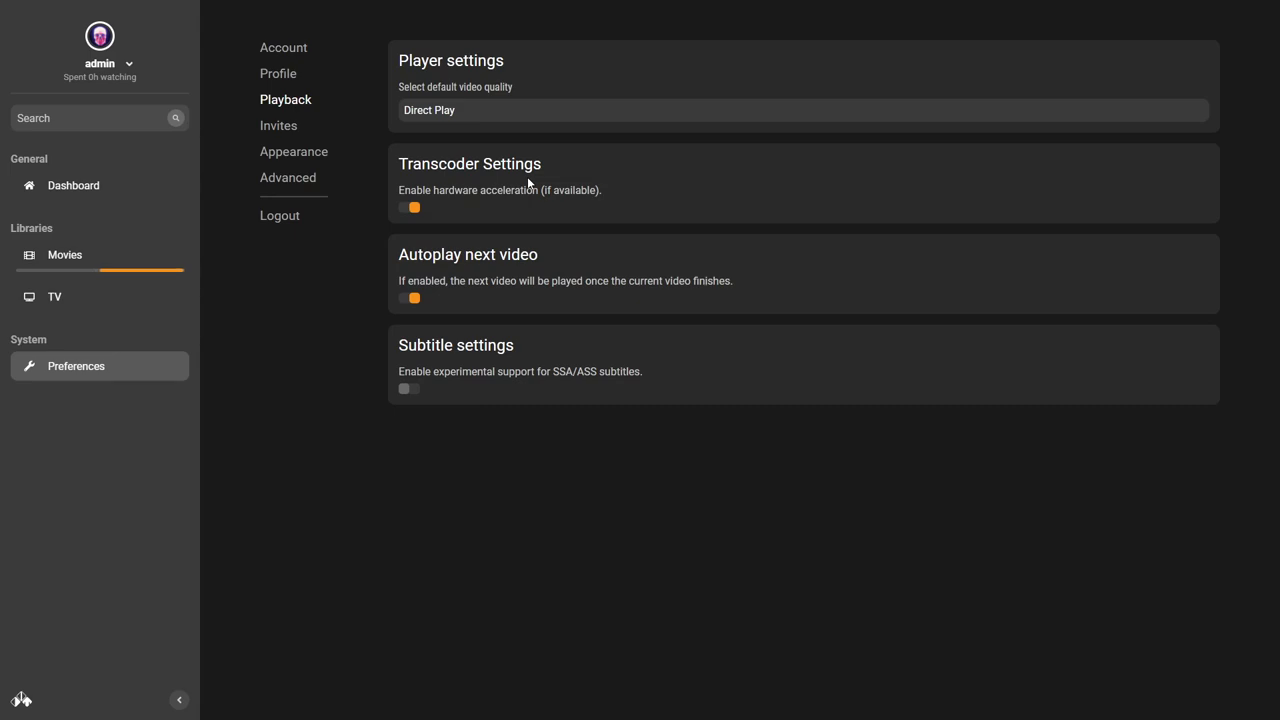
mouse_move(400, 204)
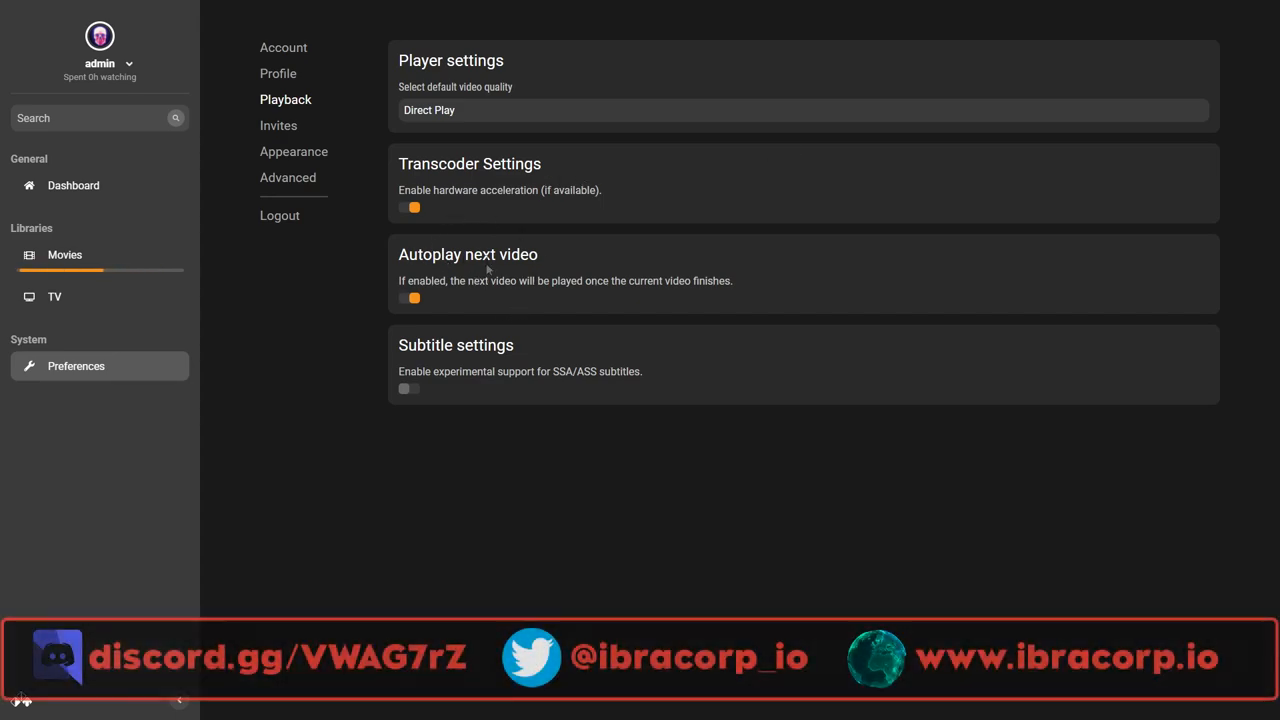
mouse_move(538, 300)
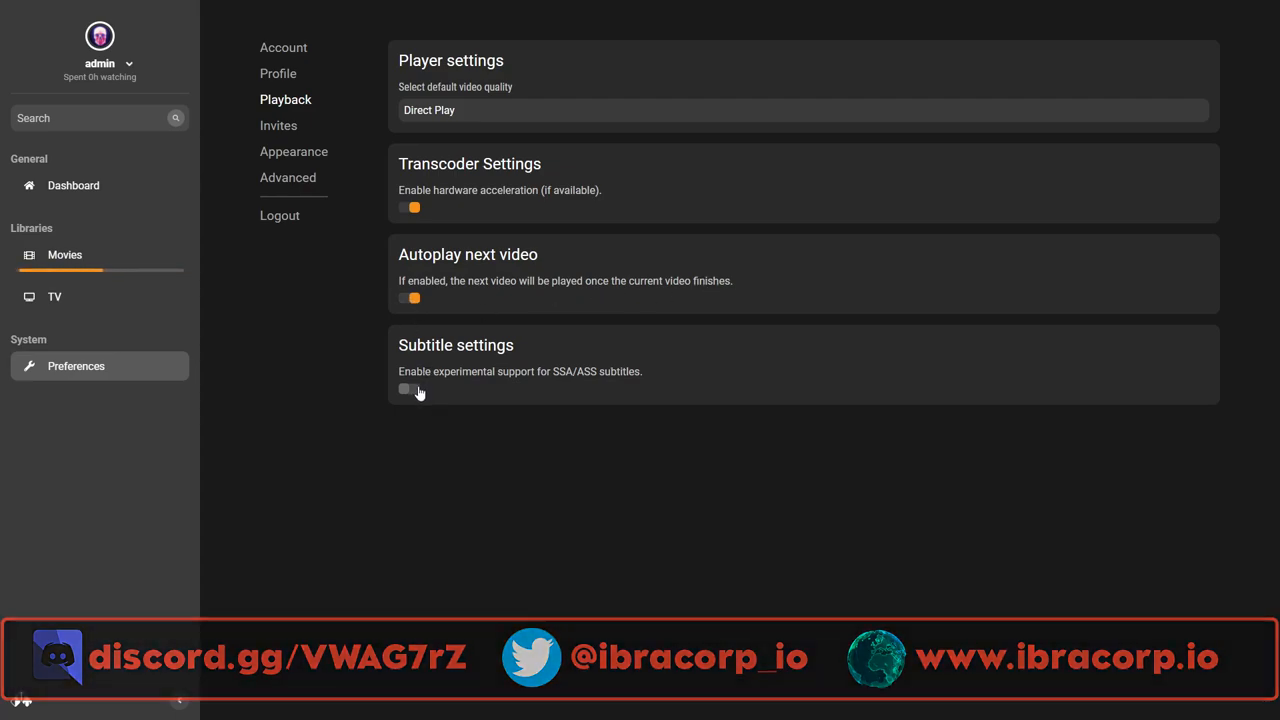
mouse_move(552, 404)
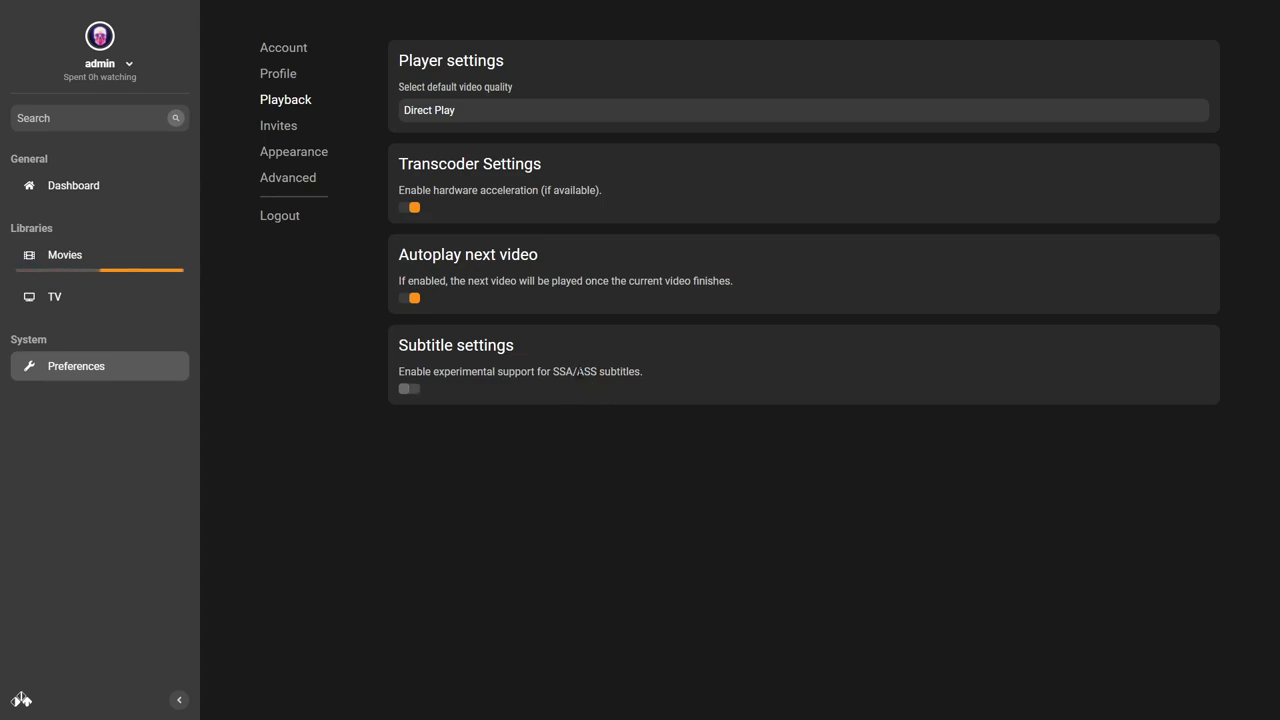
mouse_move(482, 324)
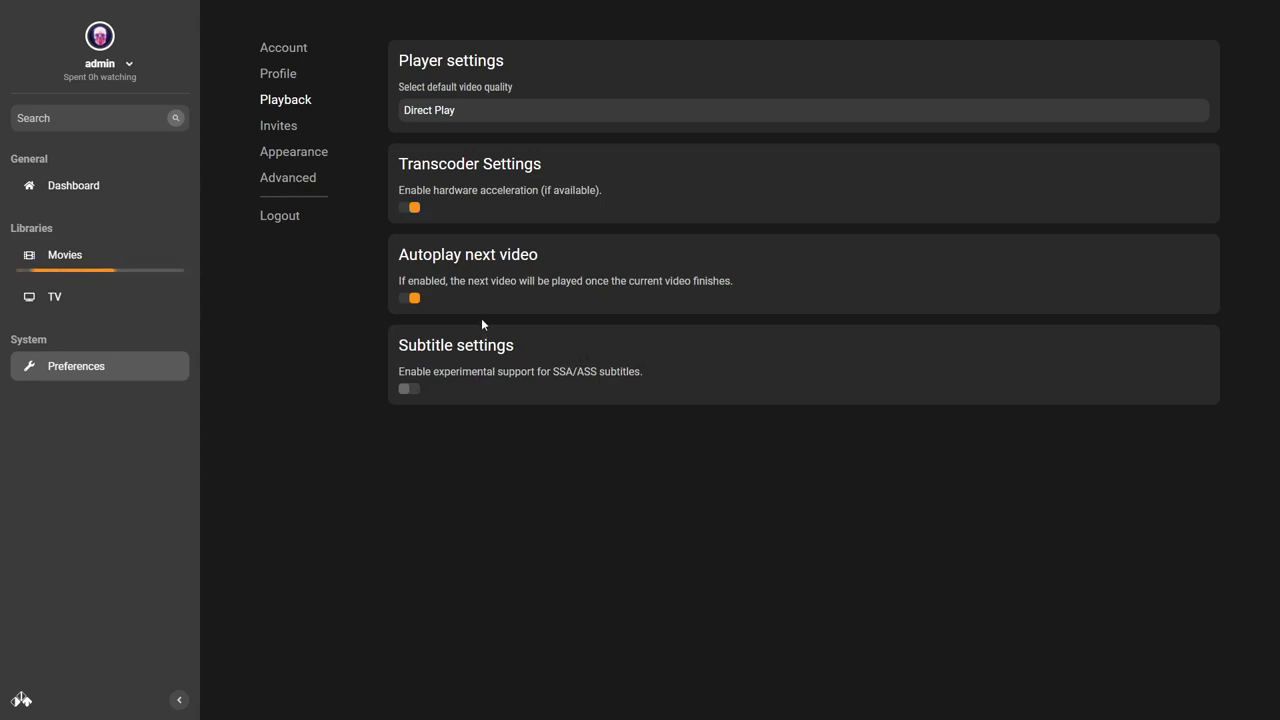
Generate a new invite token on the Invites page.
left_click(278, 124)
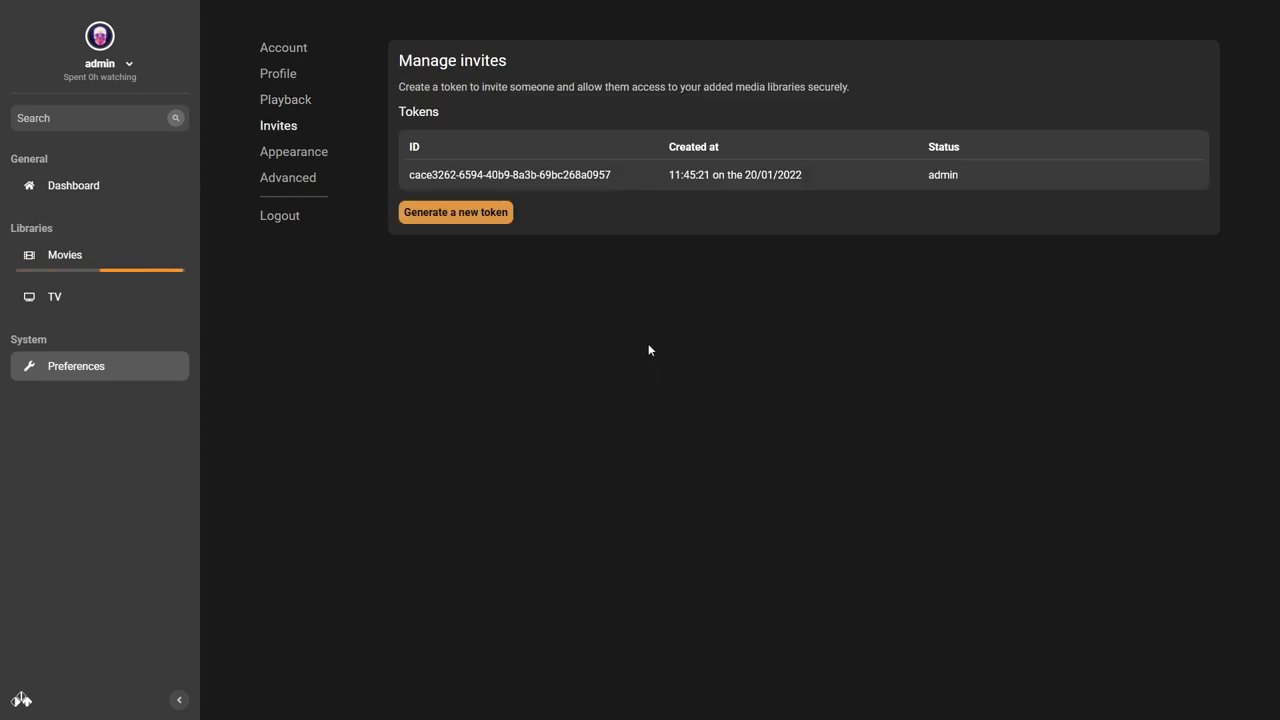
mouse_move(532, 244)
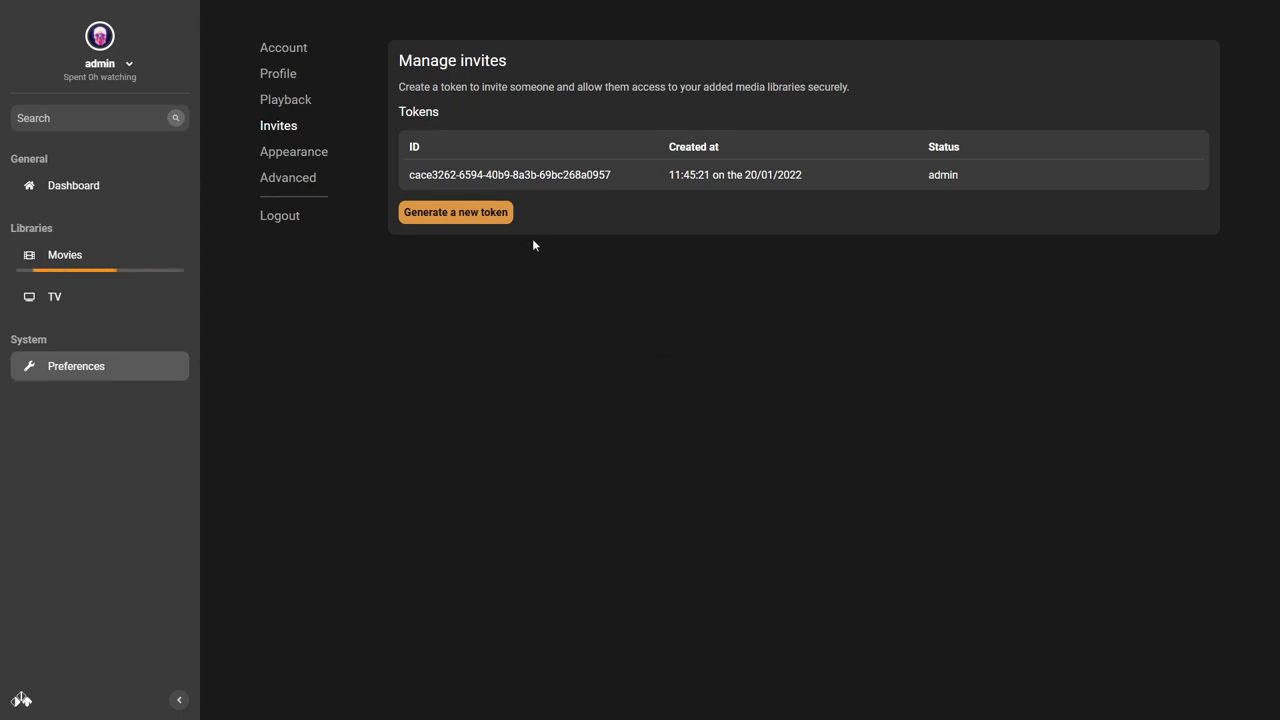
left_click(456, 212)
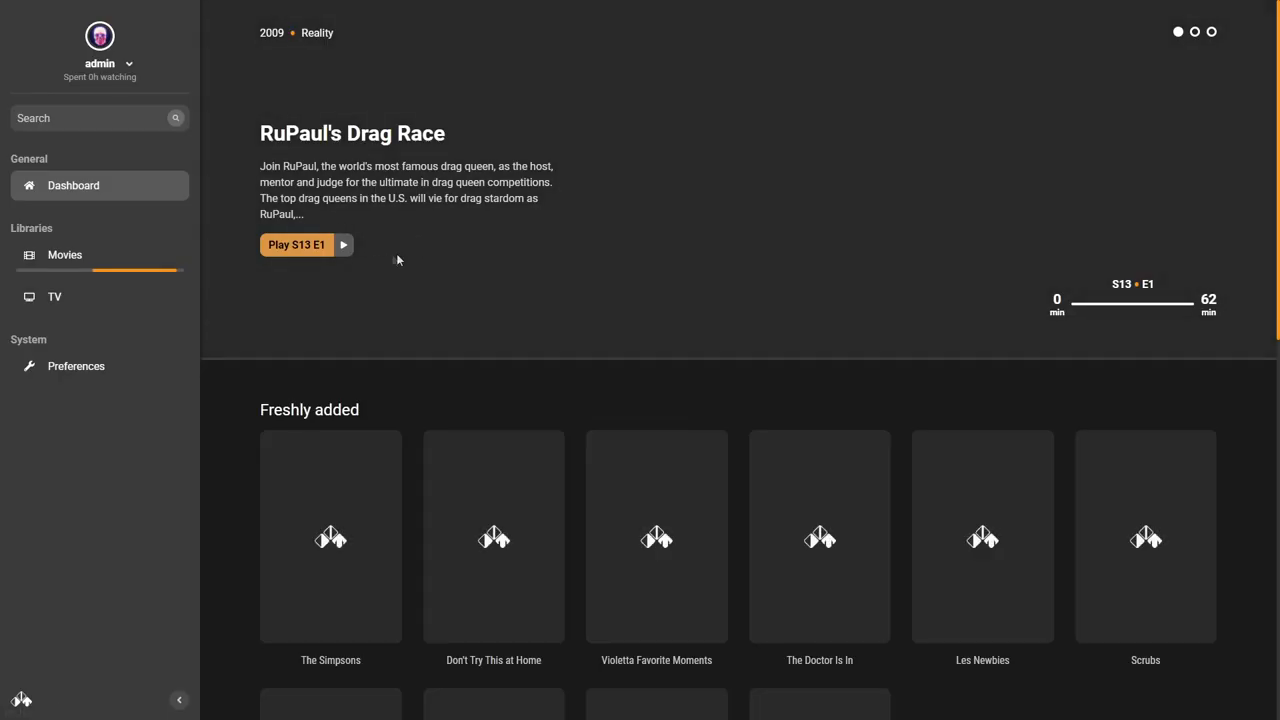
left_click(76, 364)
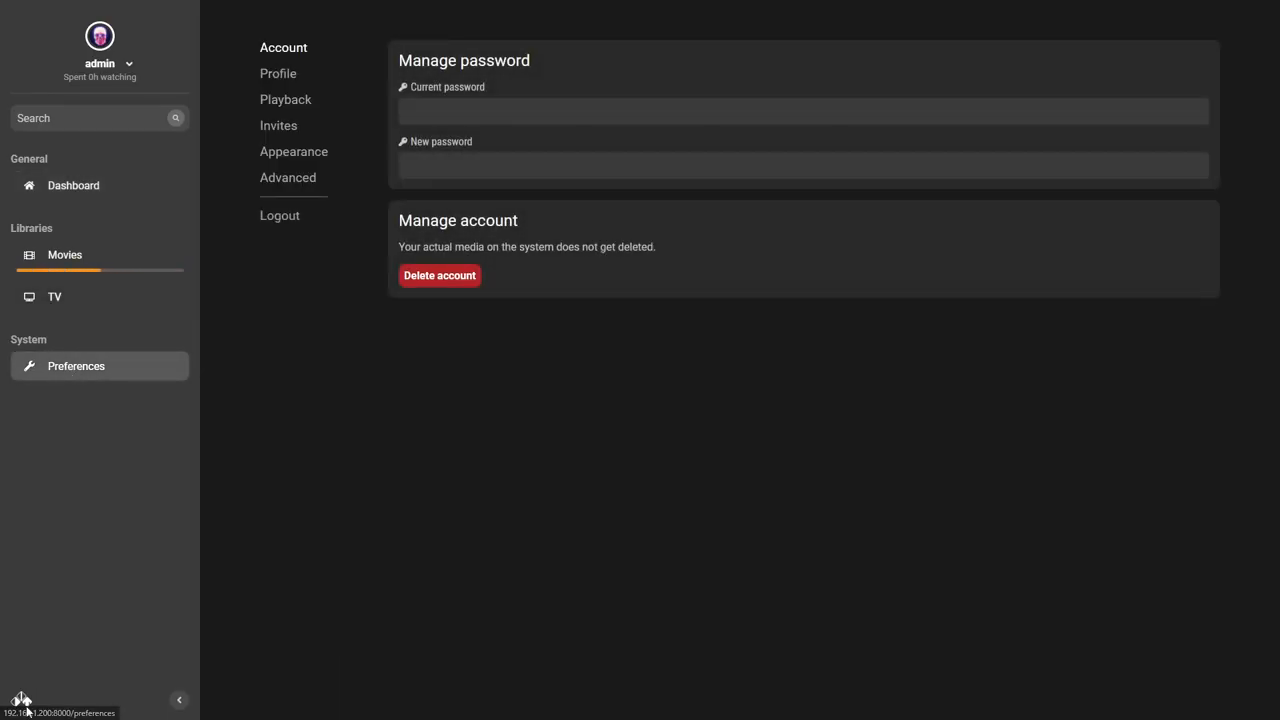
left_click(178, 700)
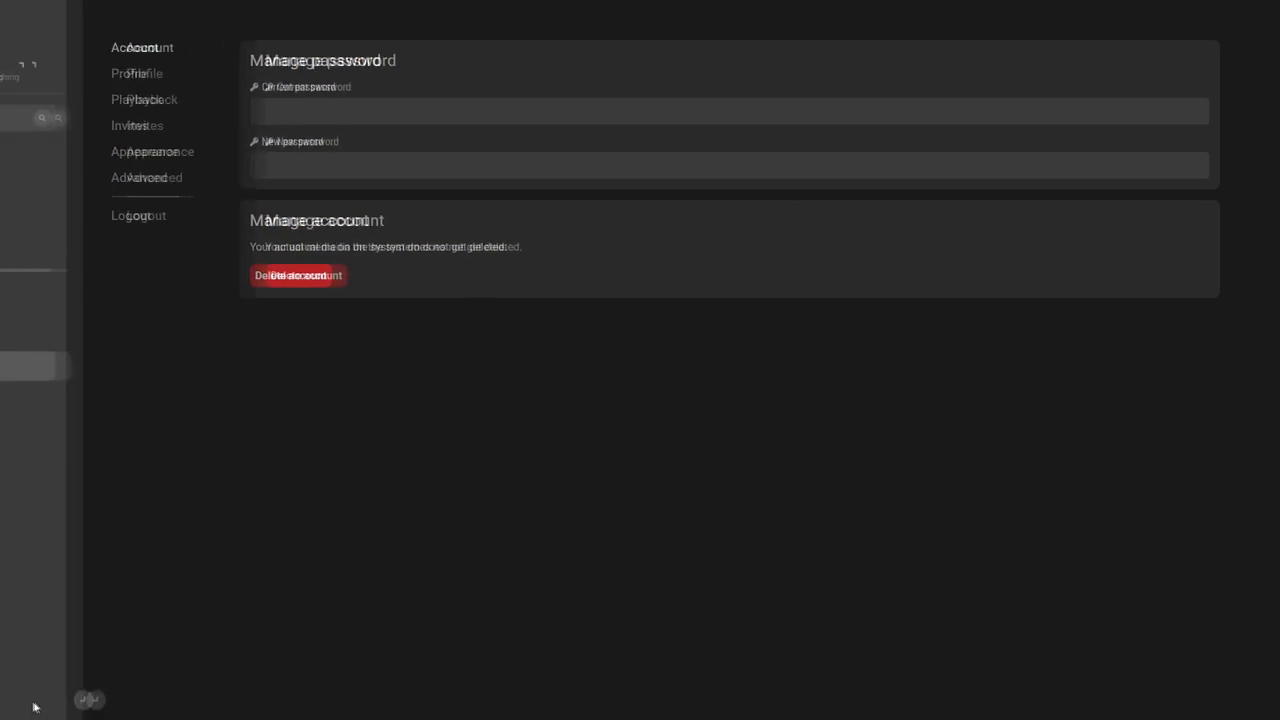
Confirm the new Available token is listed, then move to the Appearance settings.
left_click(294, 152)
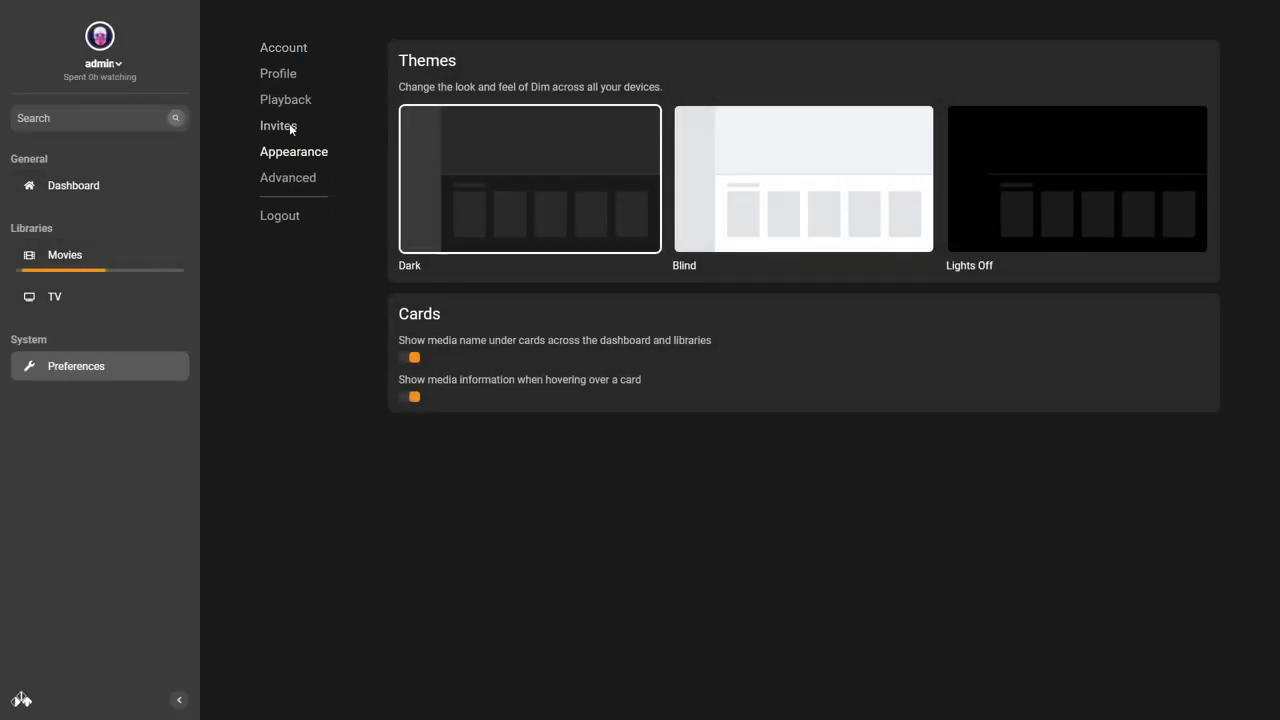
left_click(278, 124)
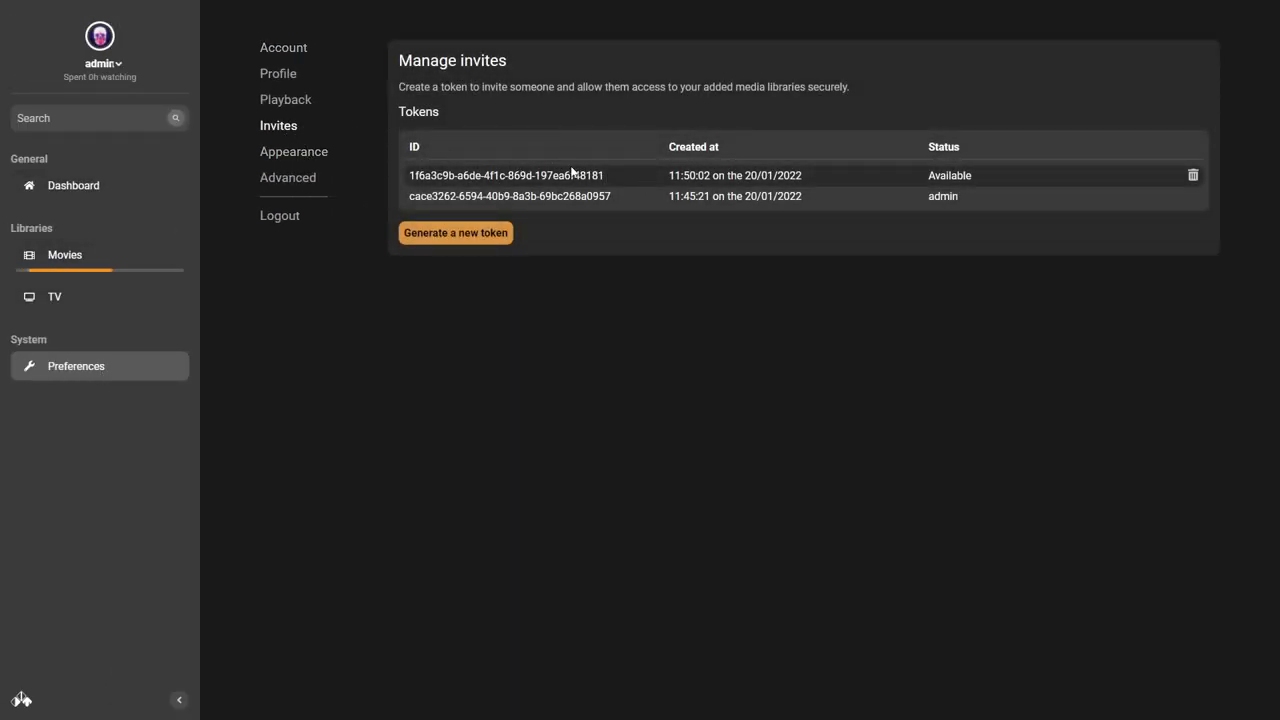
mouse_move(816, 188)
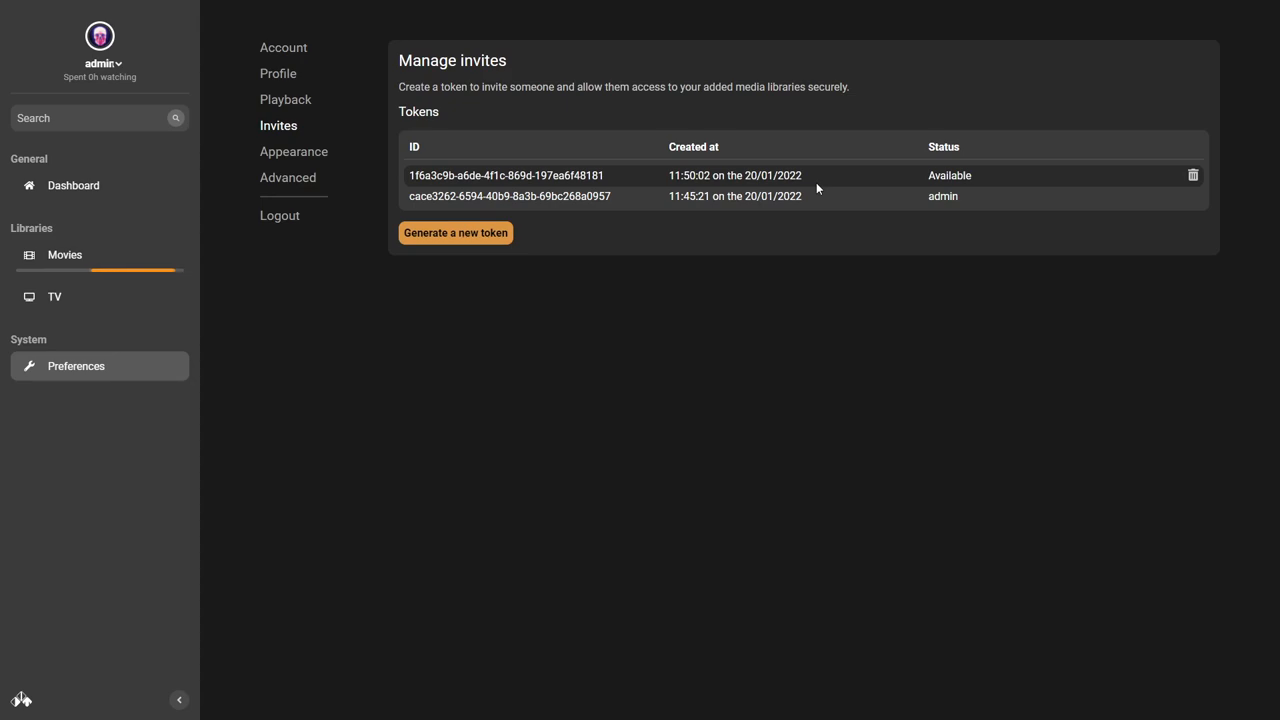
mouse_move(606, 172)
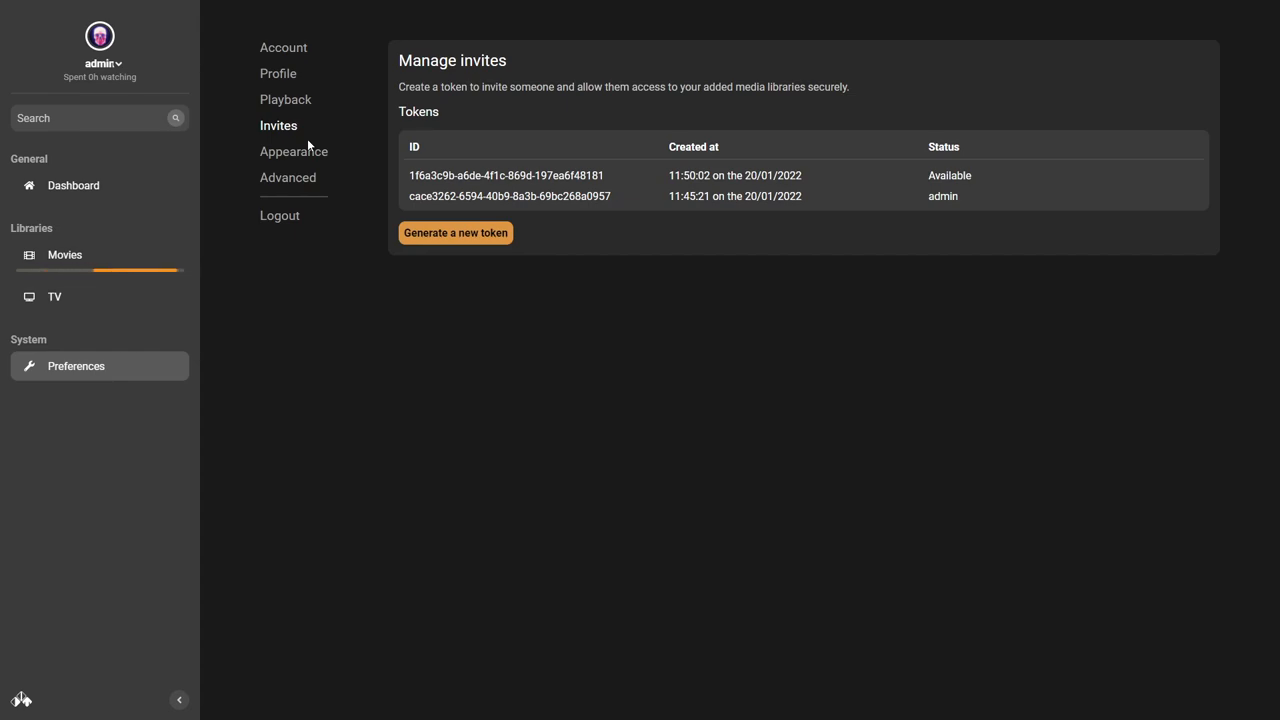
left_click(294, 152)
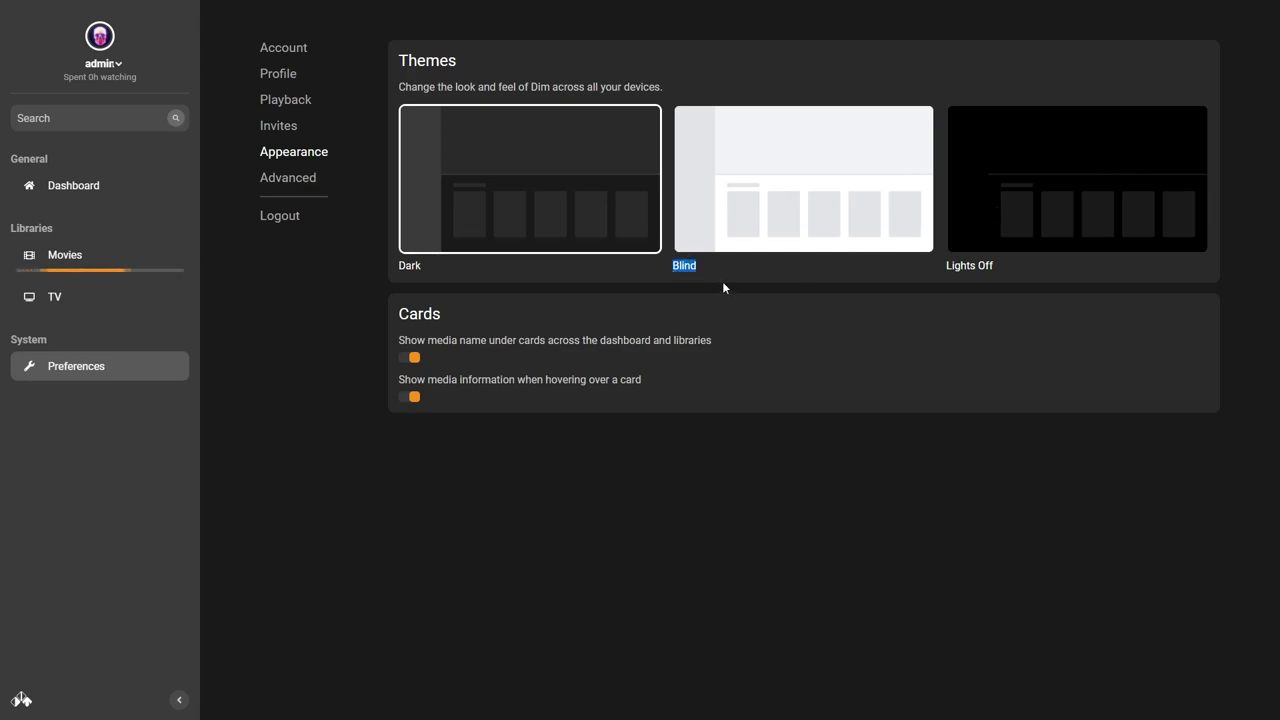
mouse_move(748, 176)
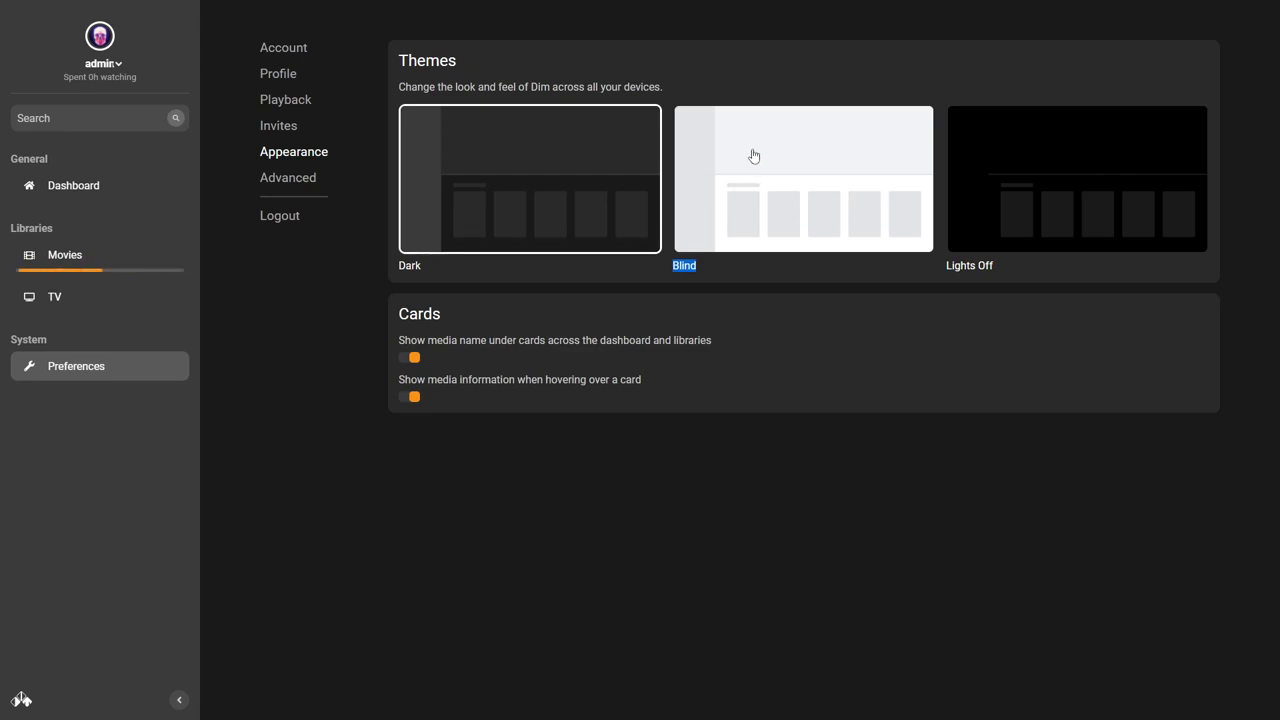
Apply the Blind and Lights Off themes, restore Dark, then go to Advanced preferences.
left_click(802, 178)
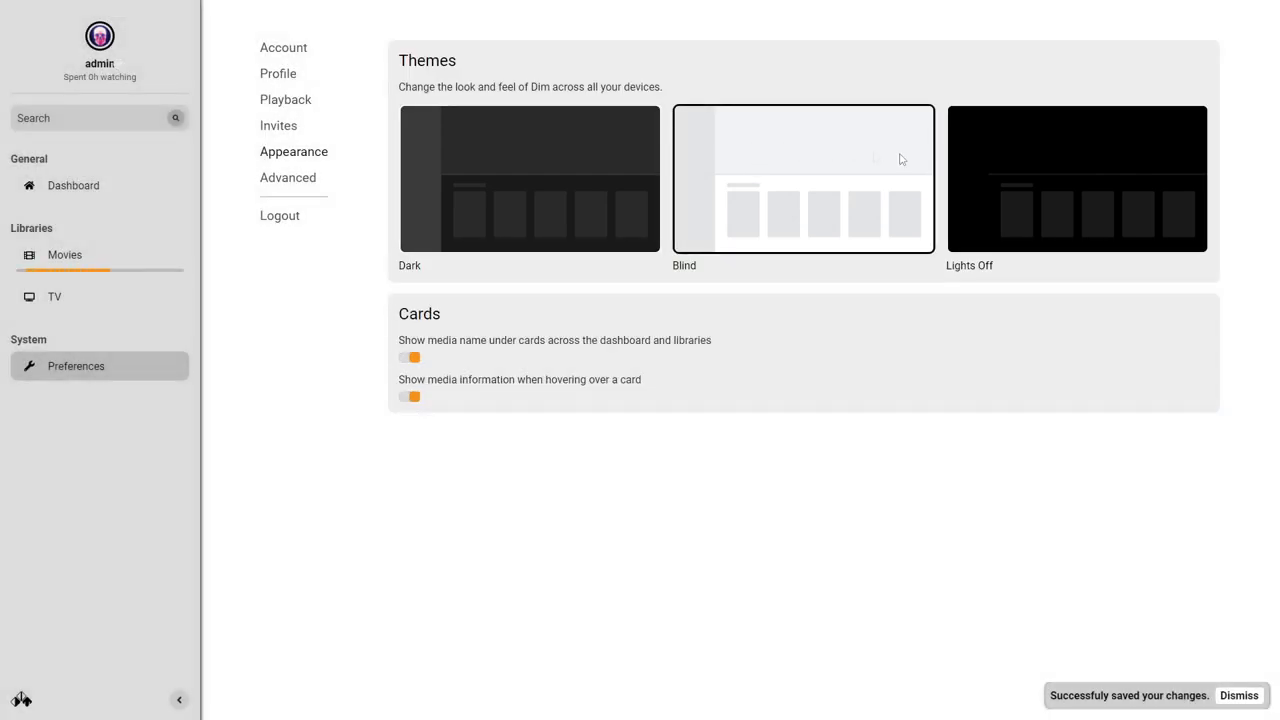
left_click(1076, 178)
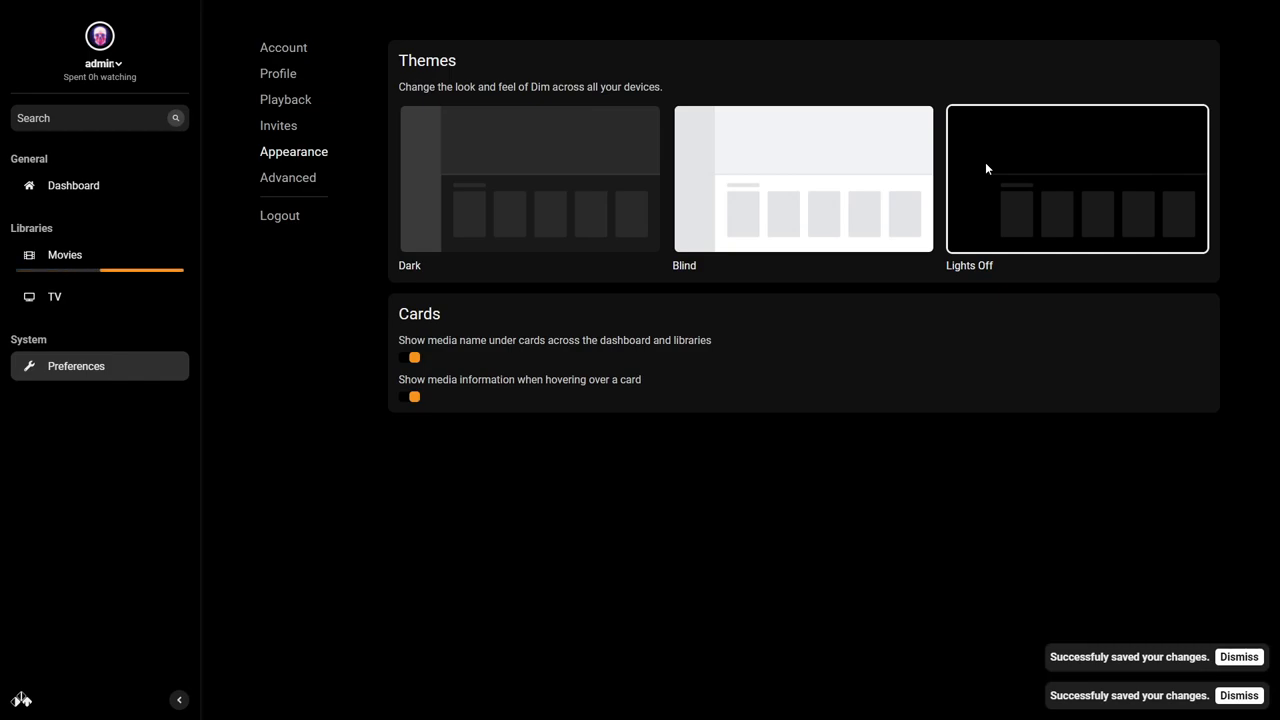
left_click(528, 178)
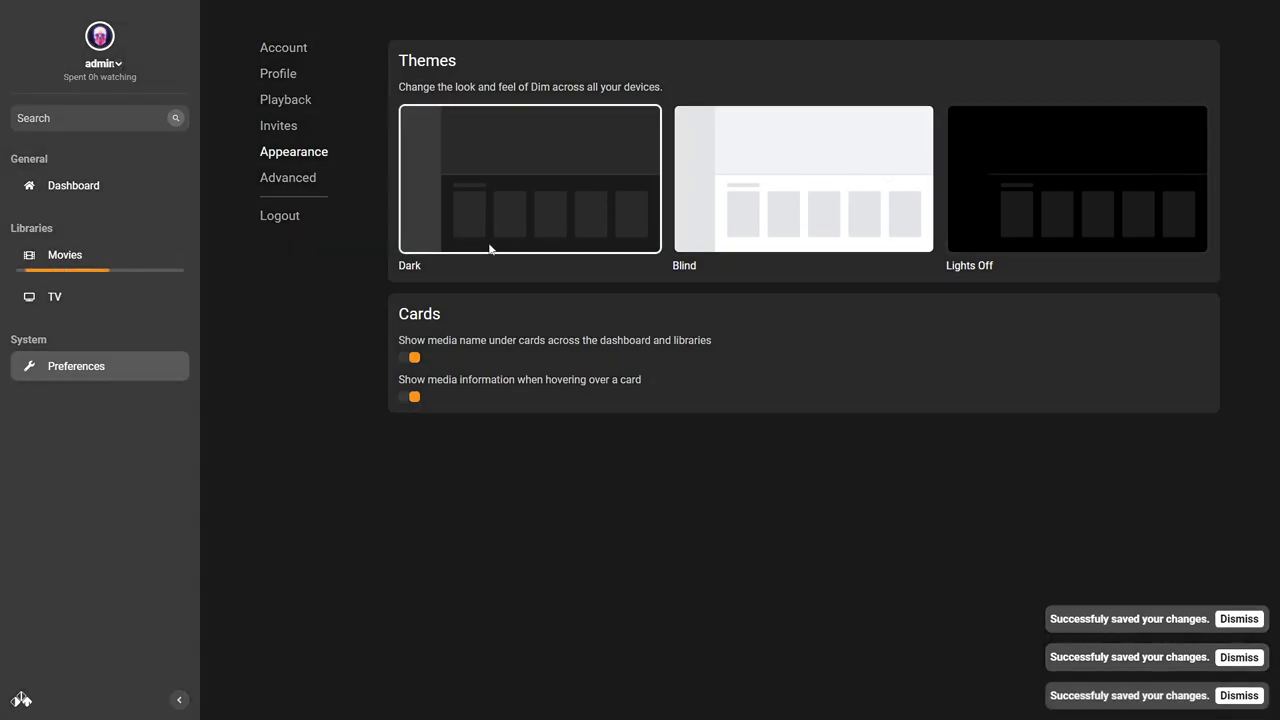
mouse_move(976, 124)
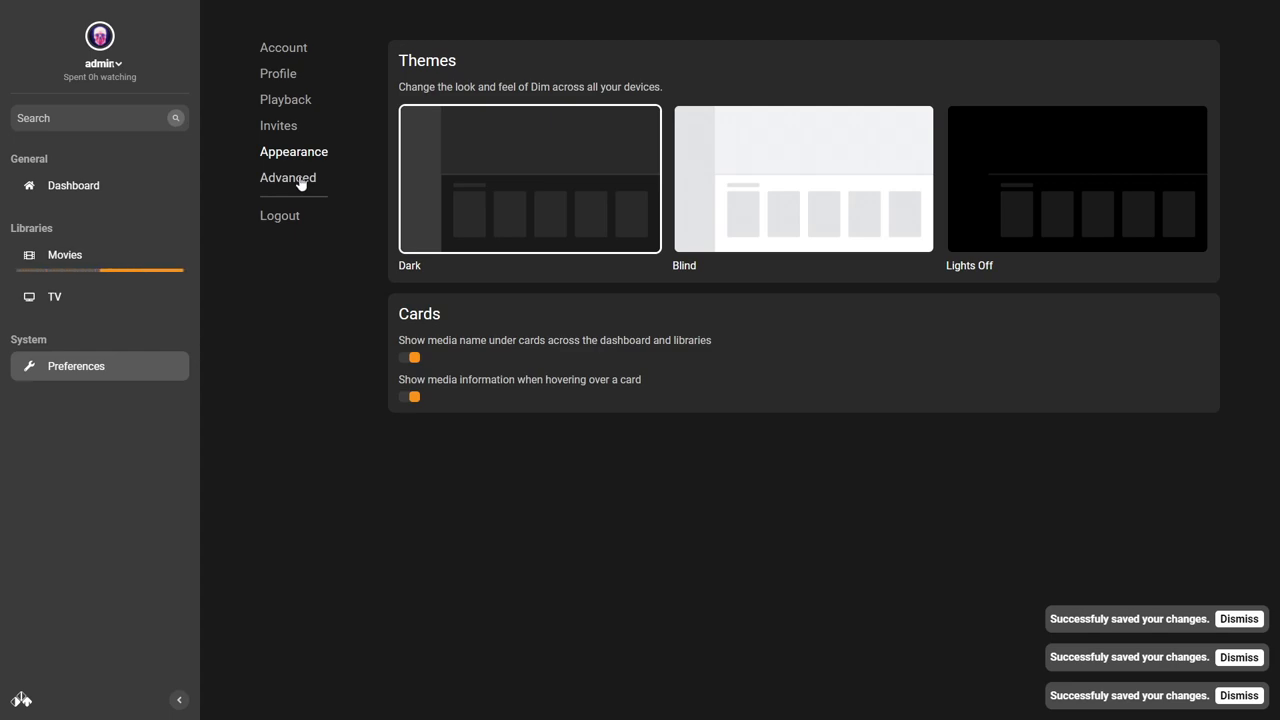
left_click(288, 176)
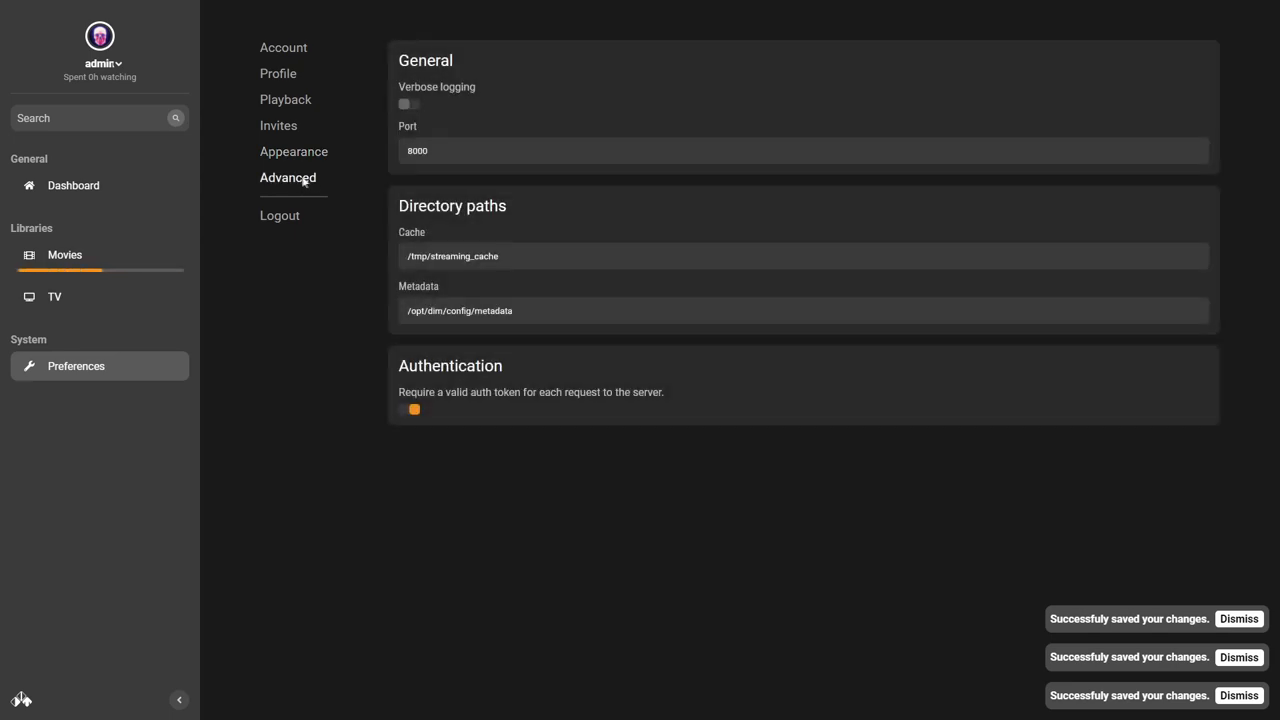
mouse_move(676, 280)
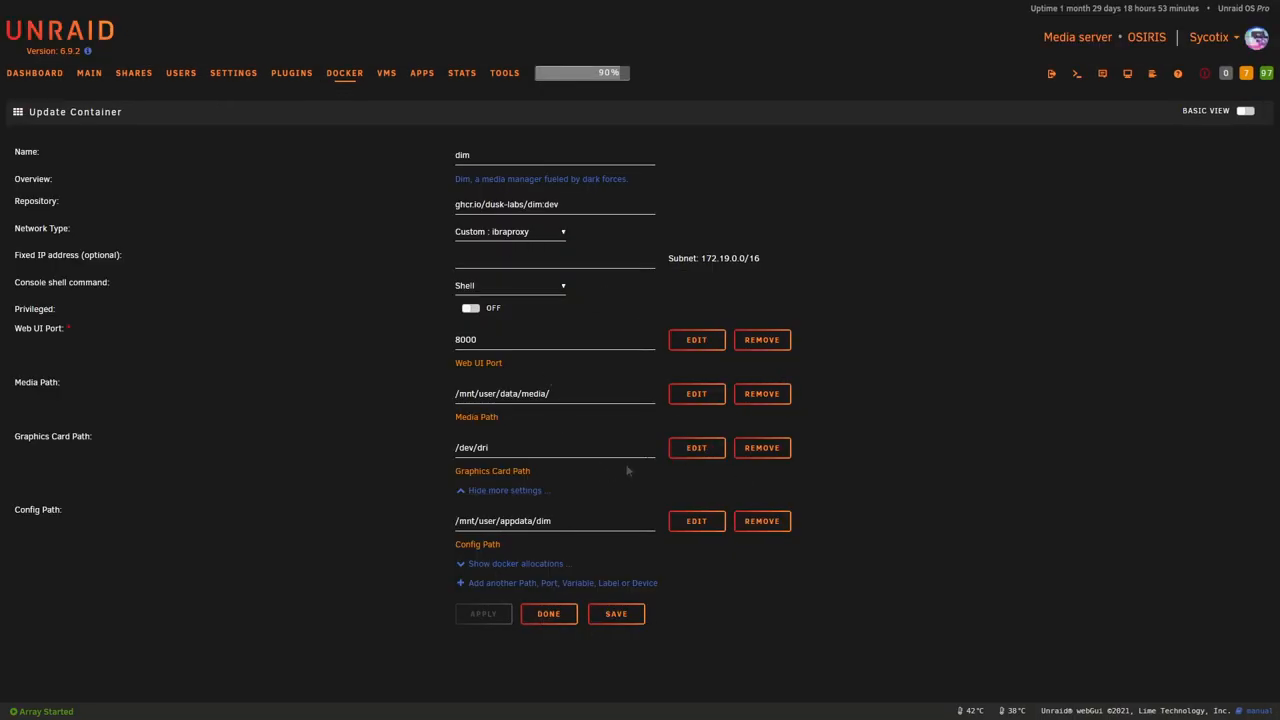
mouse_move(664, 460)
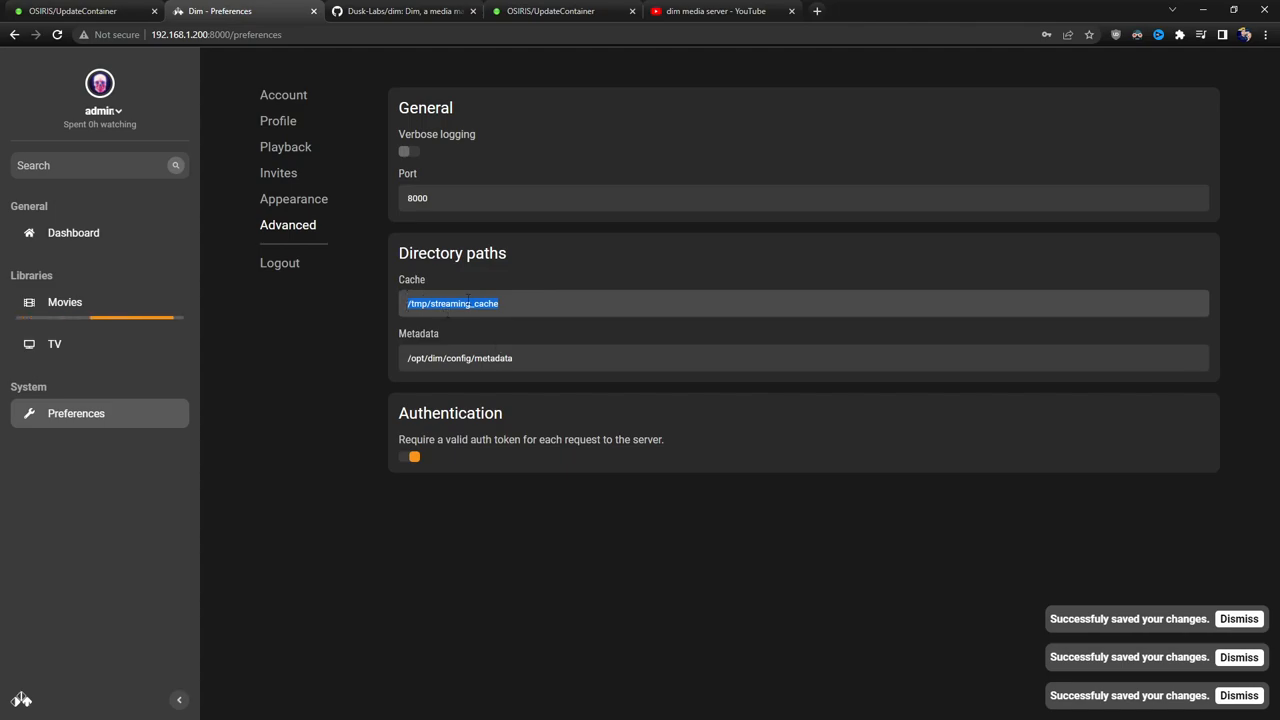
Switch to the Unraid tab holding the dim container's edit form.
left_click(84, 12)
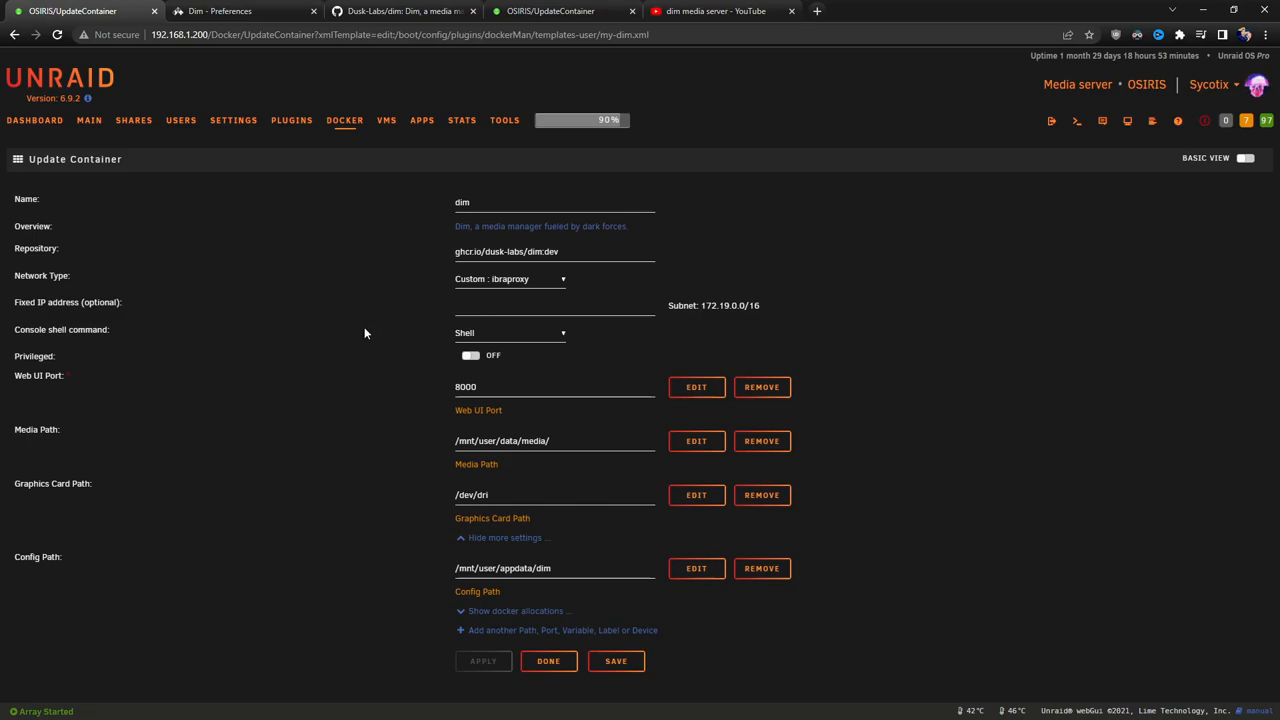
mouse_move(460, 562)
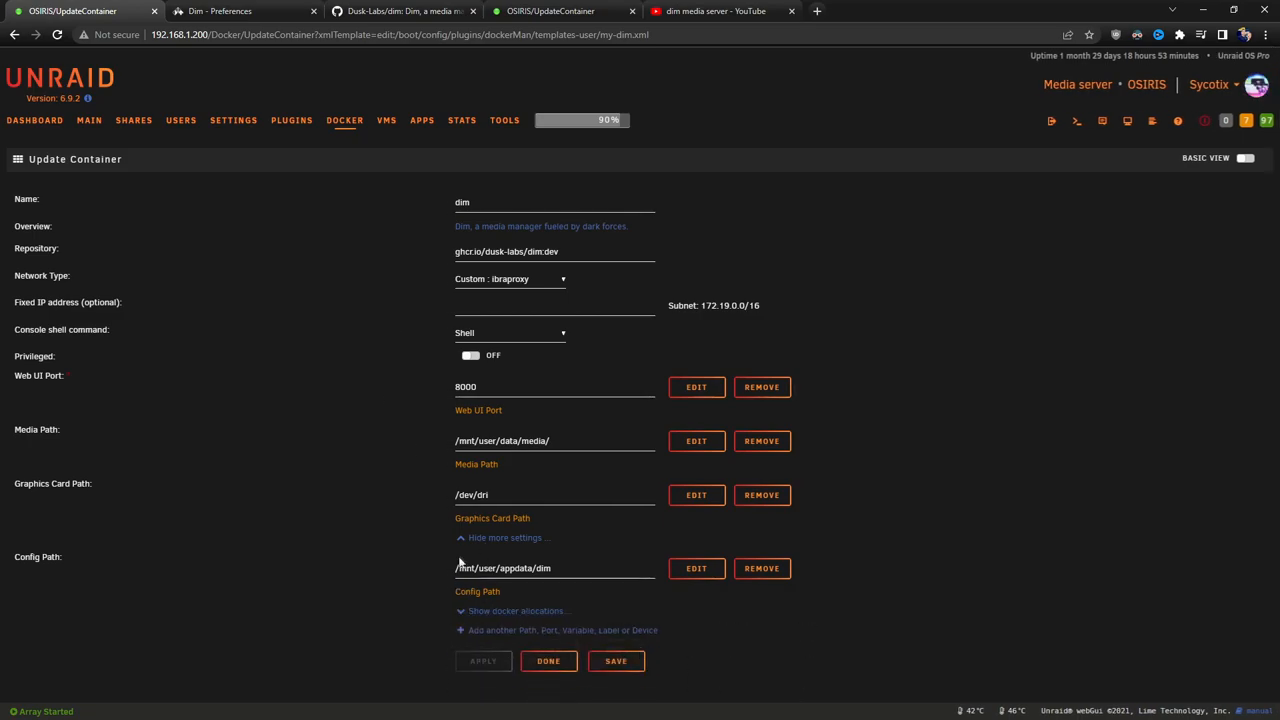
mouse_move(484, 488)
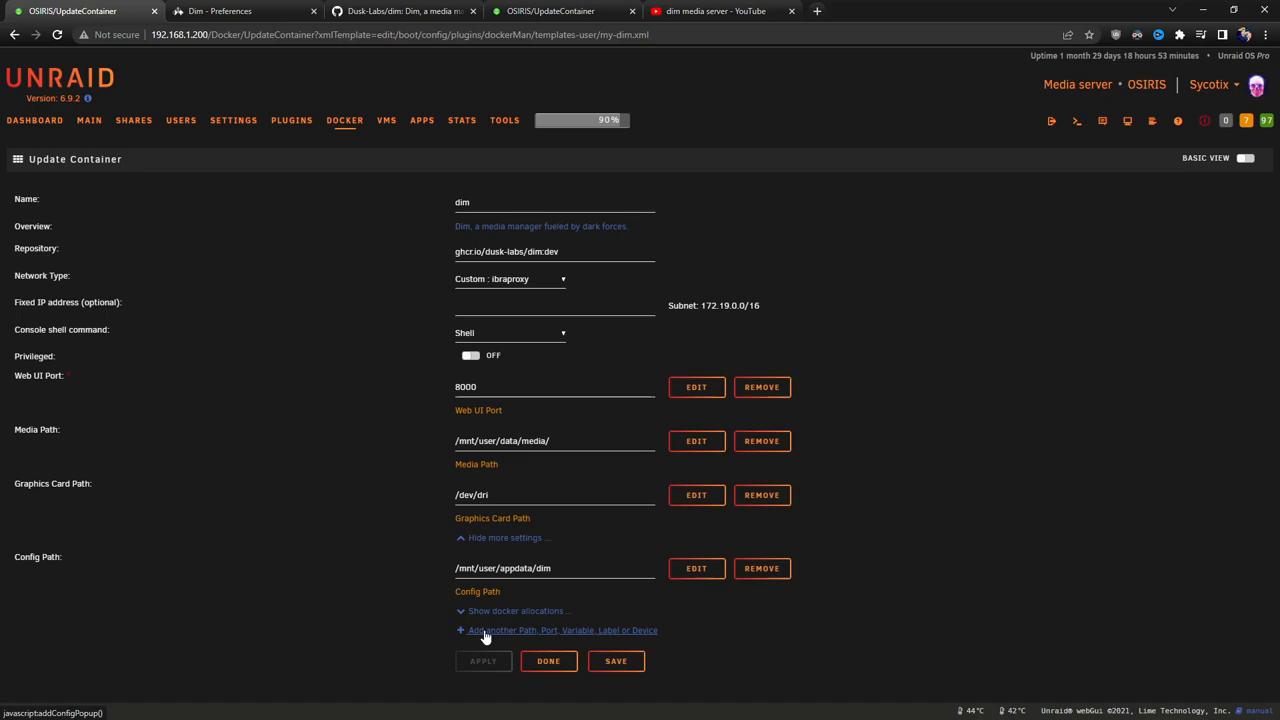
Add a Cache path mapping container /tmp/streaming_cache to host /mnt/user/cachefs/dim, then return to Dim.
left_click(562, 630)
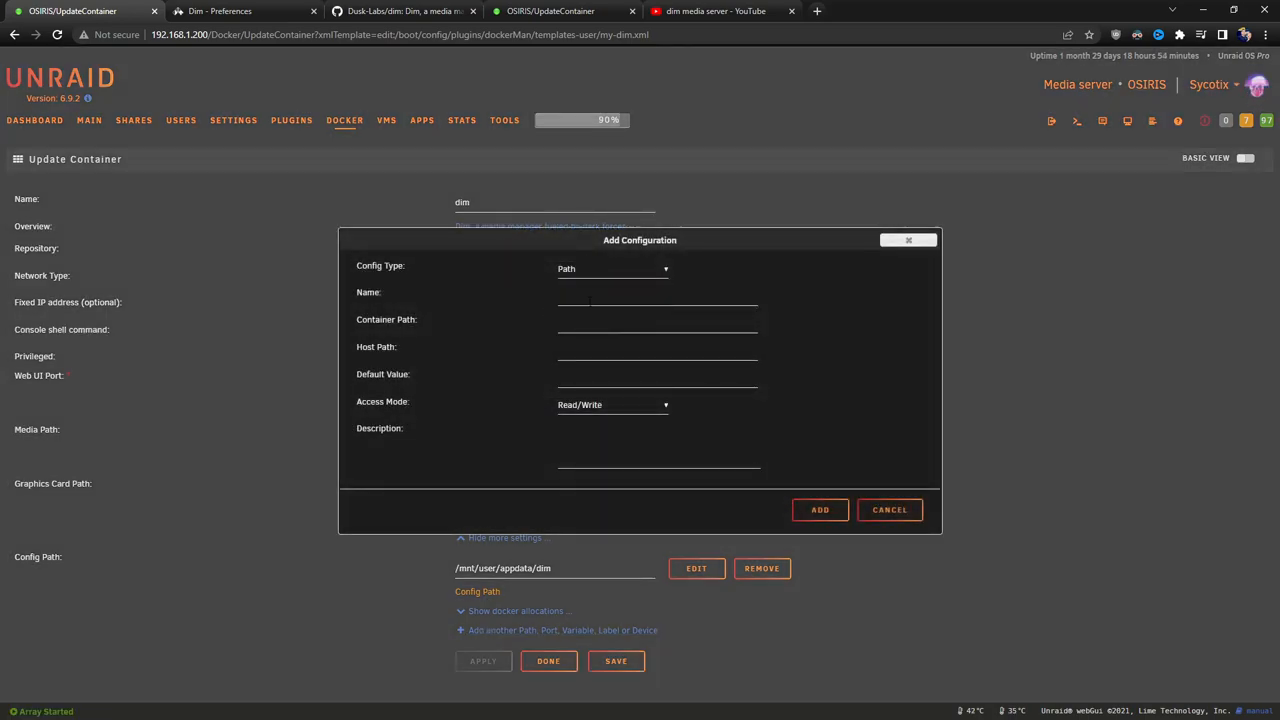
left_click(244, 12)
type("/tmp/streaming_cache")
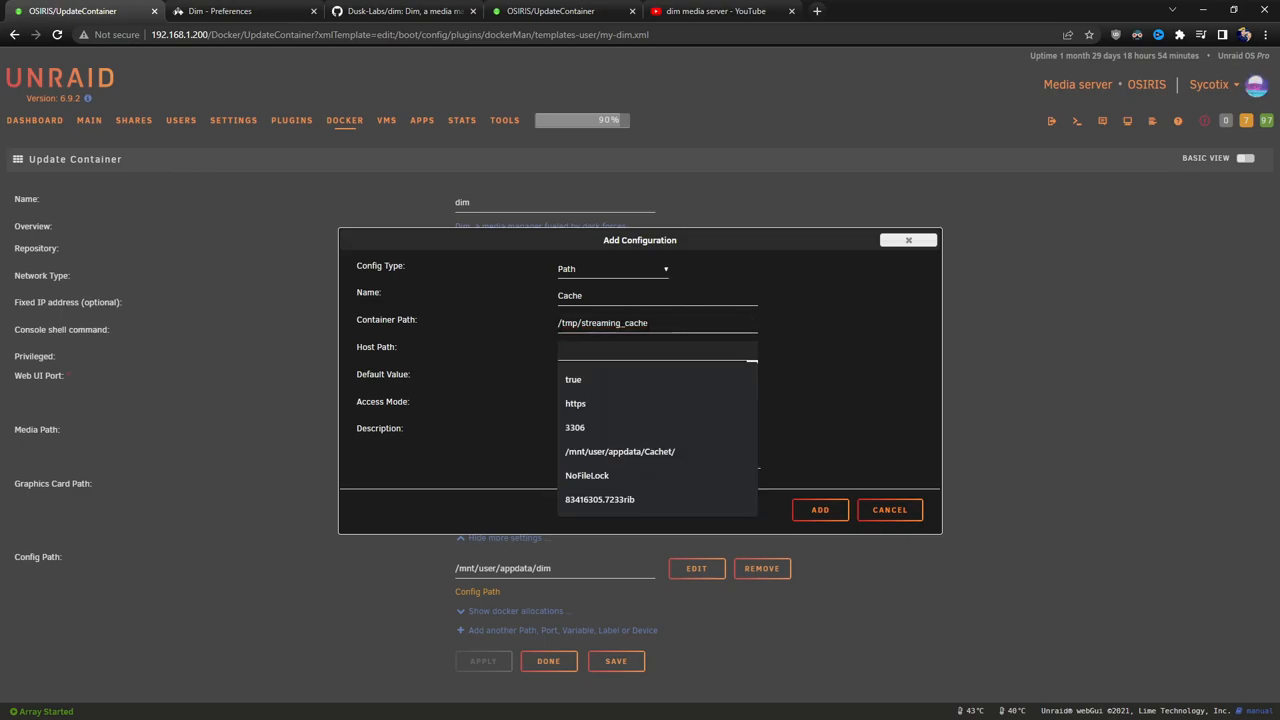
left_click(572, 380)
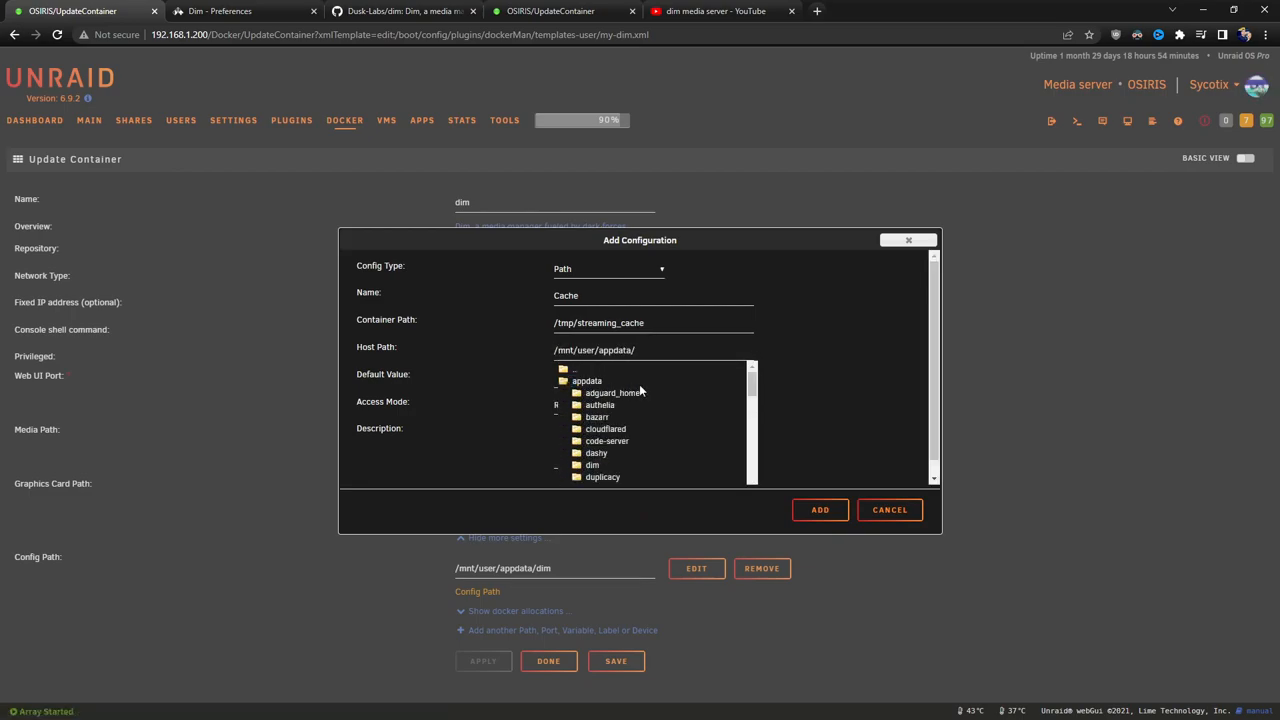
scroll("down", 3)
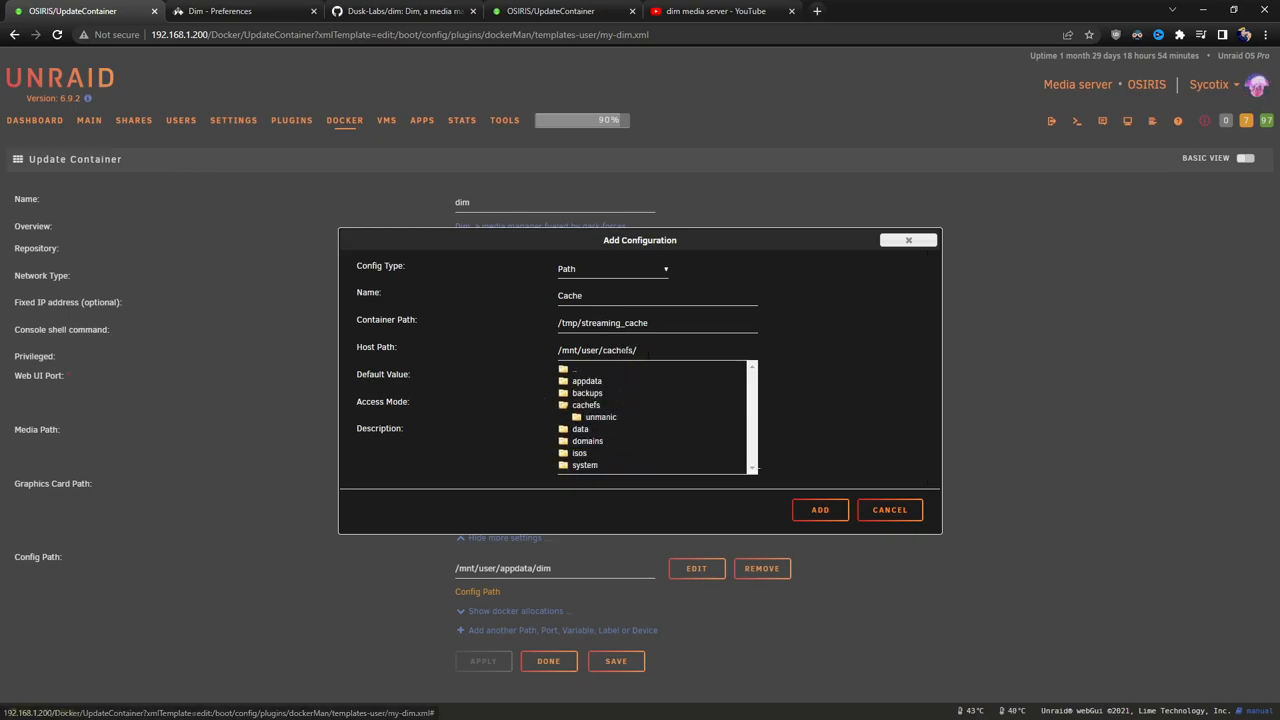
left_click(586, 404)
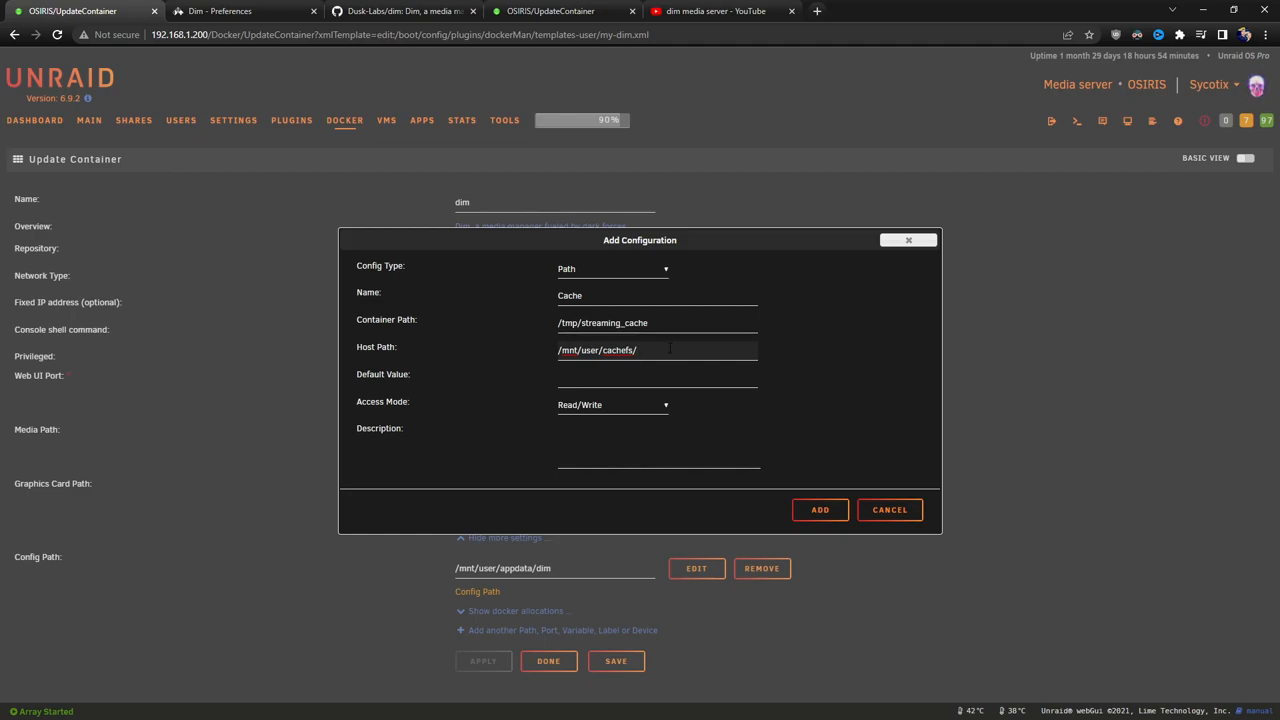
type("dim")
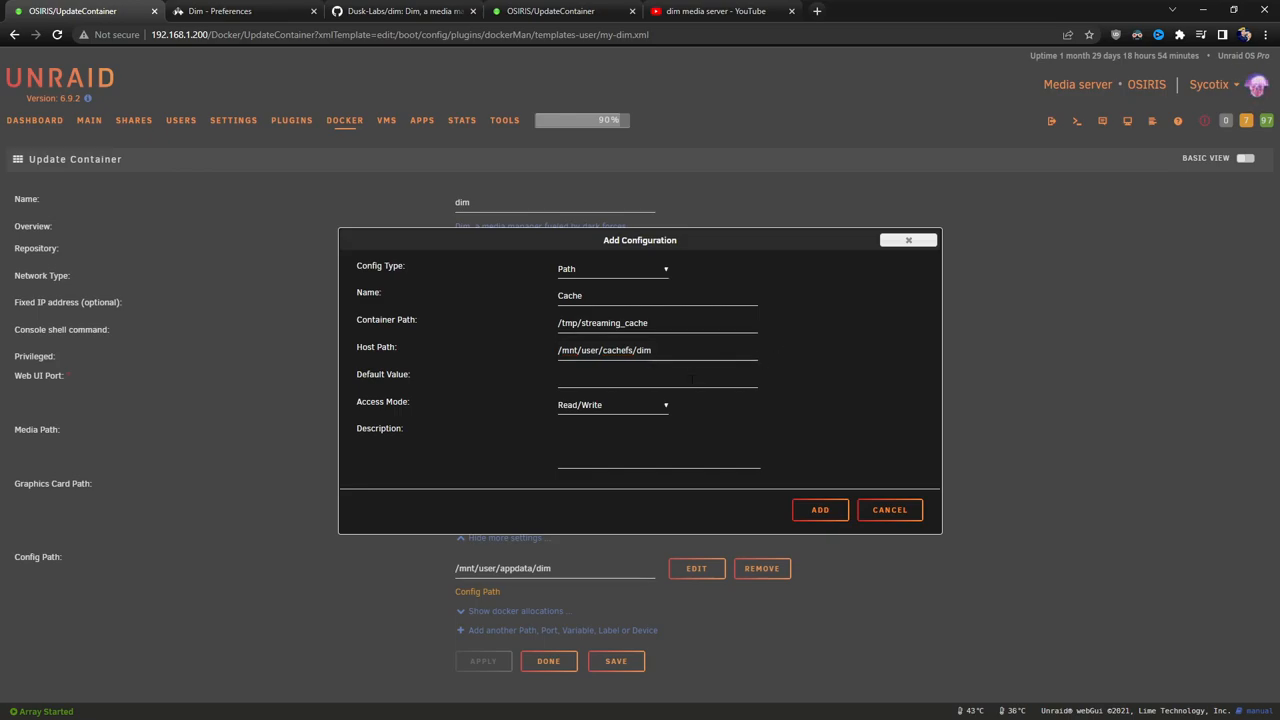
left_click(820, 510)
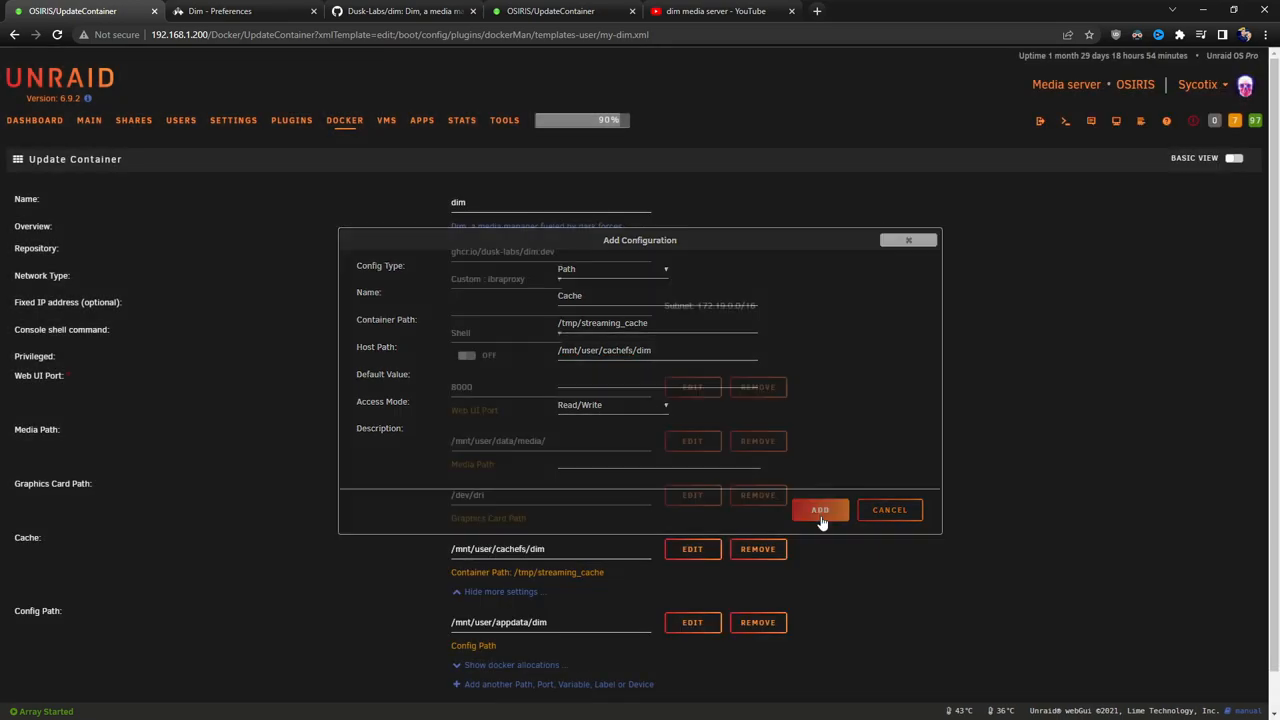
left_click(820, 510)
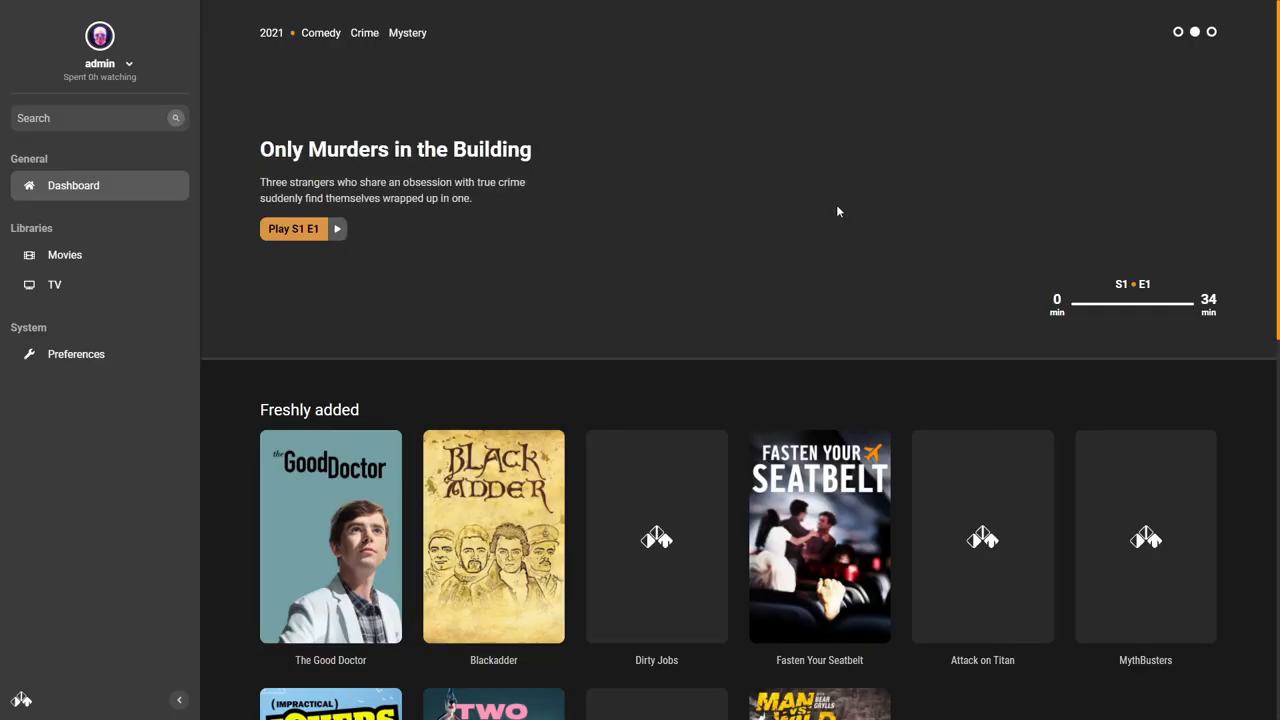
In Advanced preferences with cache at /tmp/streaming_cache, toggle the auth token requirement to save.
left_click(76, 352)
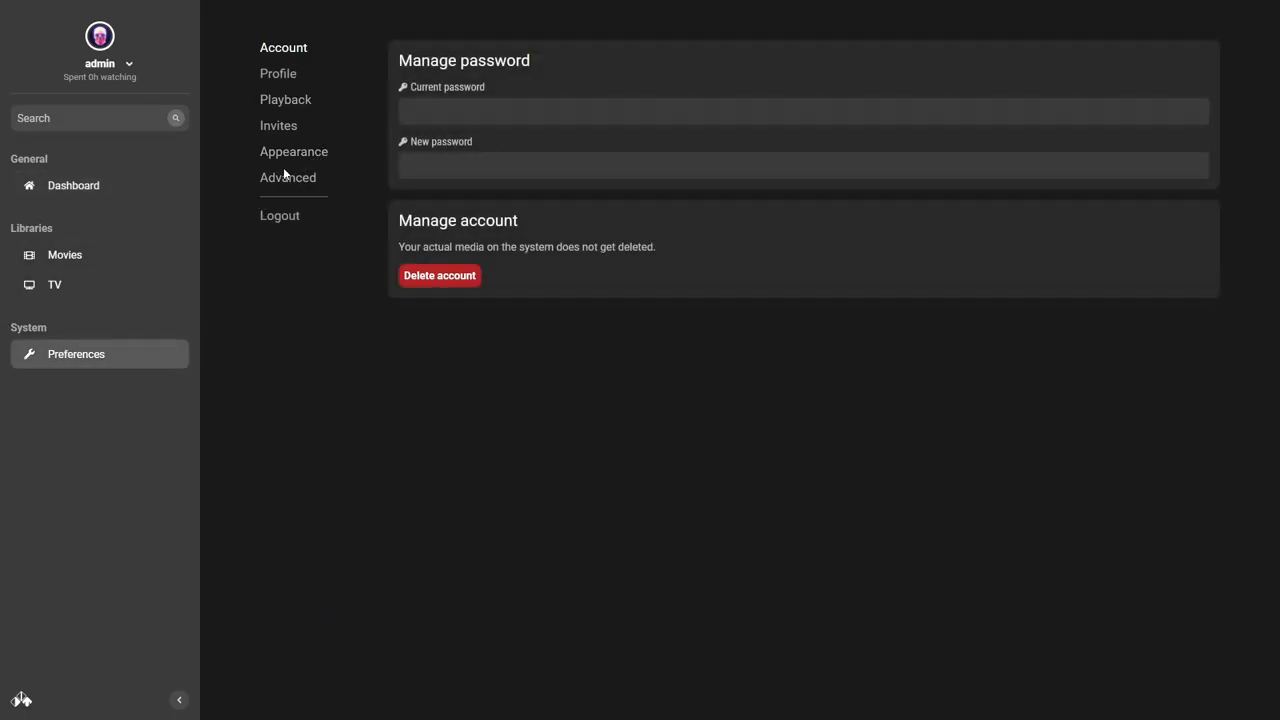
left_click(288, 176)
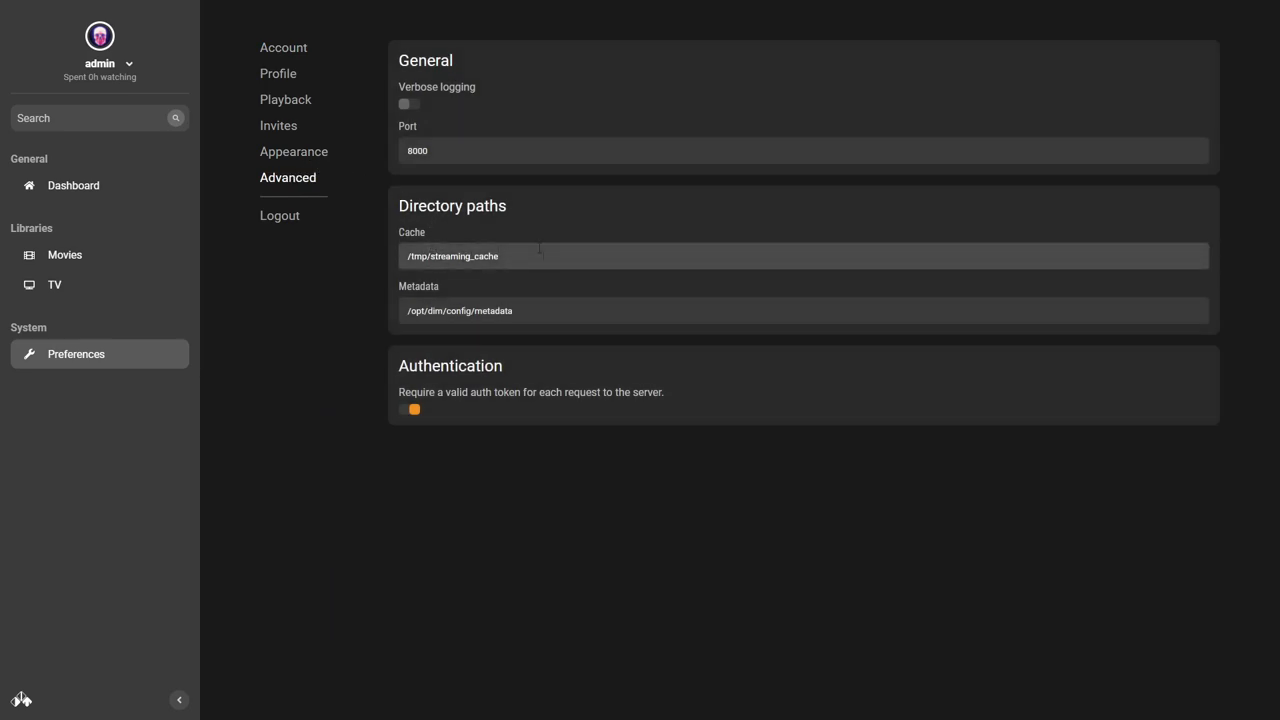
mouse_move(464, 230)
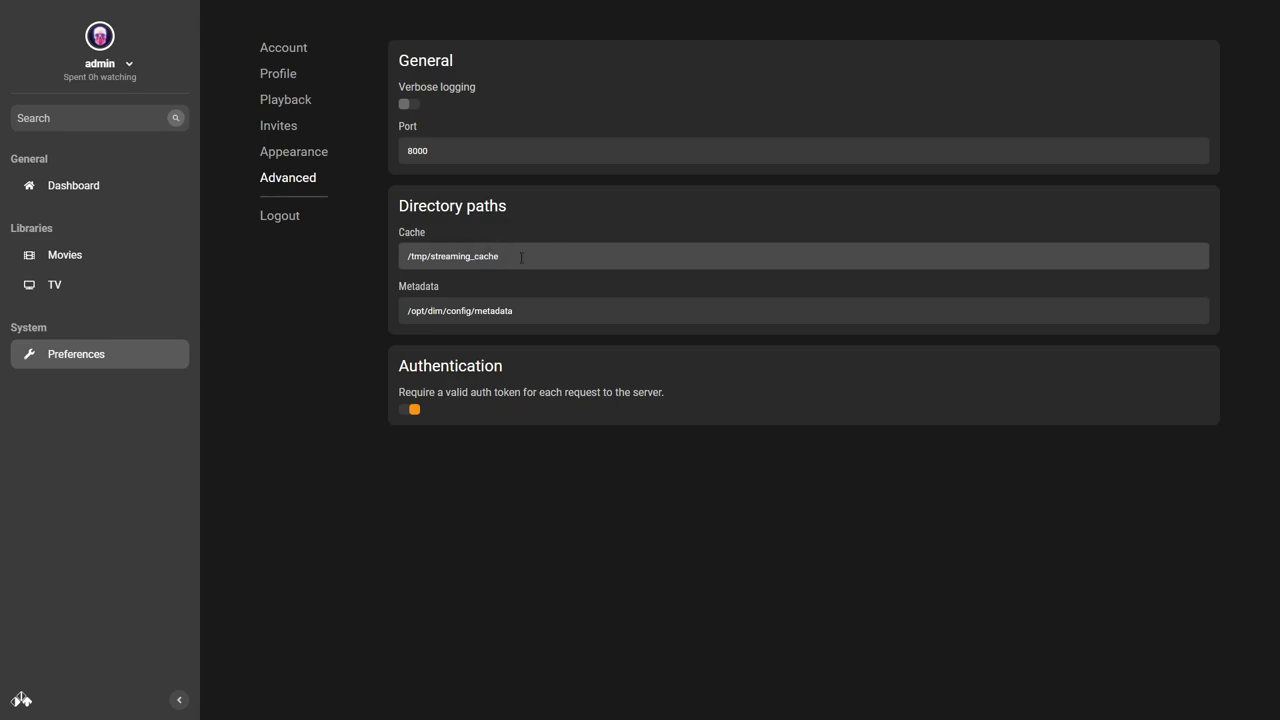
mouse_move(528, 280)
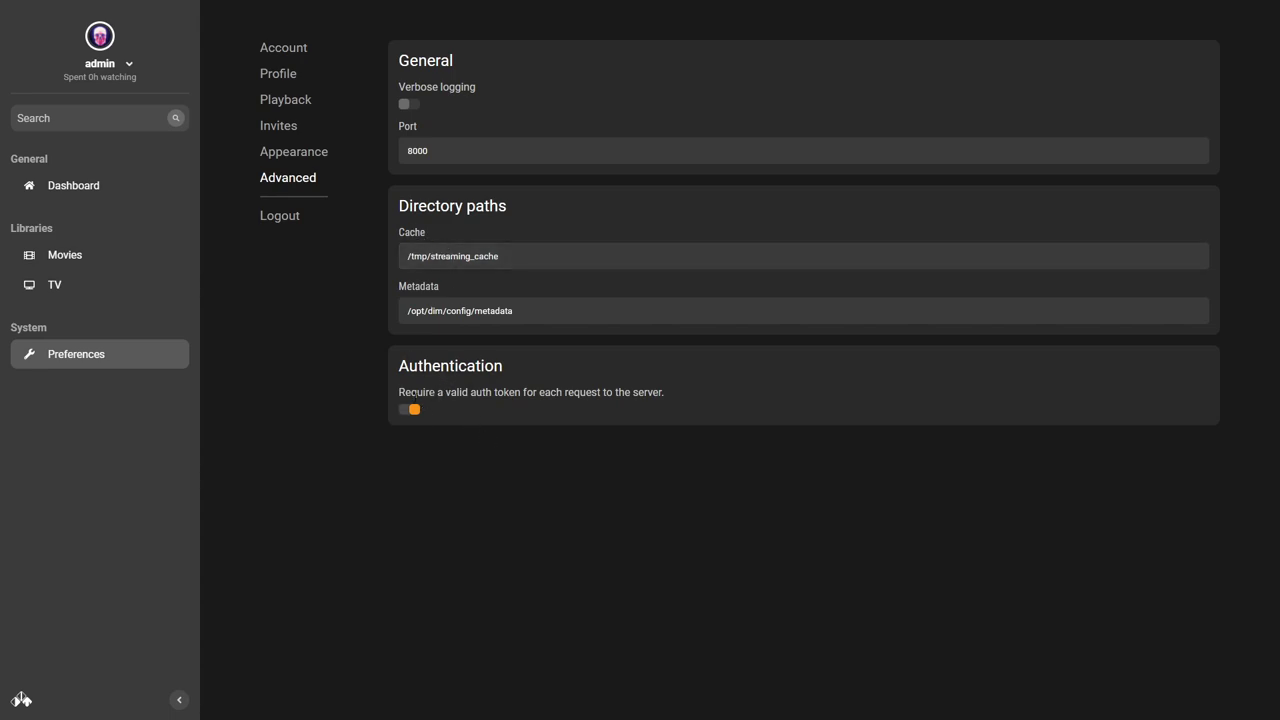
left_click(408, 408)
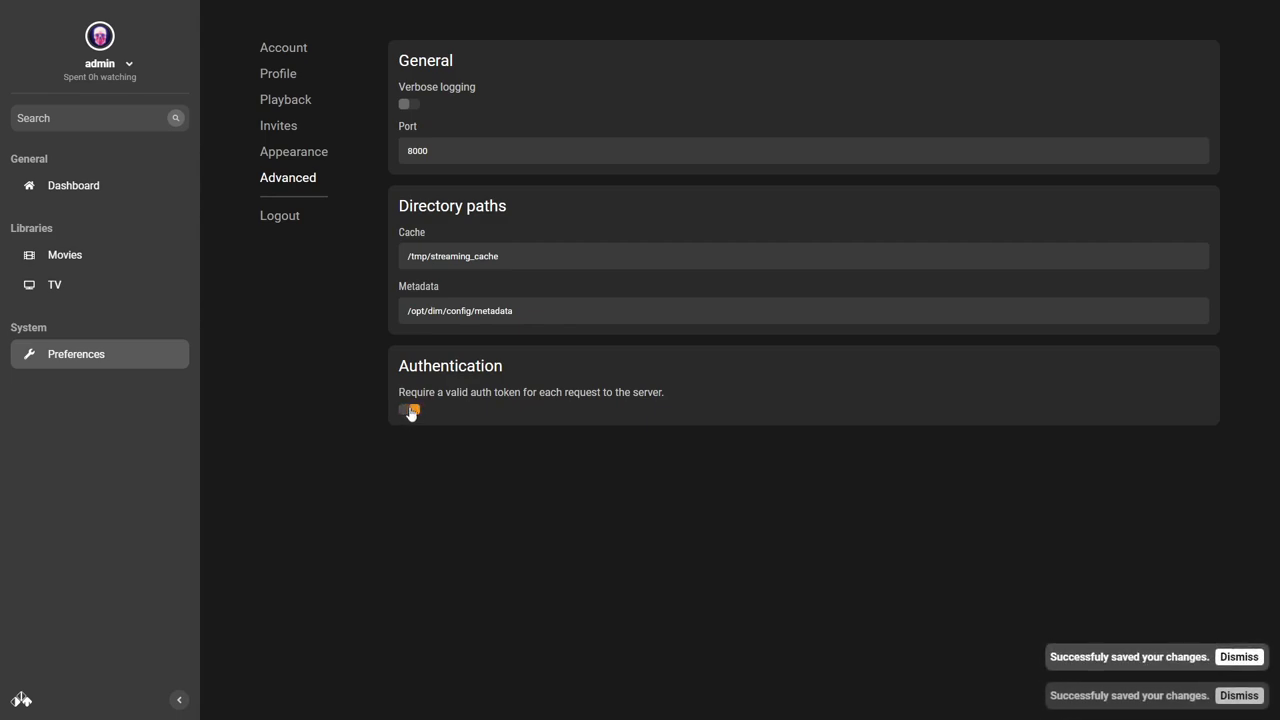
Delete the available invite token's ID in Preferences > Invites, leaving only the admin token, and go back to the dashboard.
left_click(278, 124)
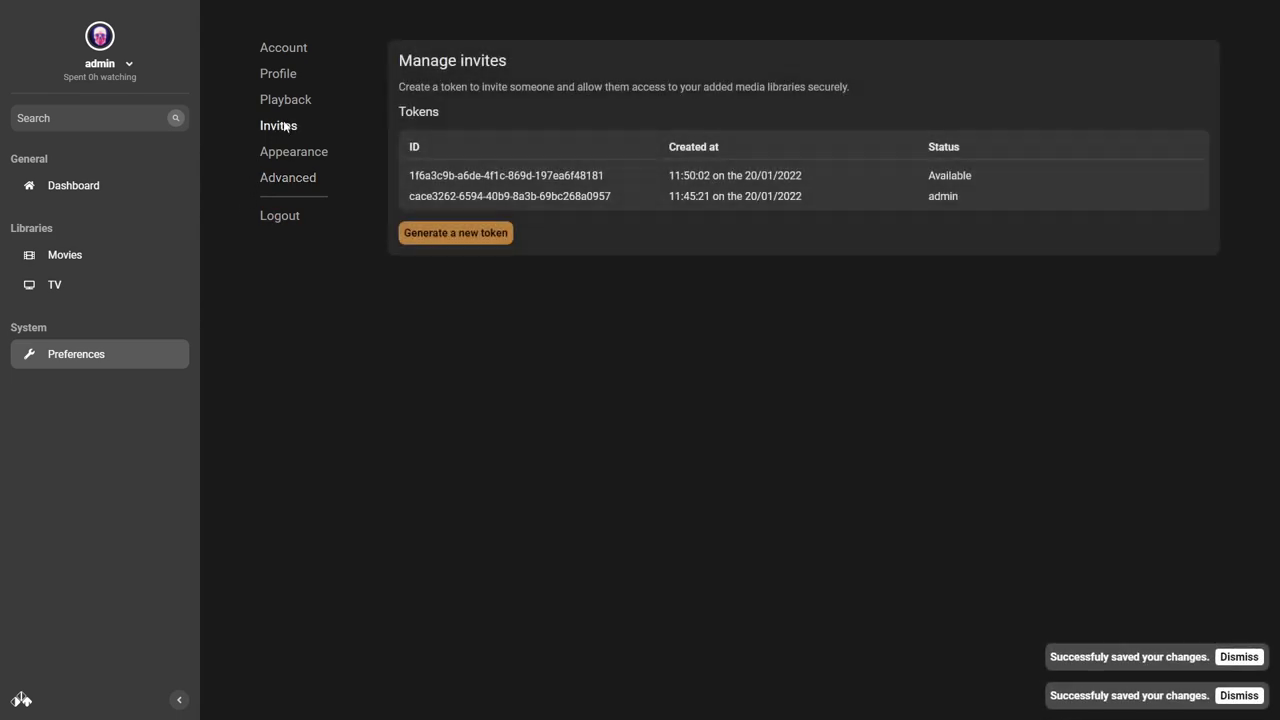
double_click(464, 176)
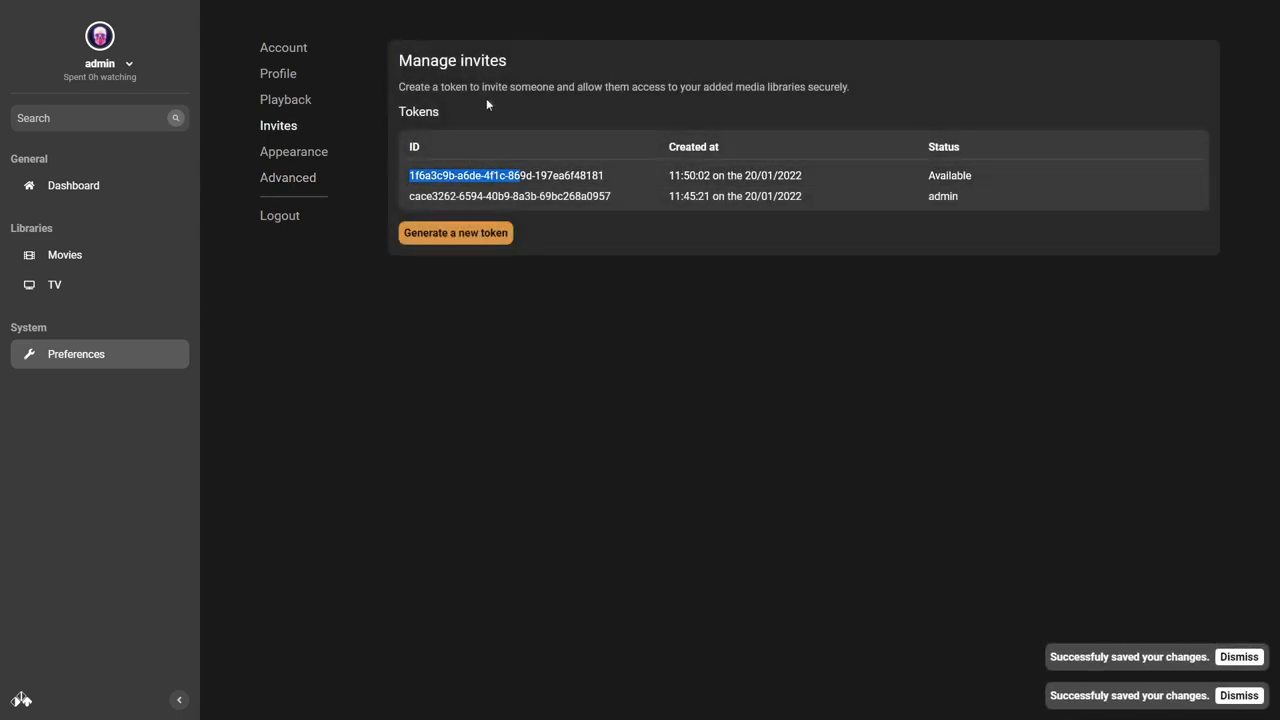
mouse_move(768, 100)
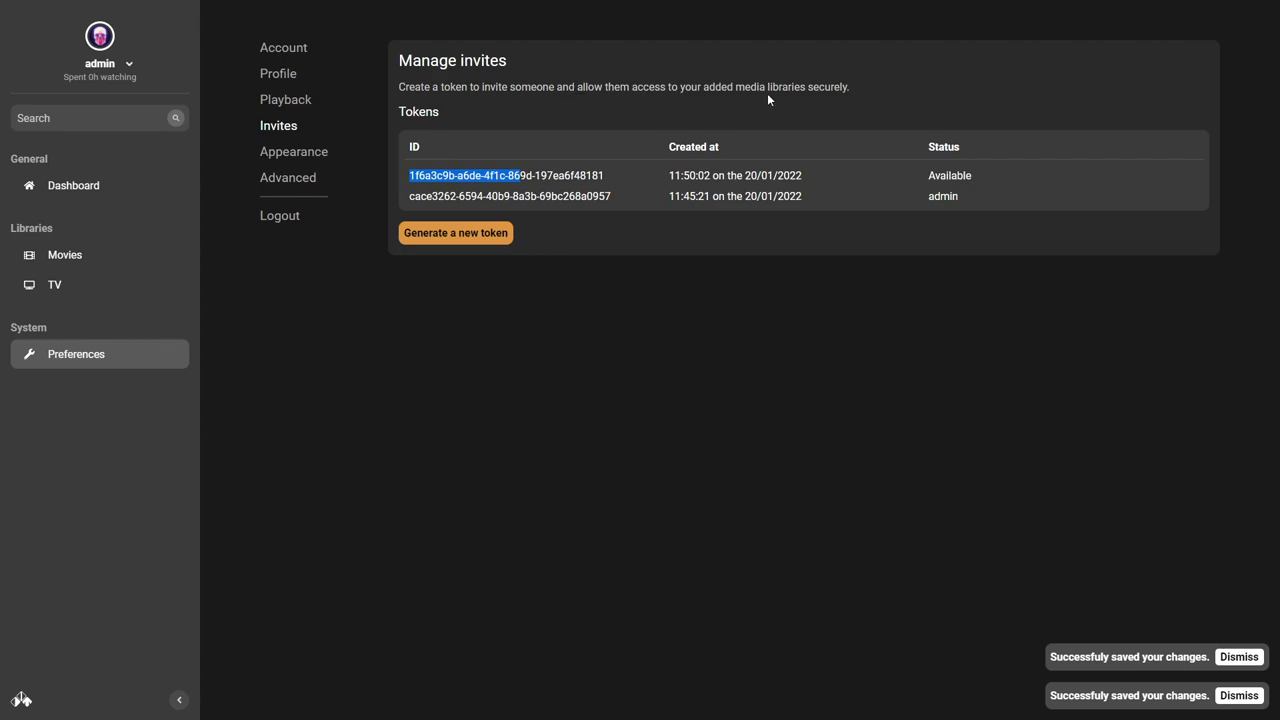
mouse_move(924, 176)
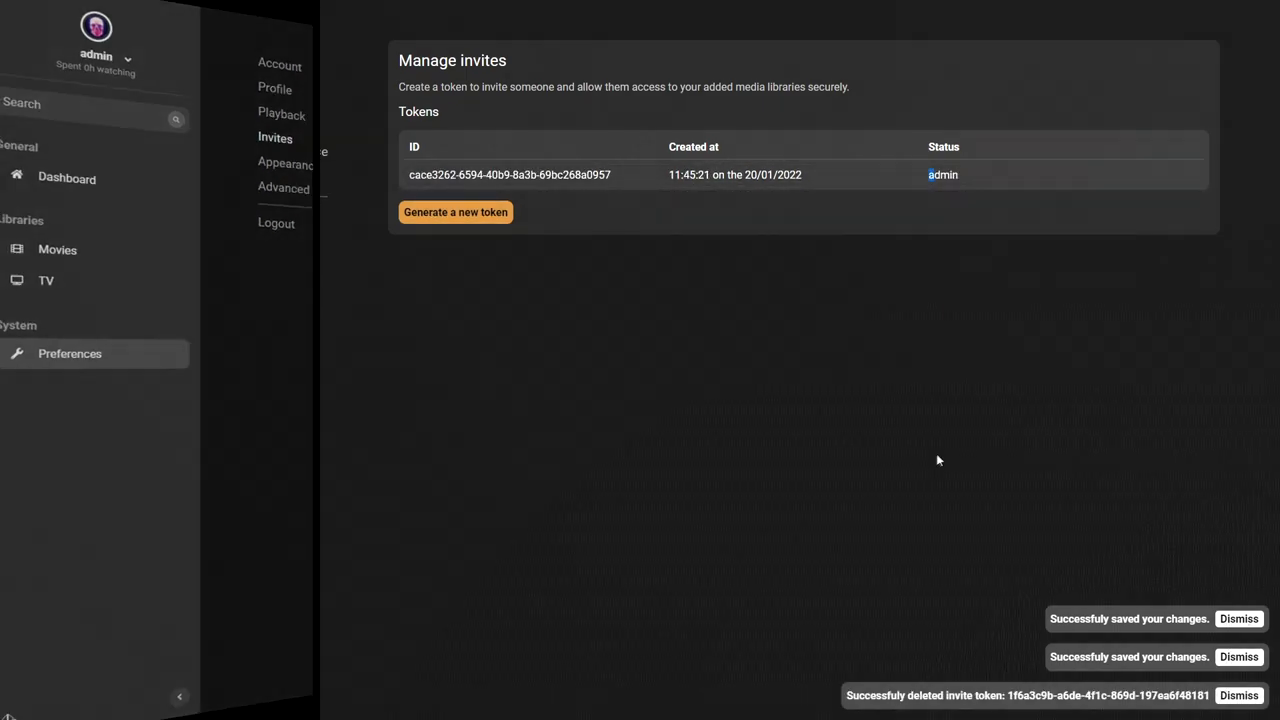
left_click(284, 188)
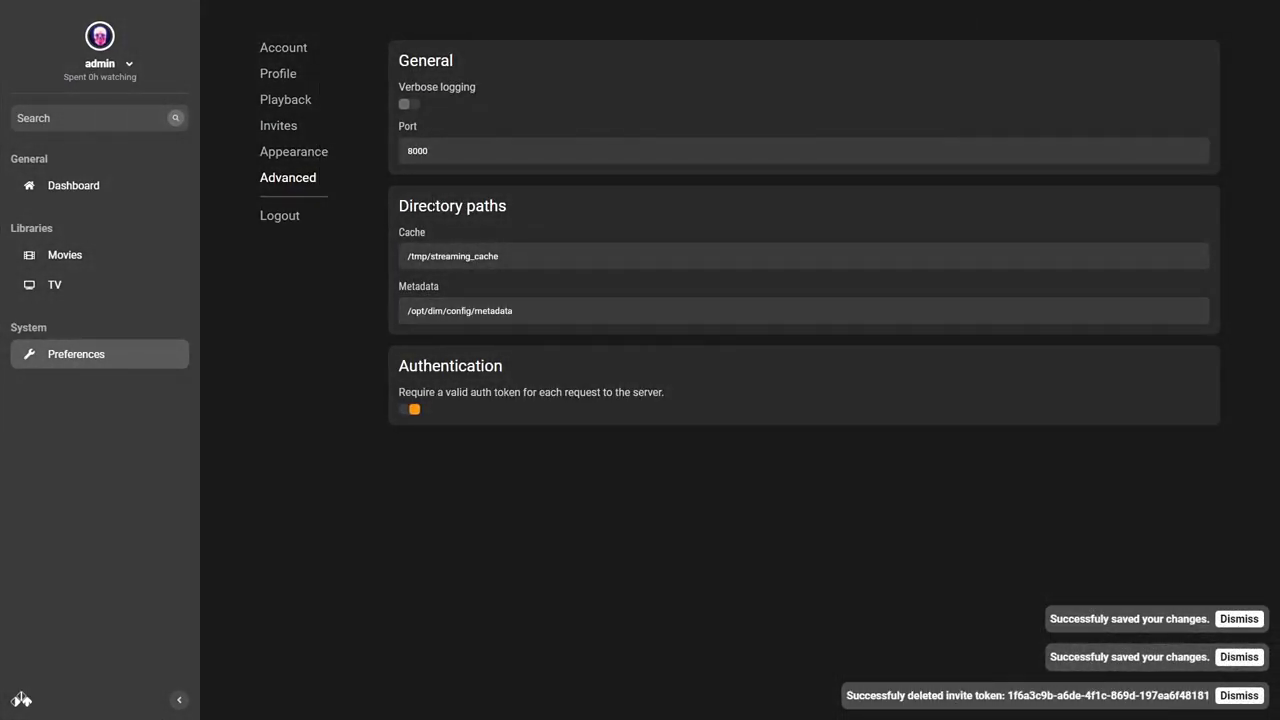
mouse_move(98, 184)
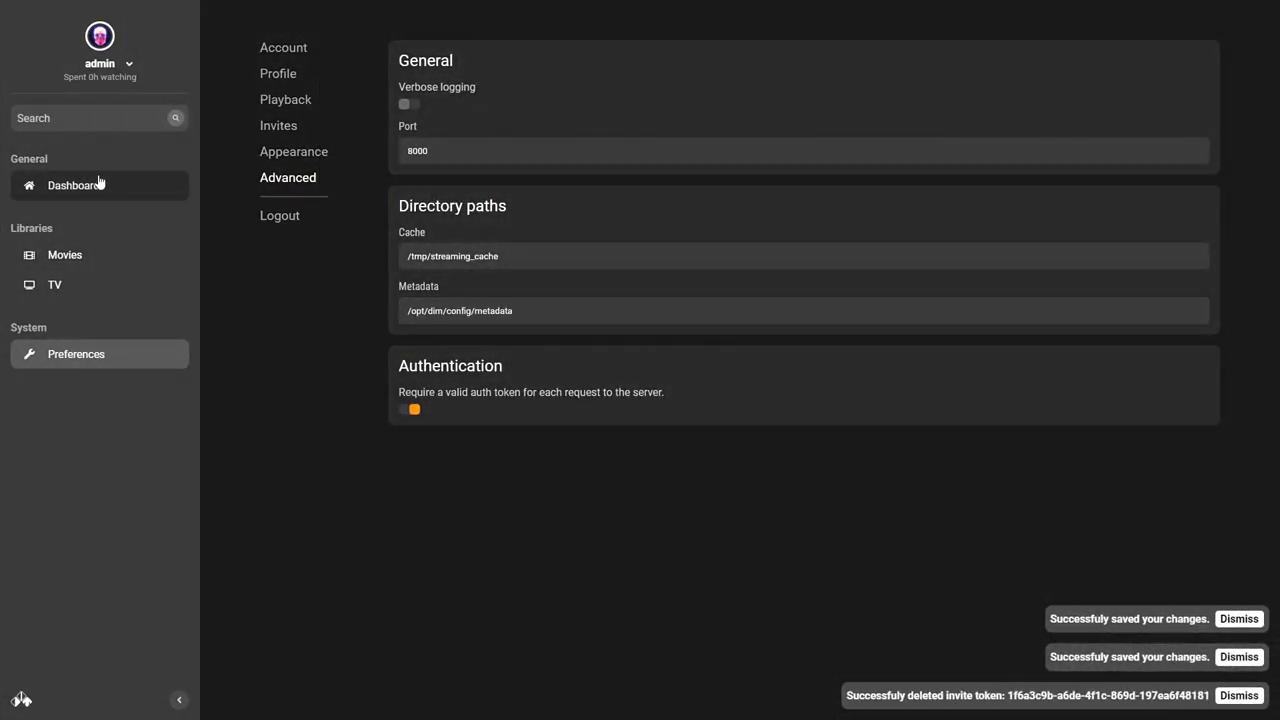
left_click(72, 184)
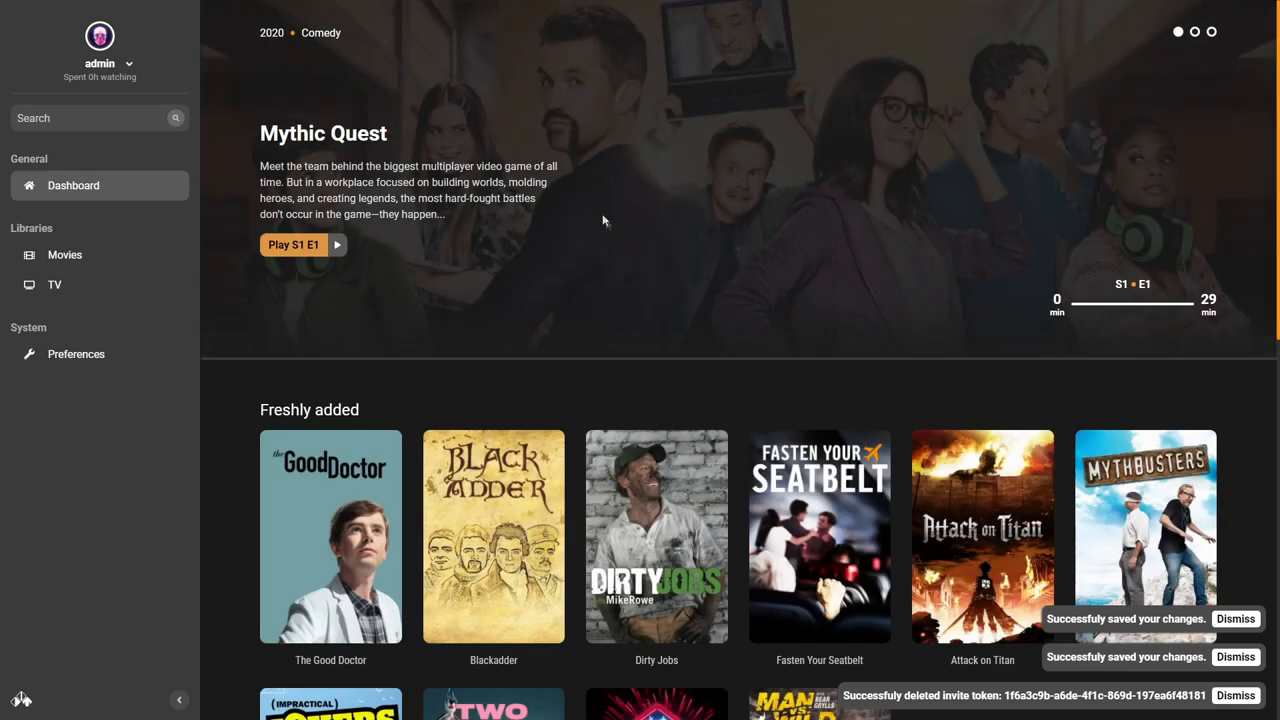
mouse_move(924, 362)
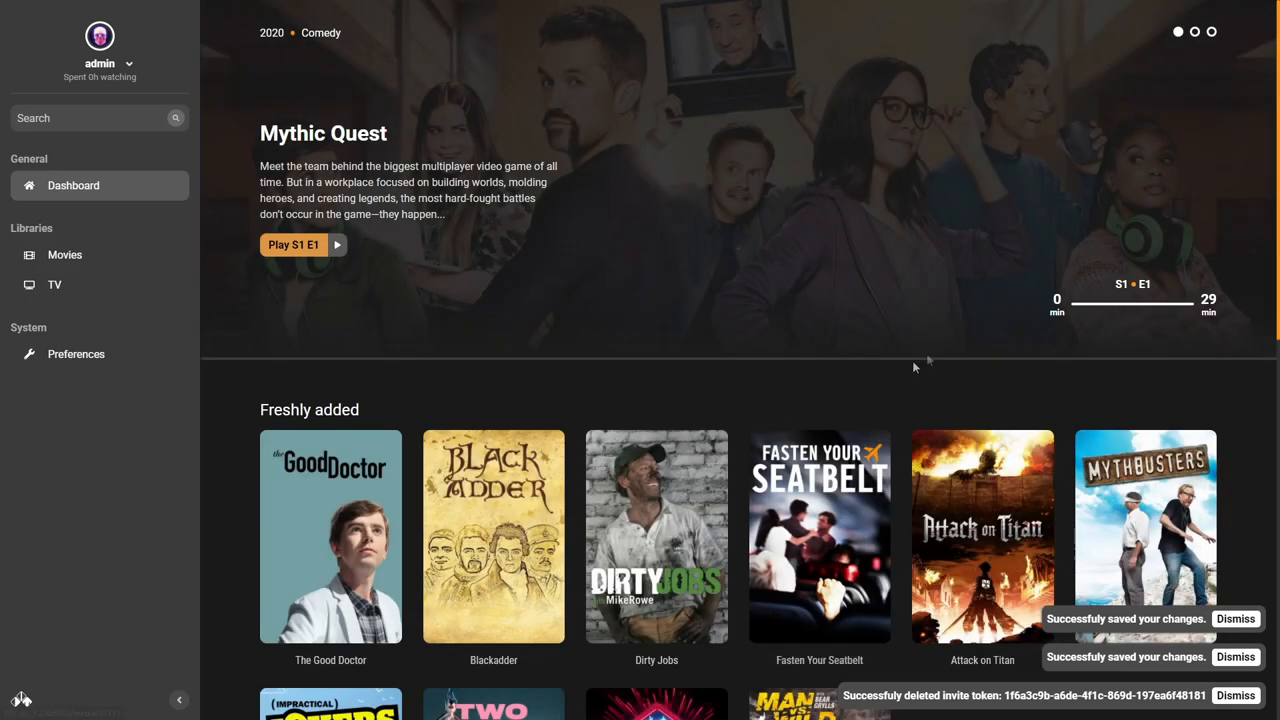
scroll("down", 3)
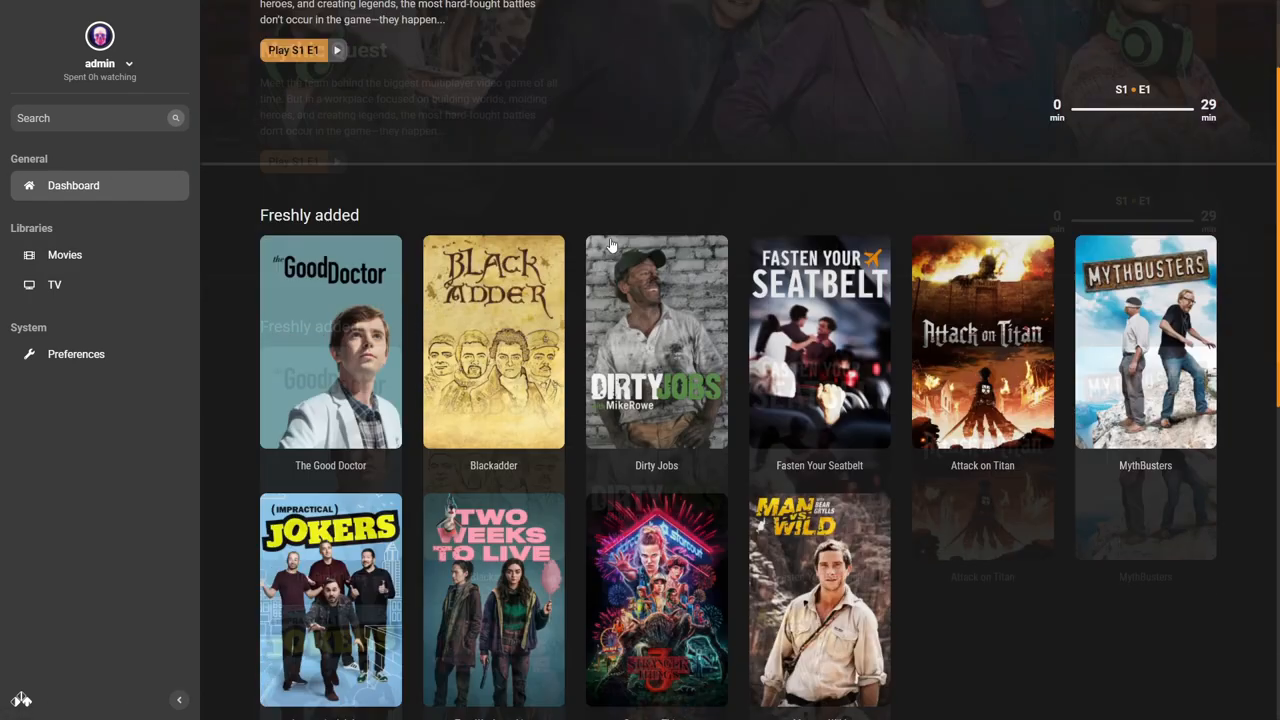
scroll("down", 3)
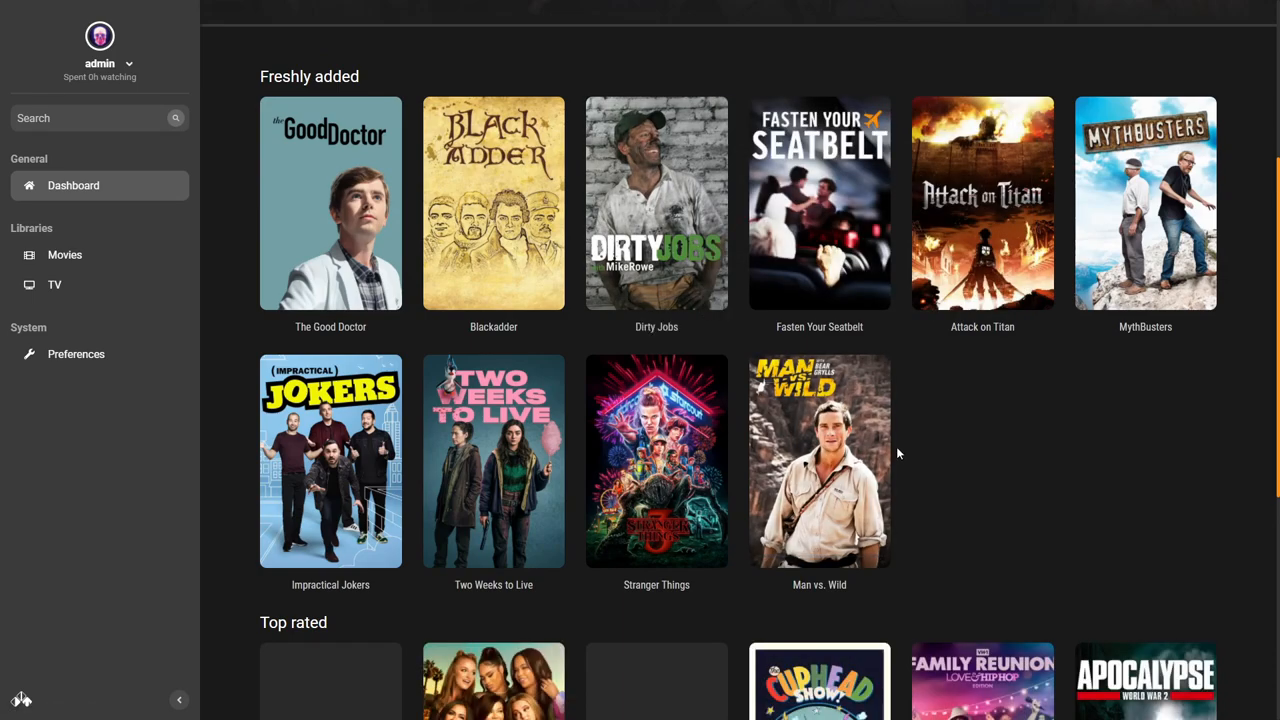
mouse_move(1118, 380)
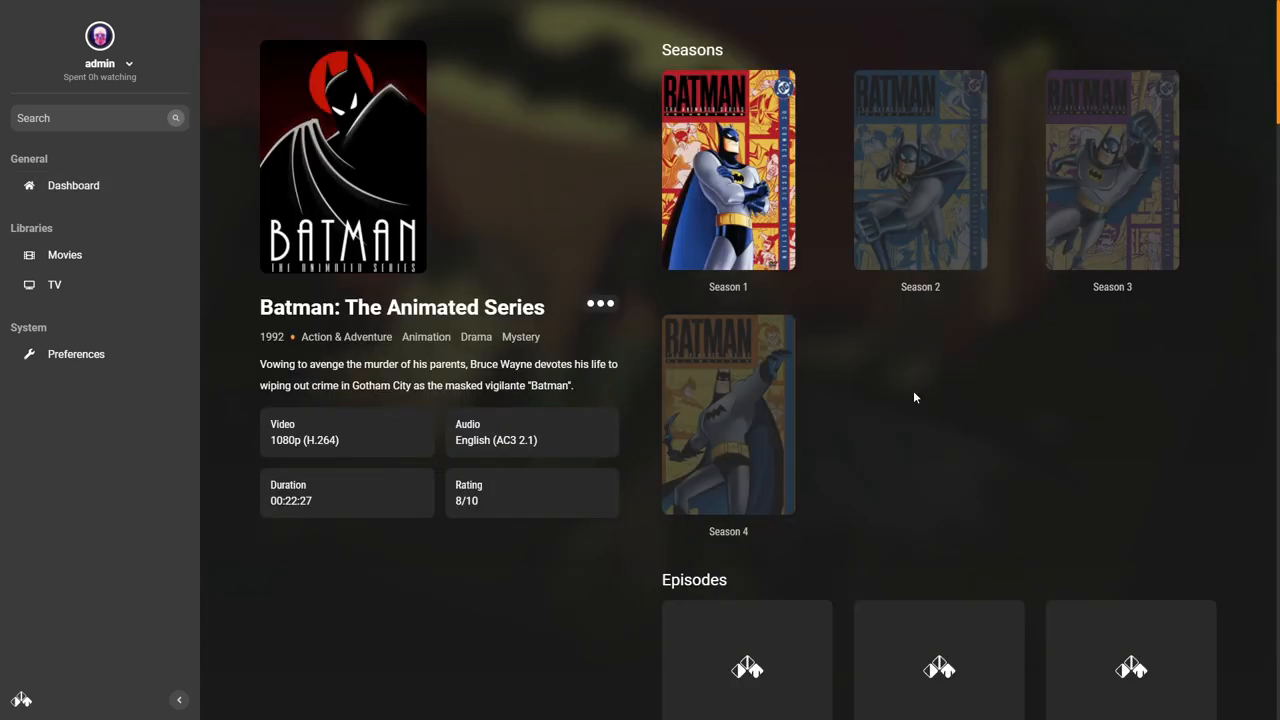
mouse_move(632, 196)
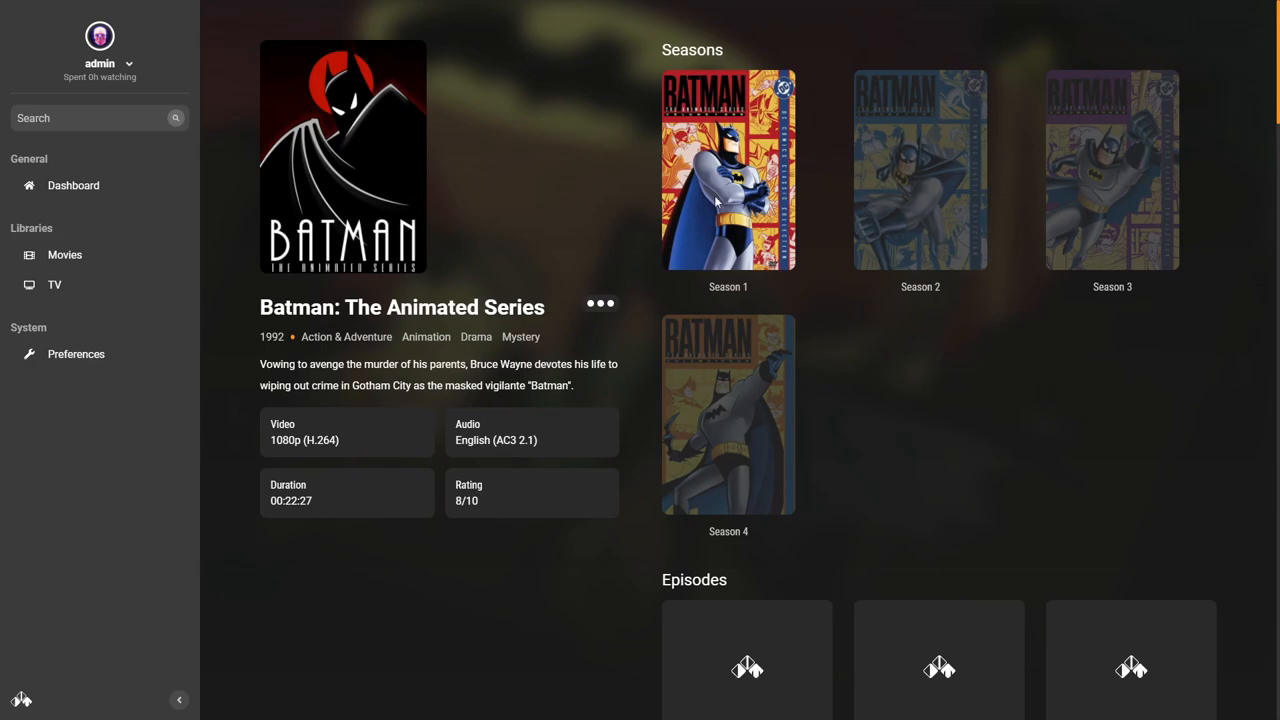
scroll("down", 3)
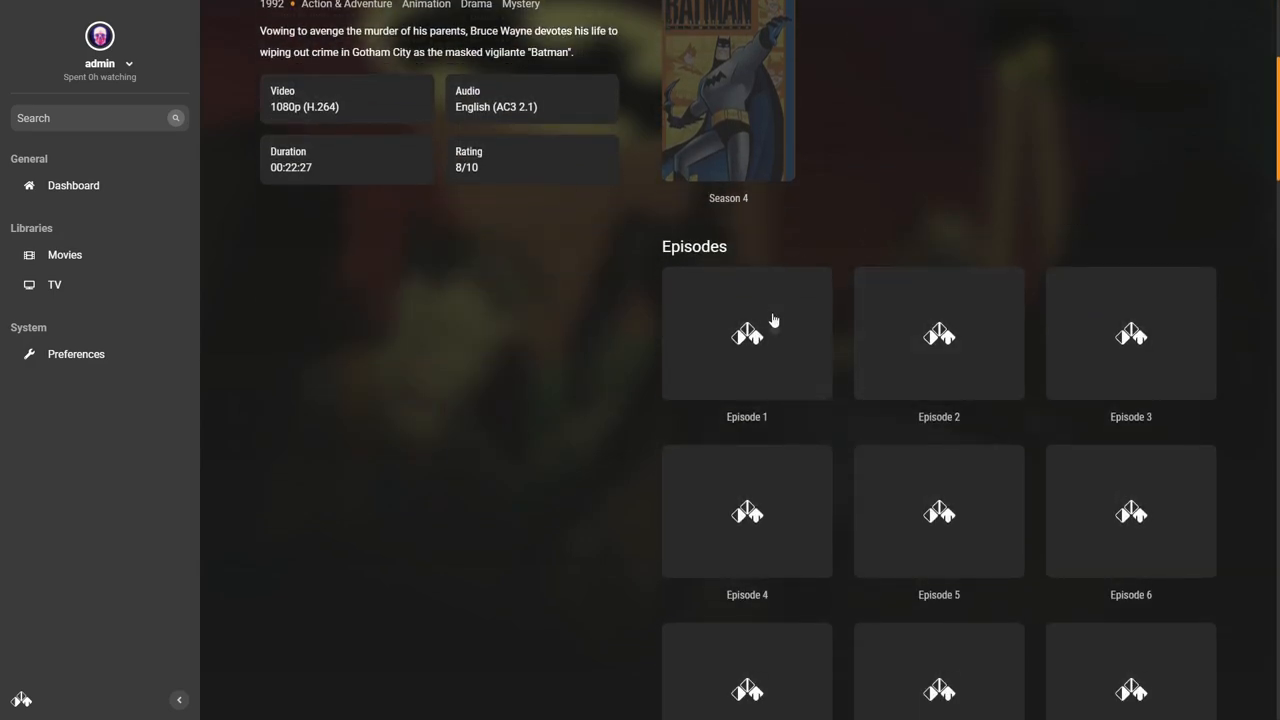
mouse_move(764, 574)
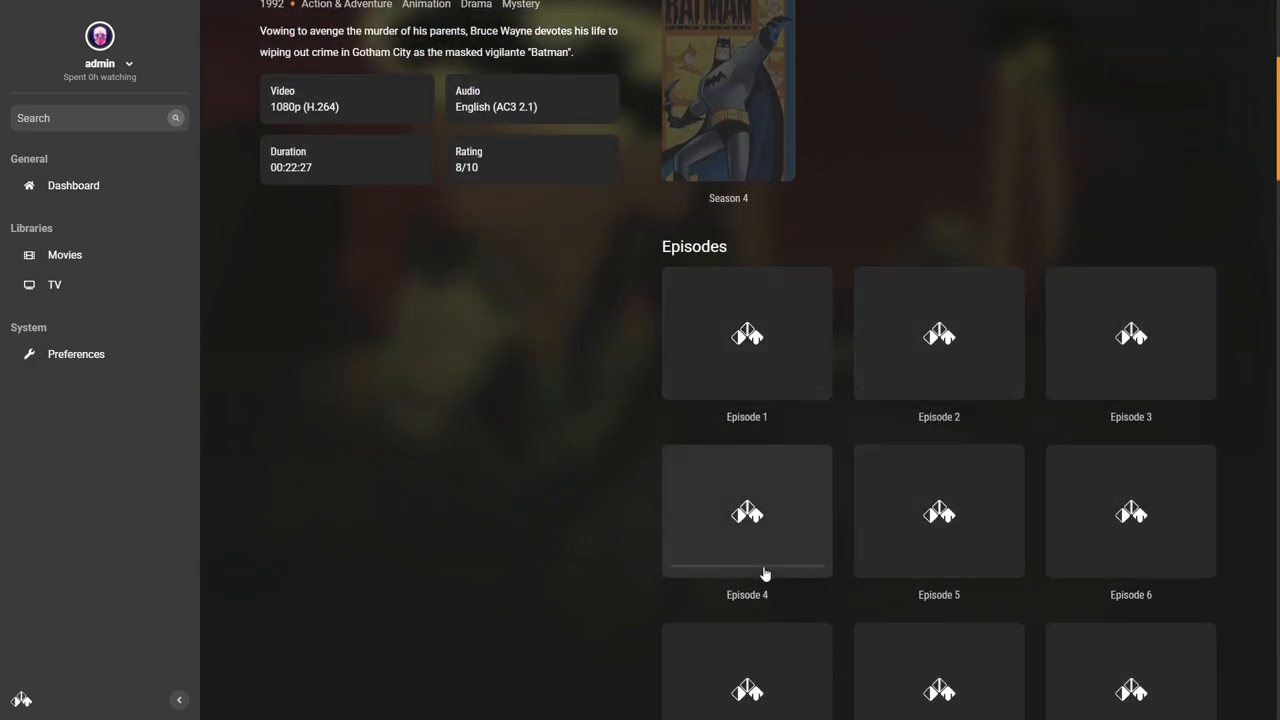
scroll("up", 3)
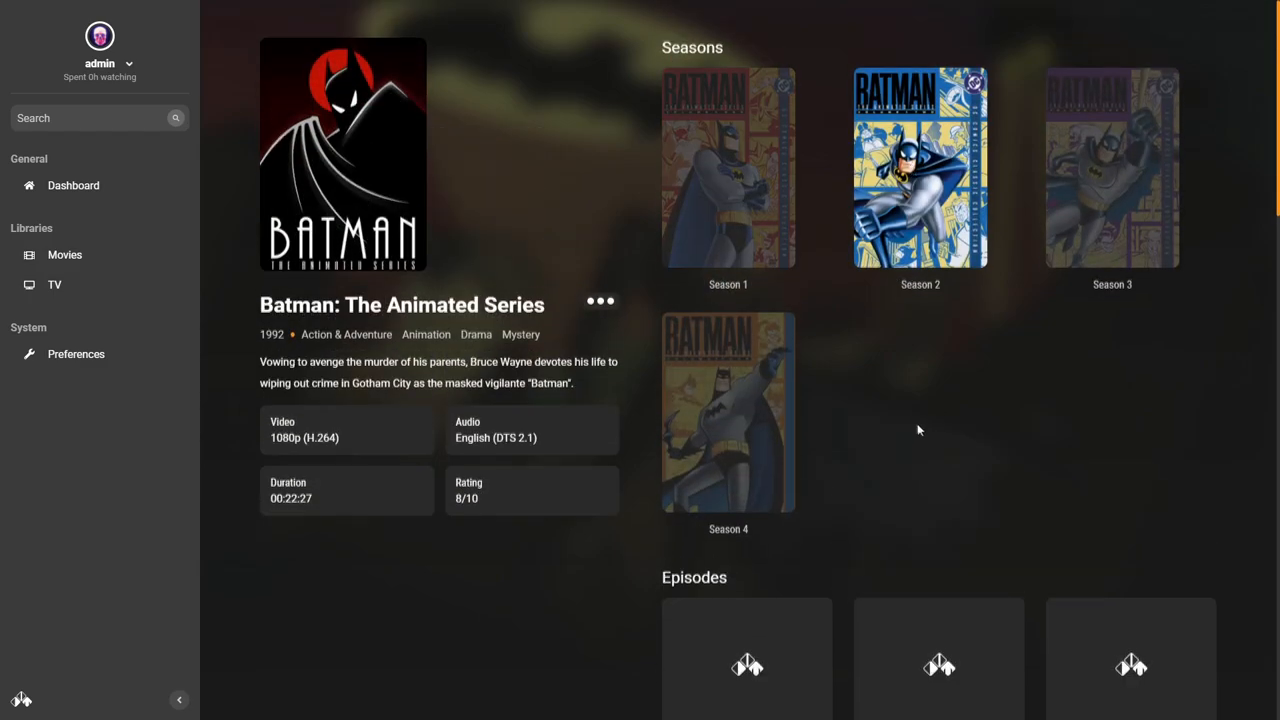
Empty the dim folder on OSIRIS's cachefs share by removing its two cached folders.
scroll("down", 3)
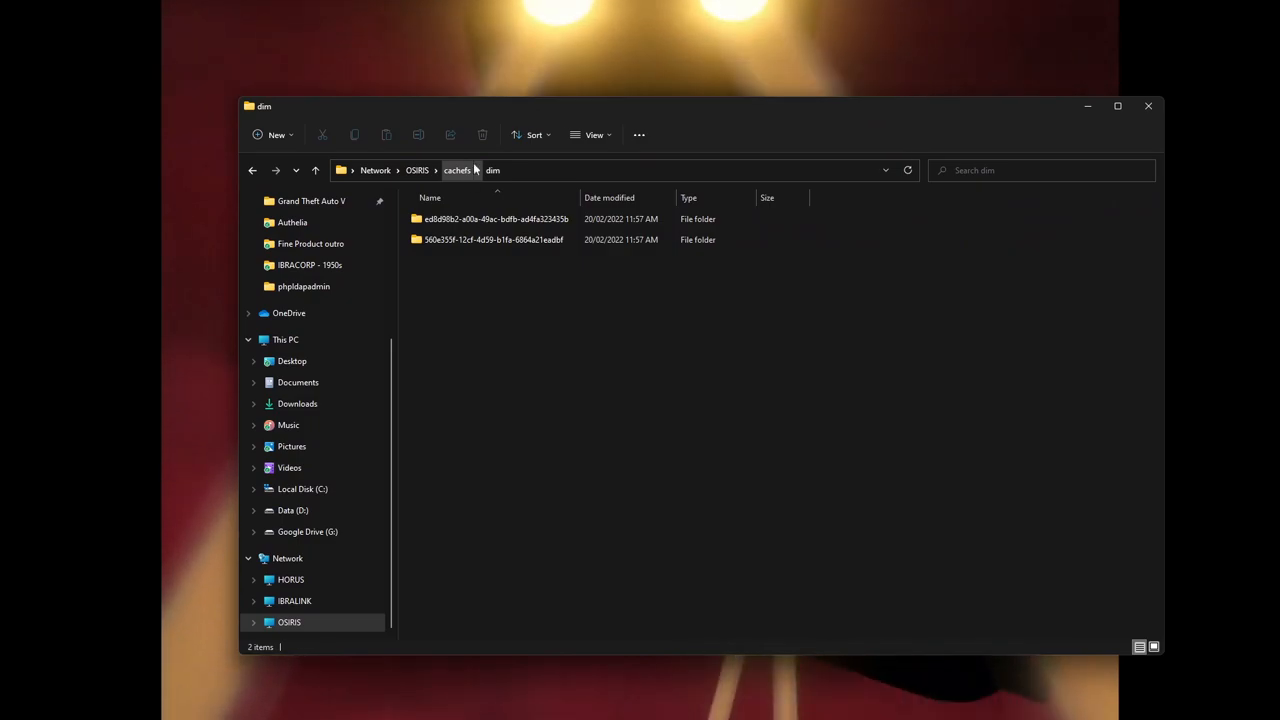
double_click(496, 218)
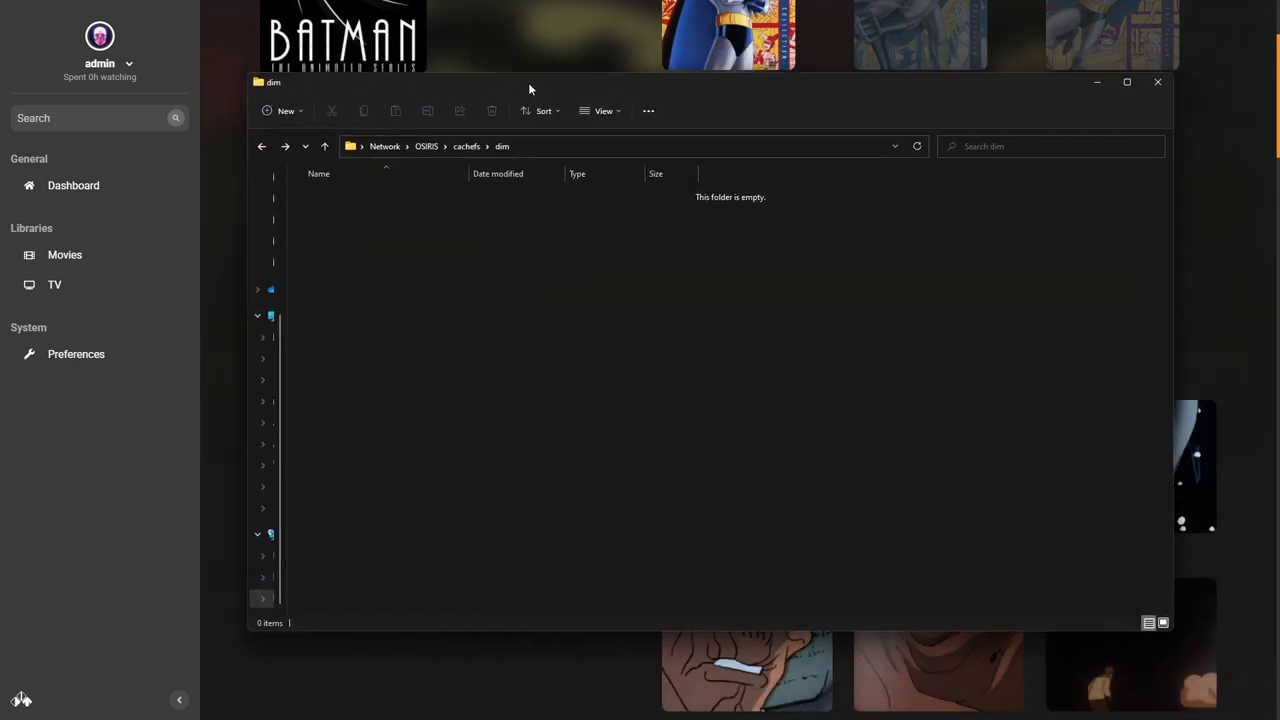
Bring Dim forward and browse the dashboard rows: Continue watching with Batman: The Animated Series, freshly added and top rated.
left_click(1156, 82)
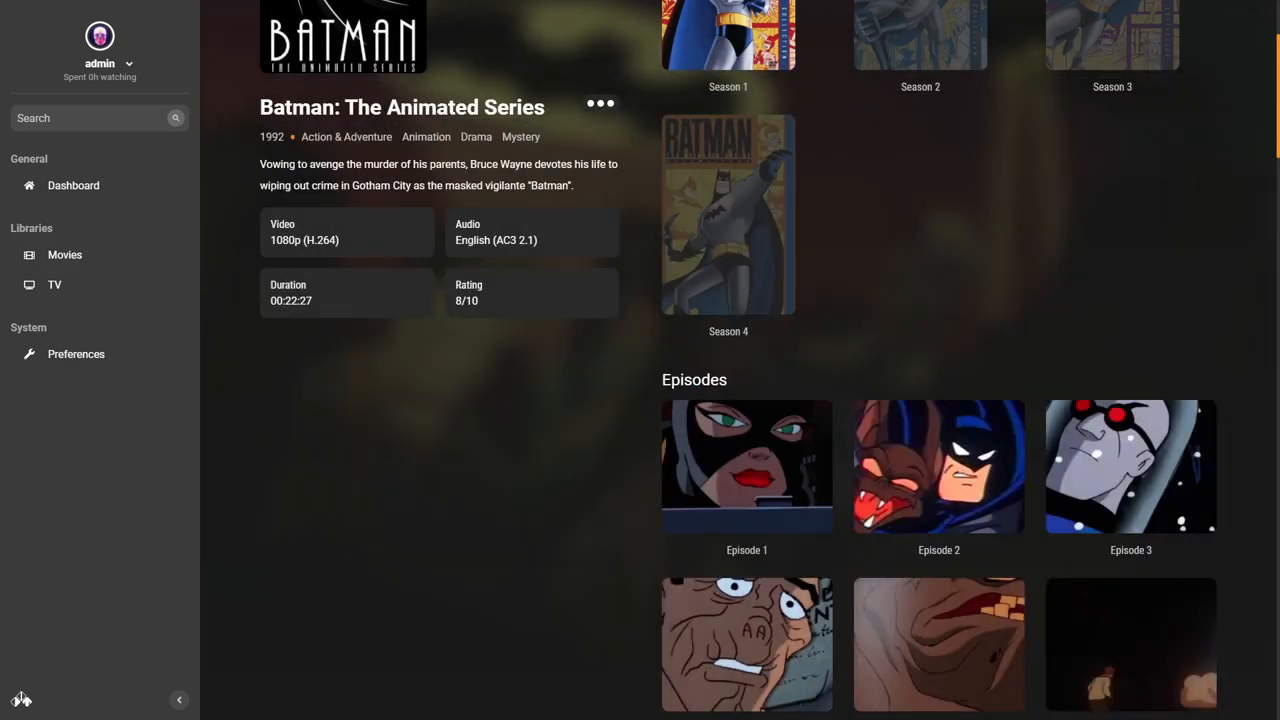
scroll("down", 3)
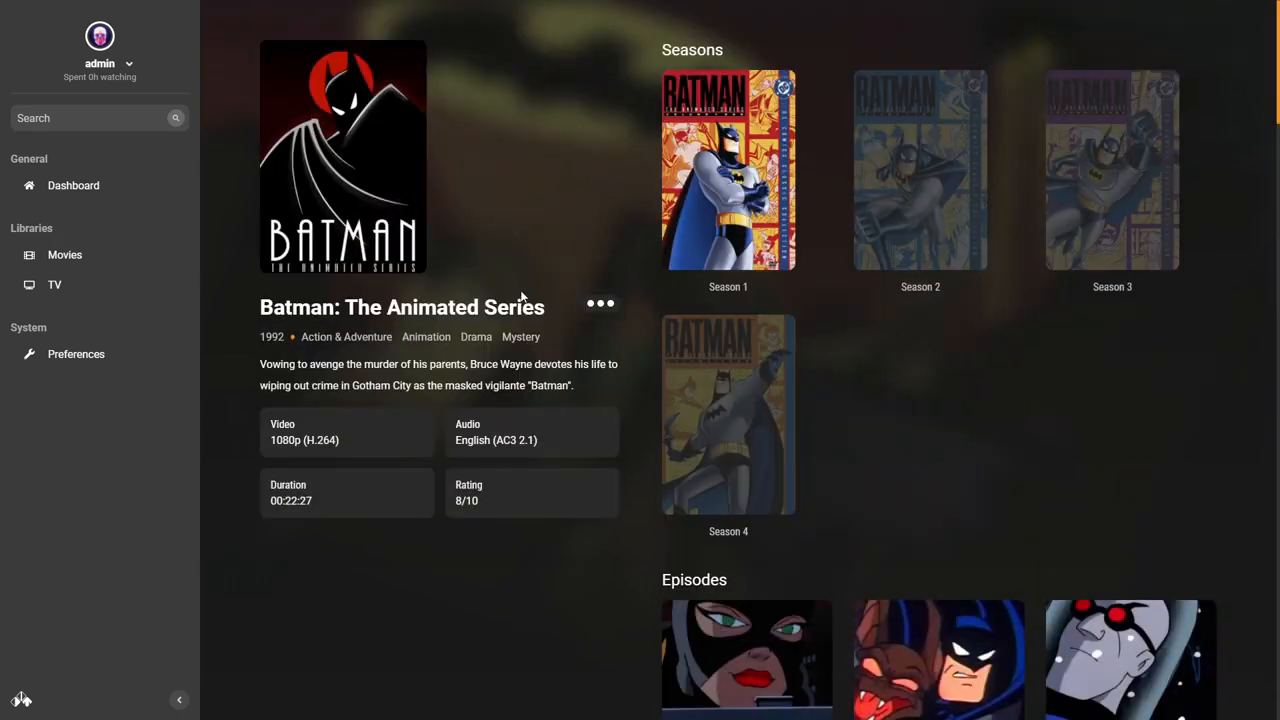
left_click(72, 184)
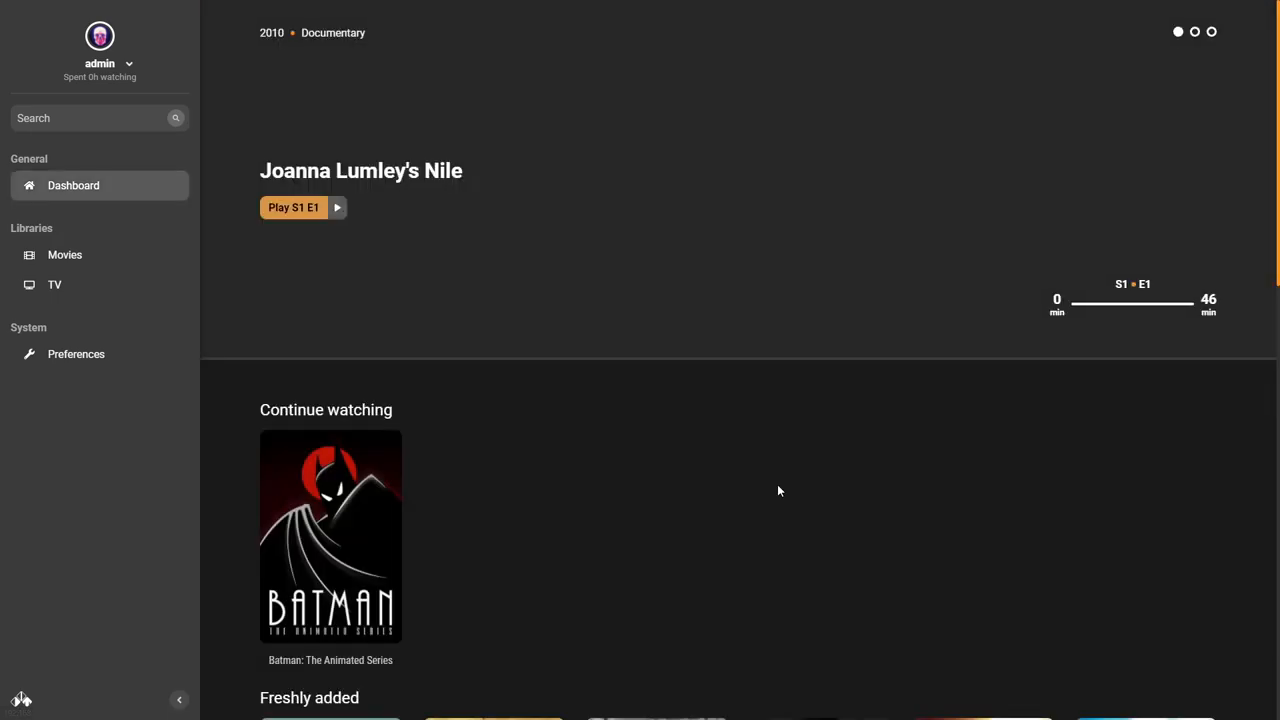
scroll("down", 3)
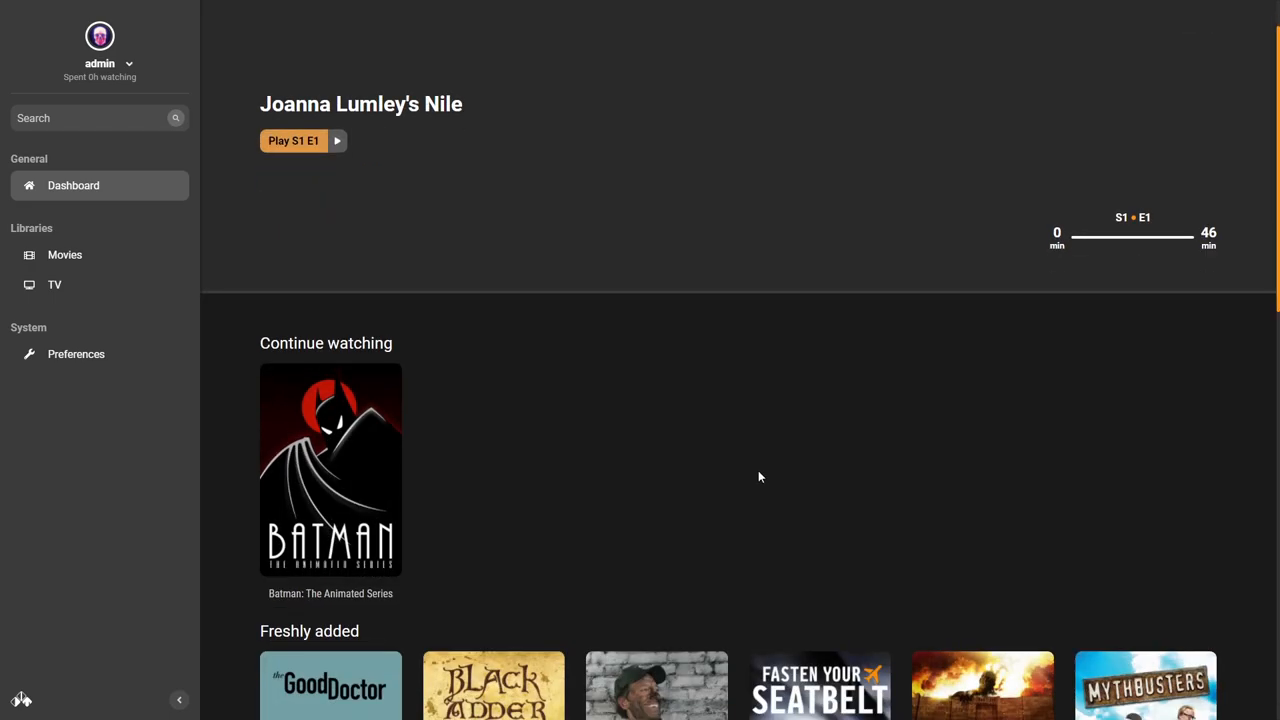
scroll("down", 3)
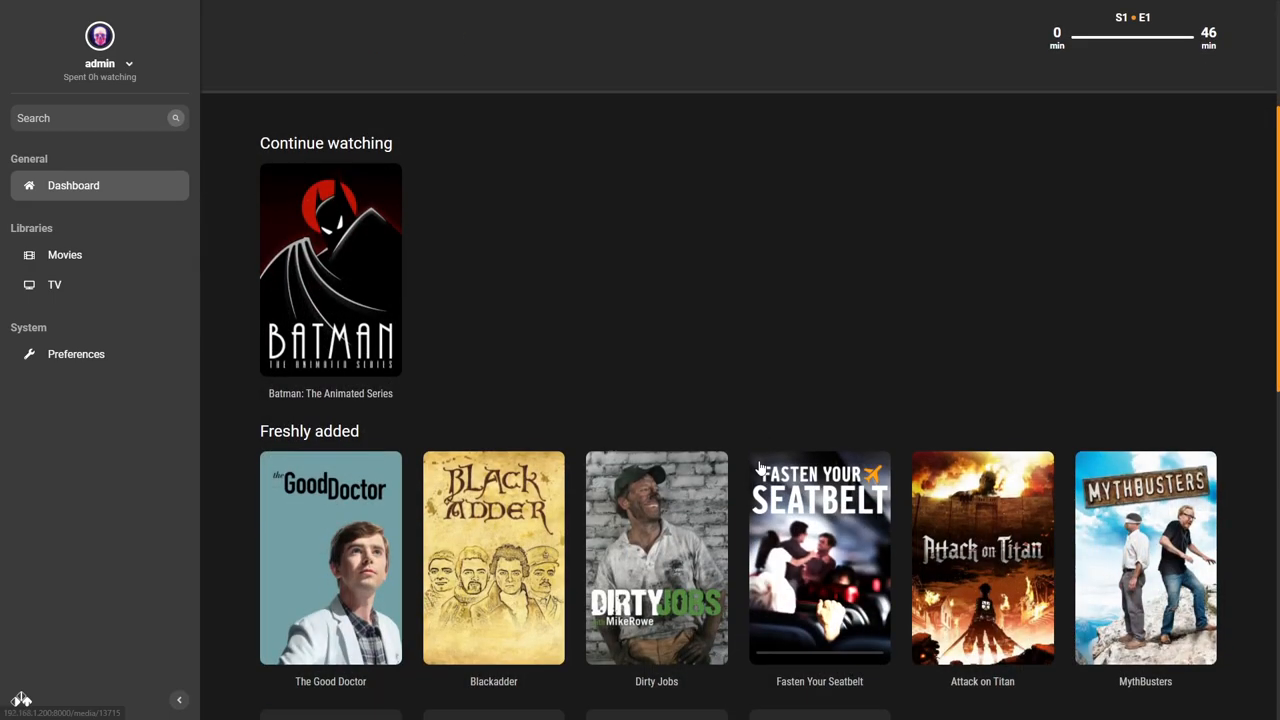
scroll("down", 3)
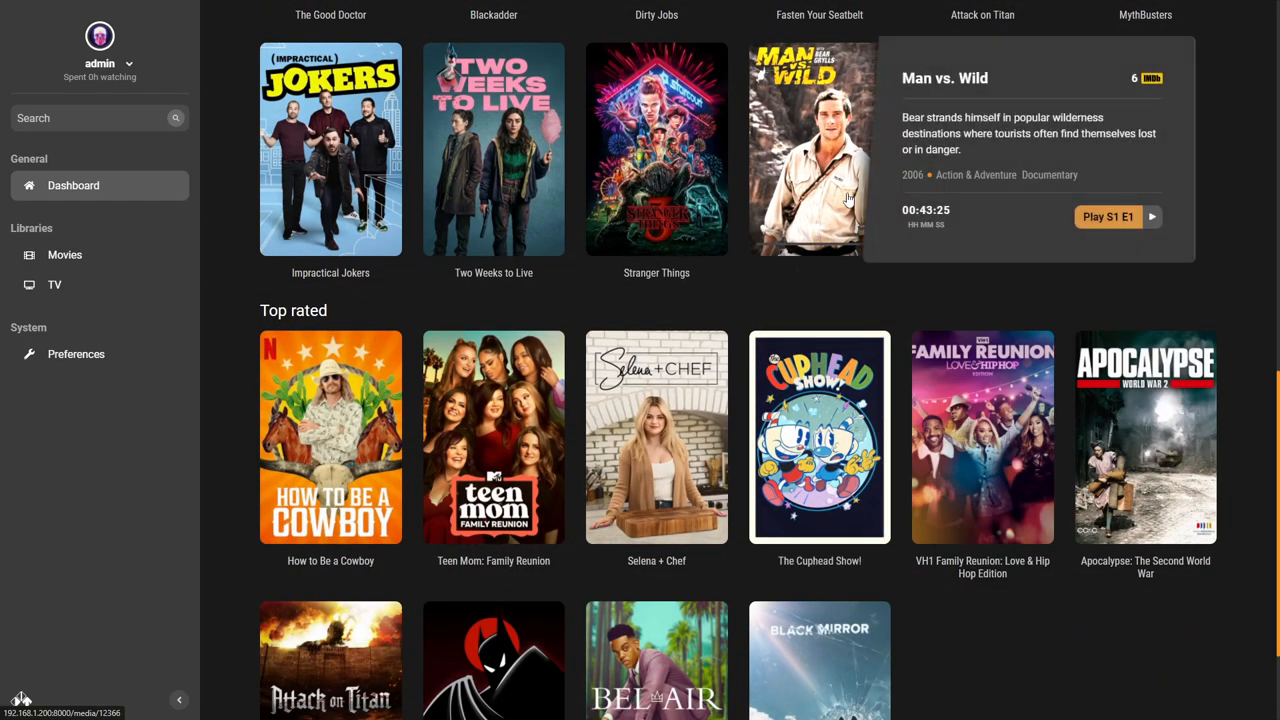
mouse_move(696, 156)
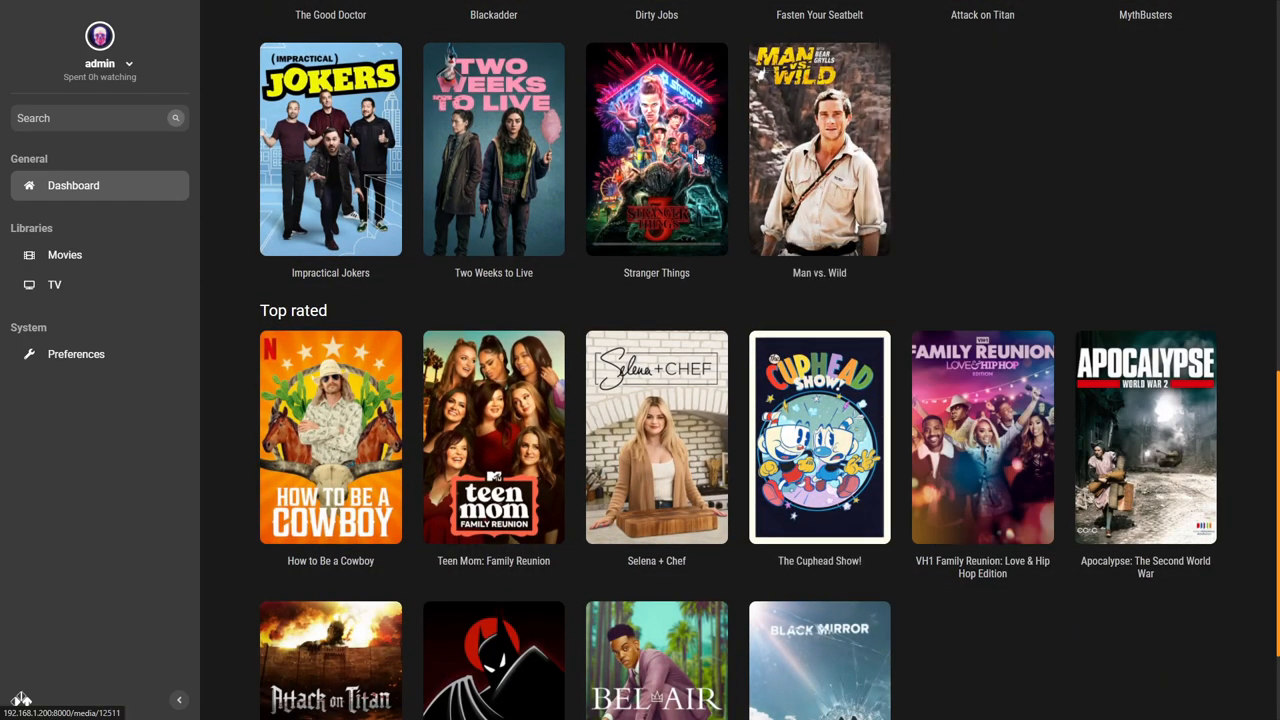
mouse_move(492, 148)
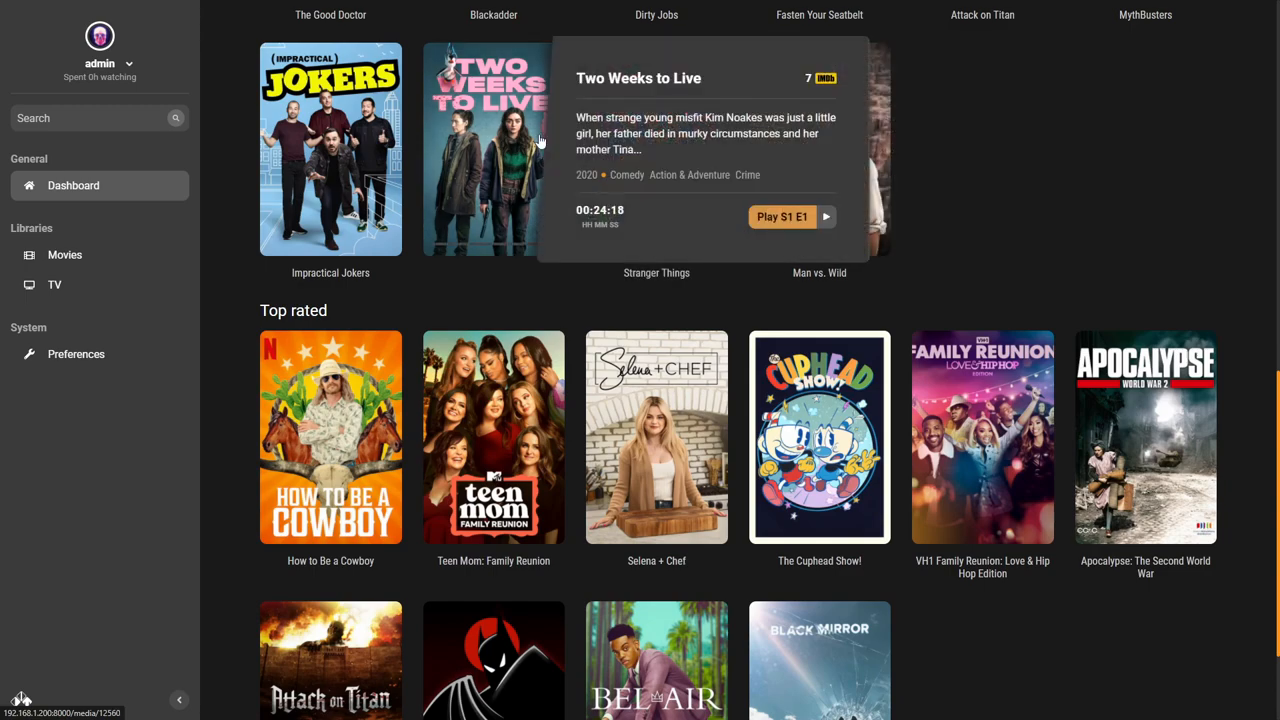
mouse_move(330, 148)
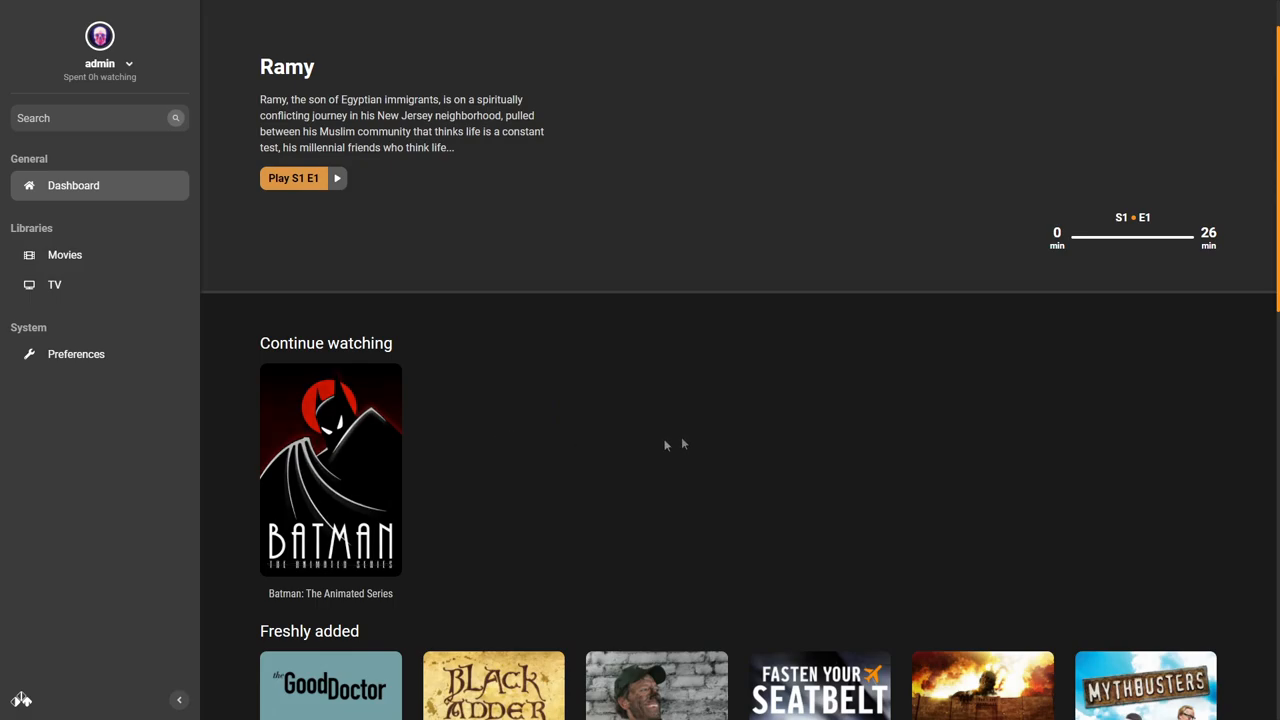
scroll("down", 3)
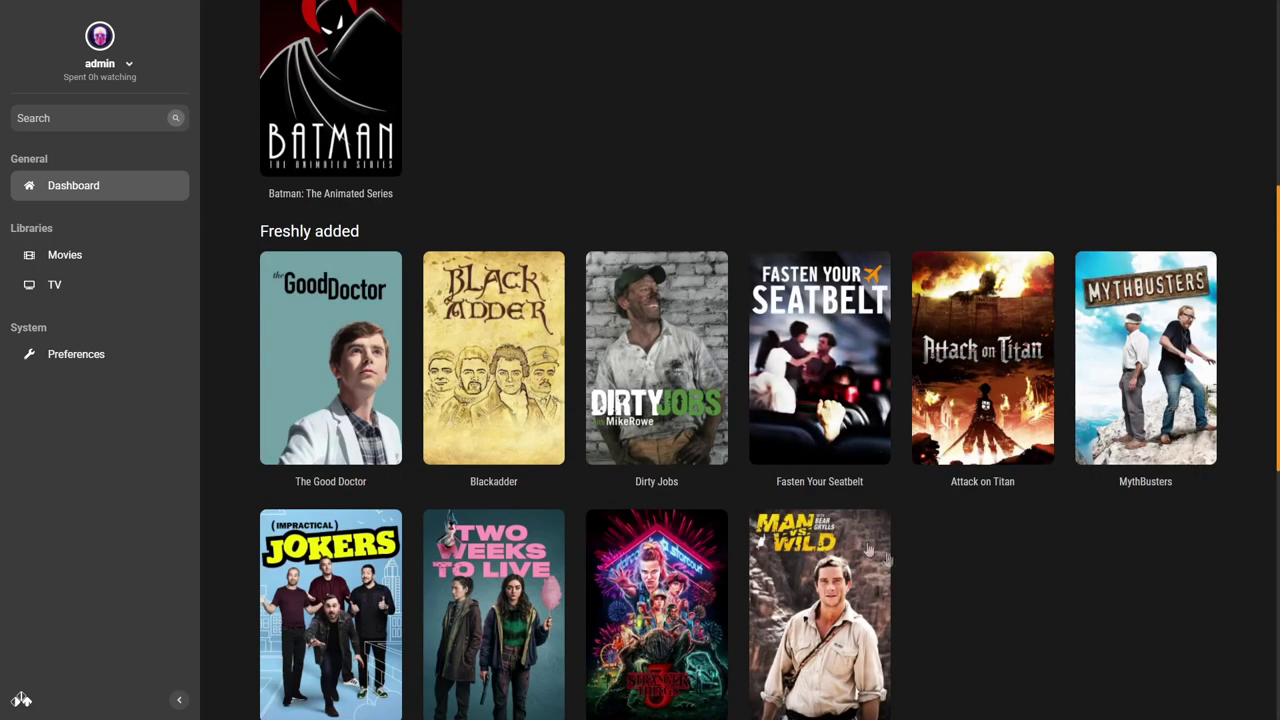
mouse_move(126, 232)
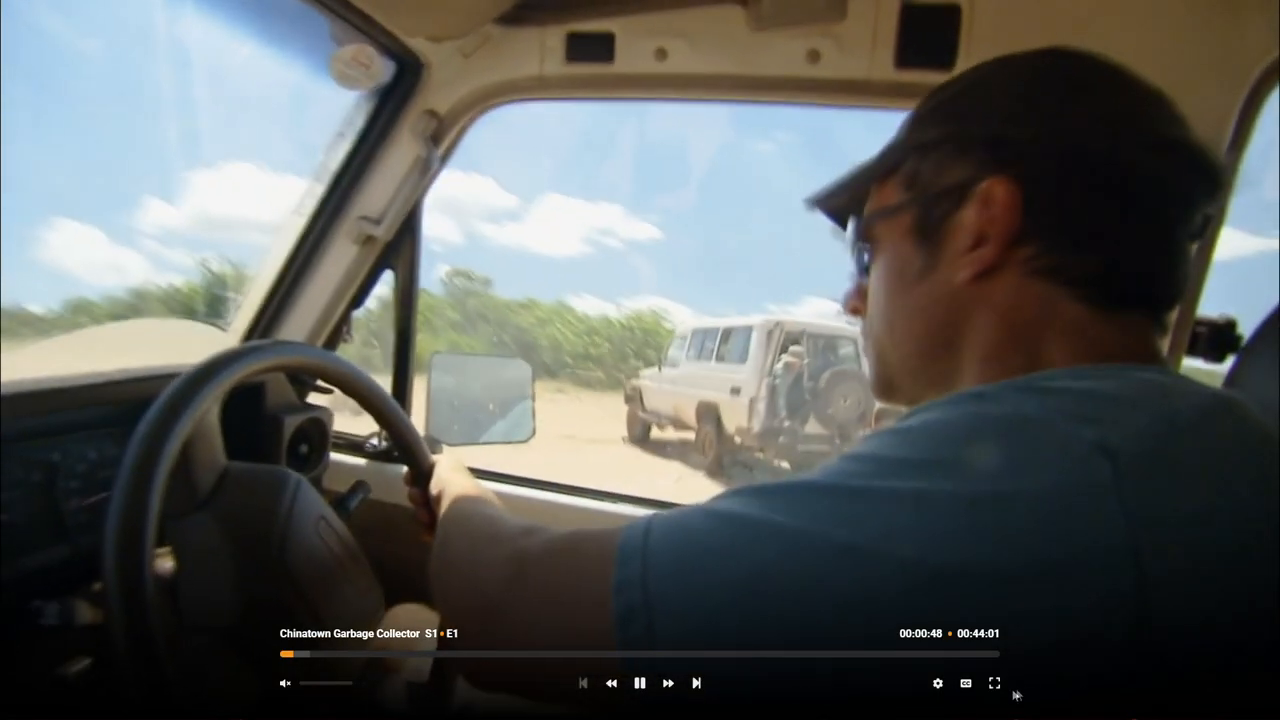
Leave the Chinatown Garbage Collector playback and return to the Dirty Jobs details page with its nine seasons.
left_click(992, 684)
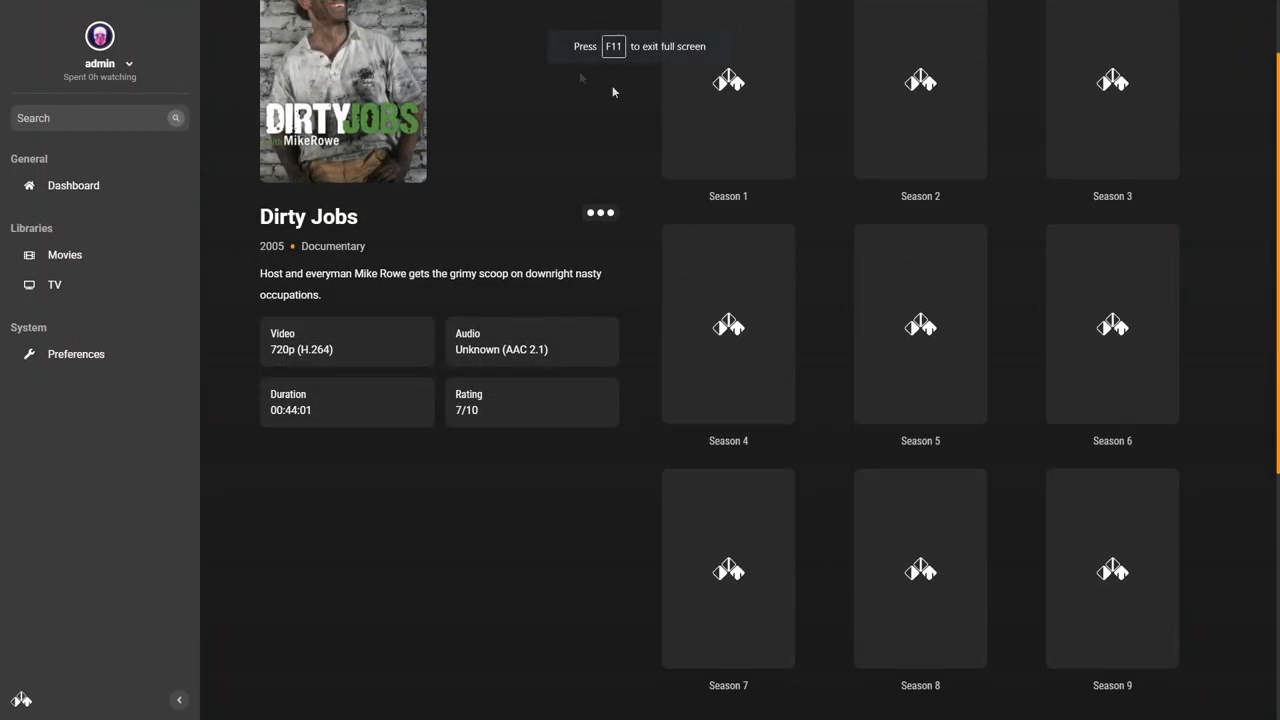
mouse_move(580, 232)
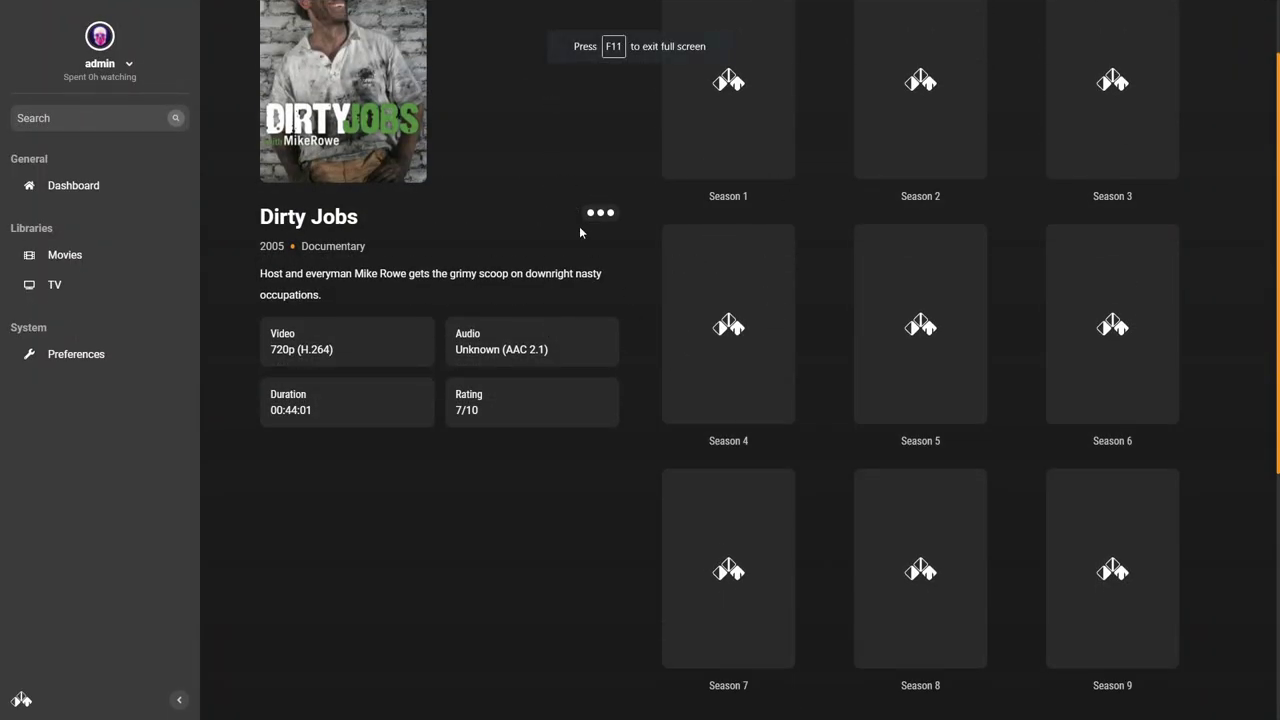
mouse_move(728, 380)
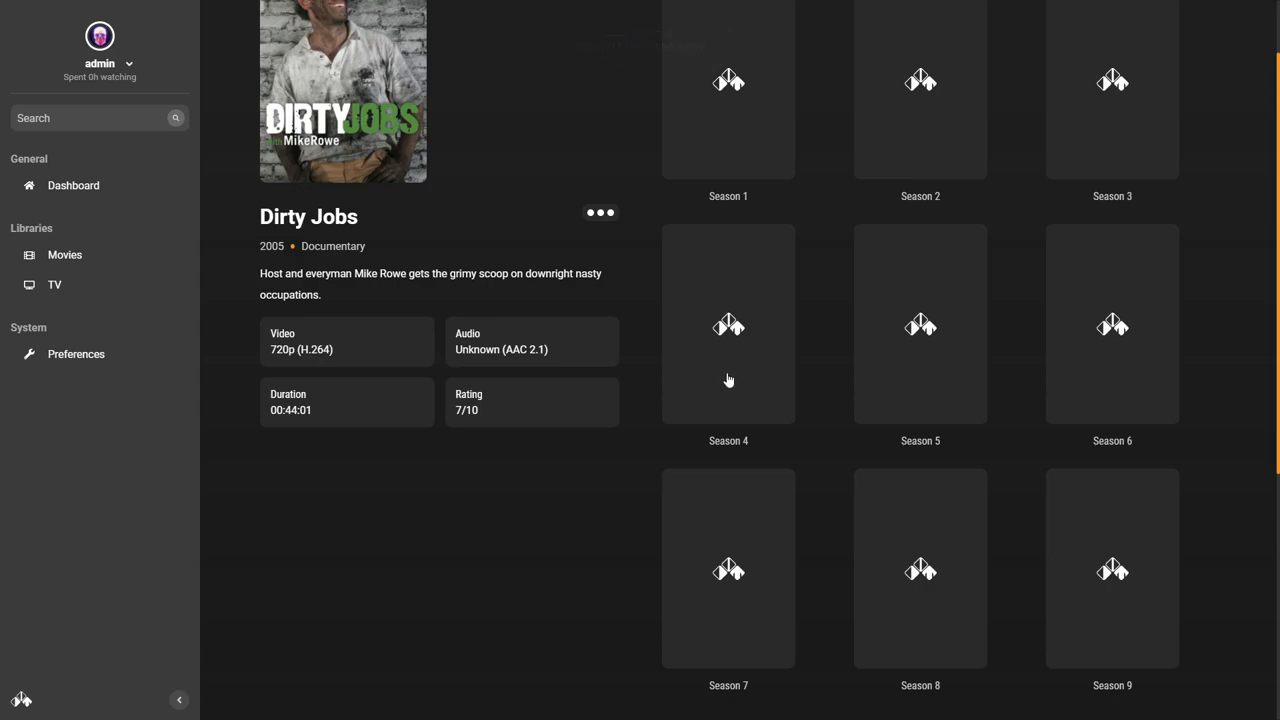
Go back to the dashboard and browse Continue watching, now showing Dirty Jobs beside Batman: The Animated Series.
scroll("down", 3)
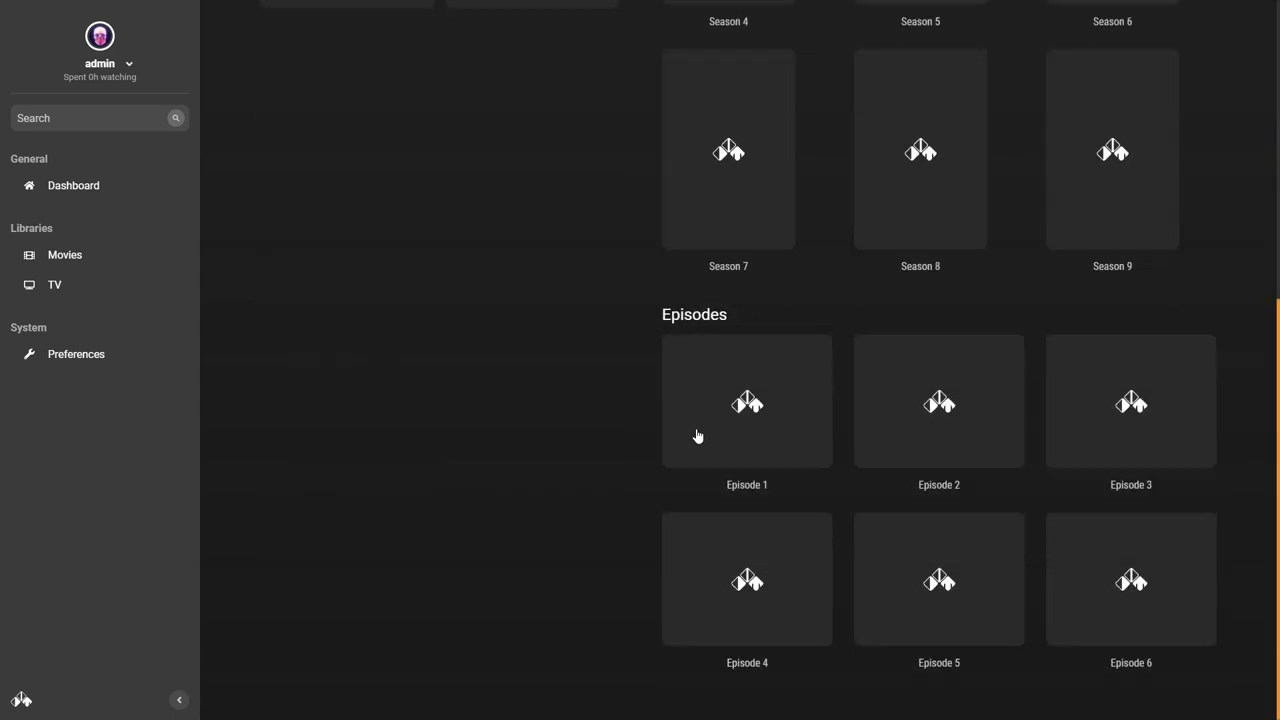
left_click(72, 184)
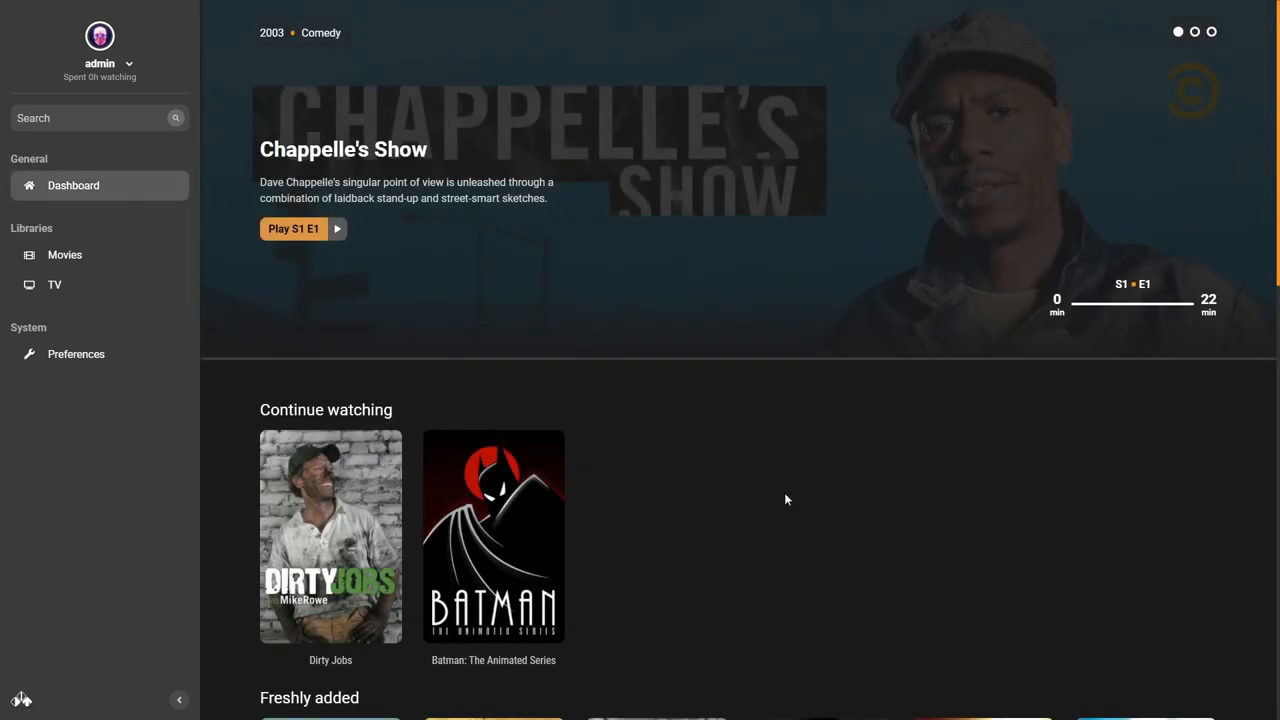
mouse_move(962, 522)
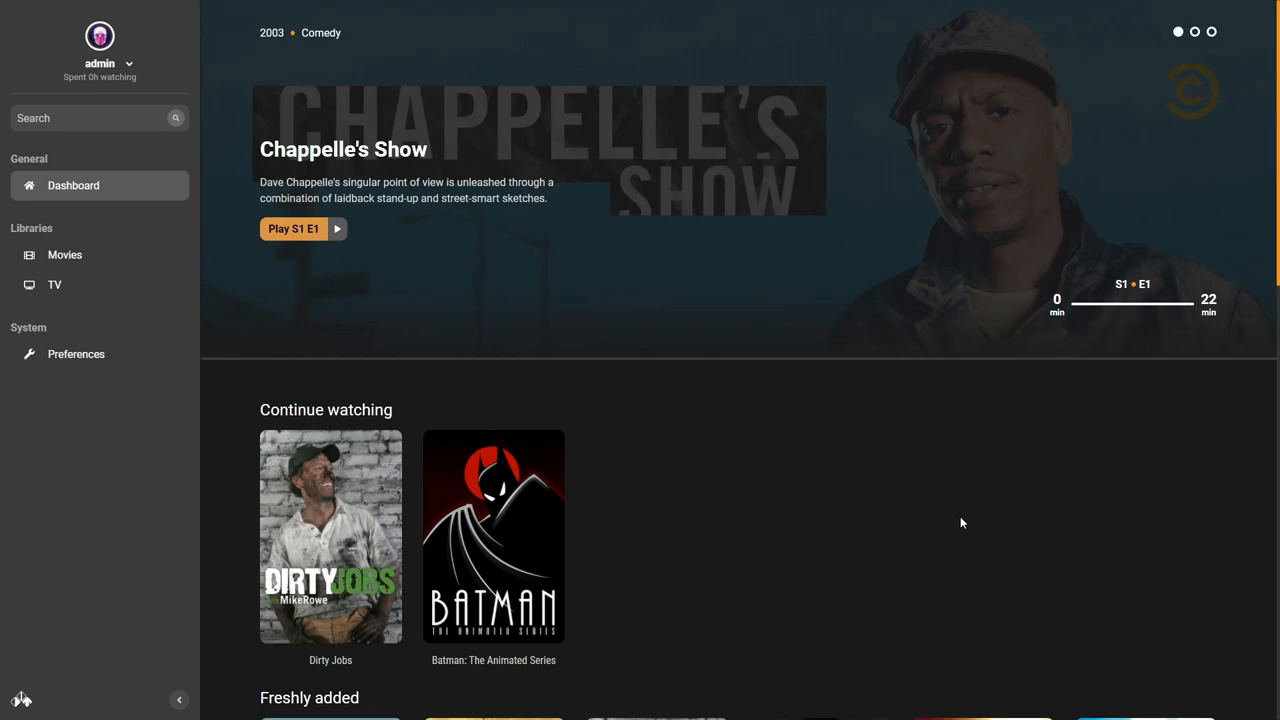
scroll("down", 3)
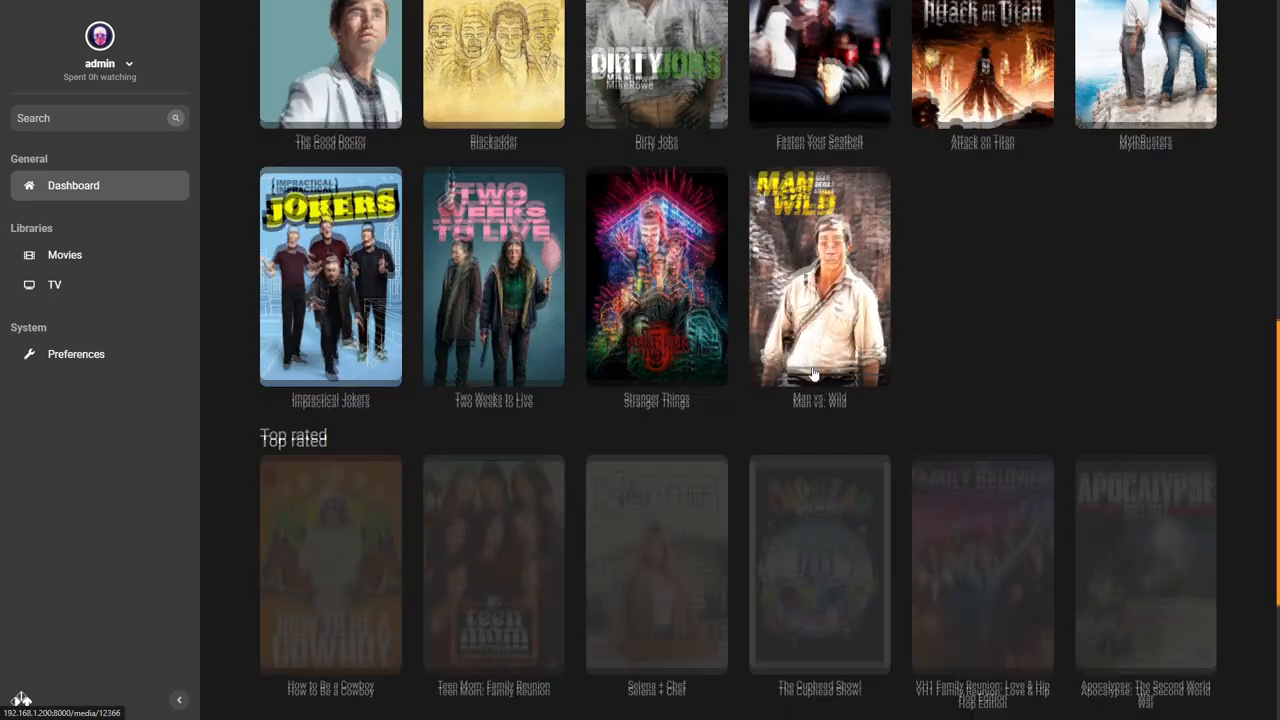
scroll("up", 3)
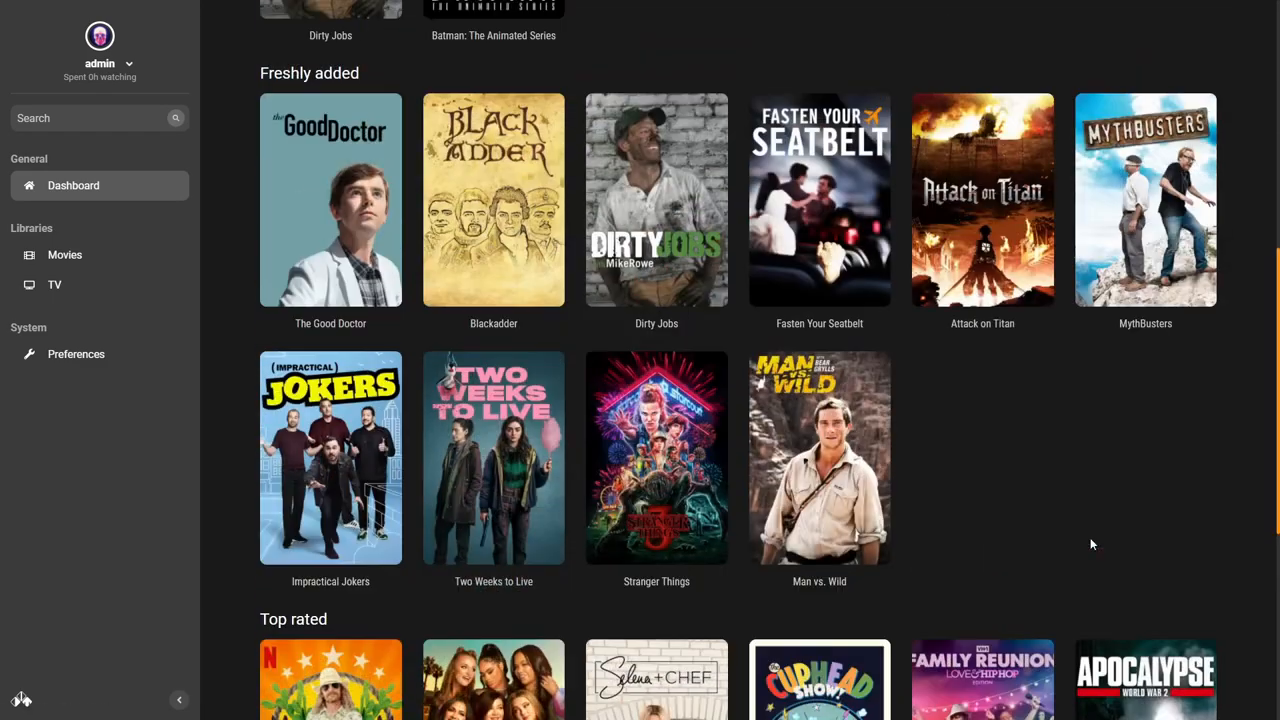
scroll("up", 3)
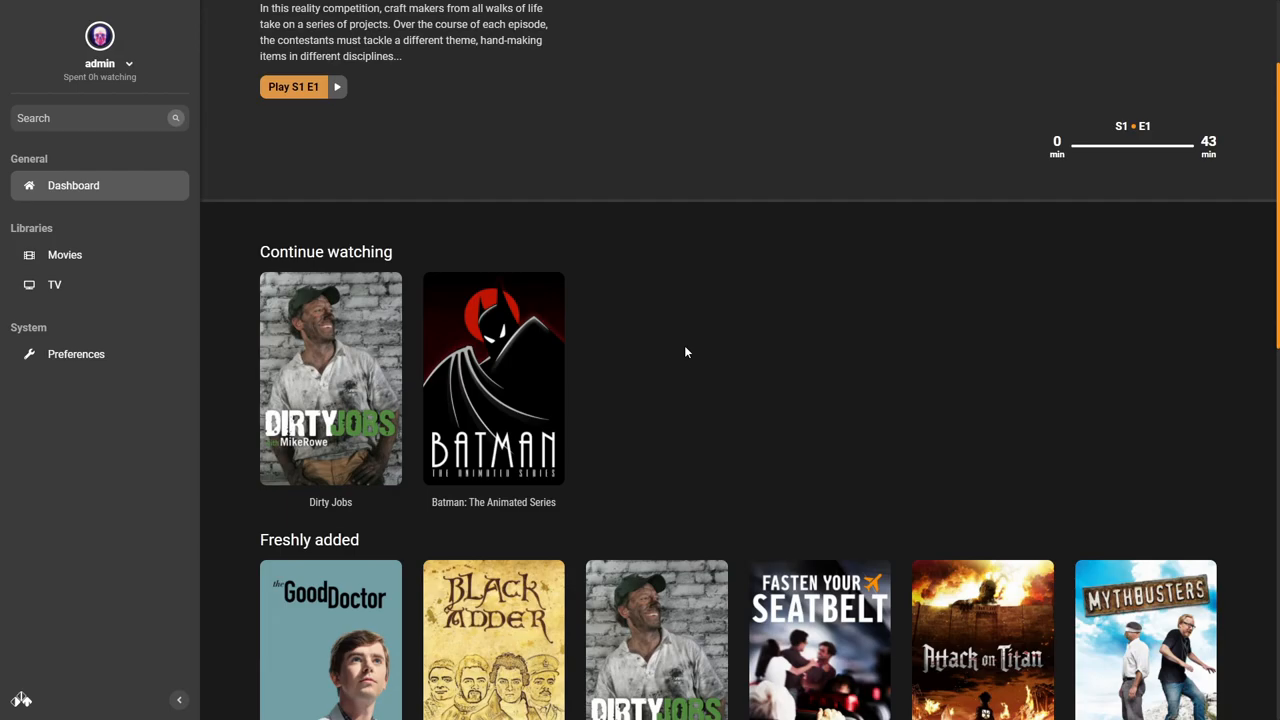
scroll("up", 3)
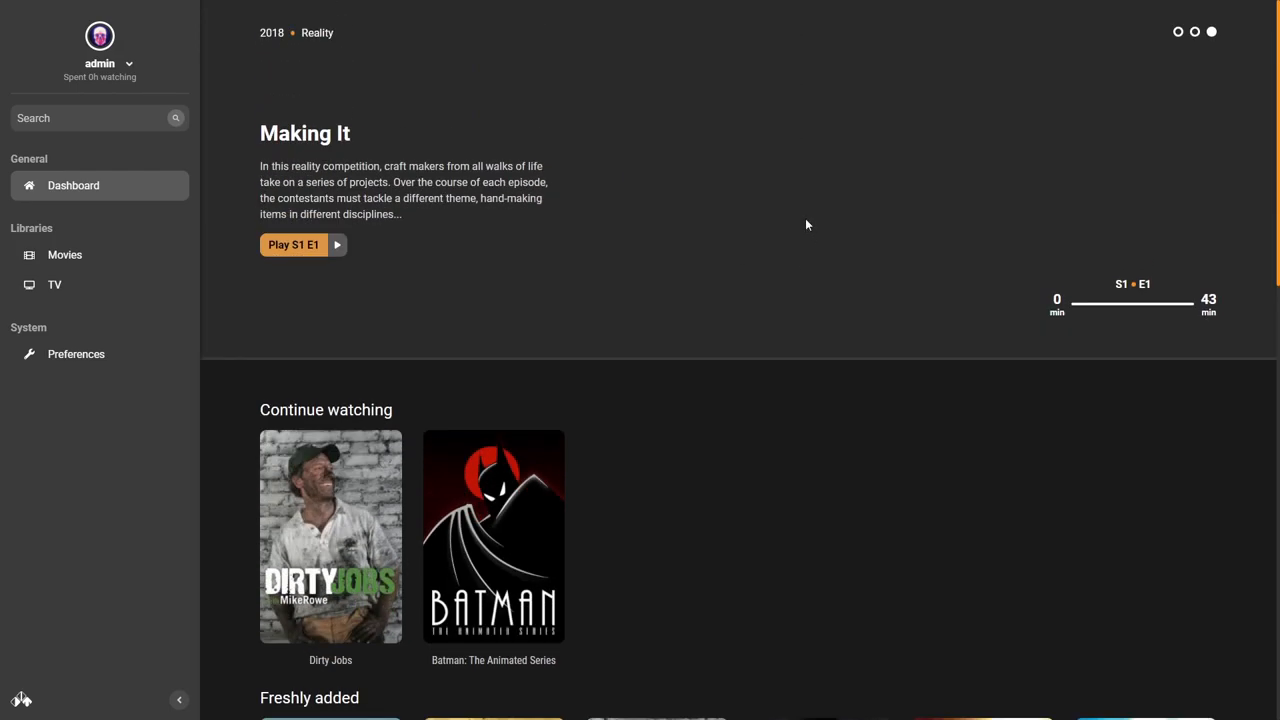
scroll("down", 3)
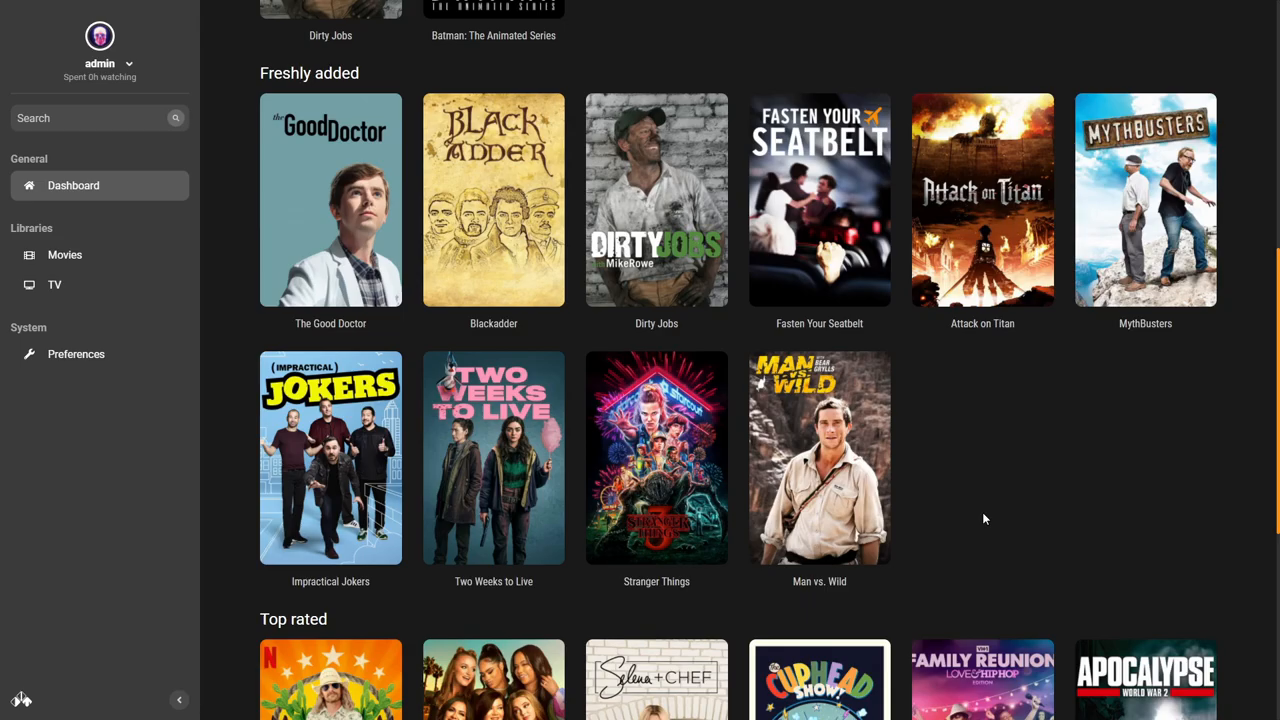
scroll("up", 3)
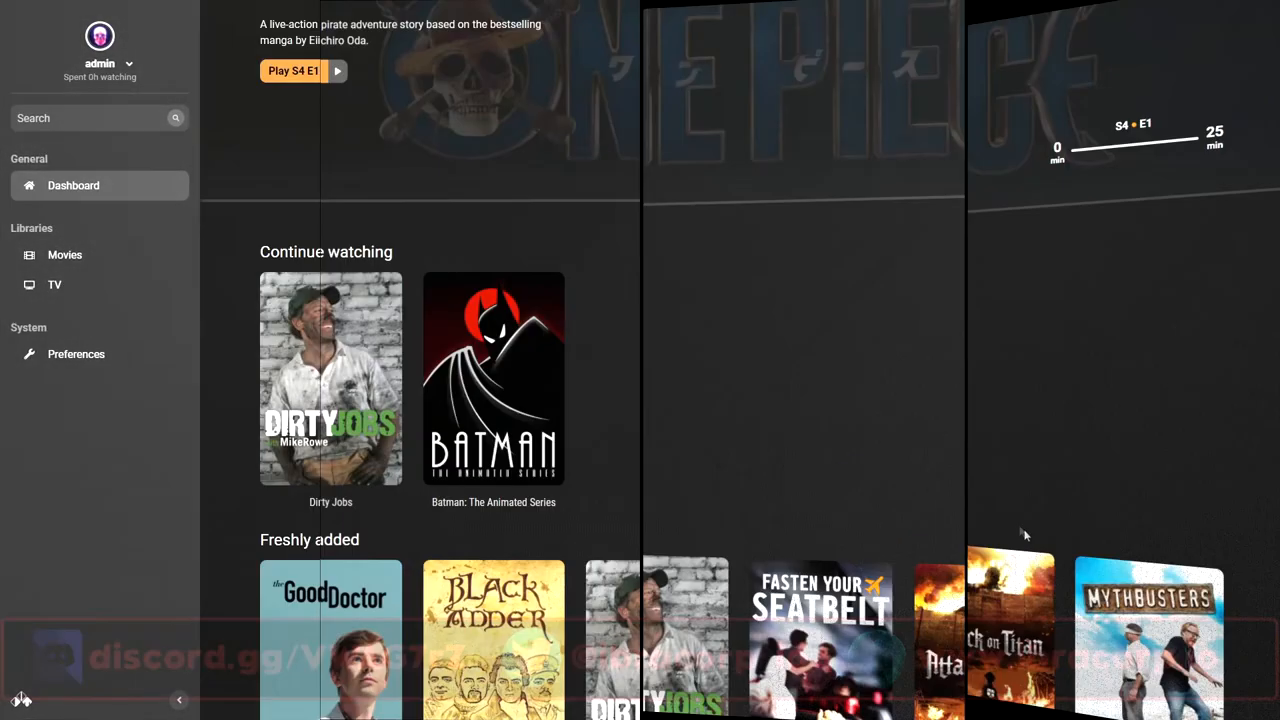